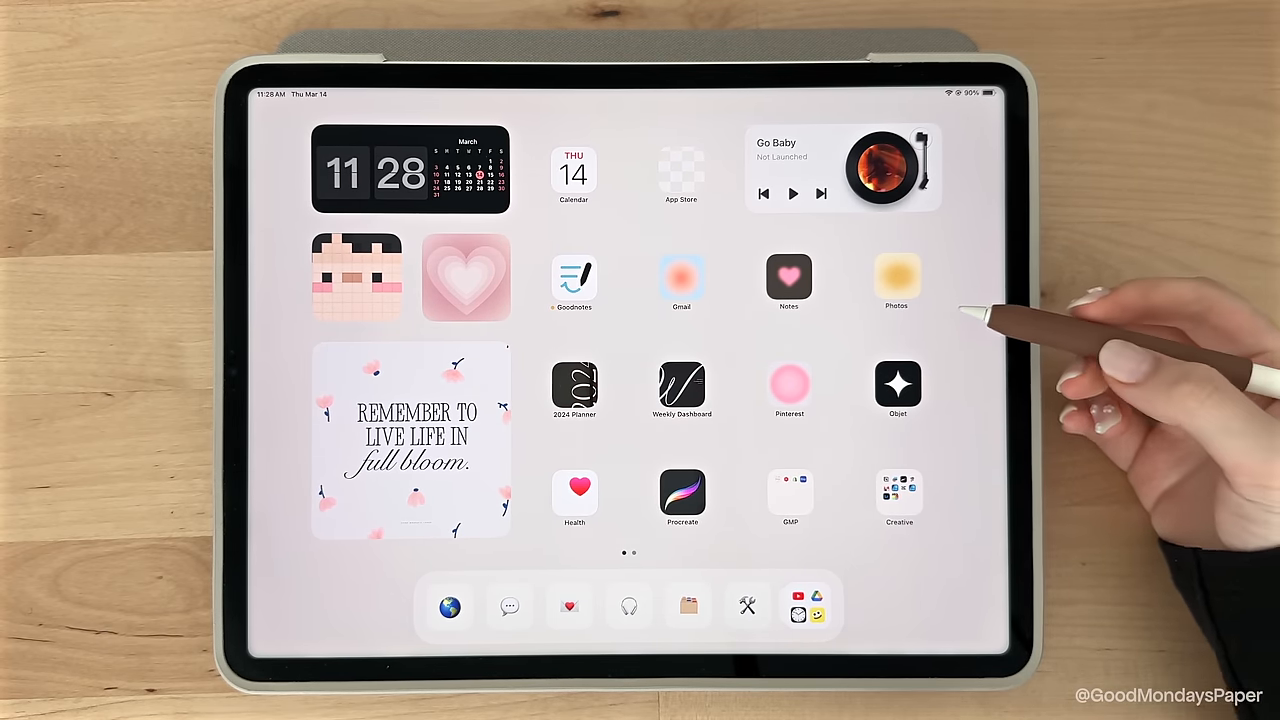
Step: Open Goodnotes, pass the welcome screen, and sign in with your Apple ID
left_click(573, 278)
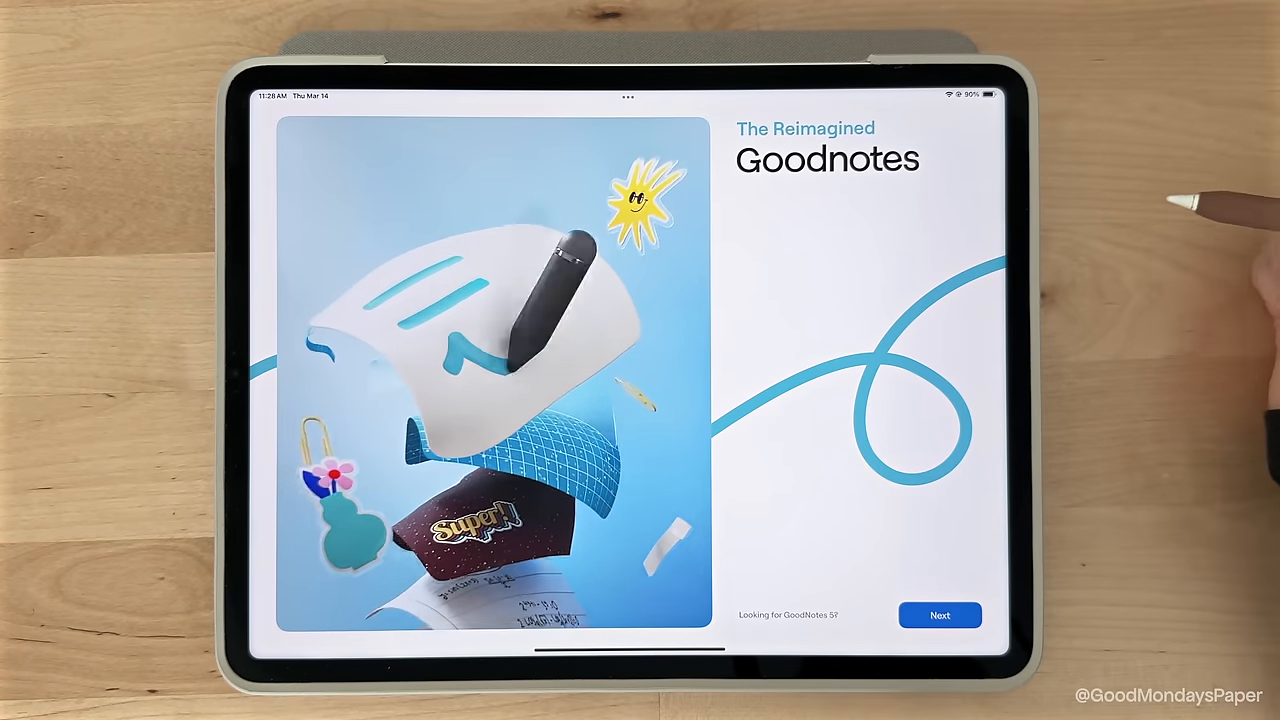
left_click(938, 614)
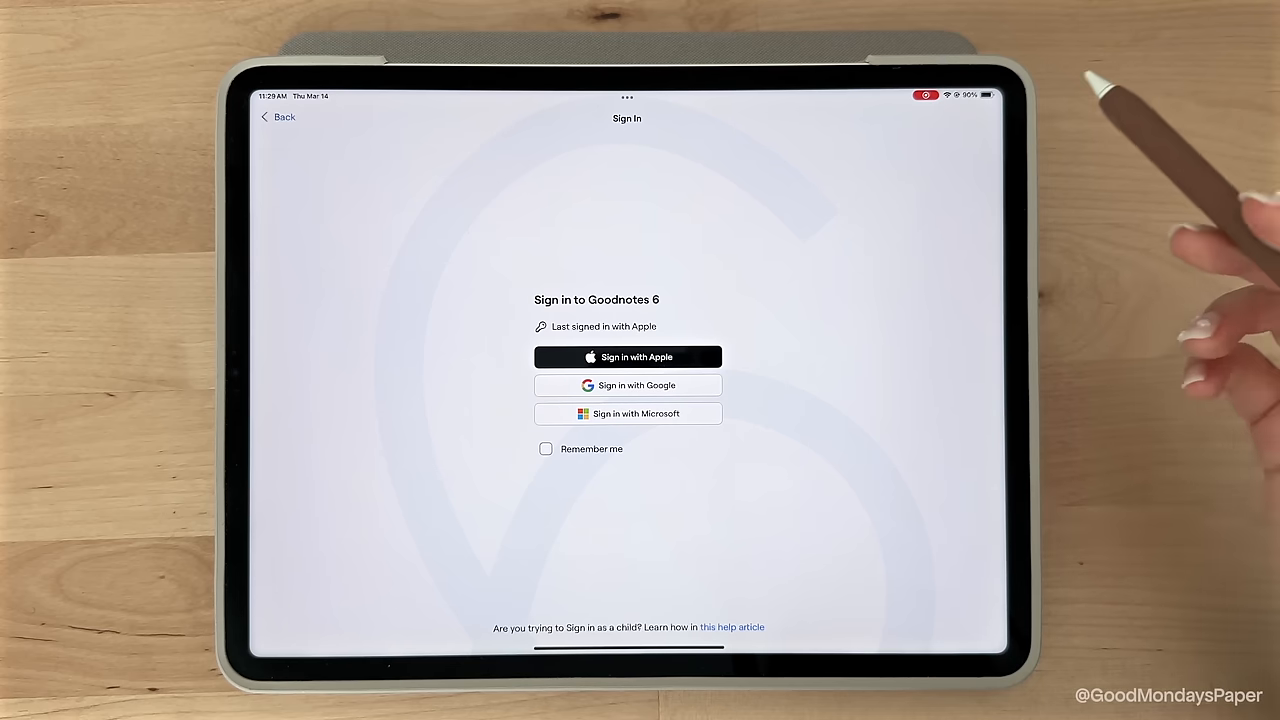
left_click(628, 357)
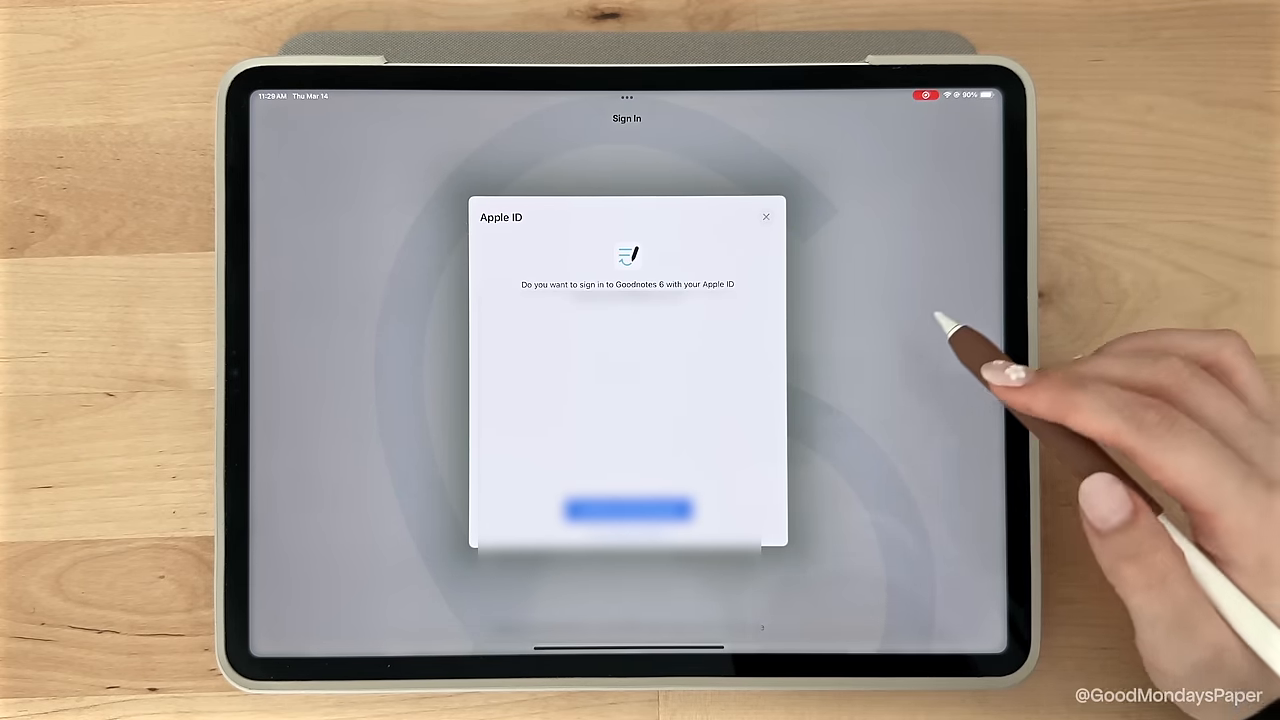
left_click(627, 510)
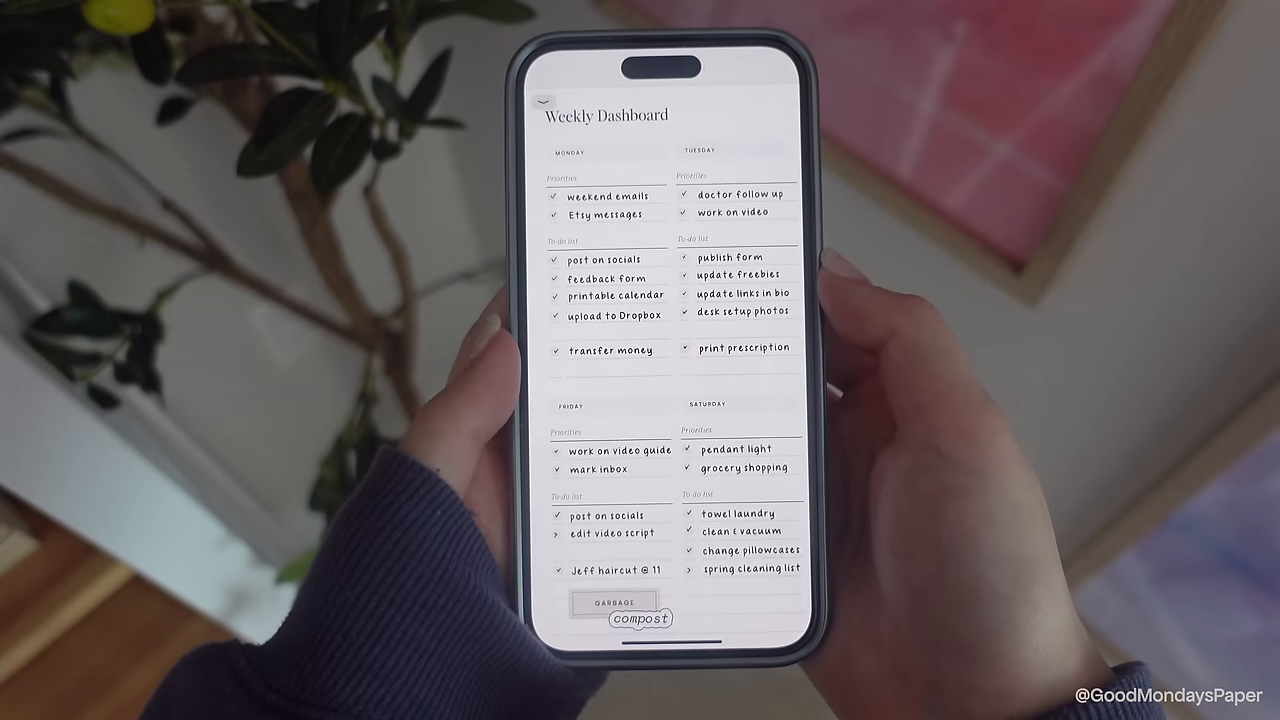
scroll("up", 3)
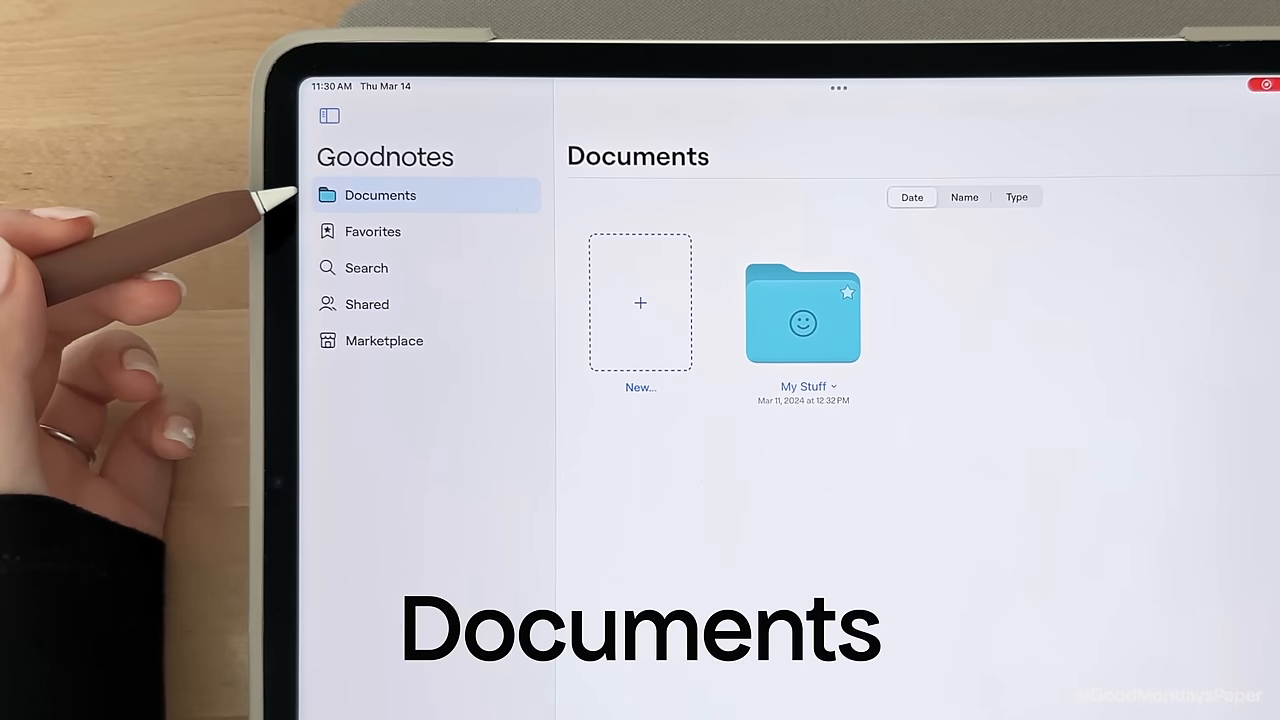
left_click(372, 231)
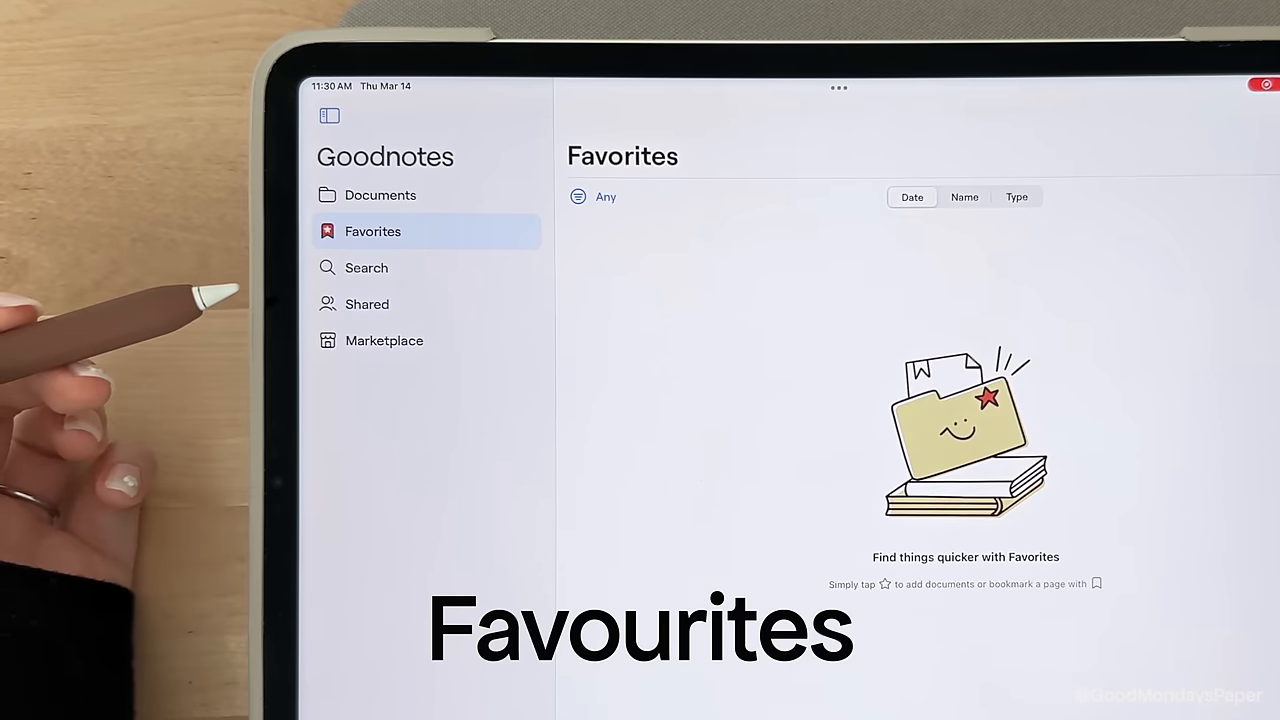
left_click(366, 267)
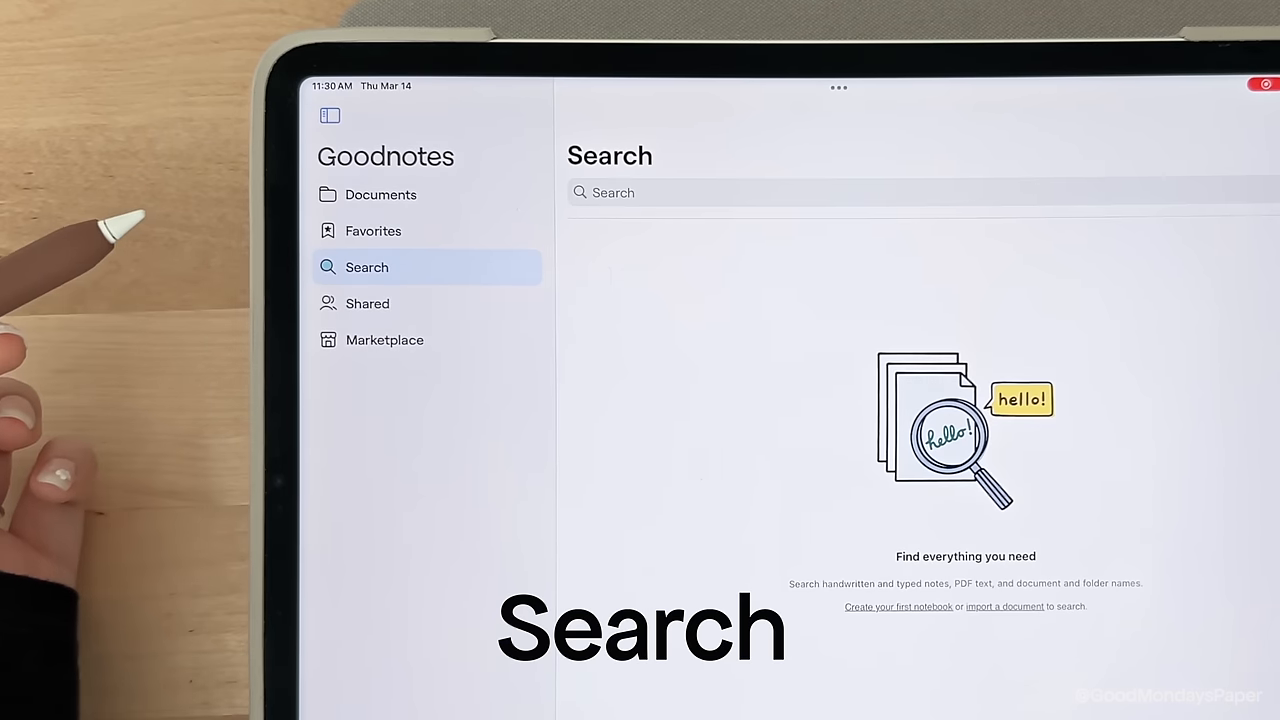
mouse_move(150, 340)
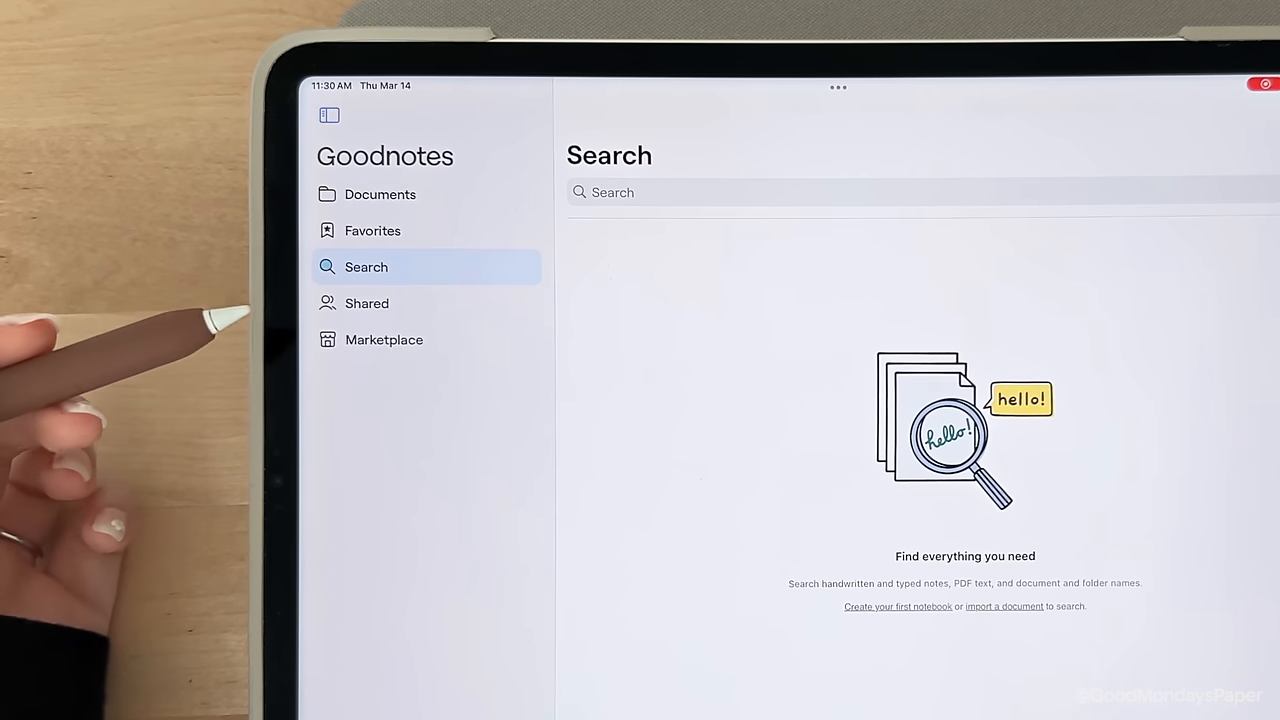
left_click(367, 303)
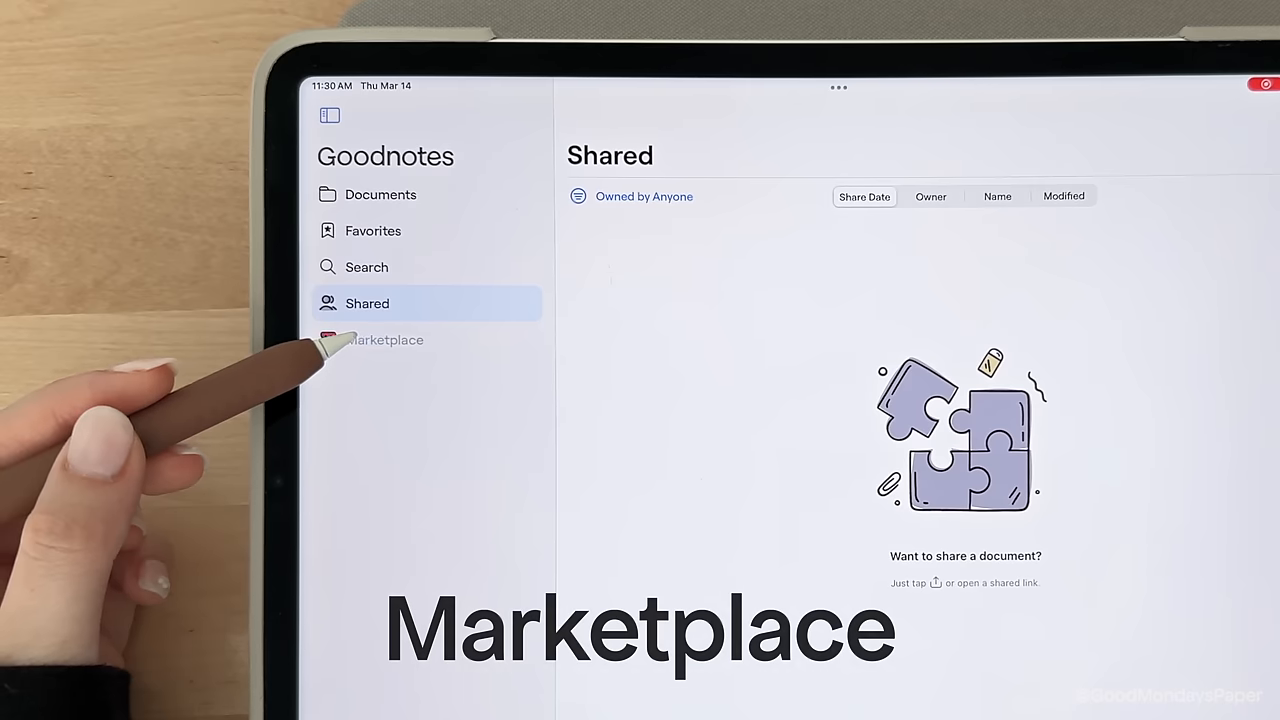
left_click(386, 340)
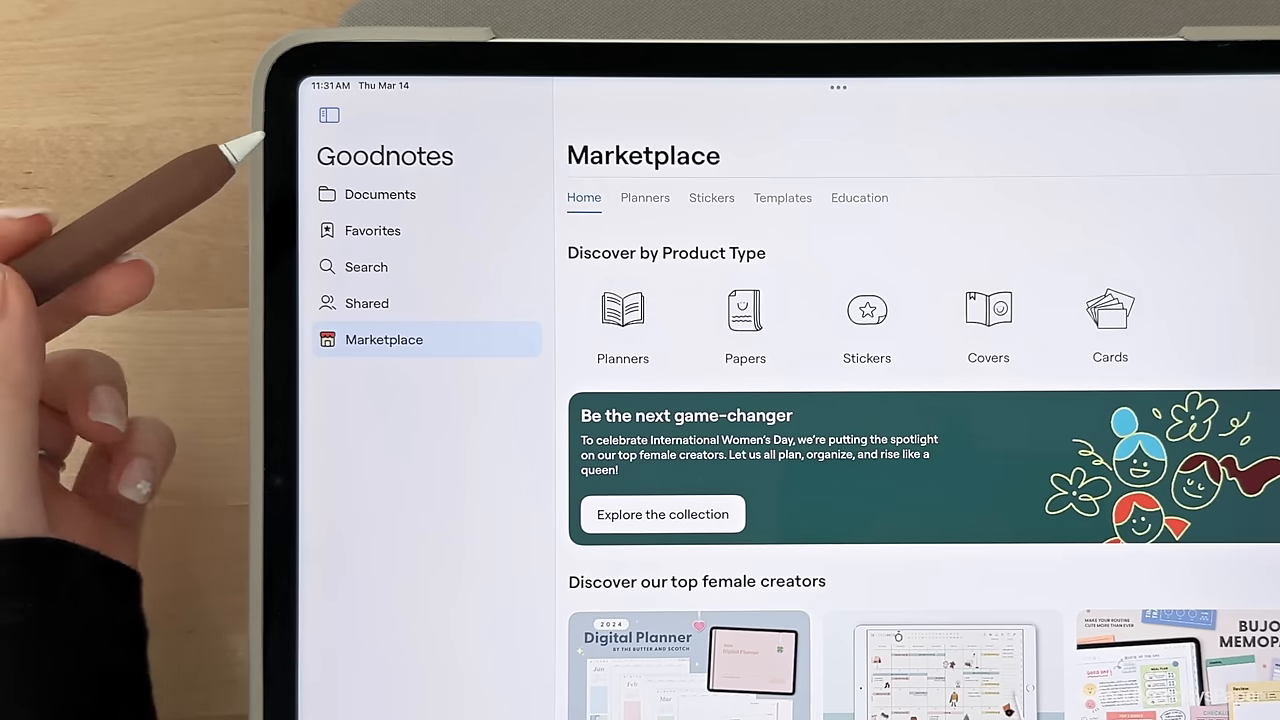
left_click(380, 194)
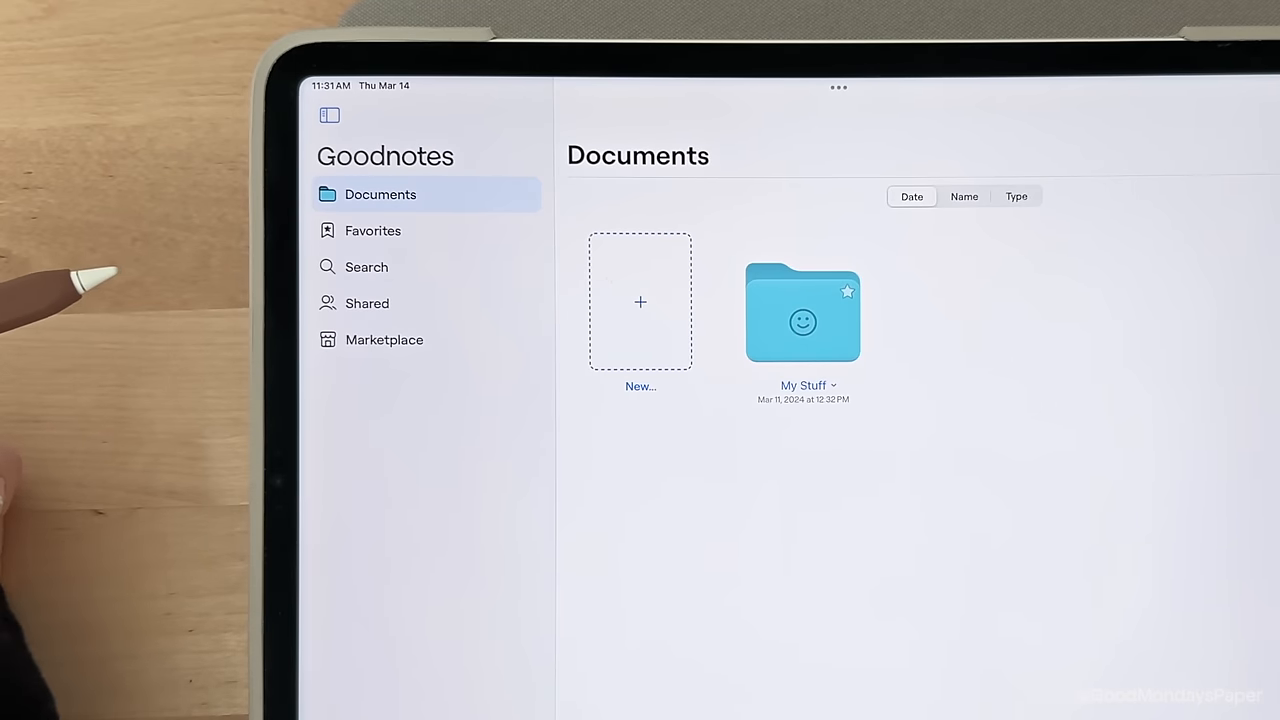
left_click(329, 114)
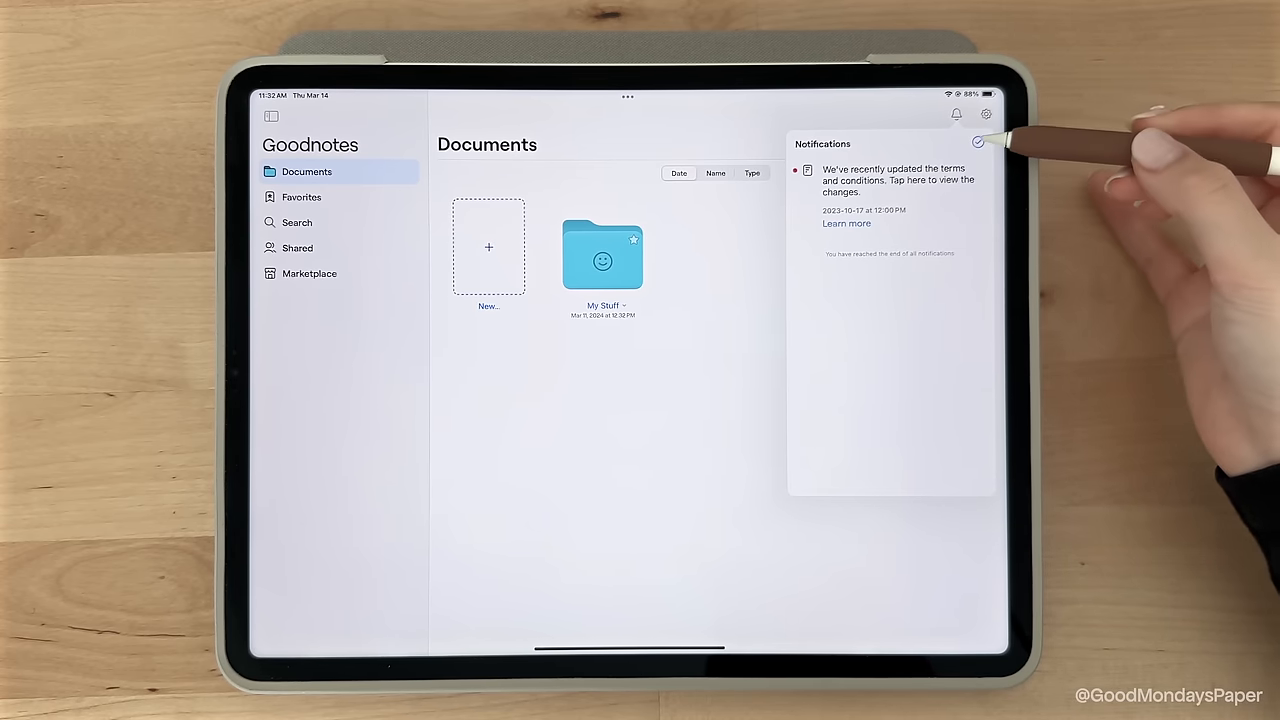
left_click(984, 114)
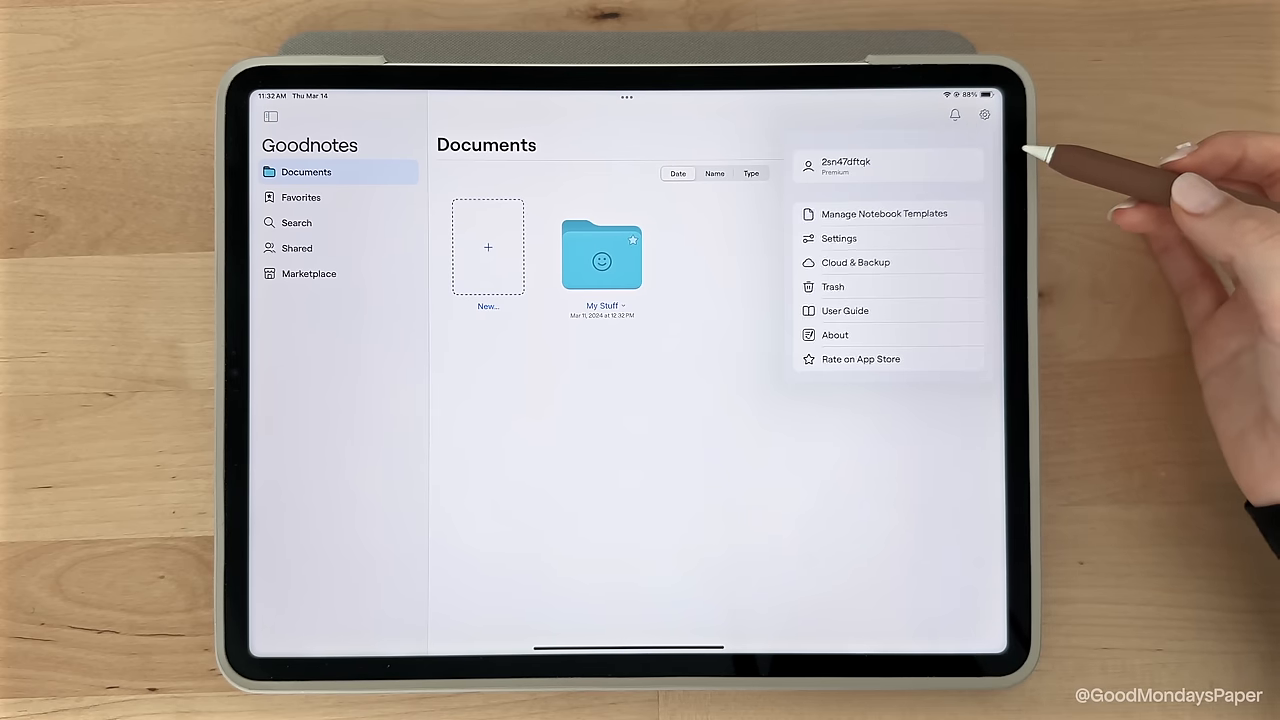
mouse_move(990, 210)
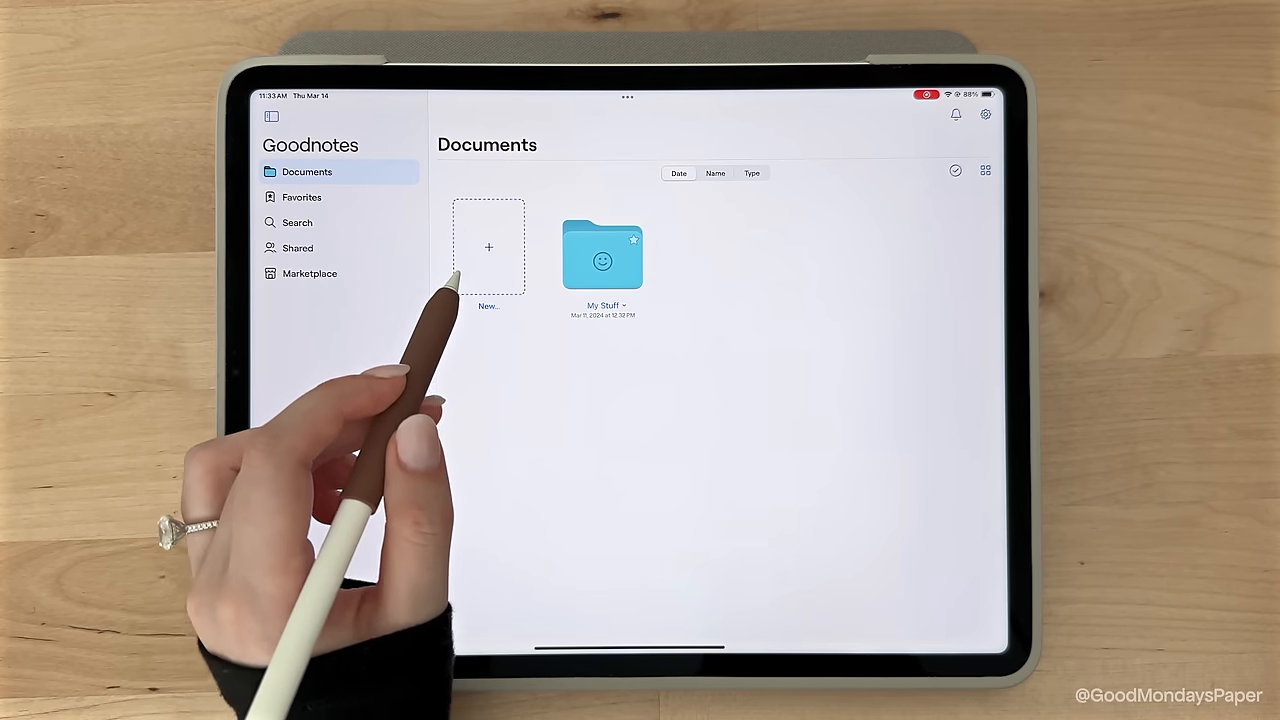
Step: Create a coloured folder named Folder, then a pink smiley-icon Folder 2 inside it
left_click(488, 247)
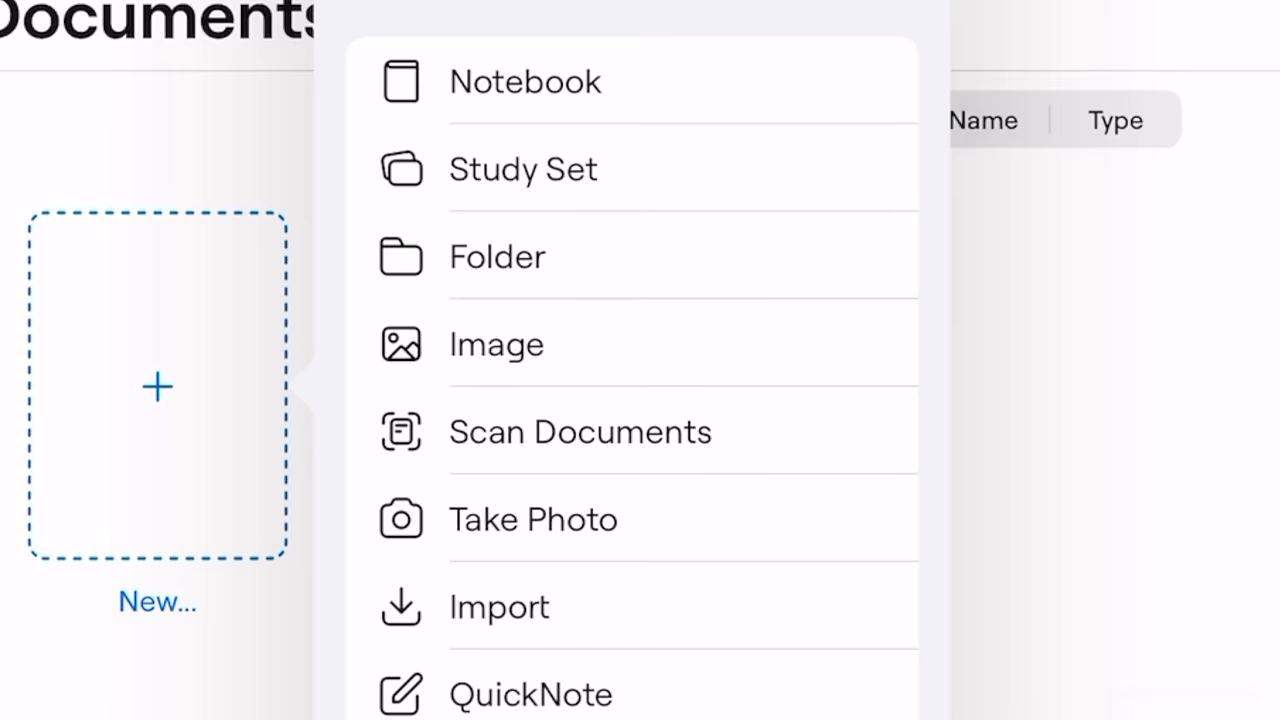
scroll("down", 3)
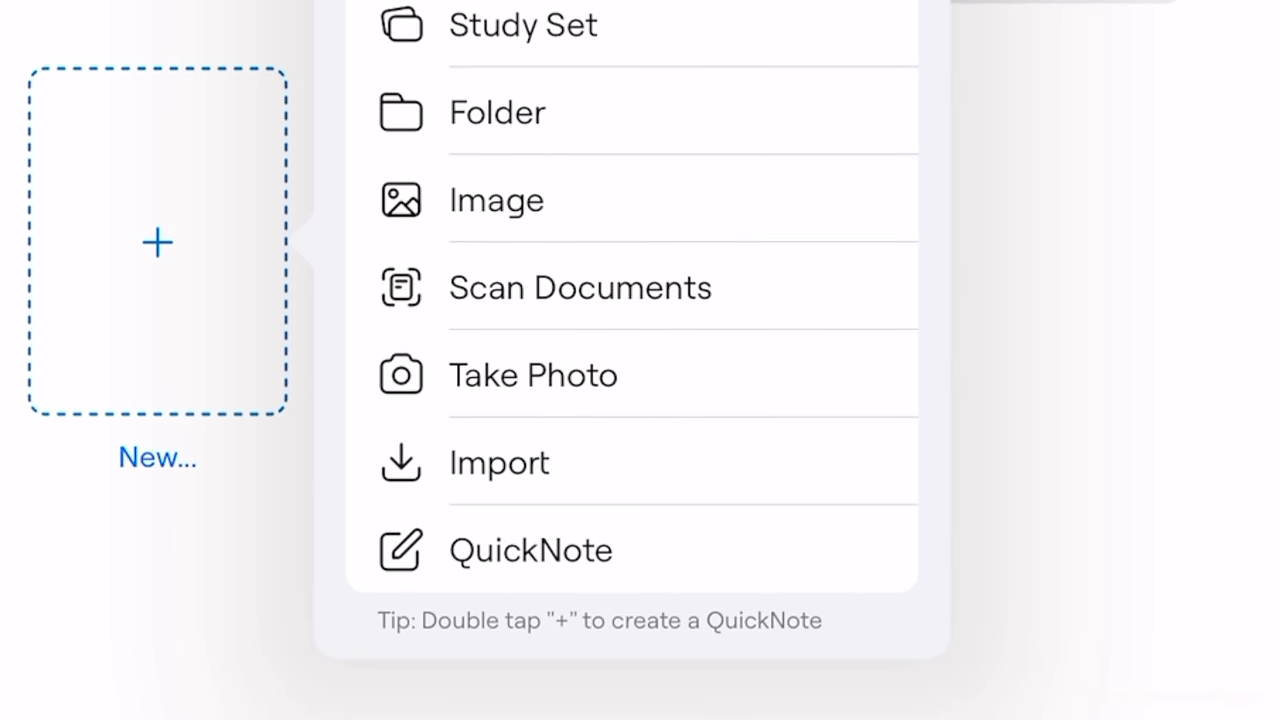
scroll("up", 3)
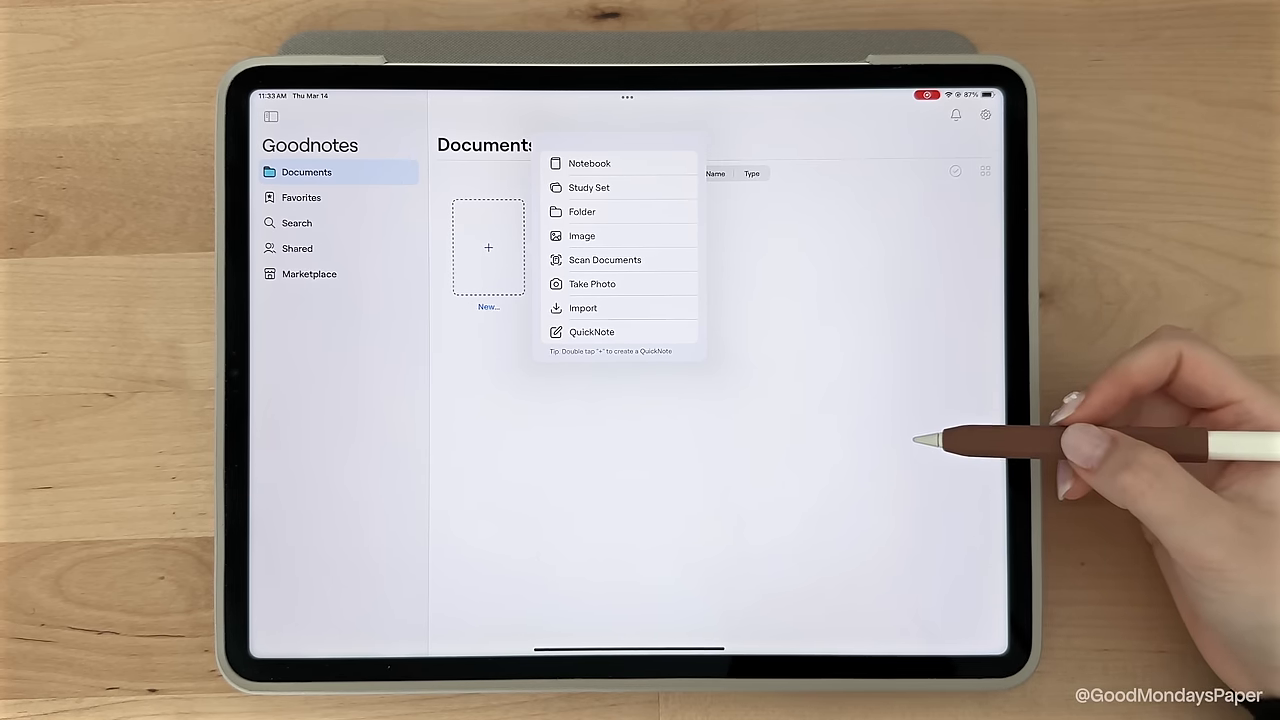
left_click(582, 211)
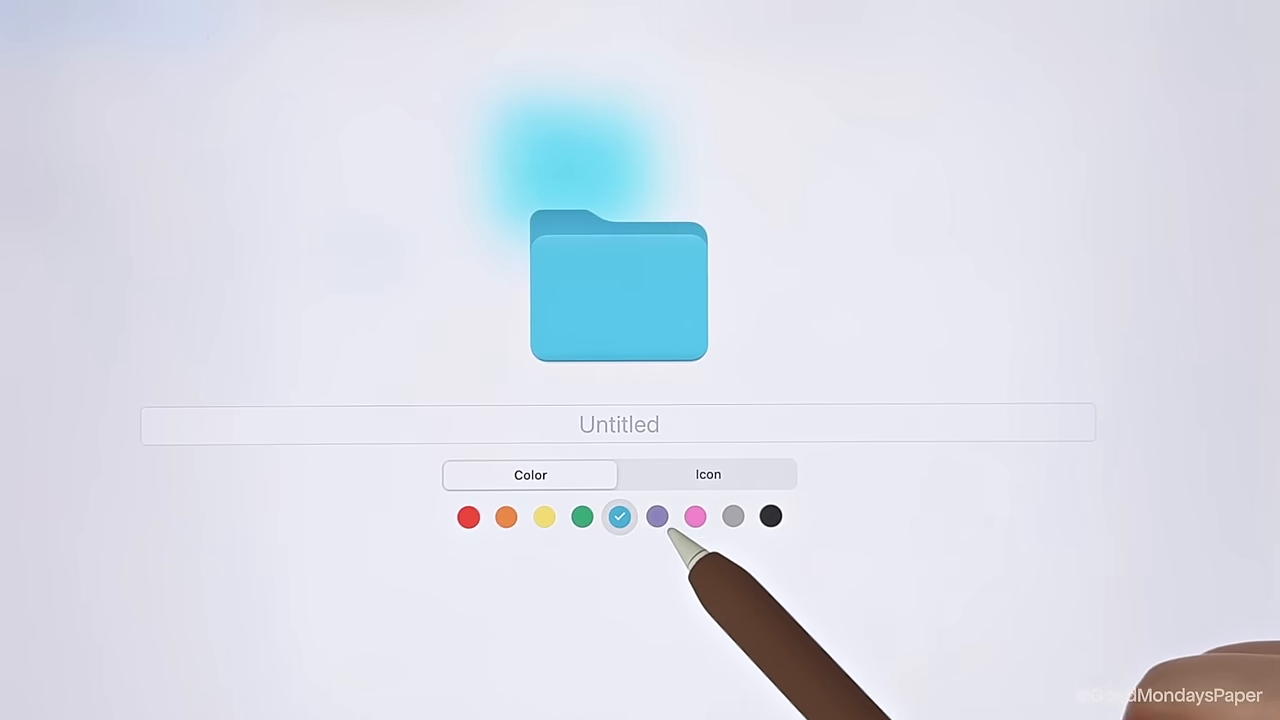
left_click(708, 474)
type("Folder")
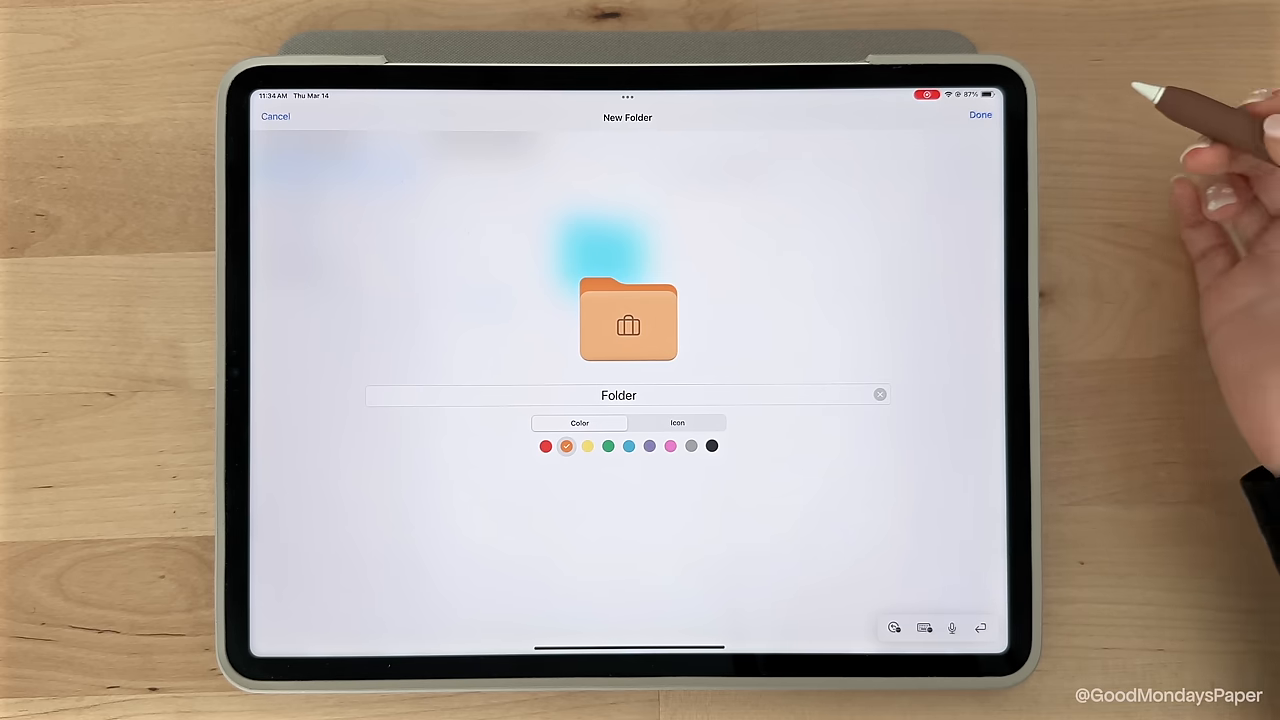
left_click(979, 114)
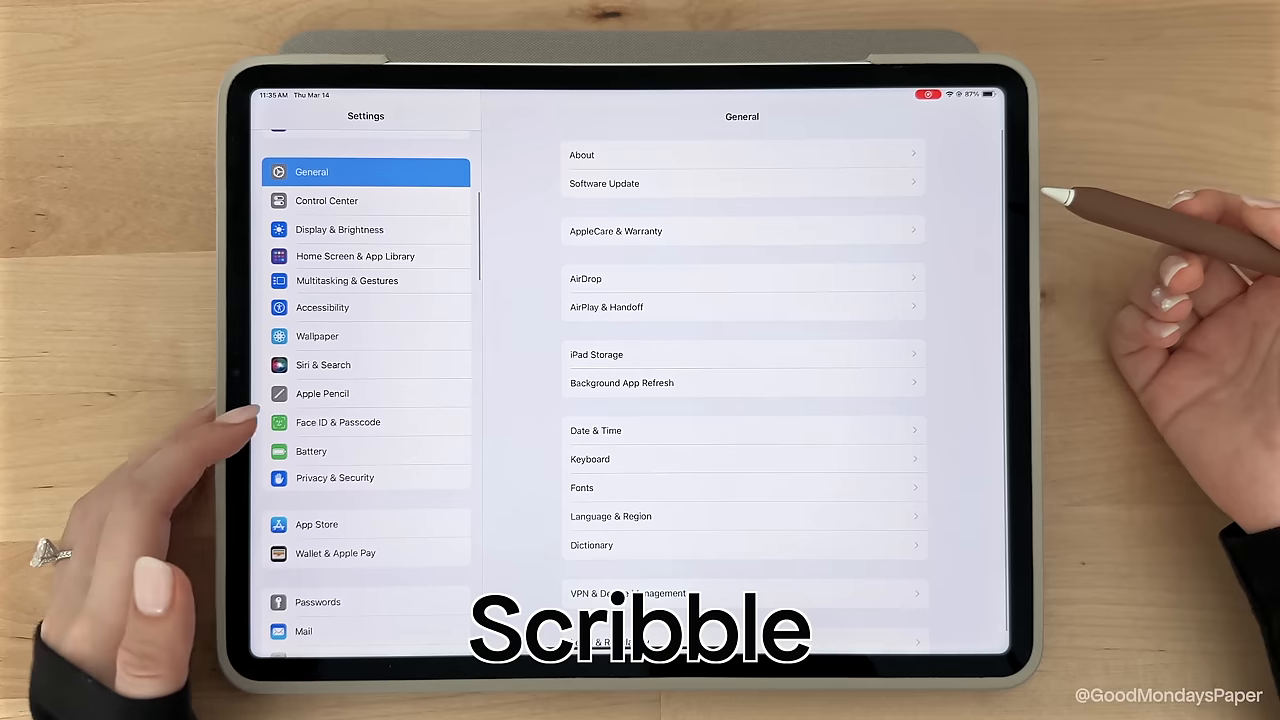
left_click(322, 393)
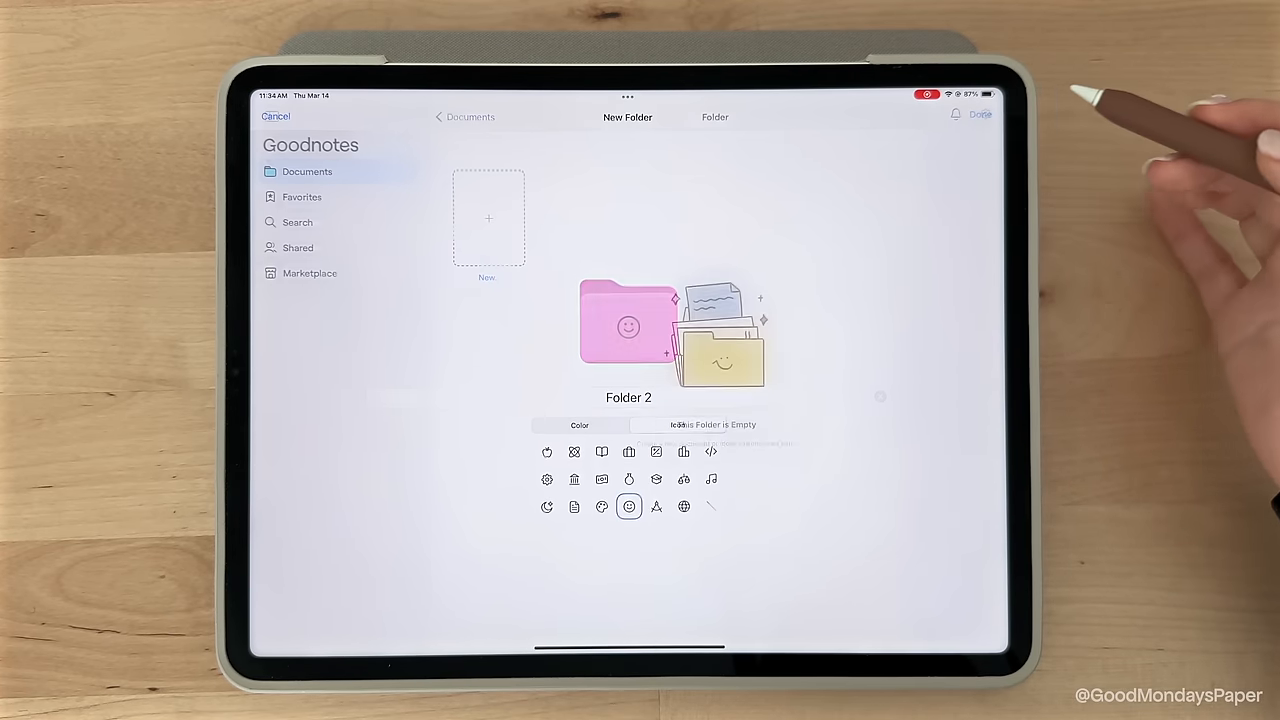
left_click(980, 114)
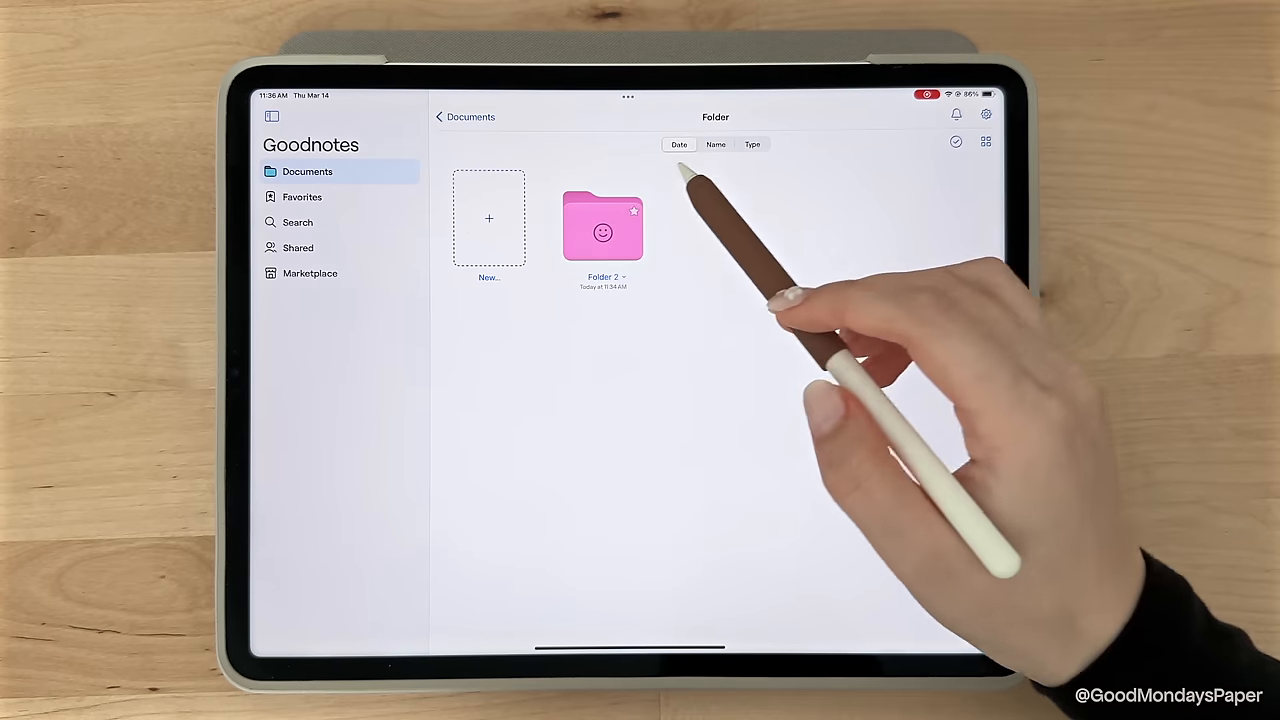
Step: Start a new Squared Paper notebook with A4 paper size
left_click(489, 218)
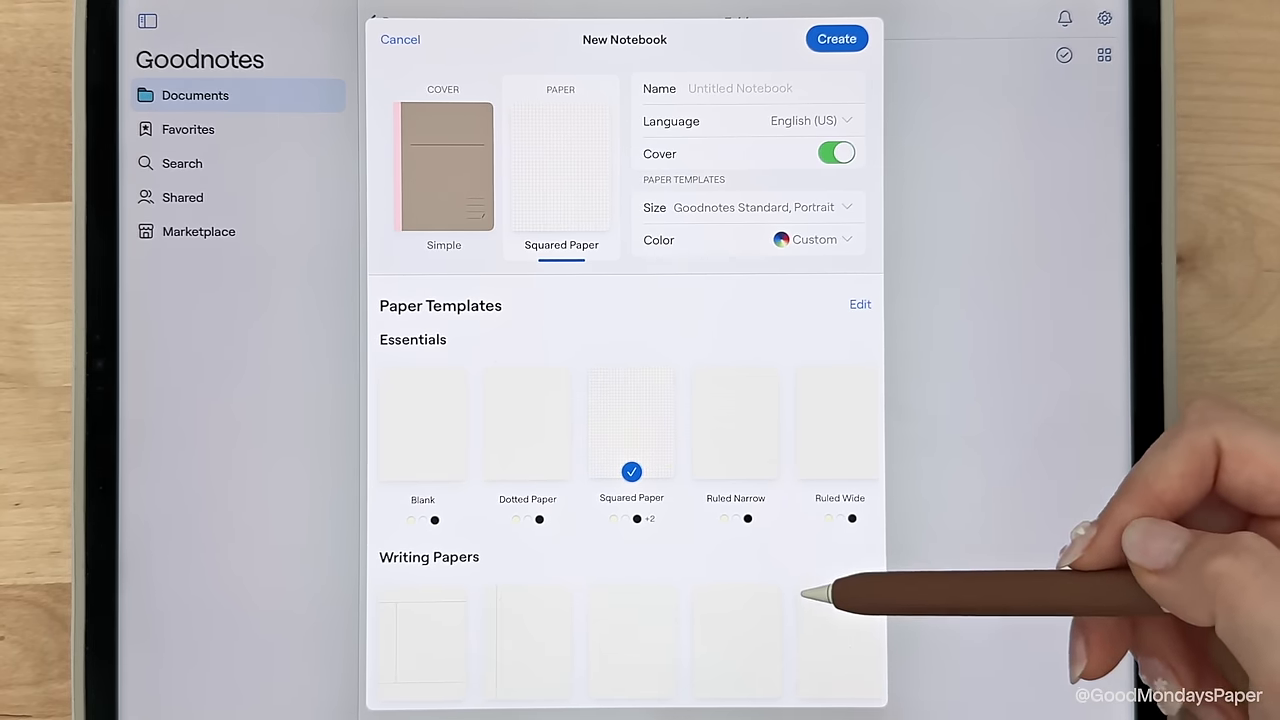
scroll("down", 3)
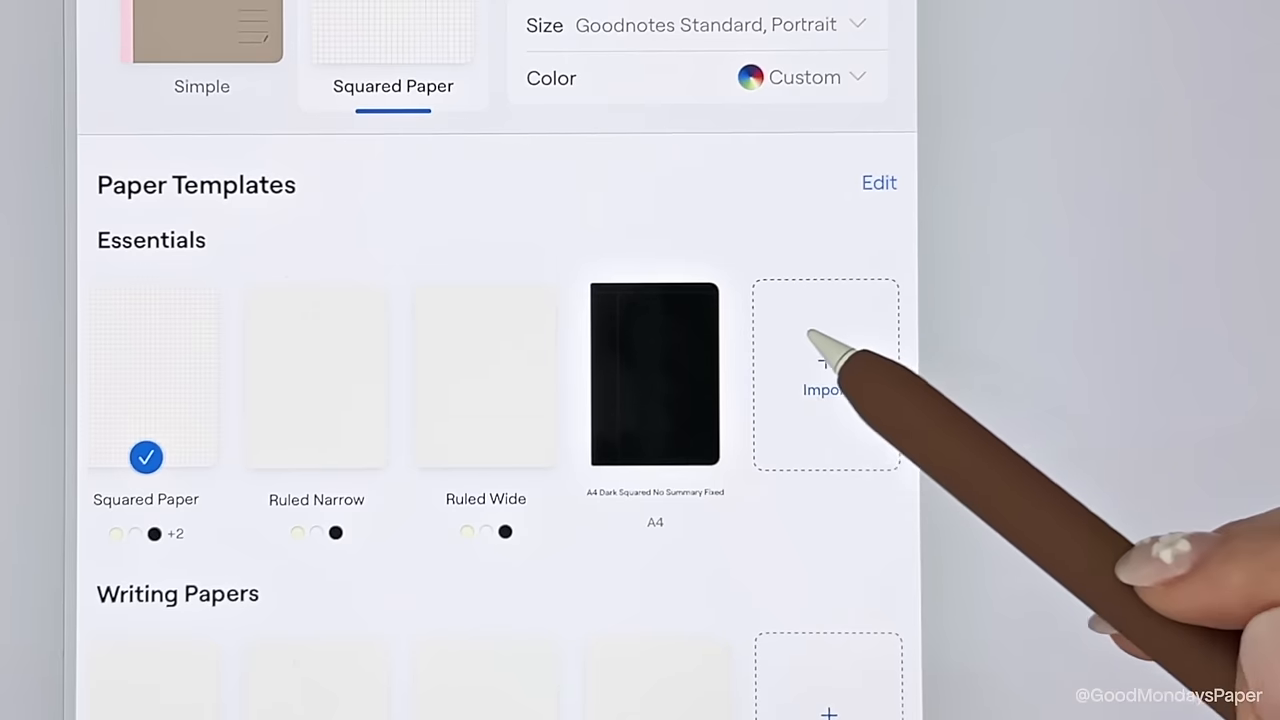
left_click(826, 375)
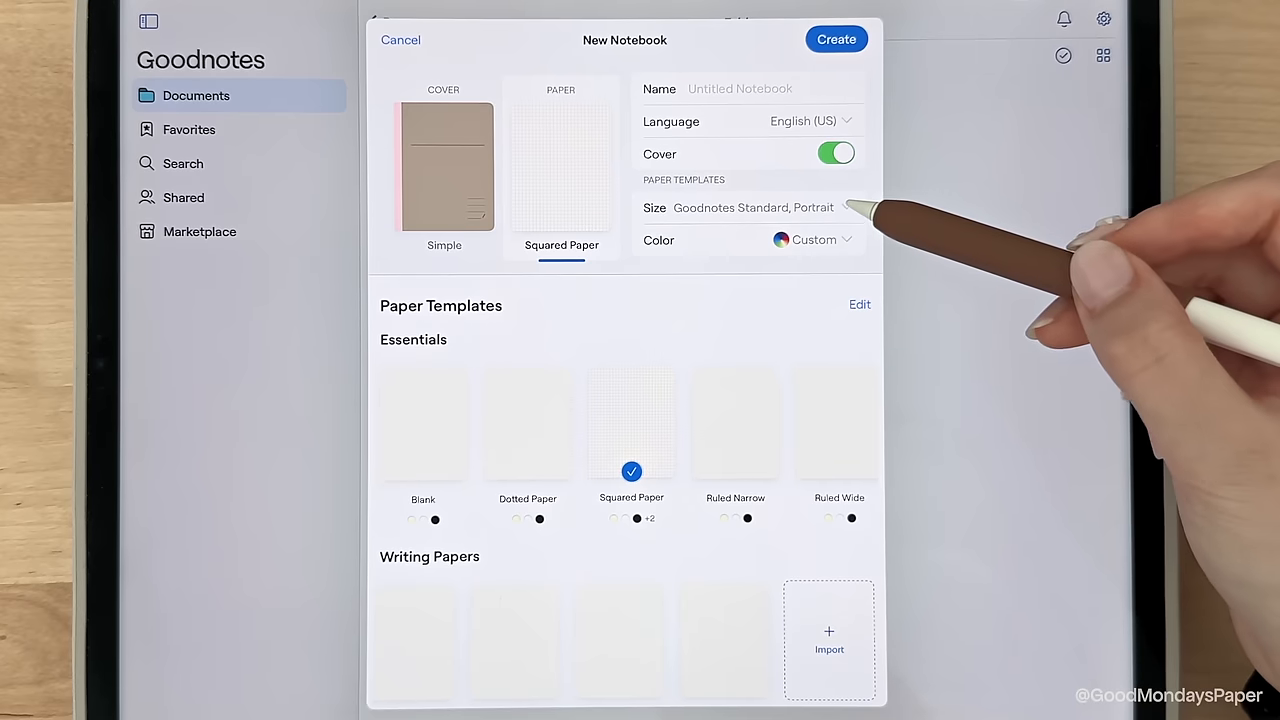
left_click(845, 207)
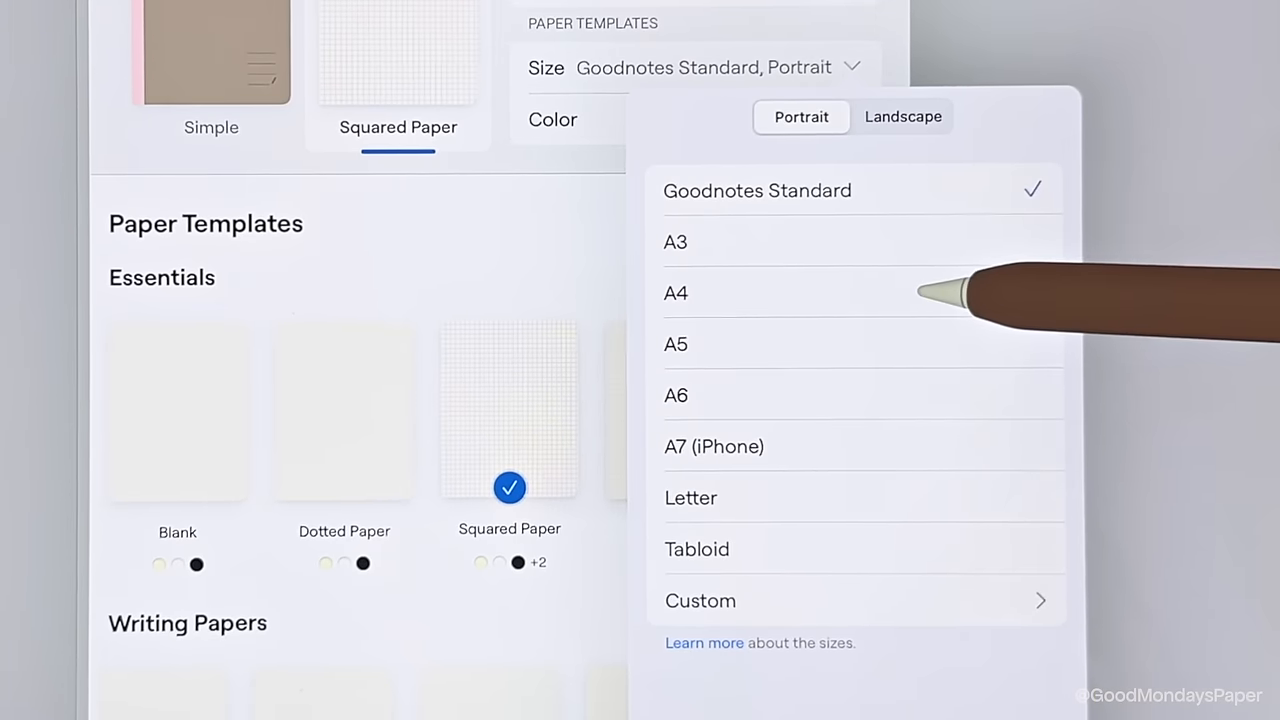
left_click(714, 446)
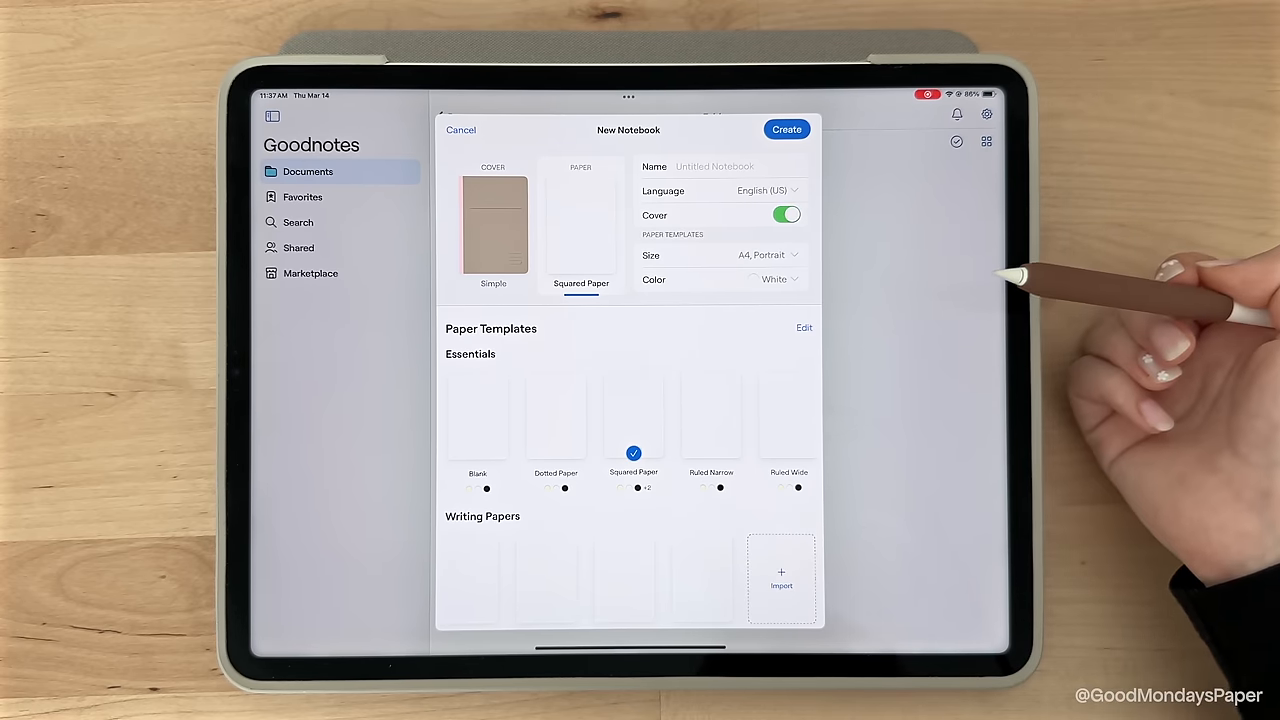
Step: Define a custom paper colour named Custom Template and apply it
left_click(775, 279)
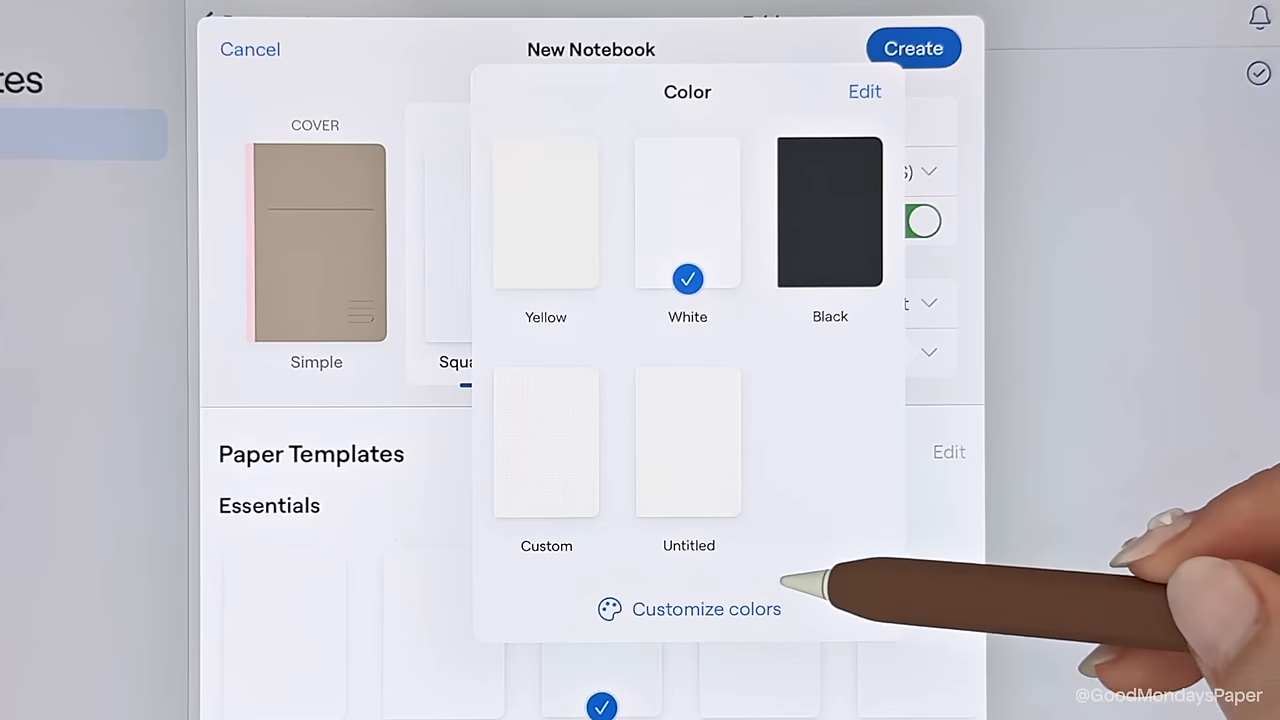
left_click(545, 442)
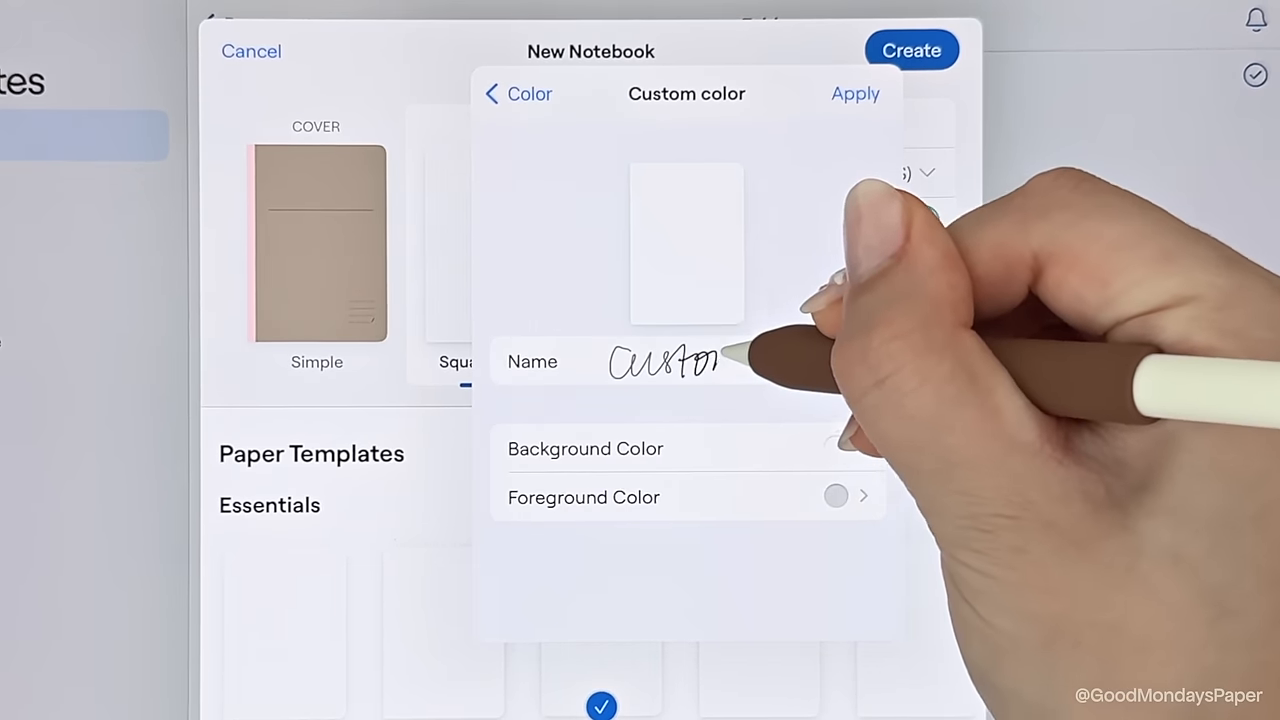
left_click(585, 448)
type("Custom Template")
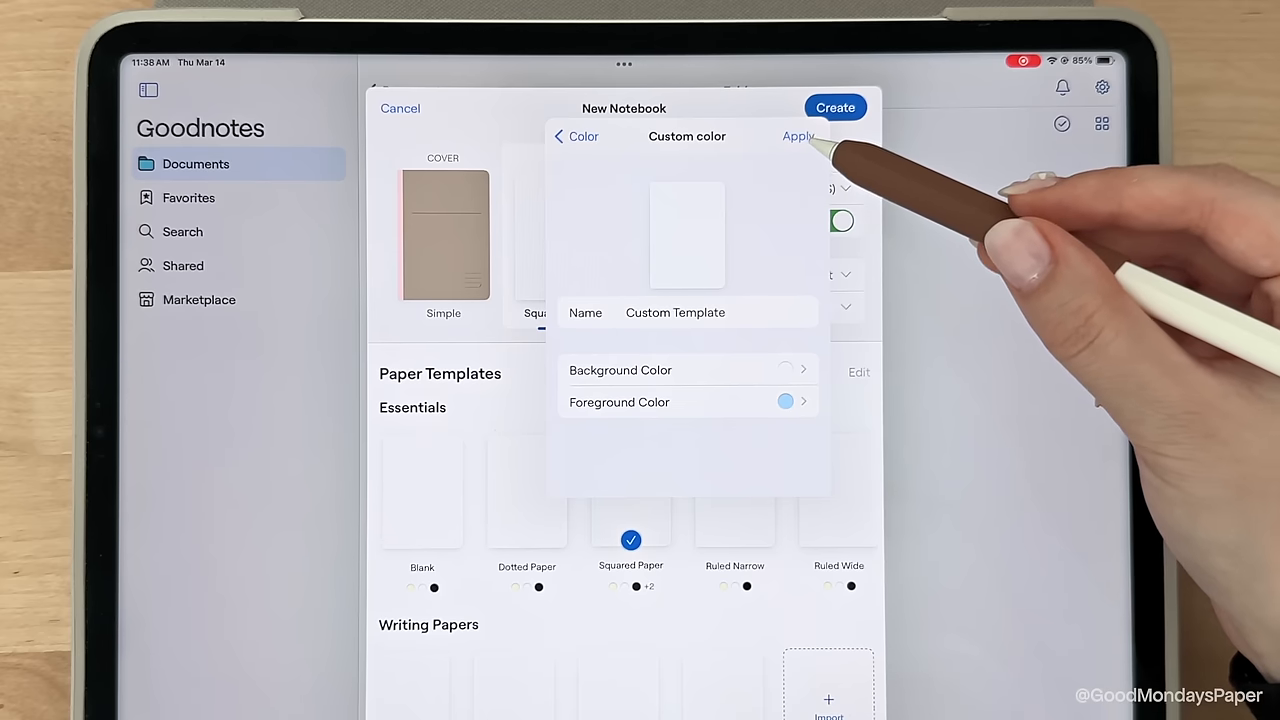
left_click(798, 136)
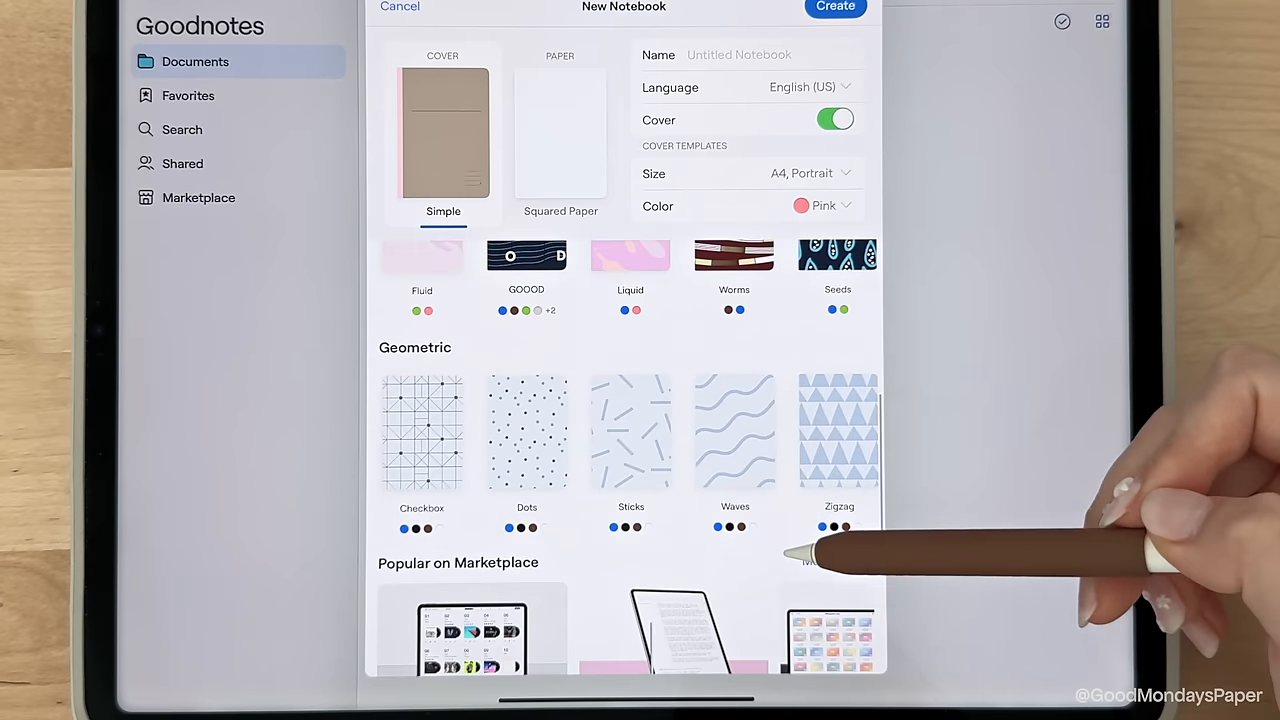
Step: Change the cover colour to Blue and create the notebook named Notebook
left_click(822, 205)
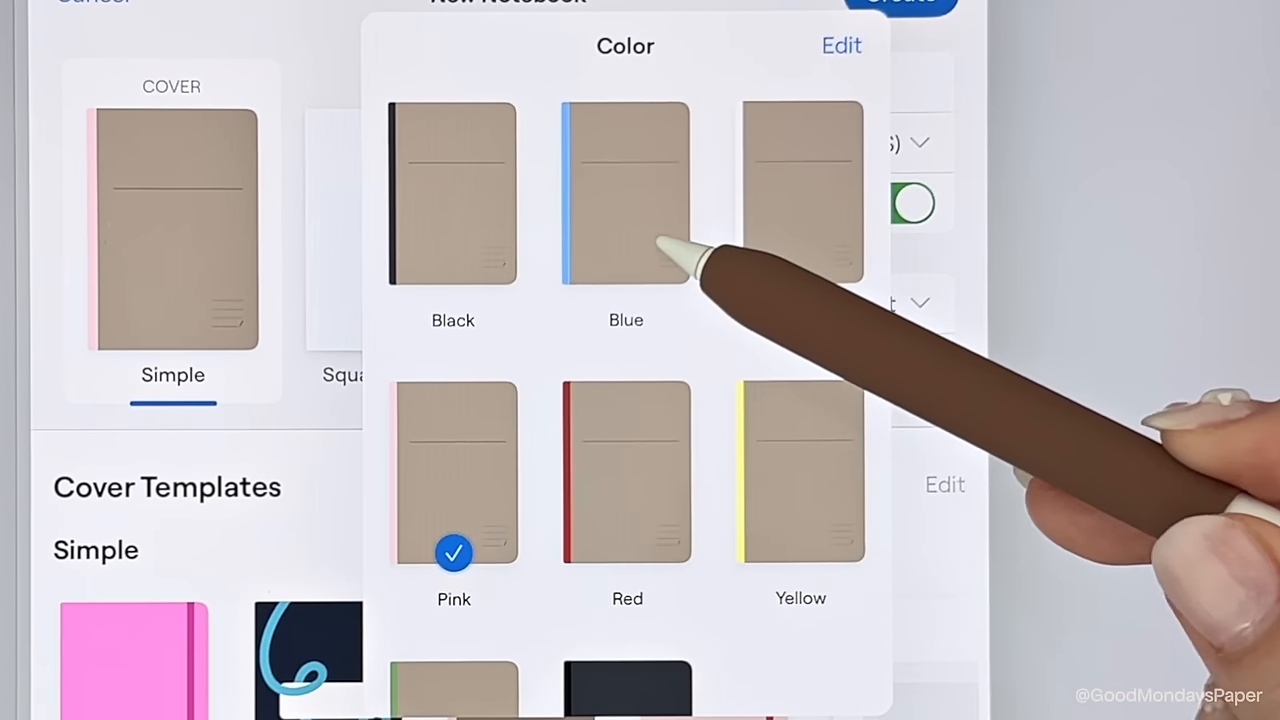
left_click(626, 190)
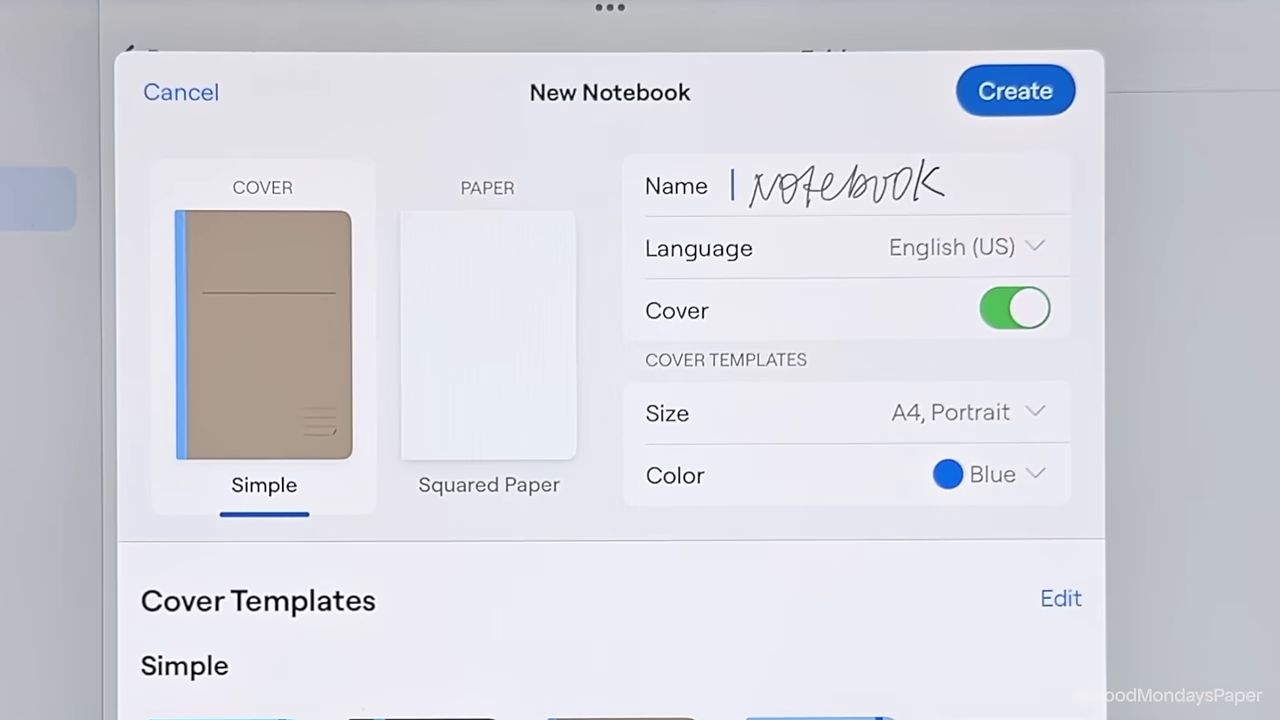
left_click(965, 247)
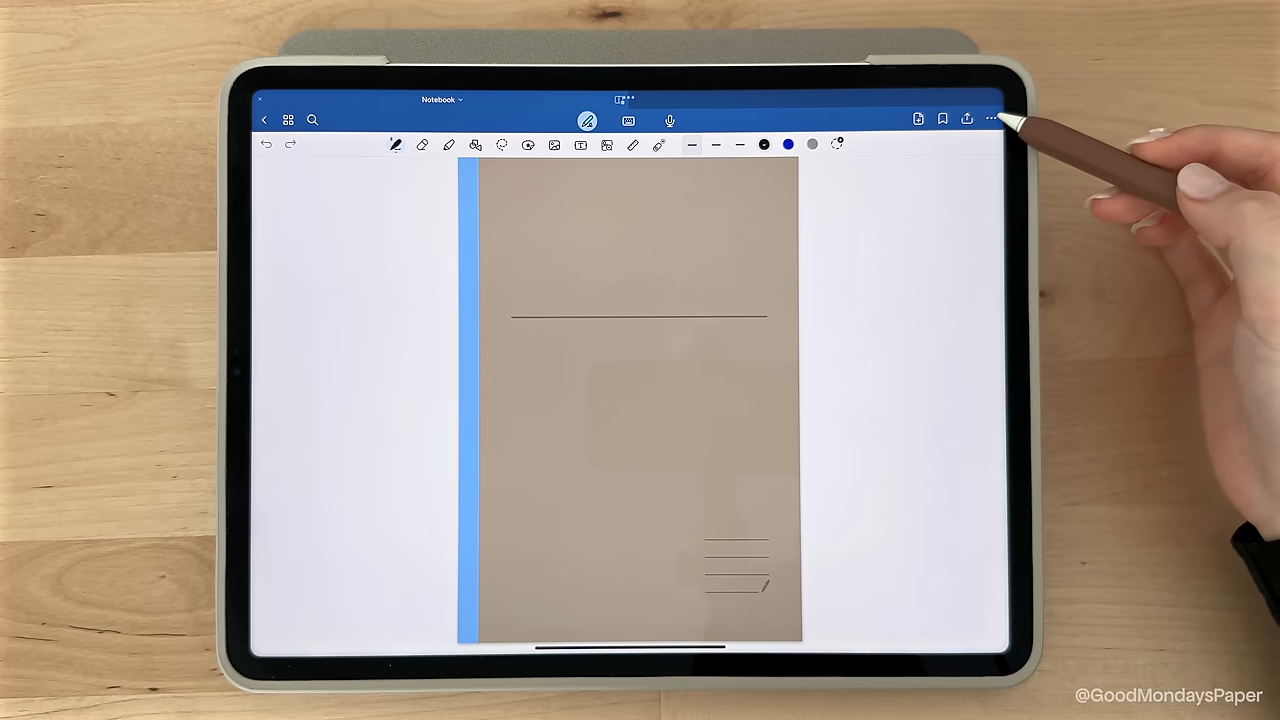
Step: Change the notebook cover template to A4 landscape
left_click(991, 119)
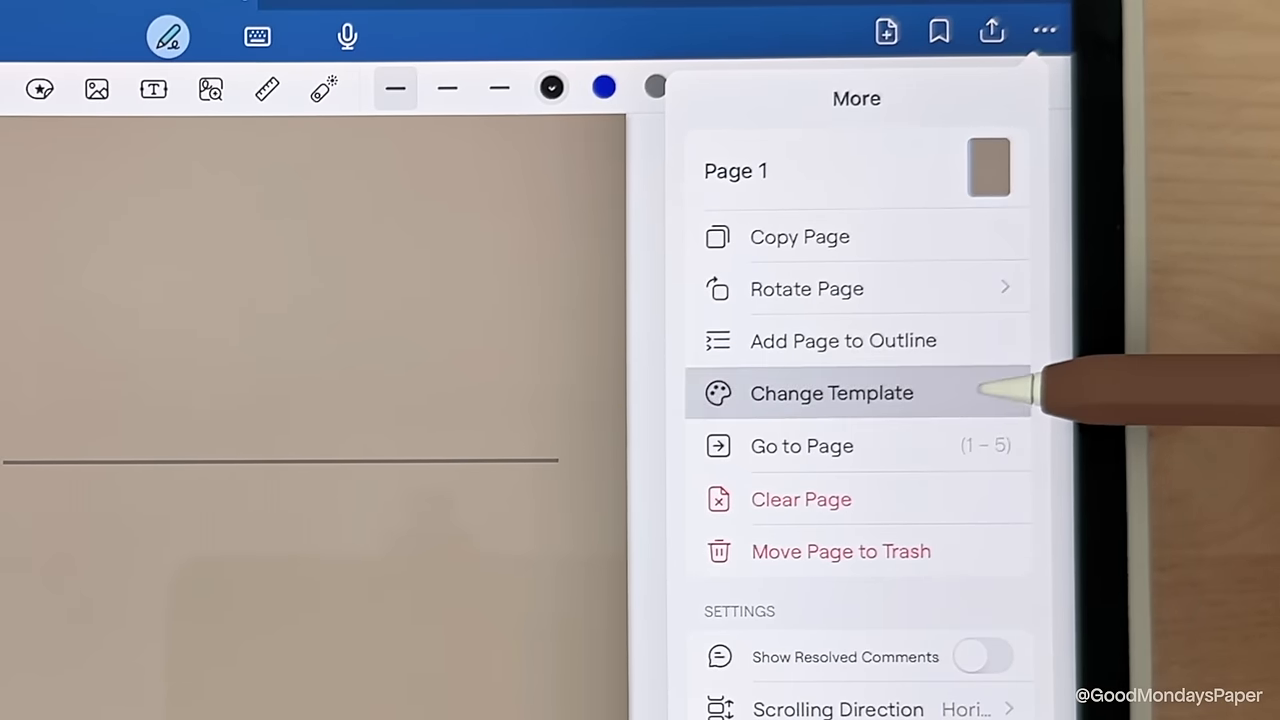
left_click(831, 392)
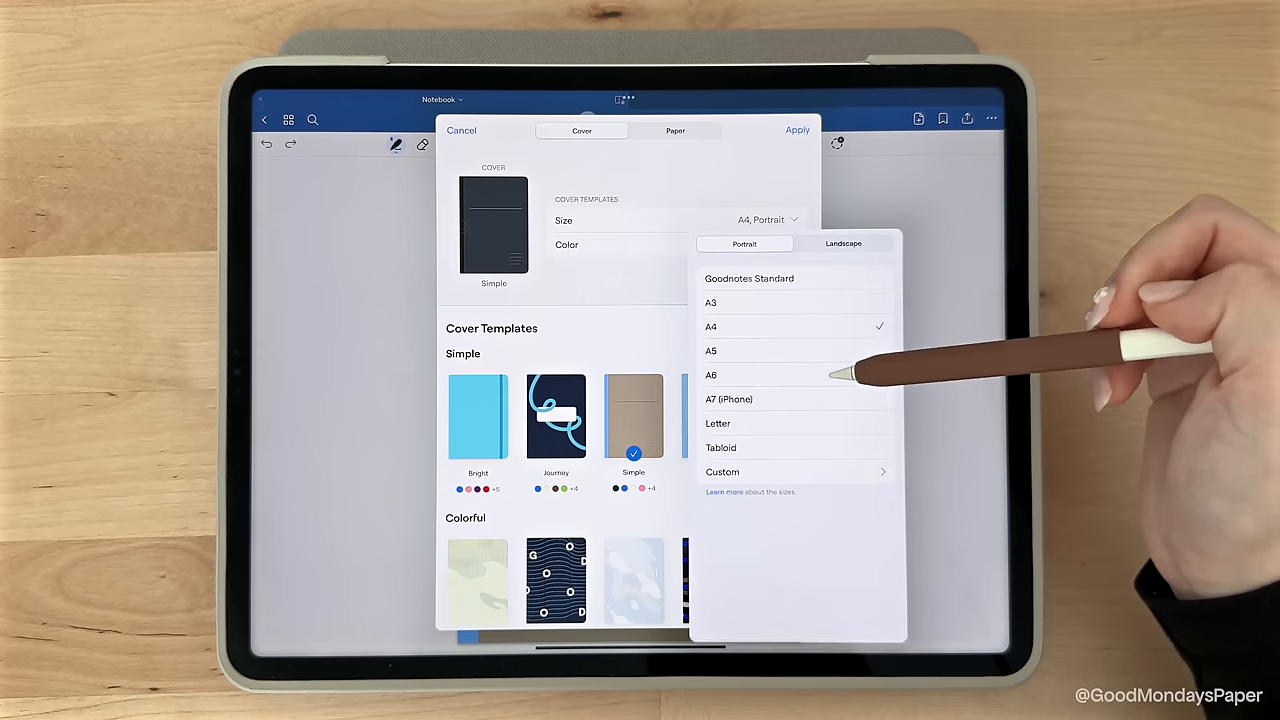
left_click(843, 243)
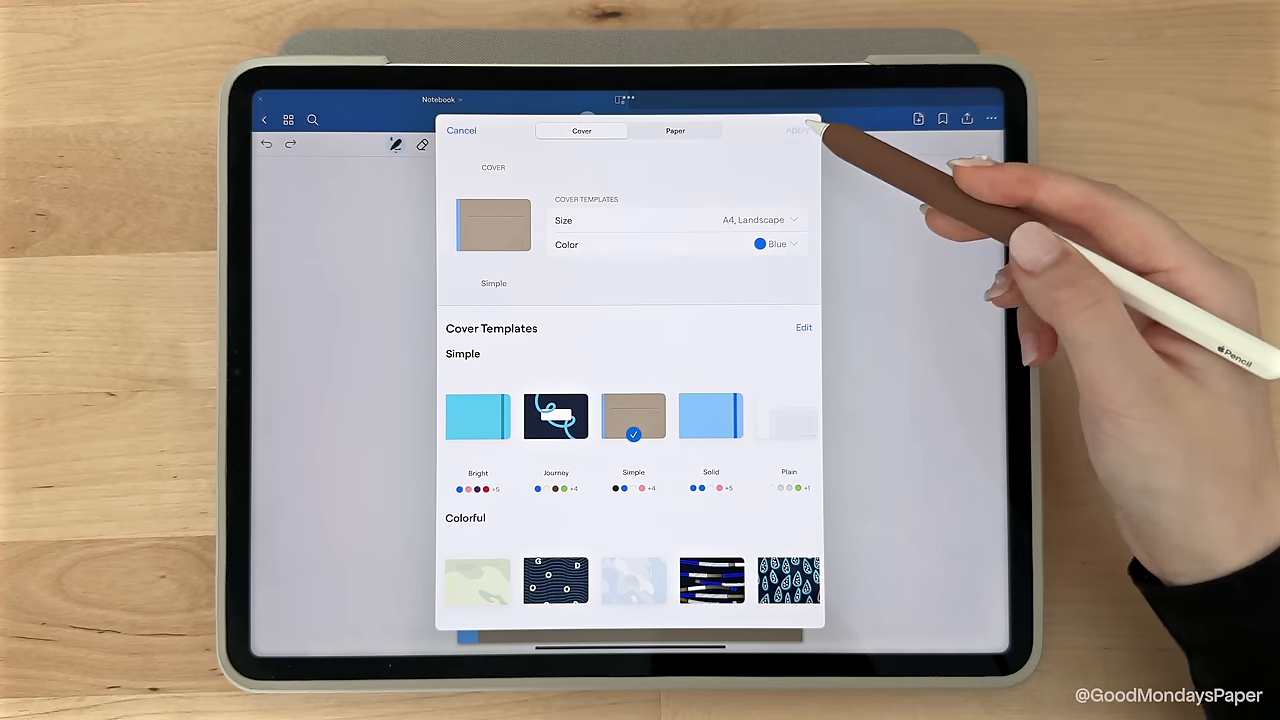
left_click(797, 130)
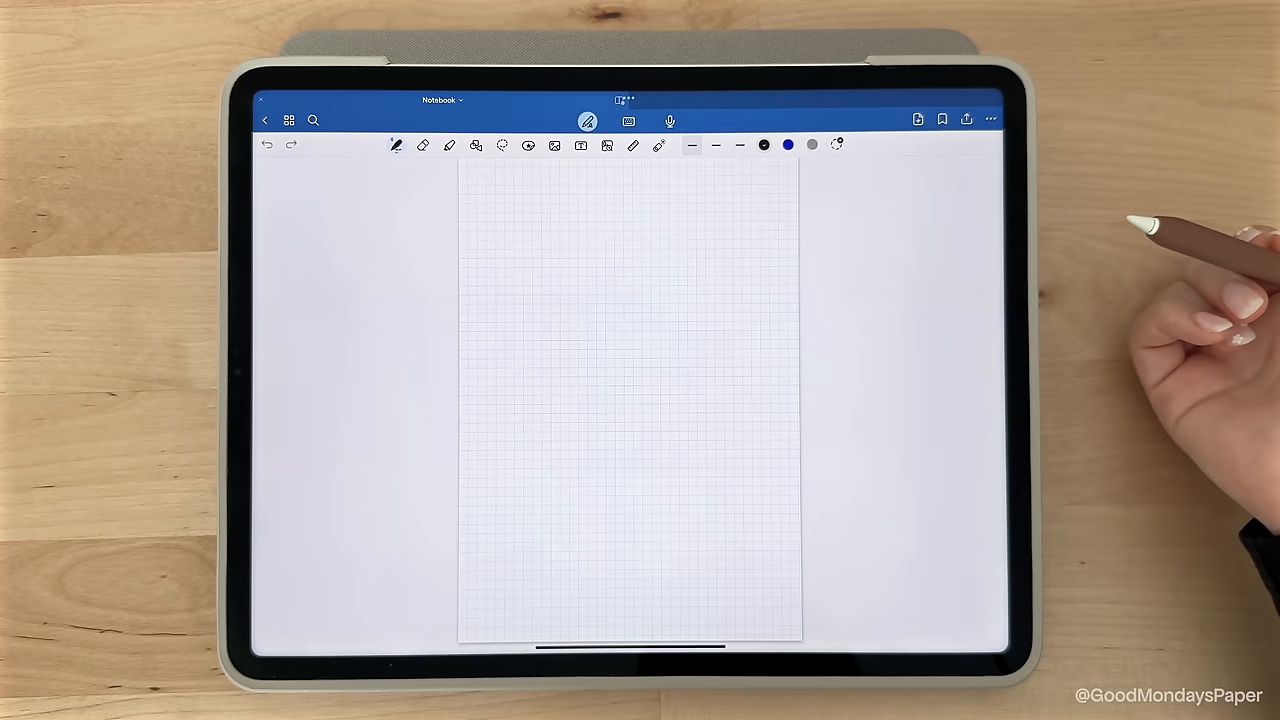
Step: Switch the squared paper size to landscape as well
left_click(767, 219)
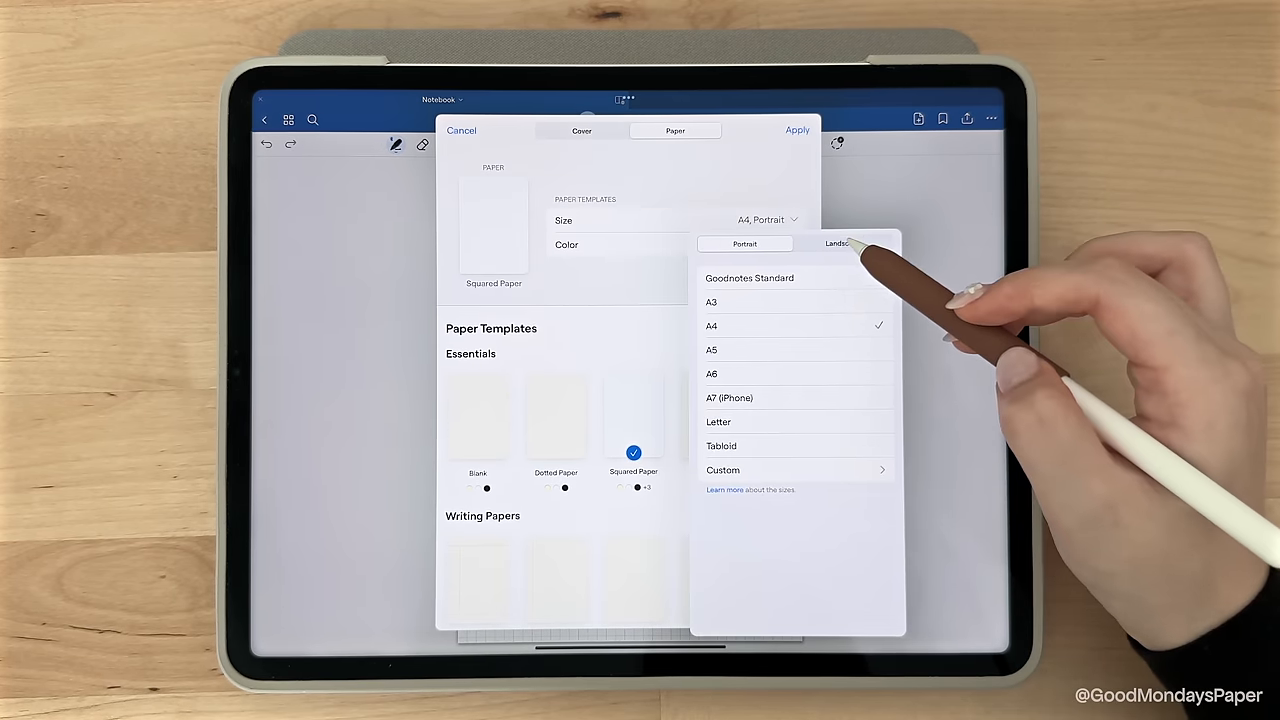
left_click(838, 243)
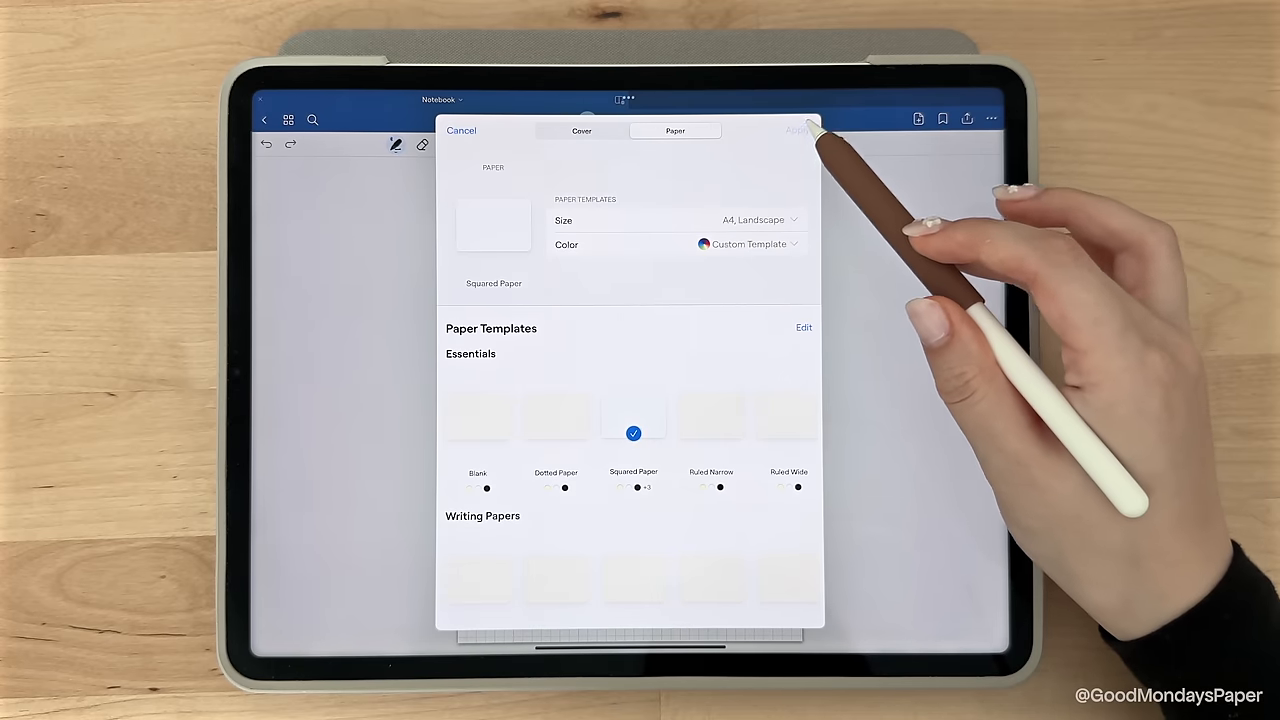
left_click(797, 130)
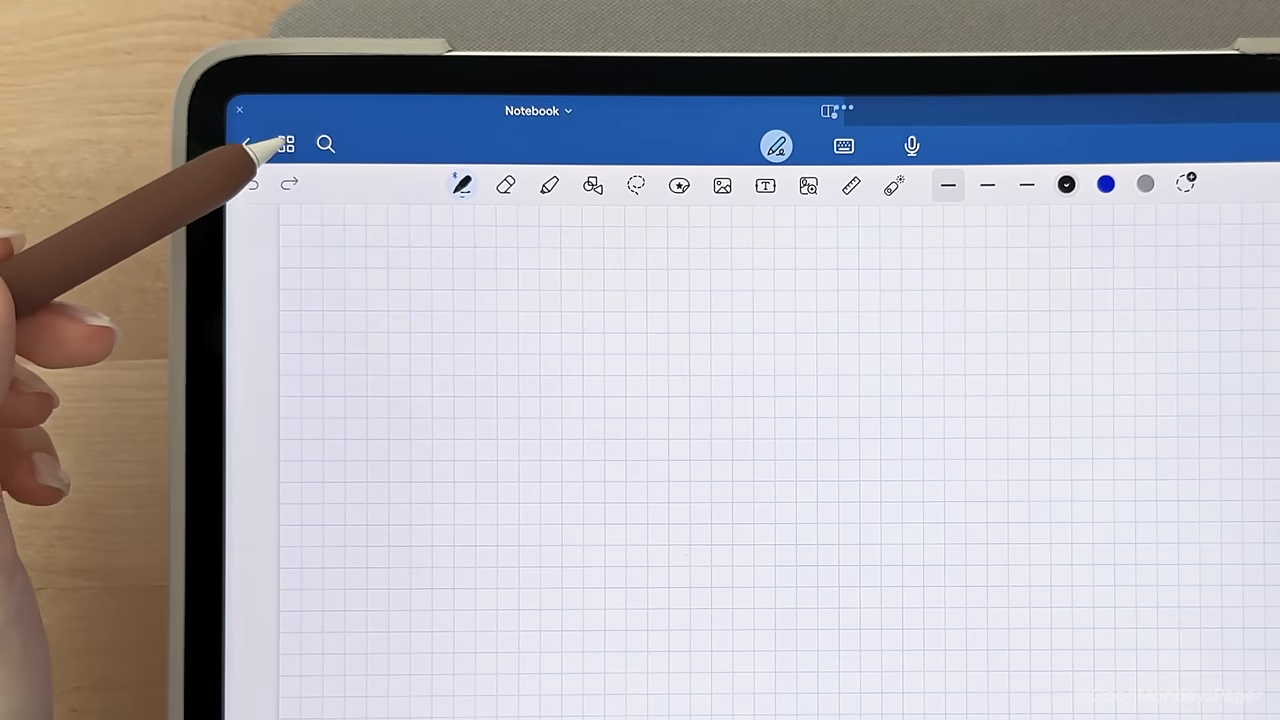
Step: Trash blank pages 3 and 4 and add a new squared page, leaving three
left_click(287, 144)
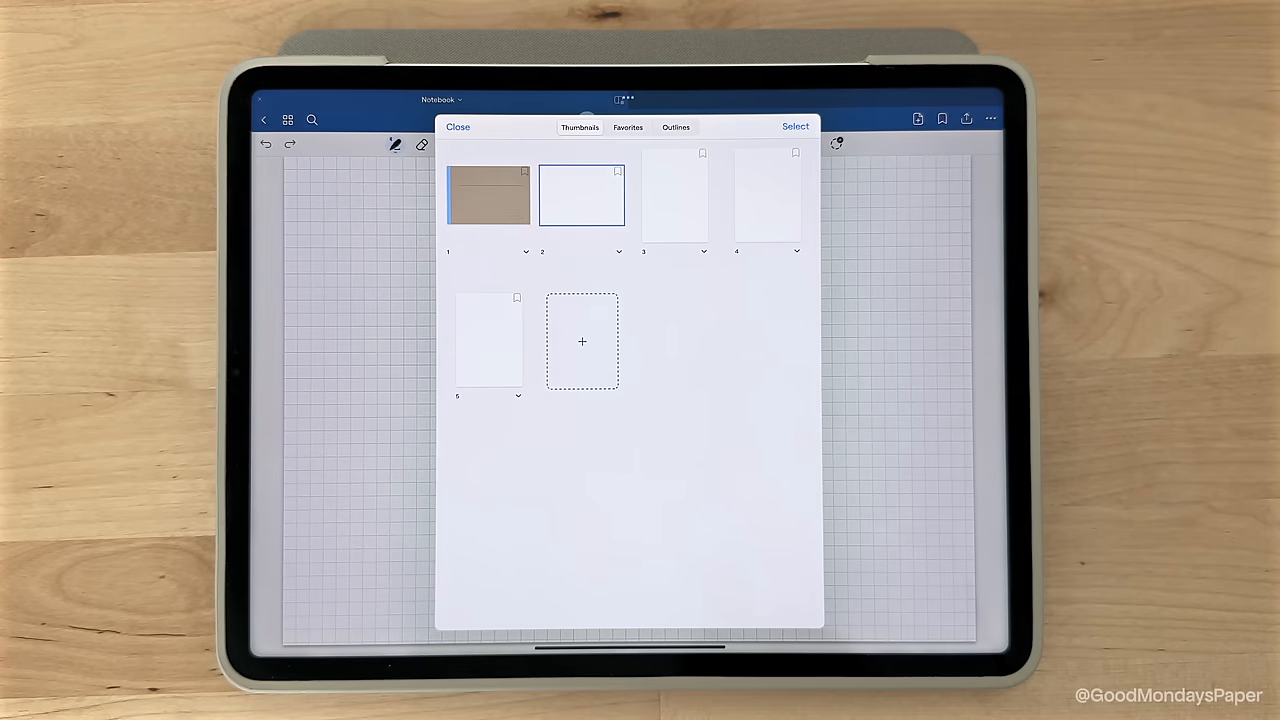
left_click(795, 126)
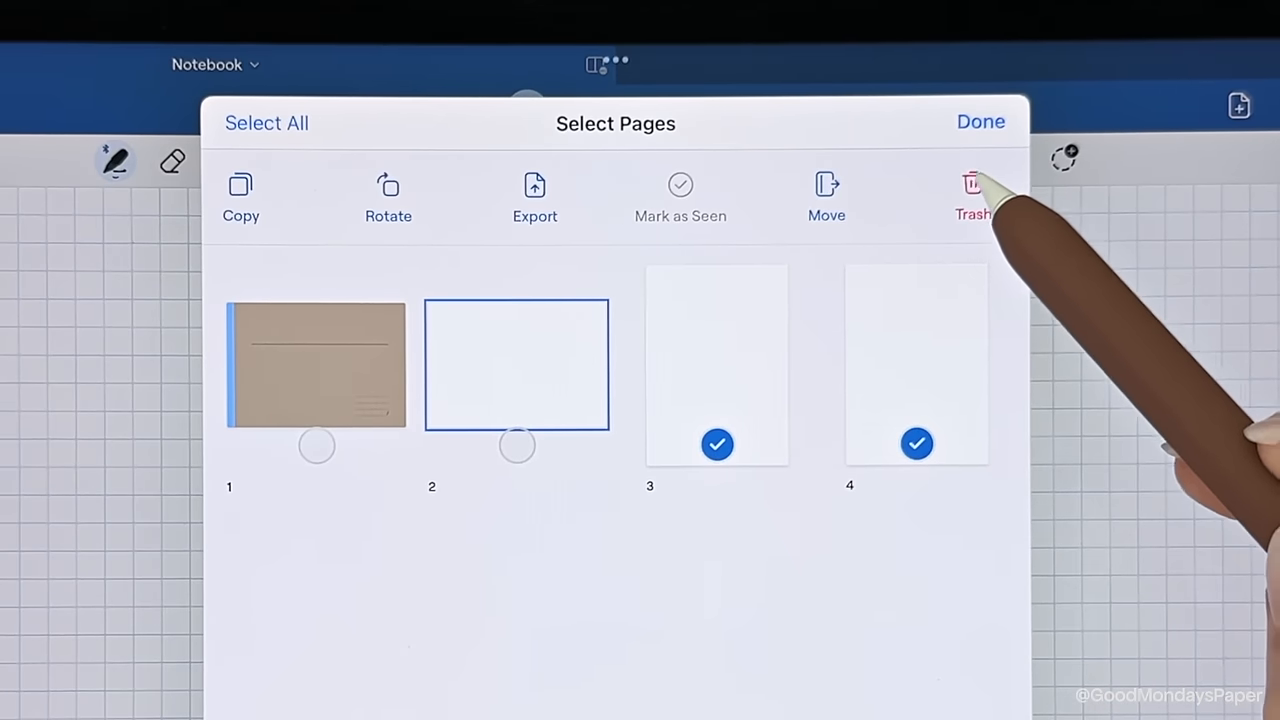
left_click(971, 195)
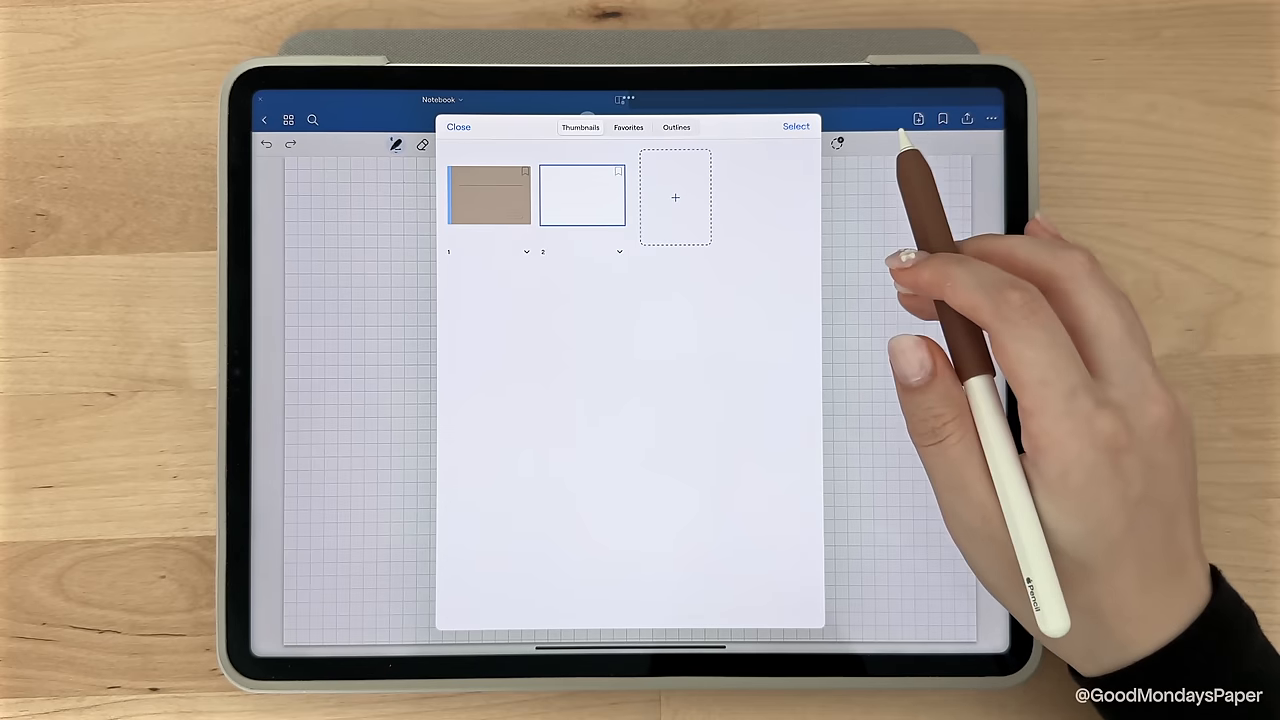
left_click(675, 197)
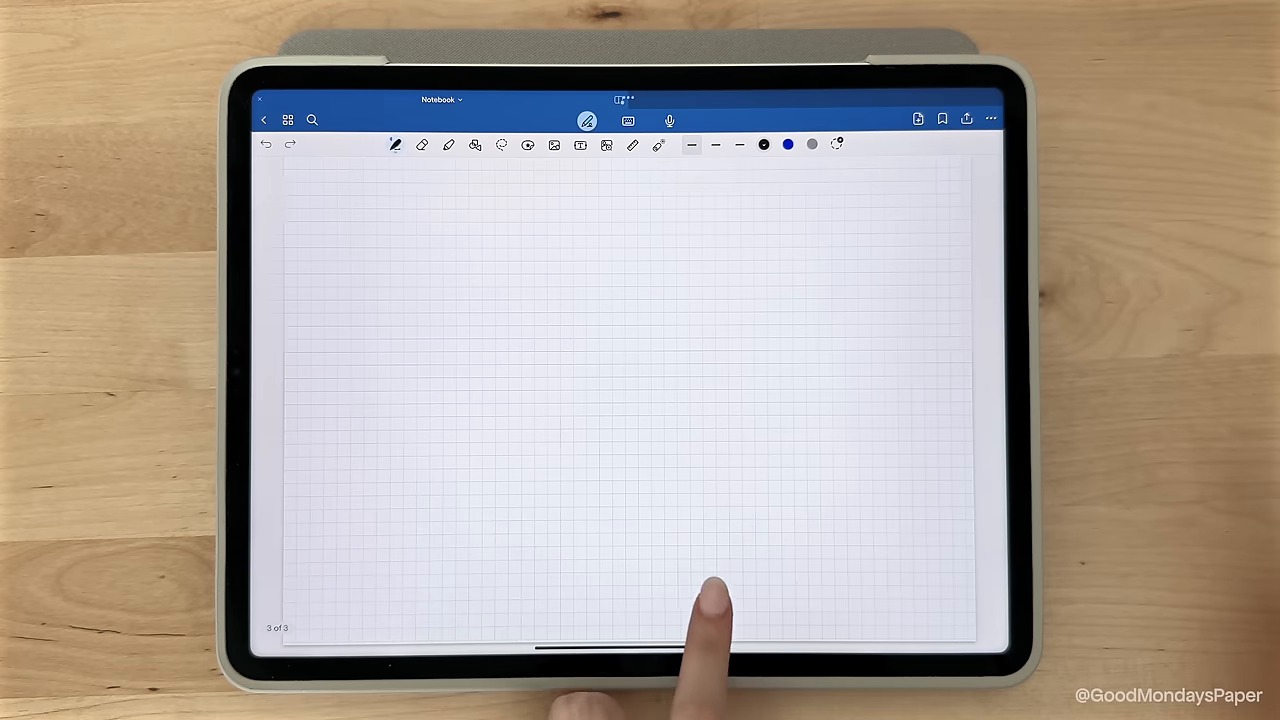
left_click_drag(700, 400, 300, 400)
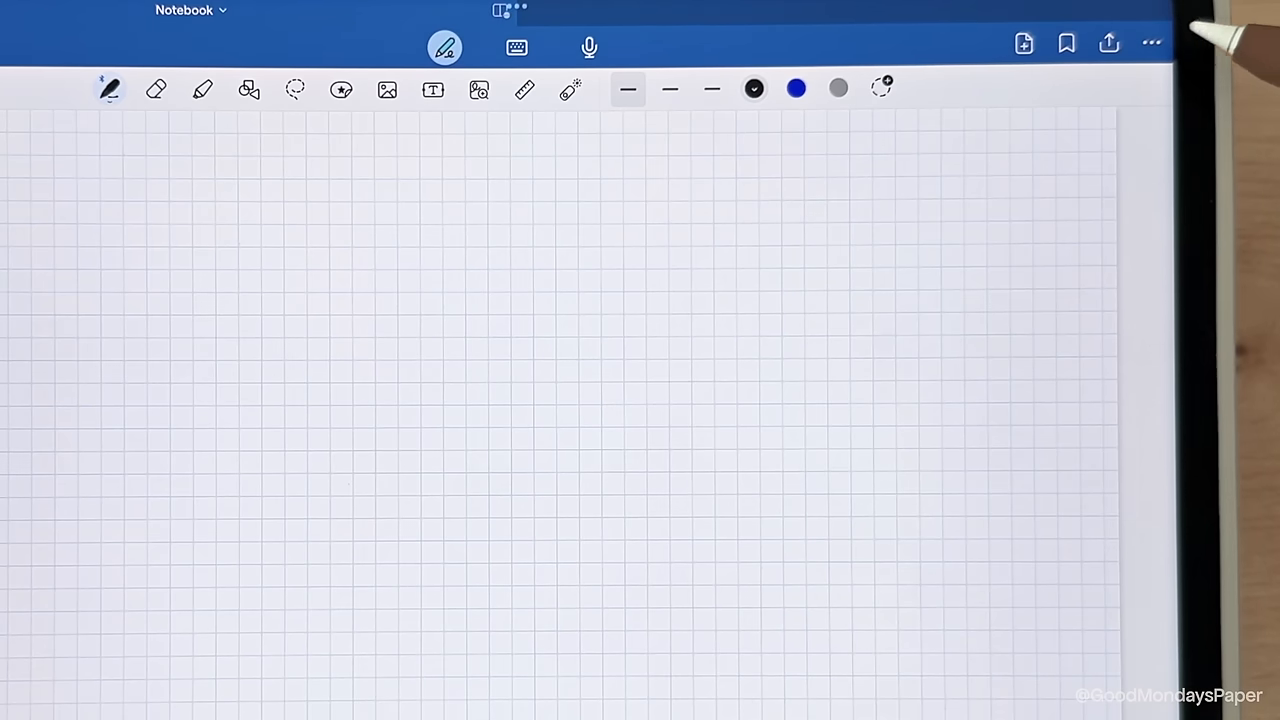
Step: Choose a different writing posture under Stylus & Palm Rejection settings
left_click(1151, 43)
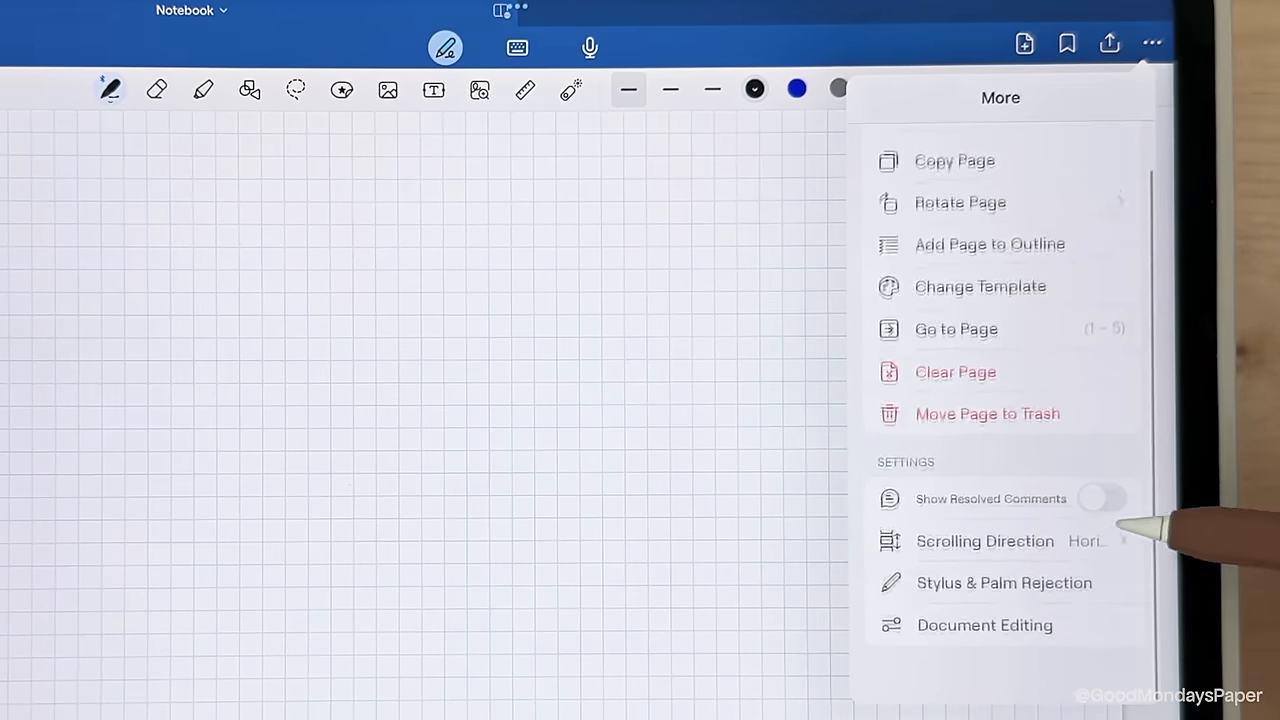
left_click(984, 541)
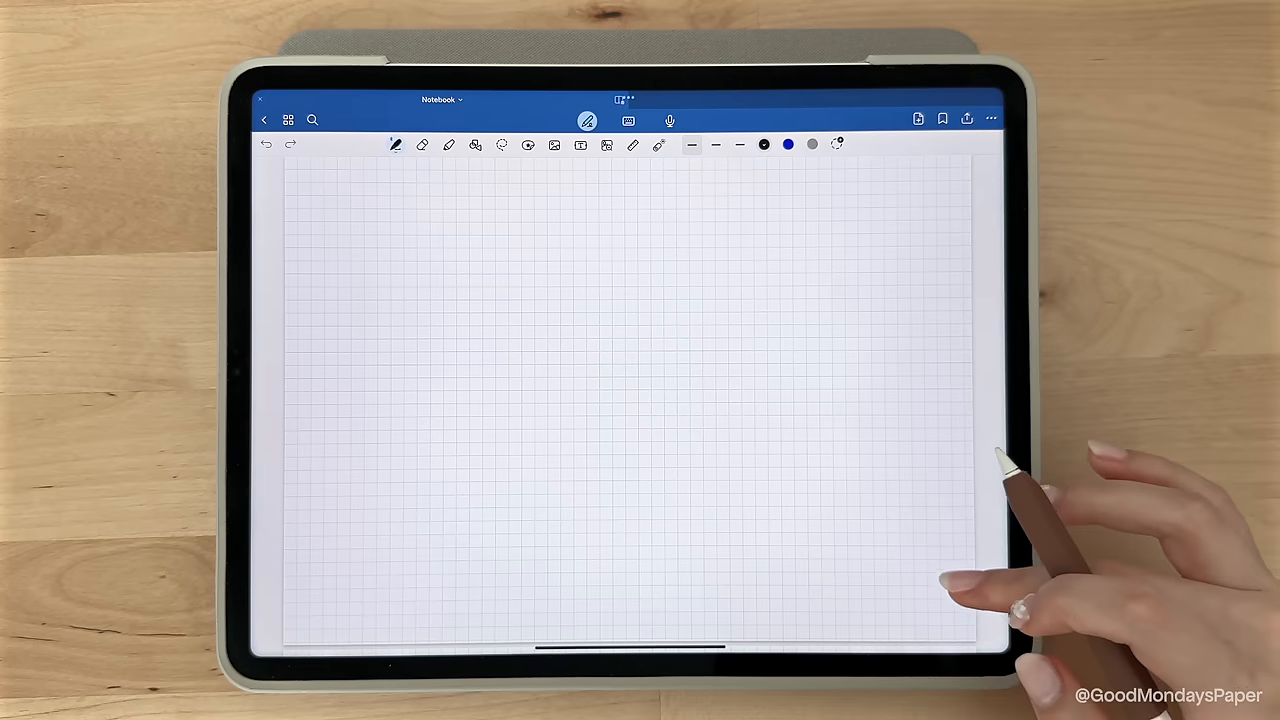
scroll("down", 3)
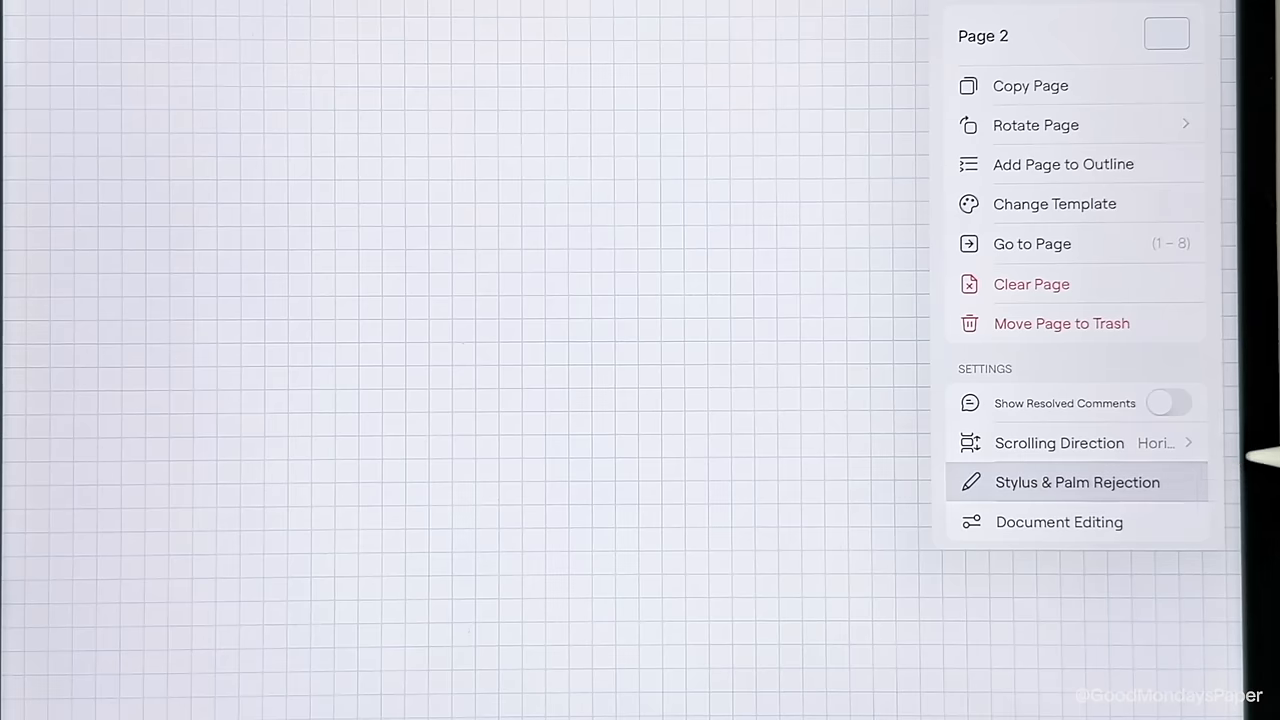
left_click(1077, 482)
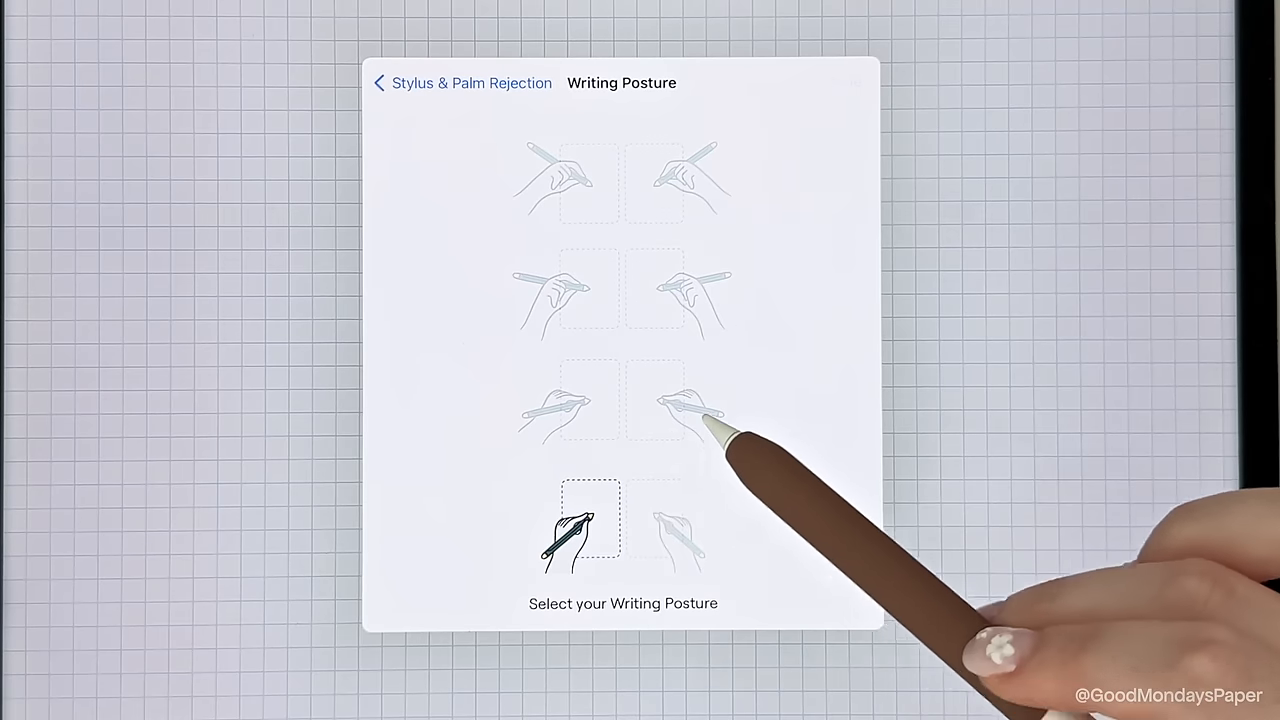
left_click(660, 400)
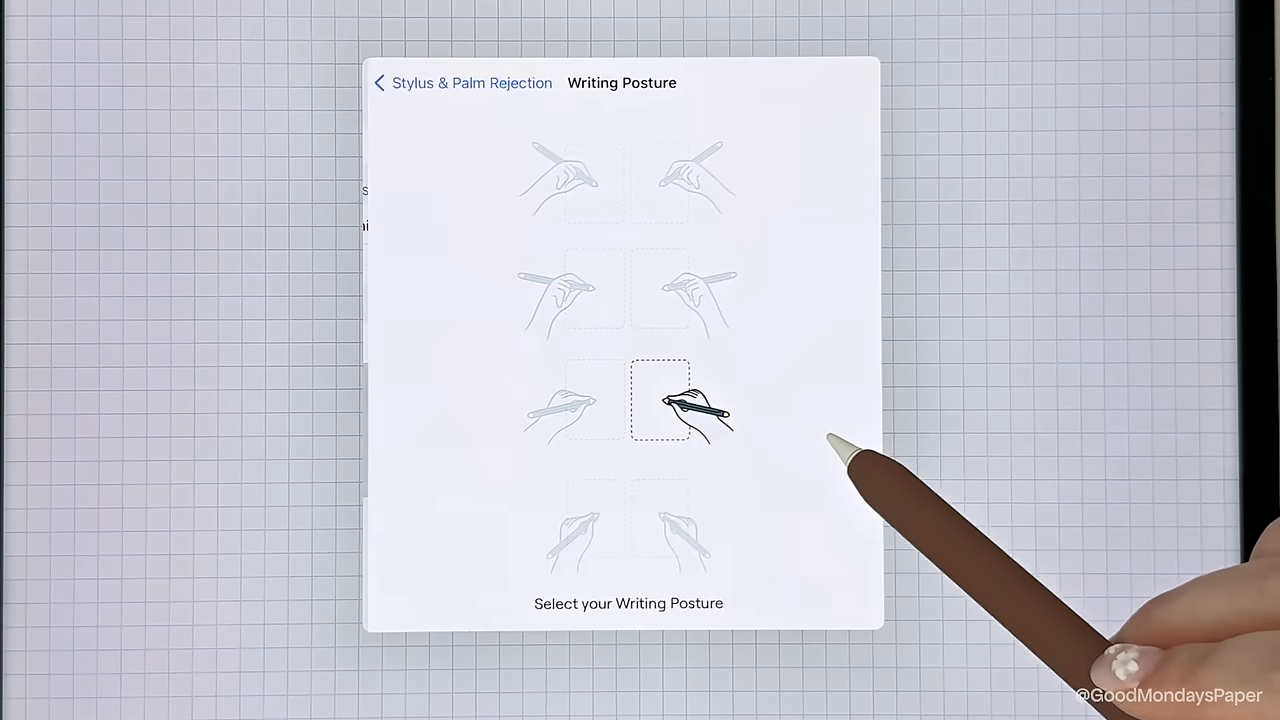
left_click(379, 82)
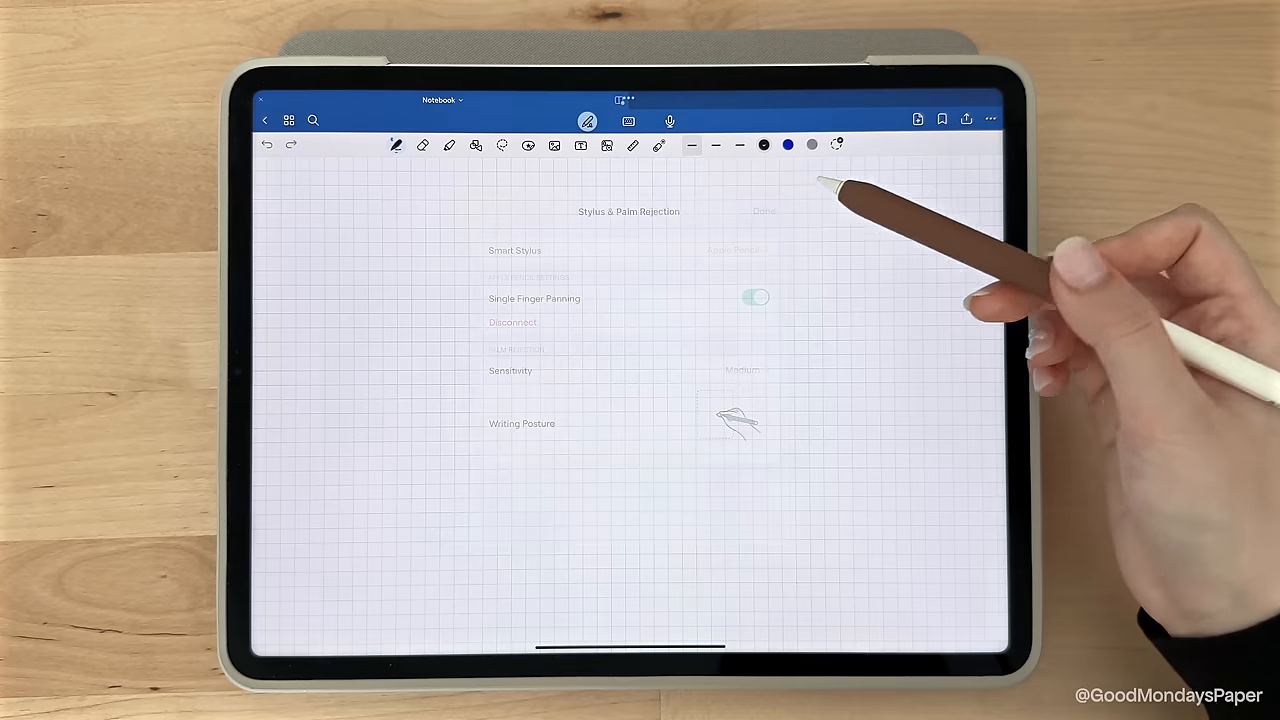
left_click(764, 211)
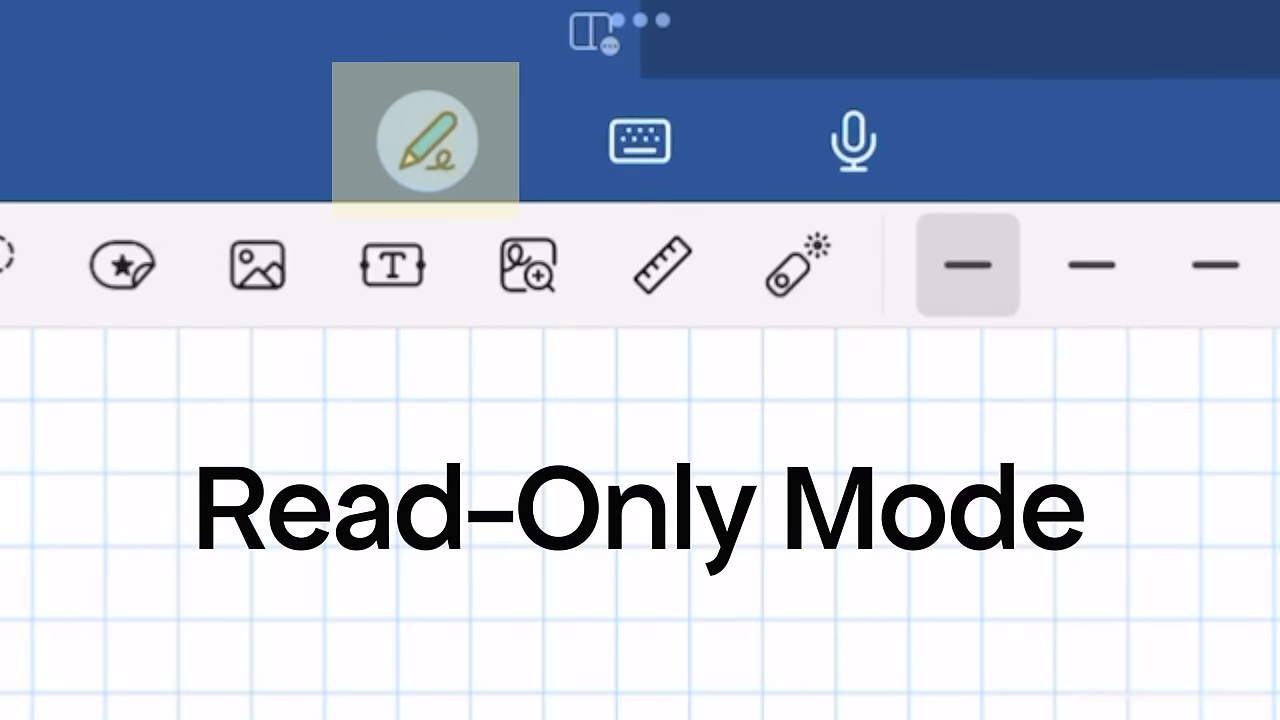
left_click(854, 140)
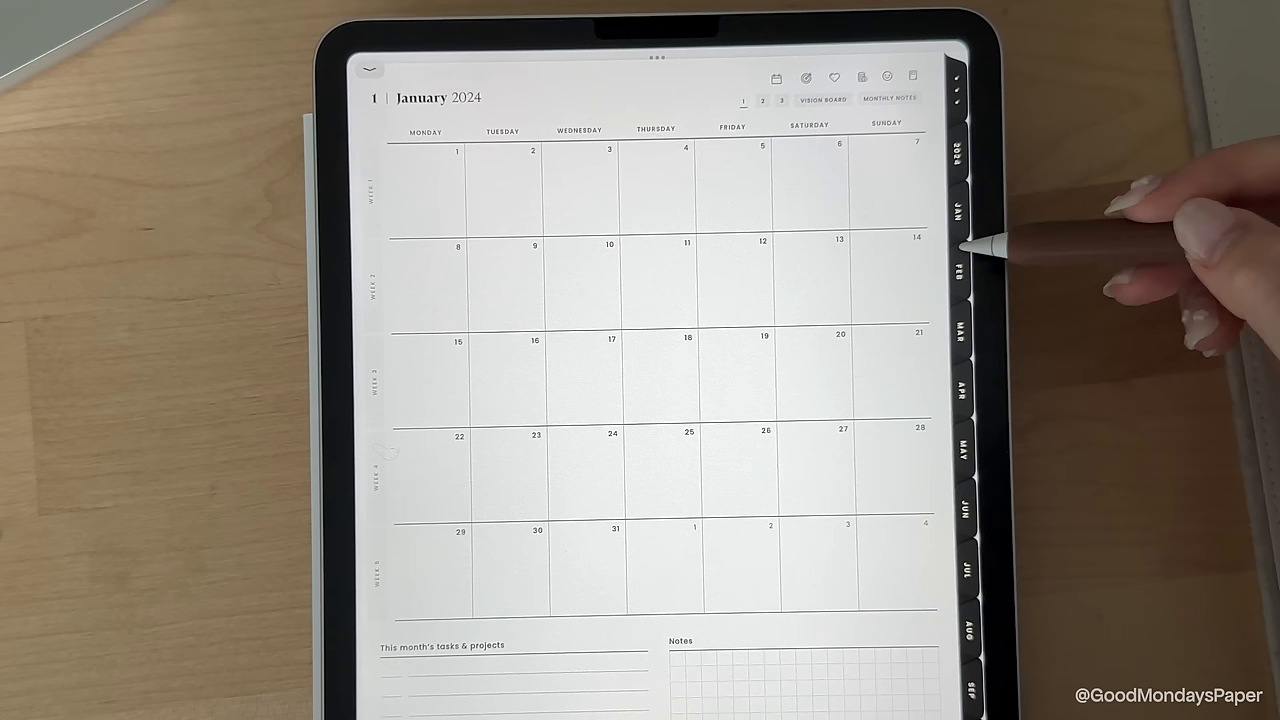
left_click(962, 331)
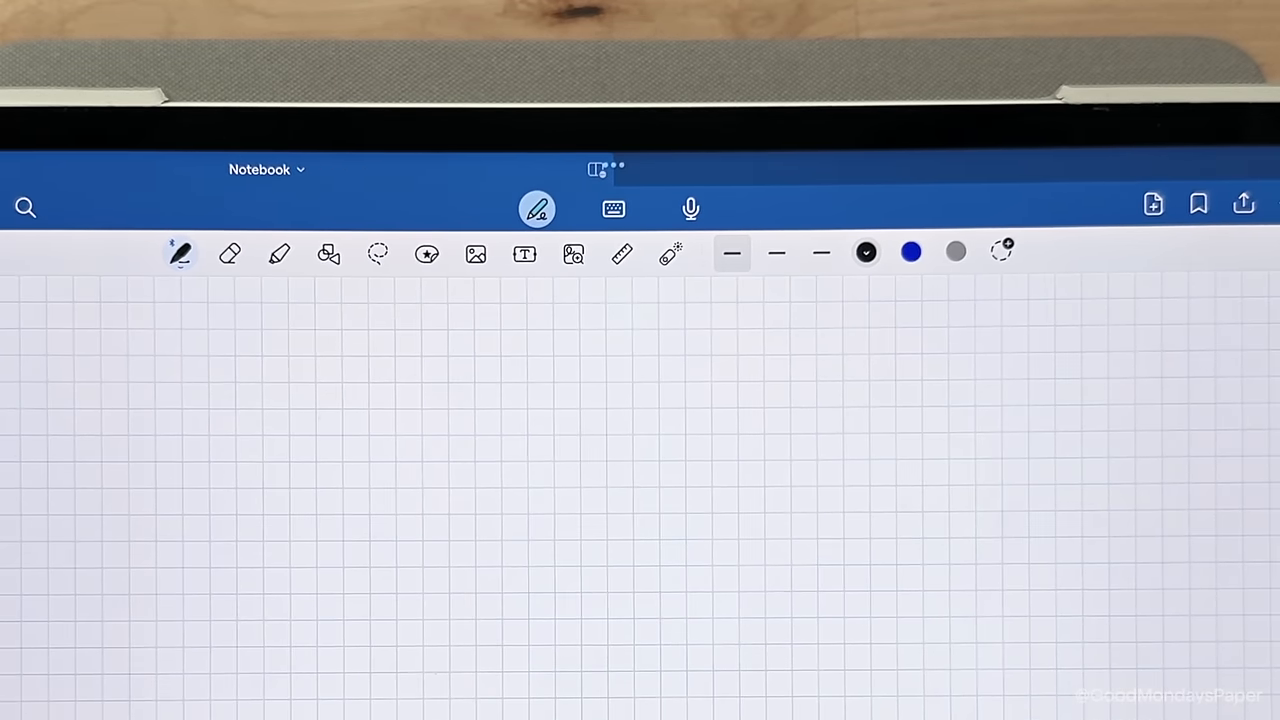
Step: Type a Heading 1 sentence about a beautiful day and apply an AI rewrite
left_click(613, 208)
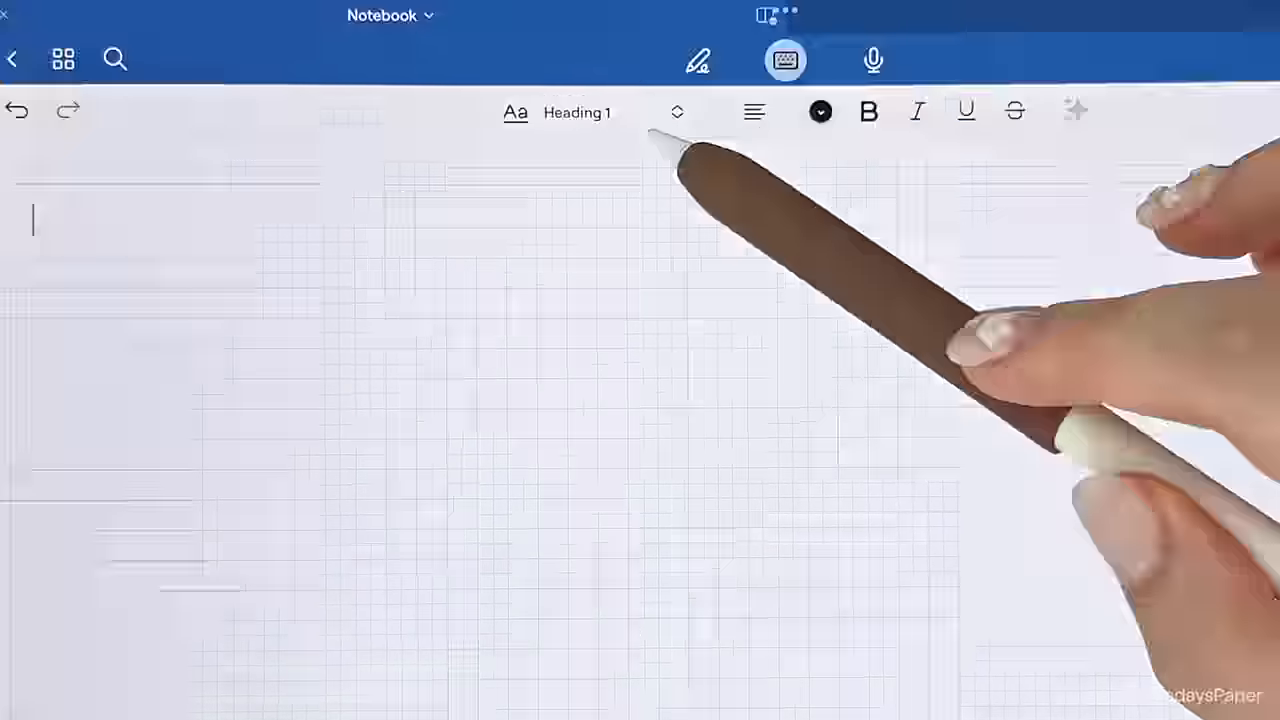
left_click(676, 111)
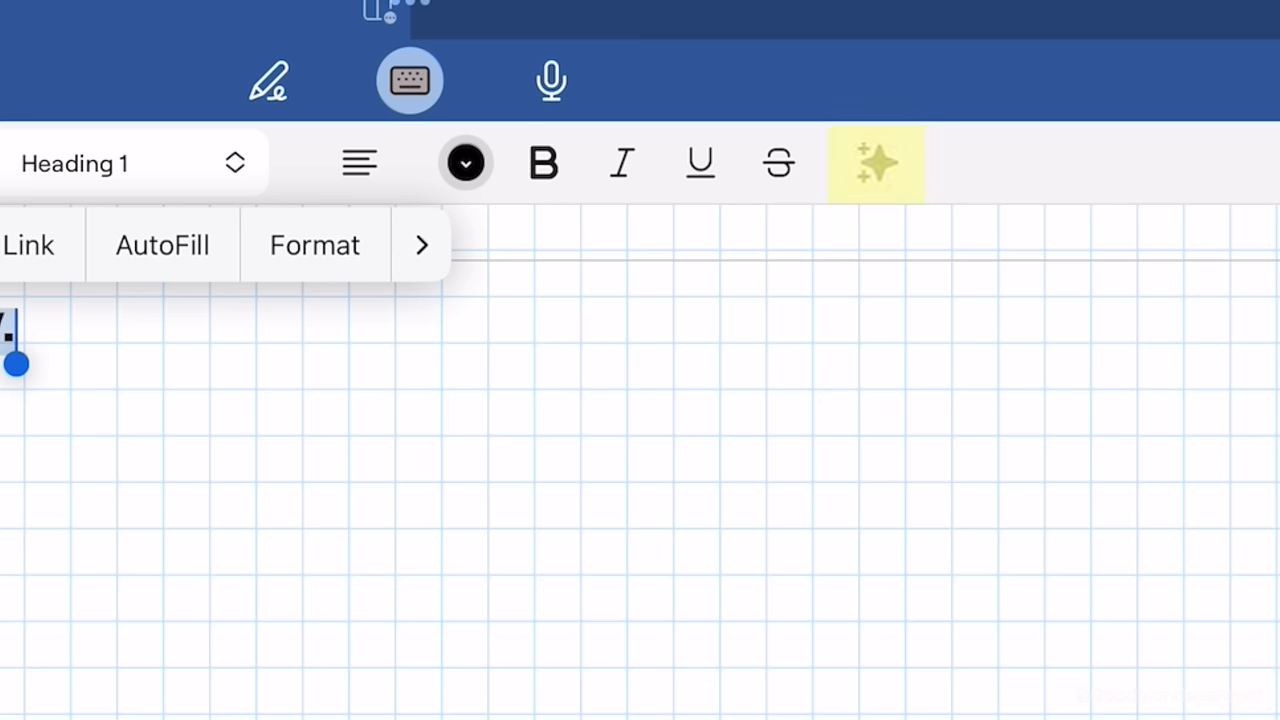
left_click(875, 163)
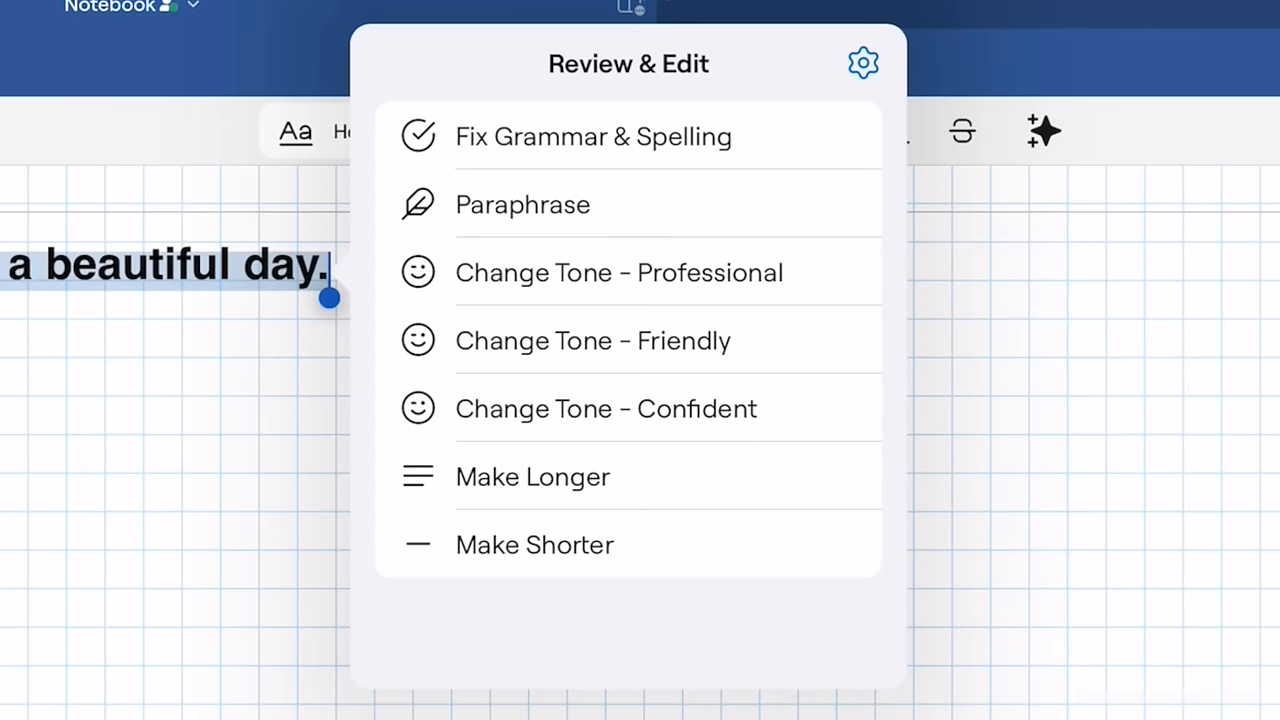
left_click(618, 272)
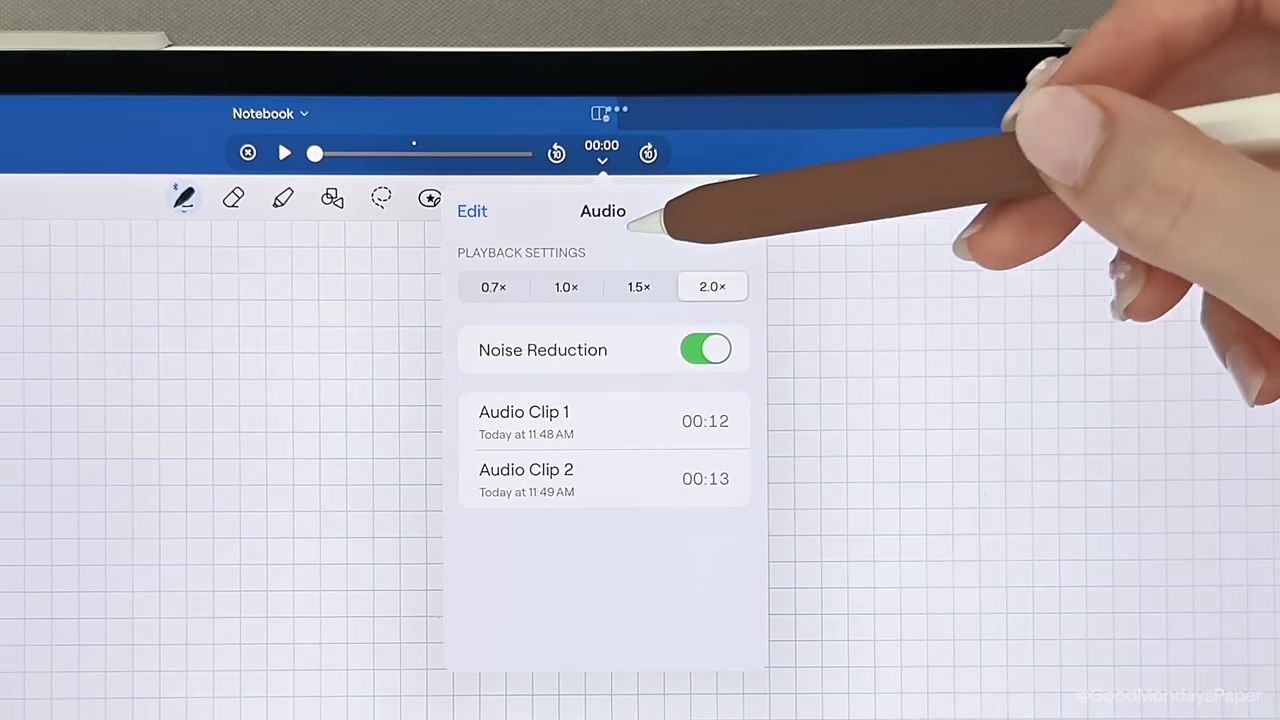
Step: Set audio playback to 1.5× and play Audio Clip 2
left_click(639, 287)
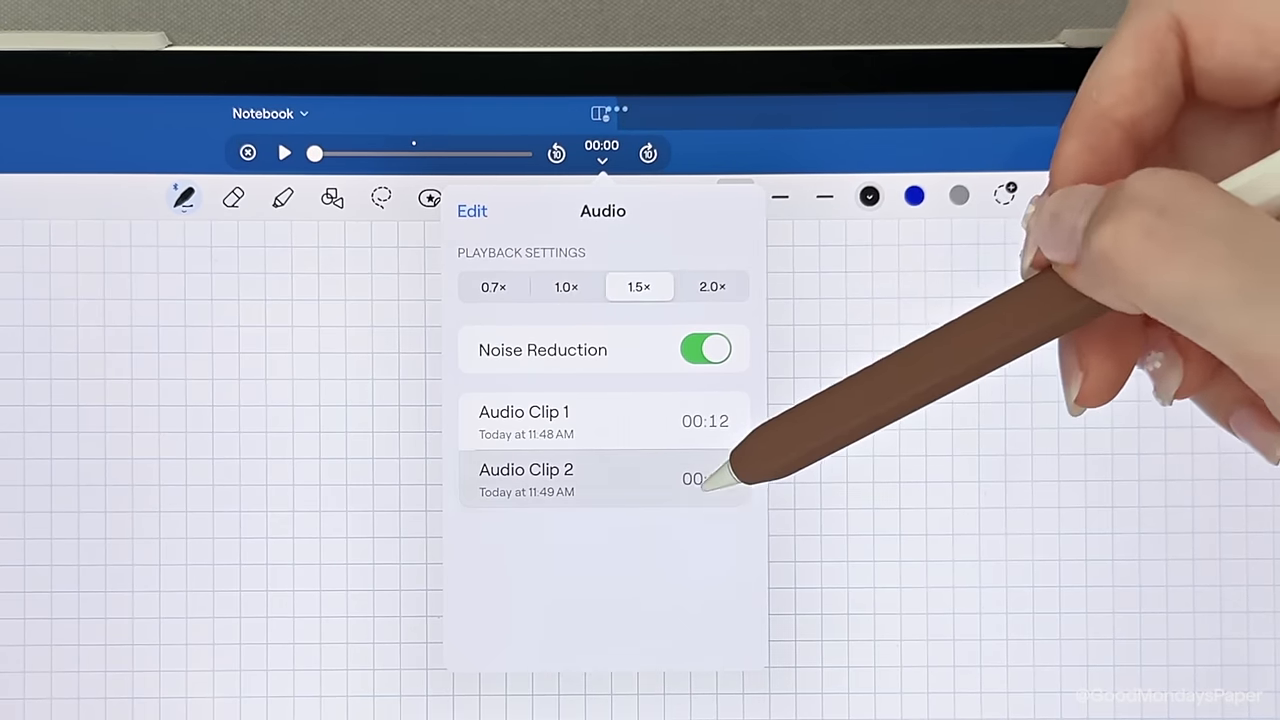
left_click(284, 152)
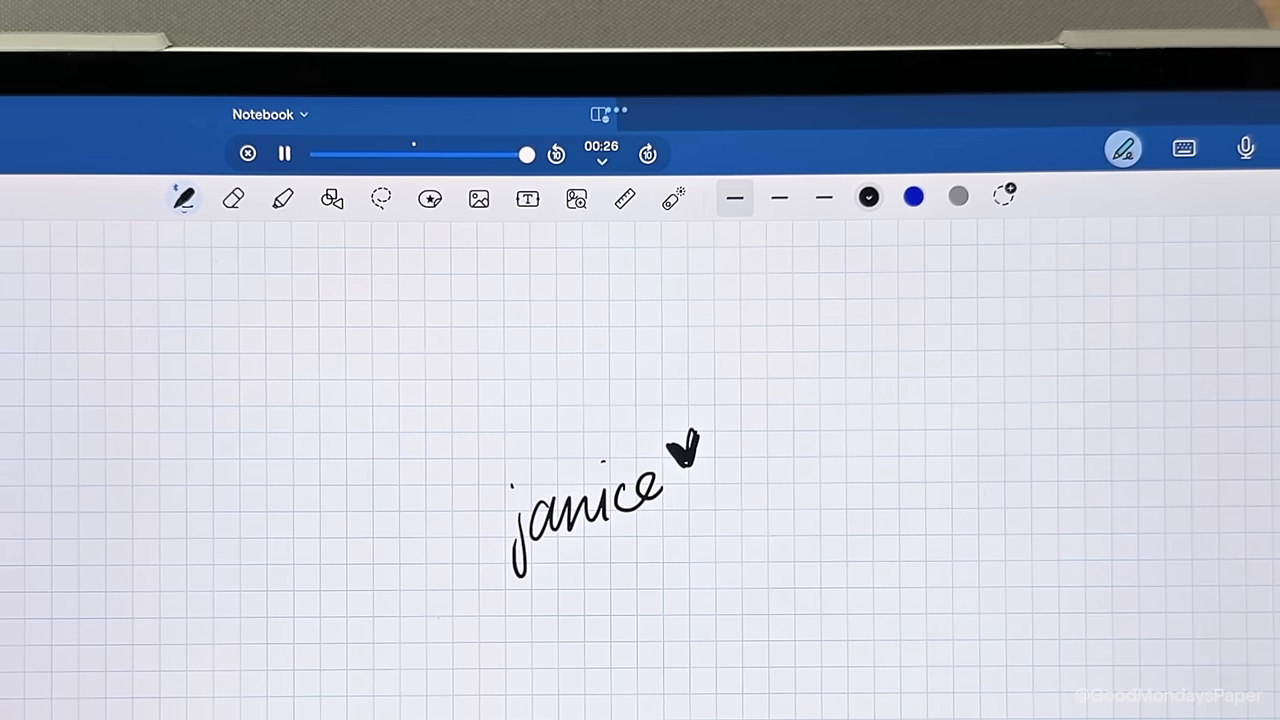
left_click(284, 153)
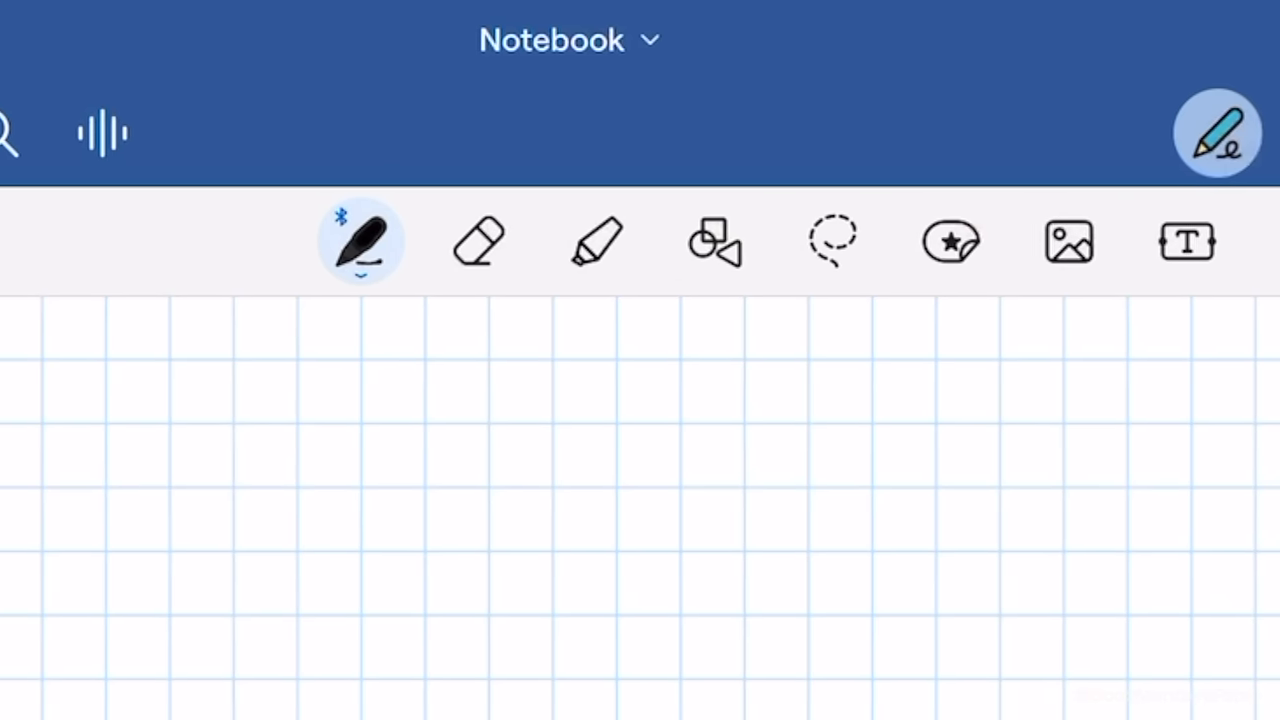
left_click(478, 240)
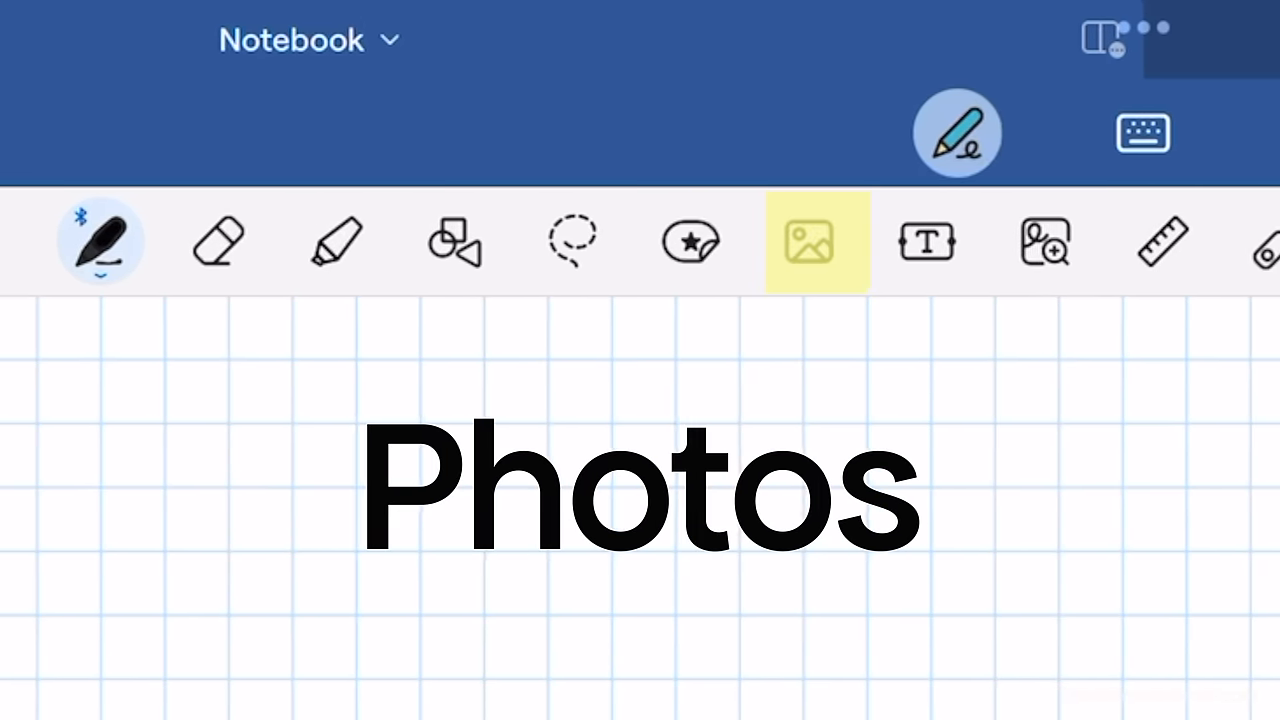
left_click(982, 241)
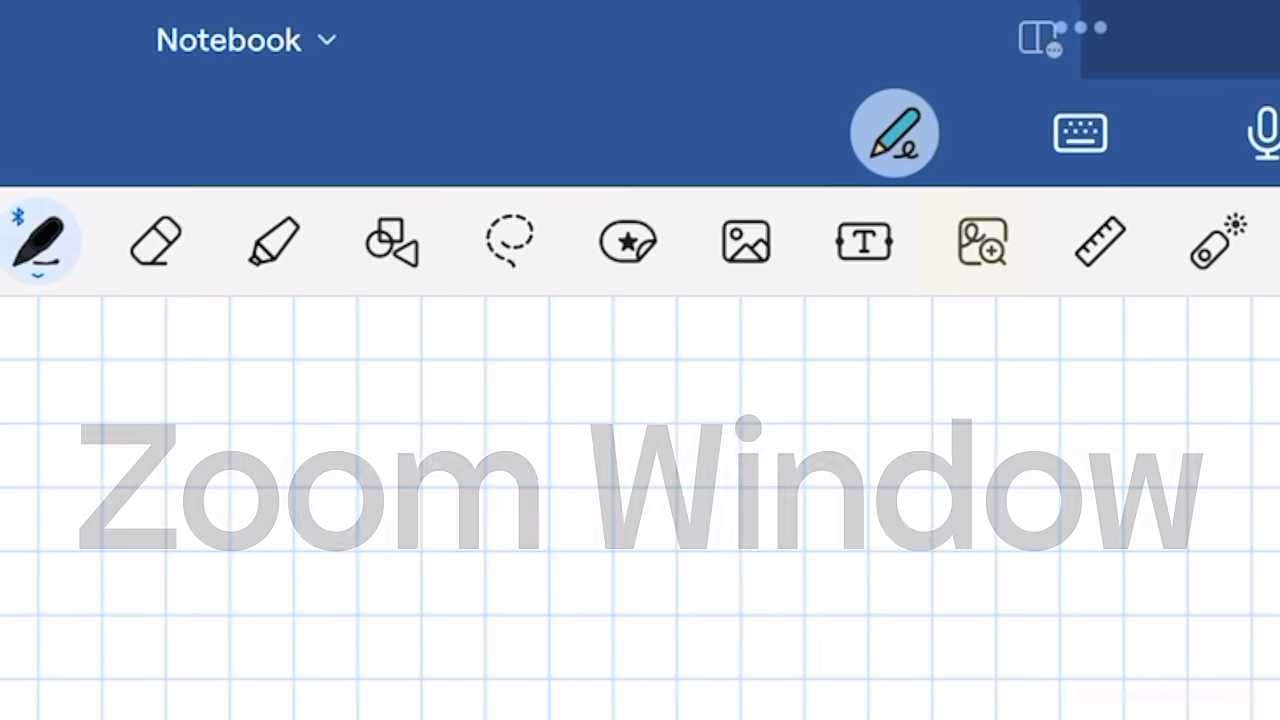
left_click(1099, 241)
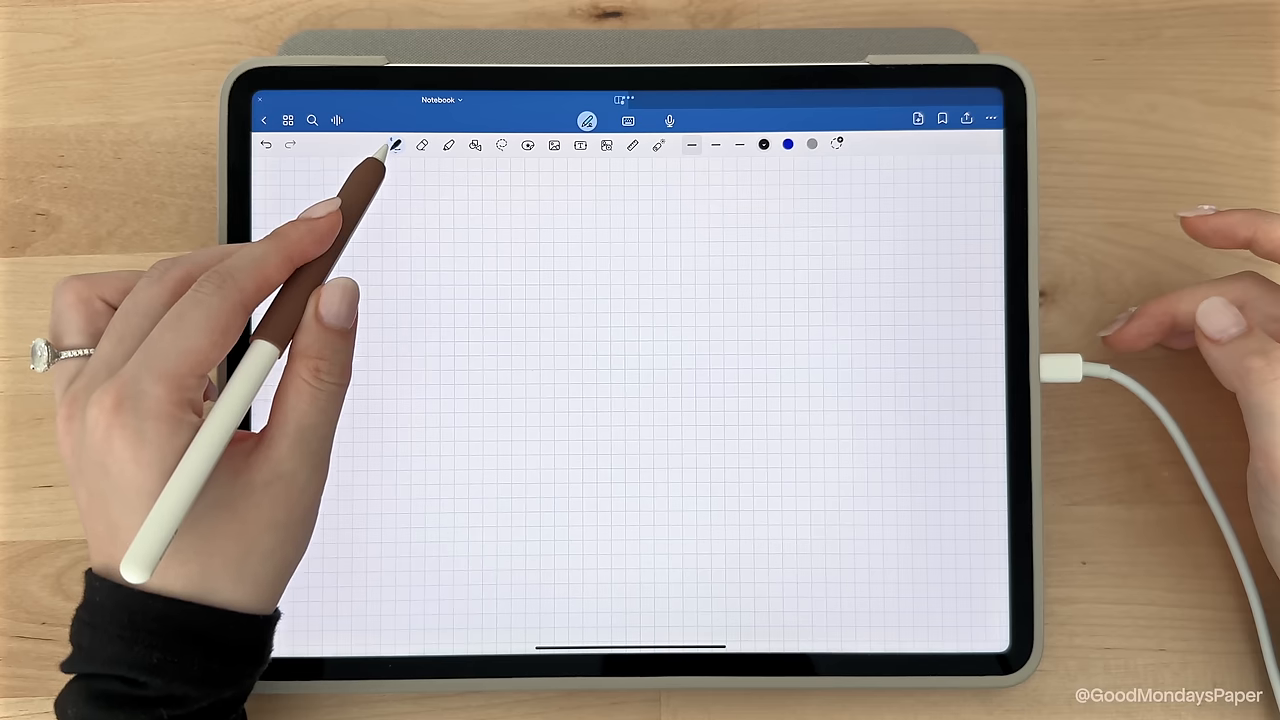
left_click(393, 144)
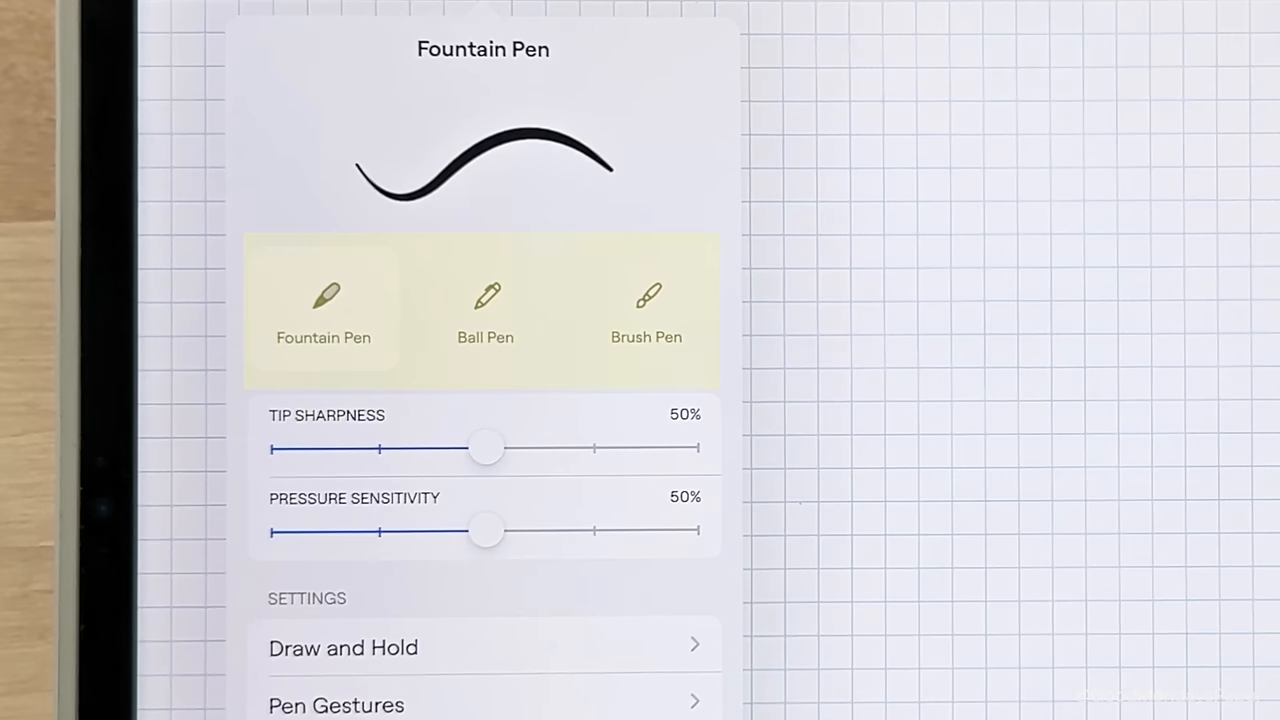
left_click(486, 305)
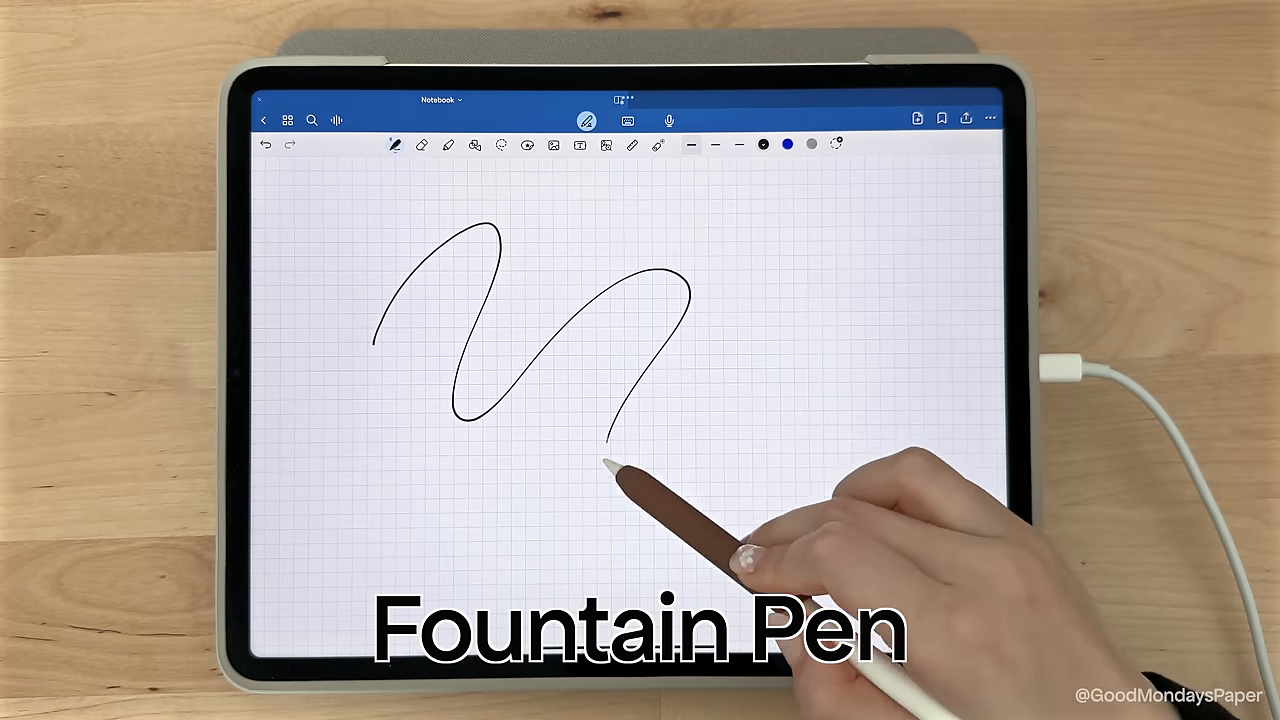
left_click(395, 144)
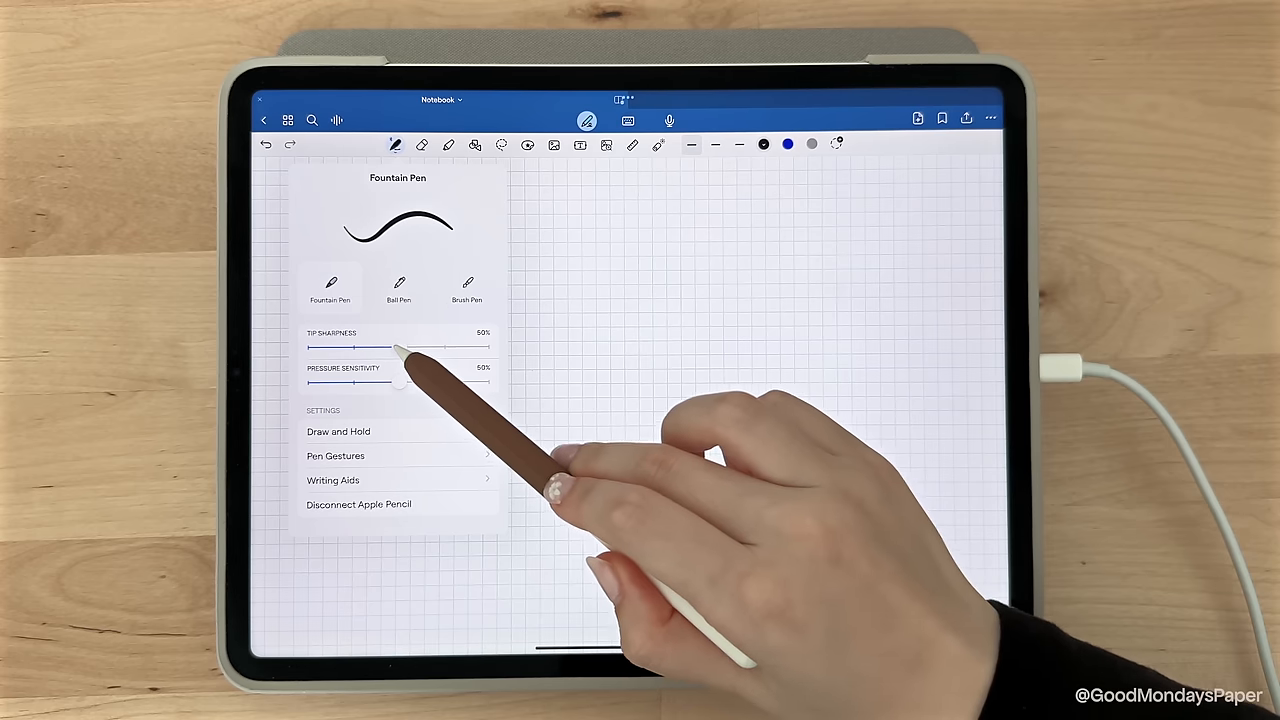
left_click_drag(430, 347, 380, 347)
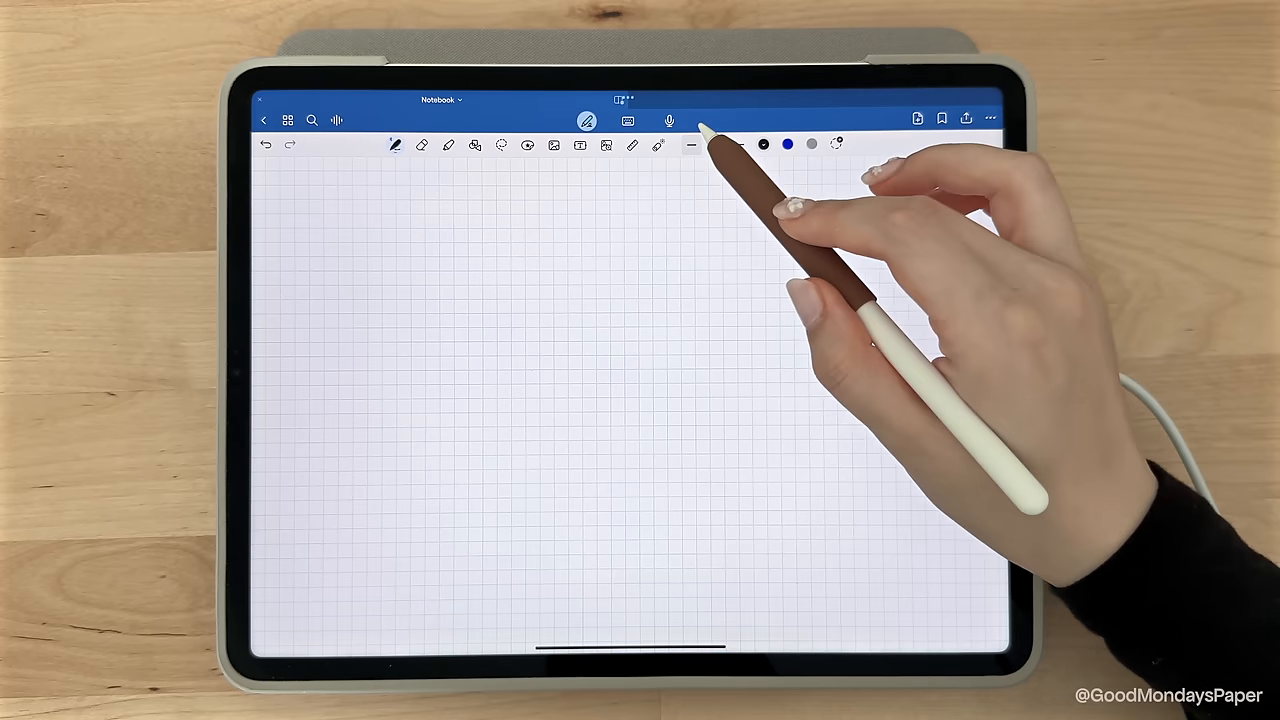
Step: Adjust pen thickness with the slider and choose the thickest stroke preset
left_click(691, 145)
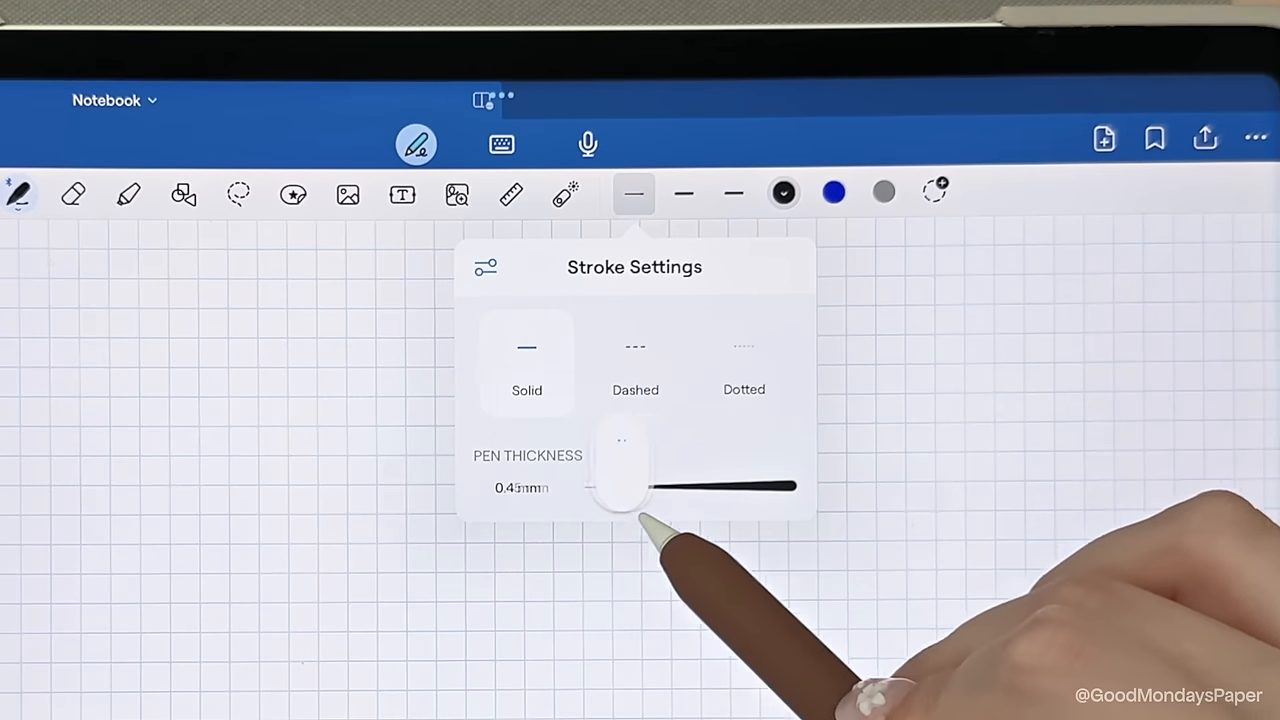
left_click_drag(620, 487, 588, 487)
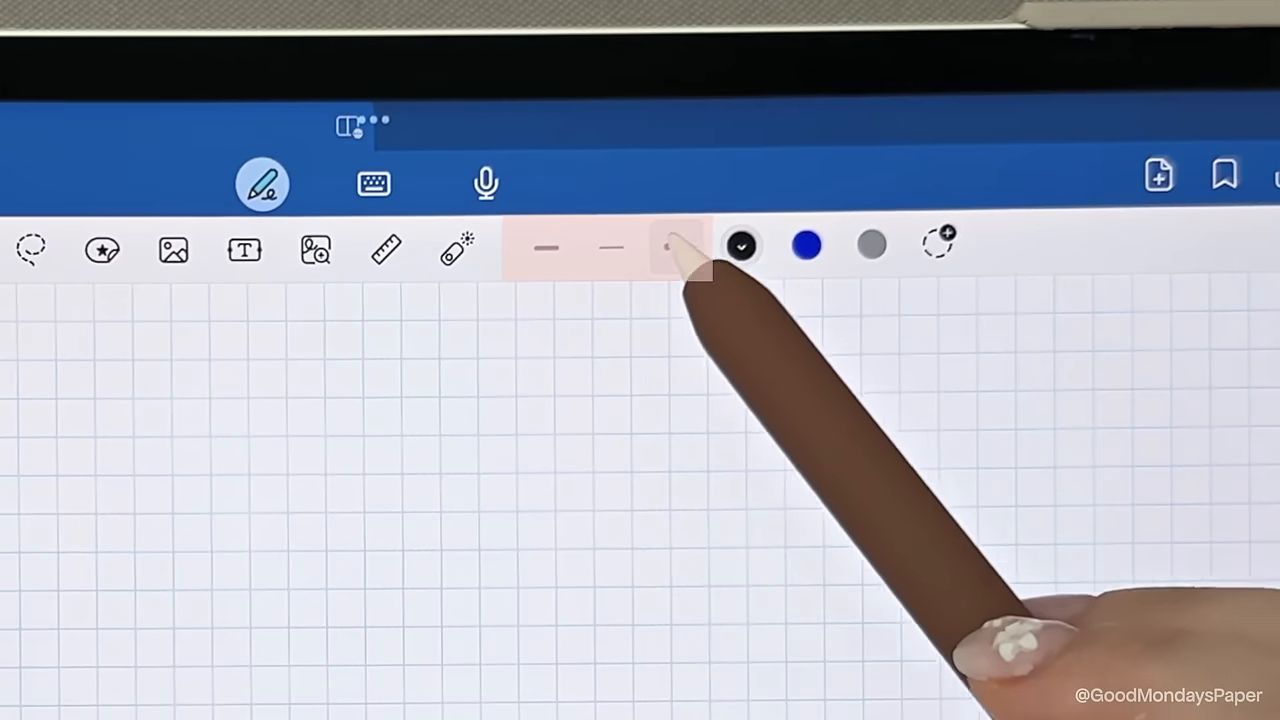
left_click(586, 165)
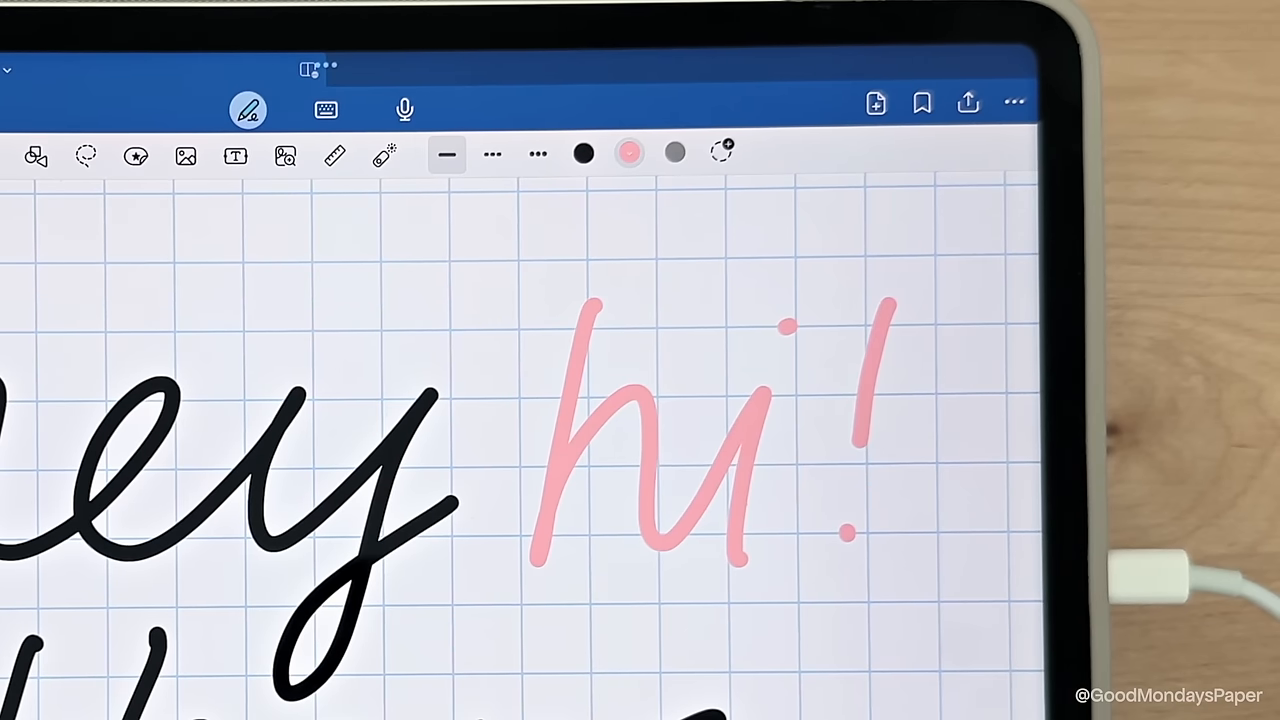
left_click(629, 153)
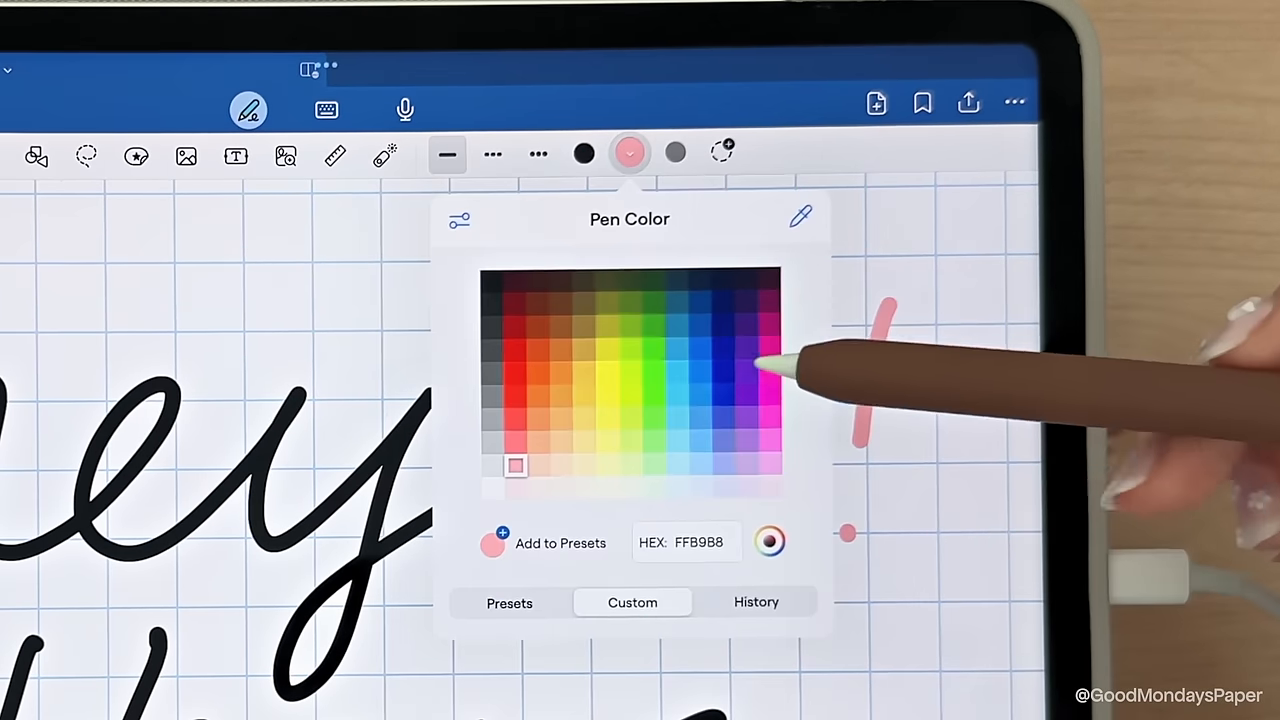
left_click(770, 541)
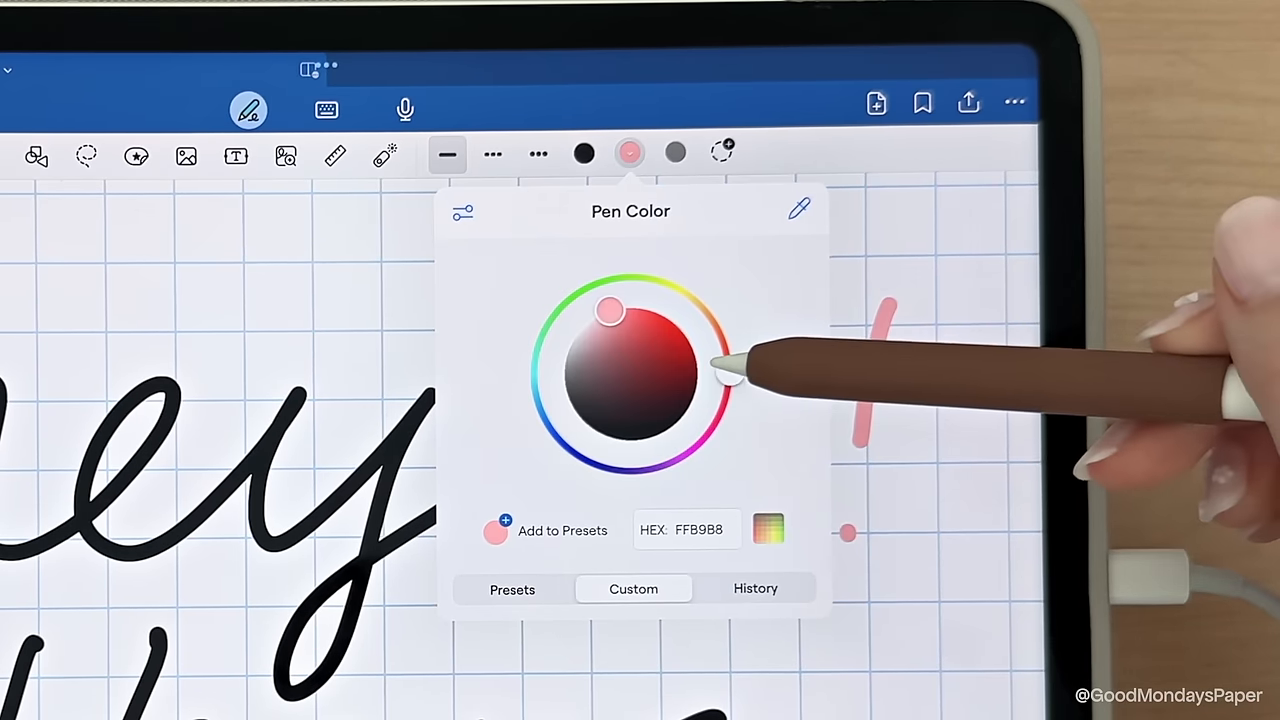
left_click_drag(690, 360, 530, 375)
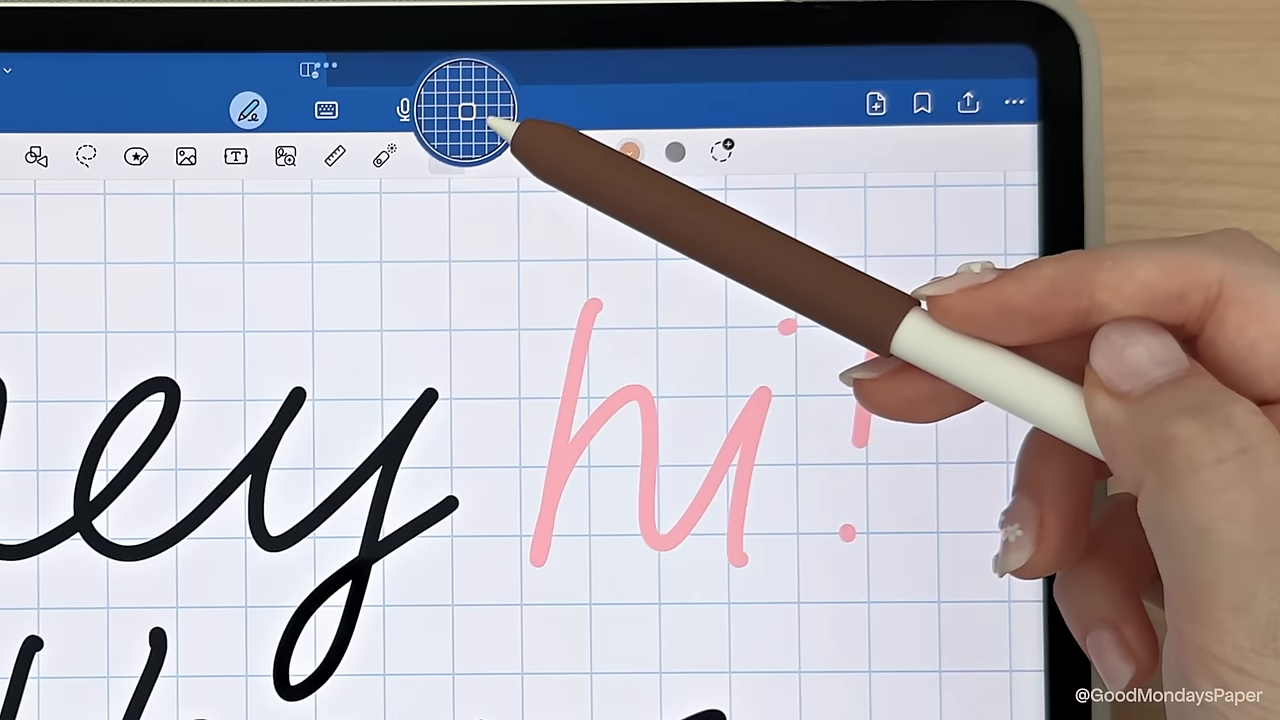
left_click(629, 153)
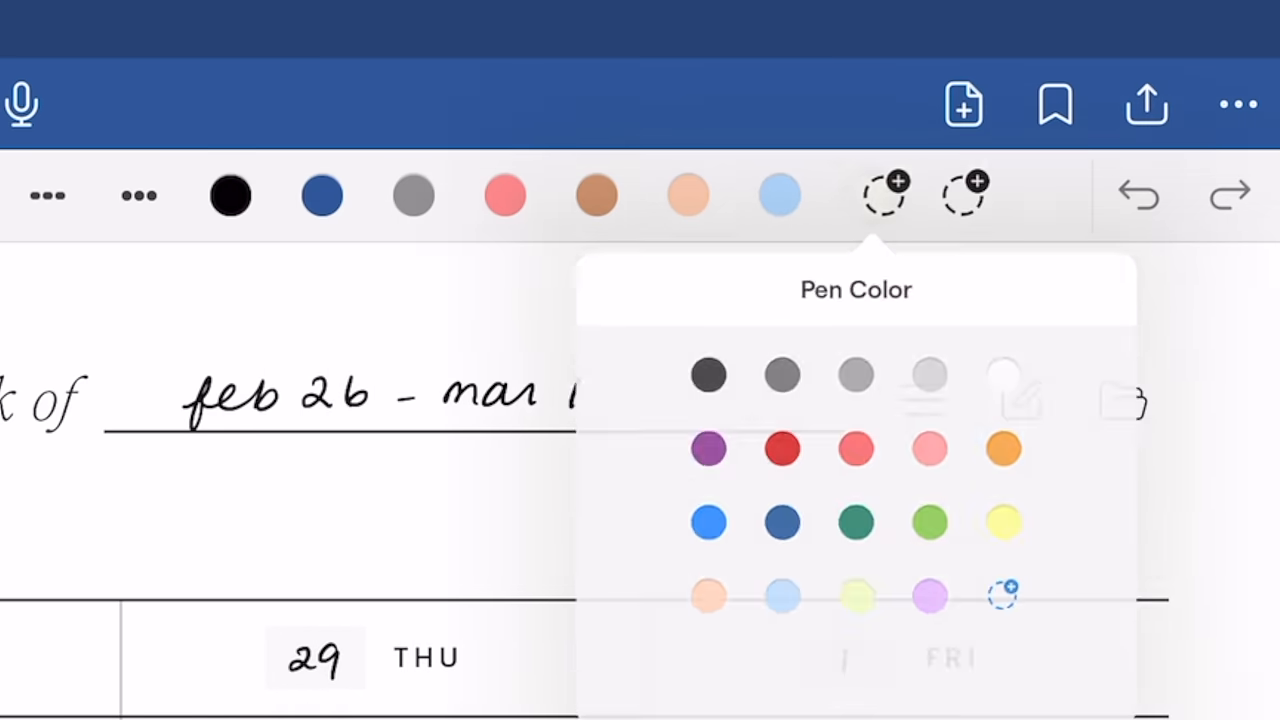
left_click(929, 595)
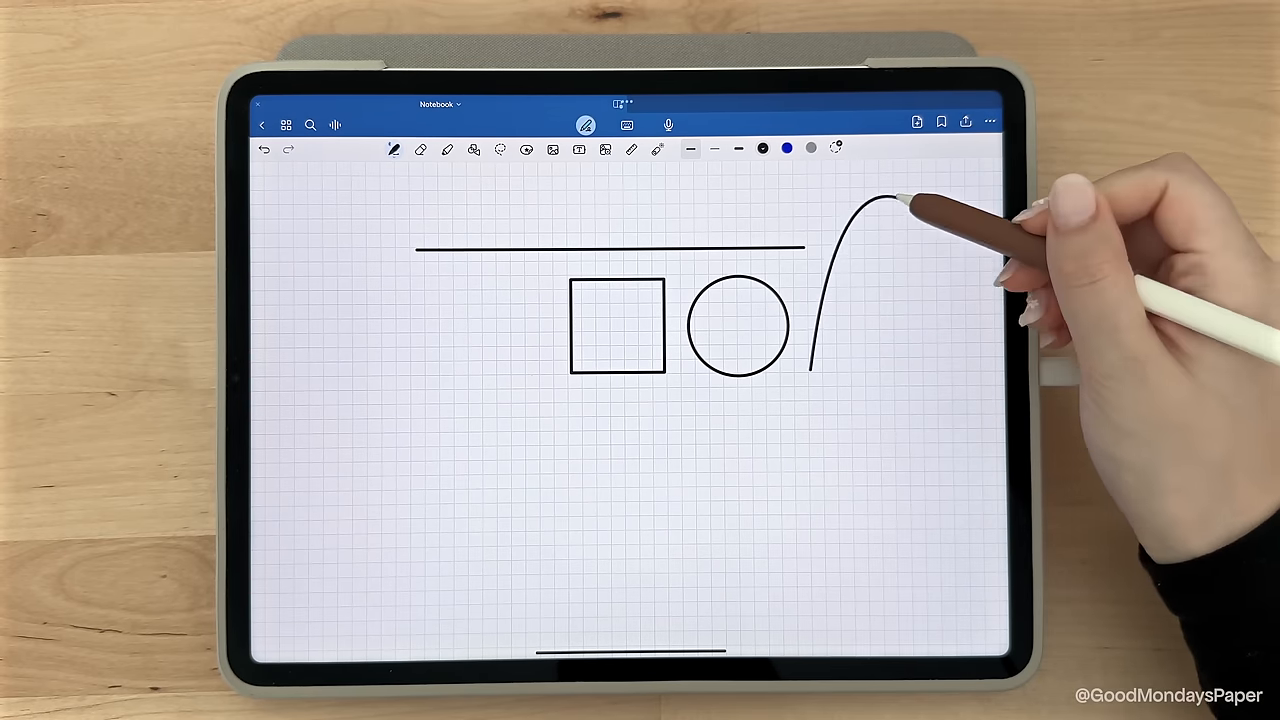
Step: Draw shapes that snap into clean forms, then scribble over the blue line to erase it
left_click_drag(880, 195, 880, 355)
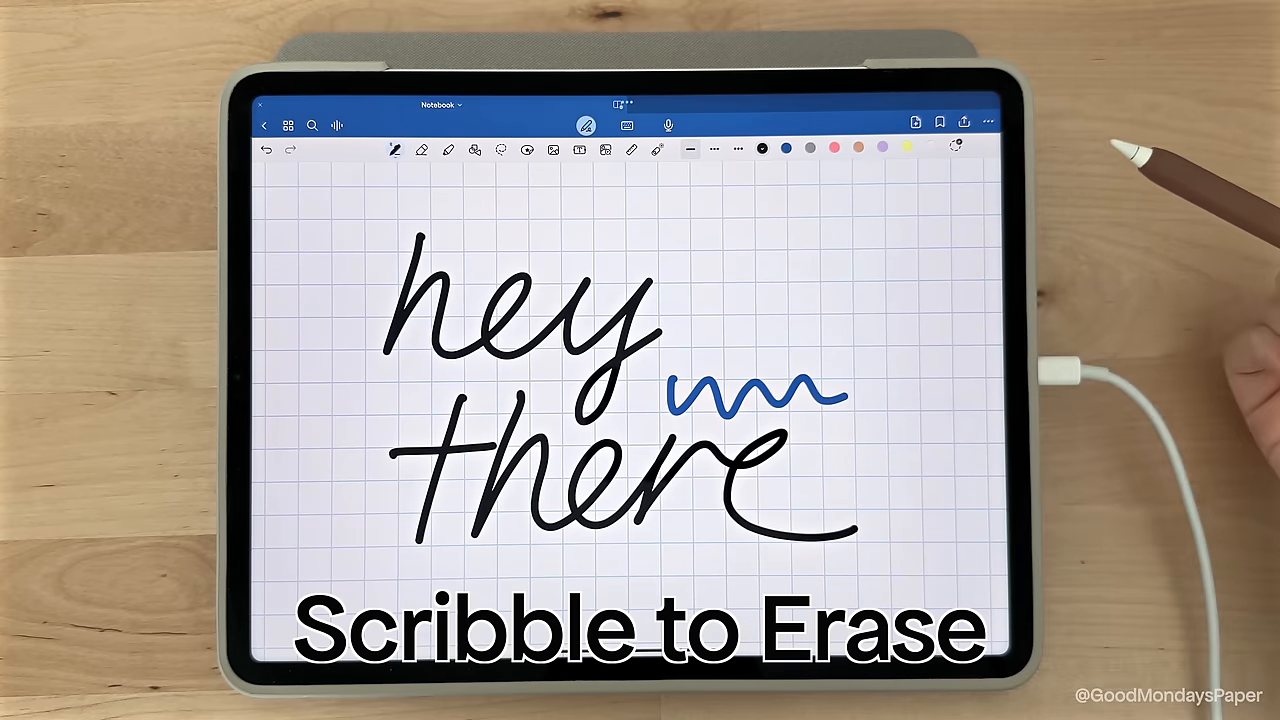
left_click_drag(660, 390, 850, 390)
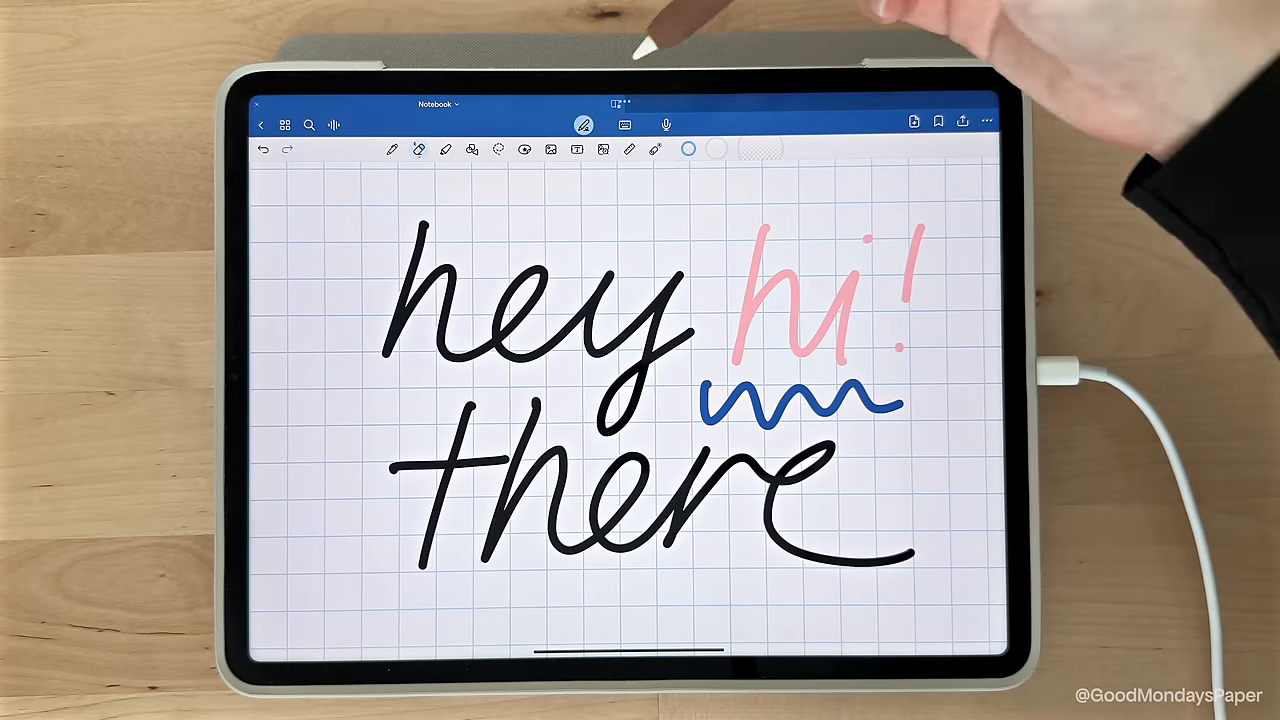
Step: Set the eraser to Stroke Eraser with Erase Highlighter Only turned on
left_click(419, 149)
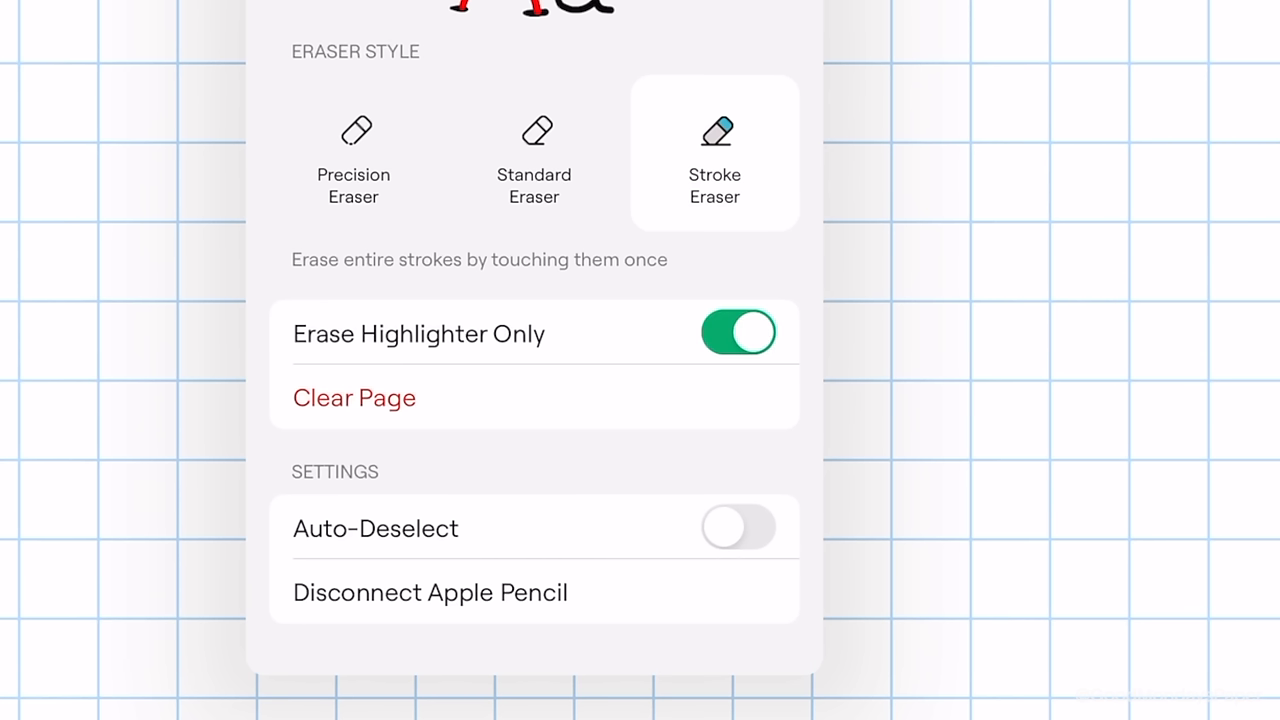
left_click(738, 332)
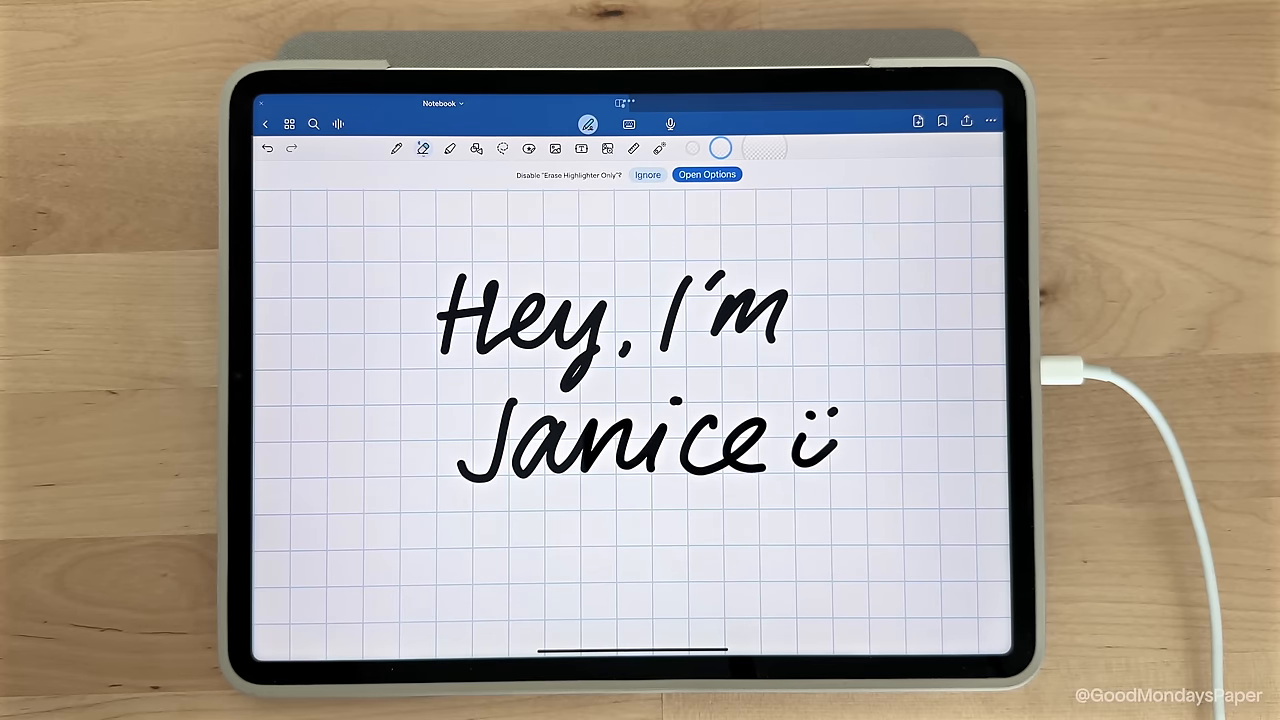
left_click(707, 174)
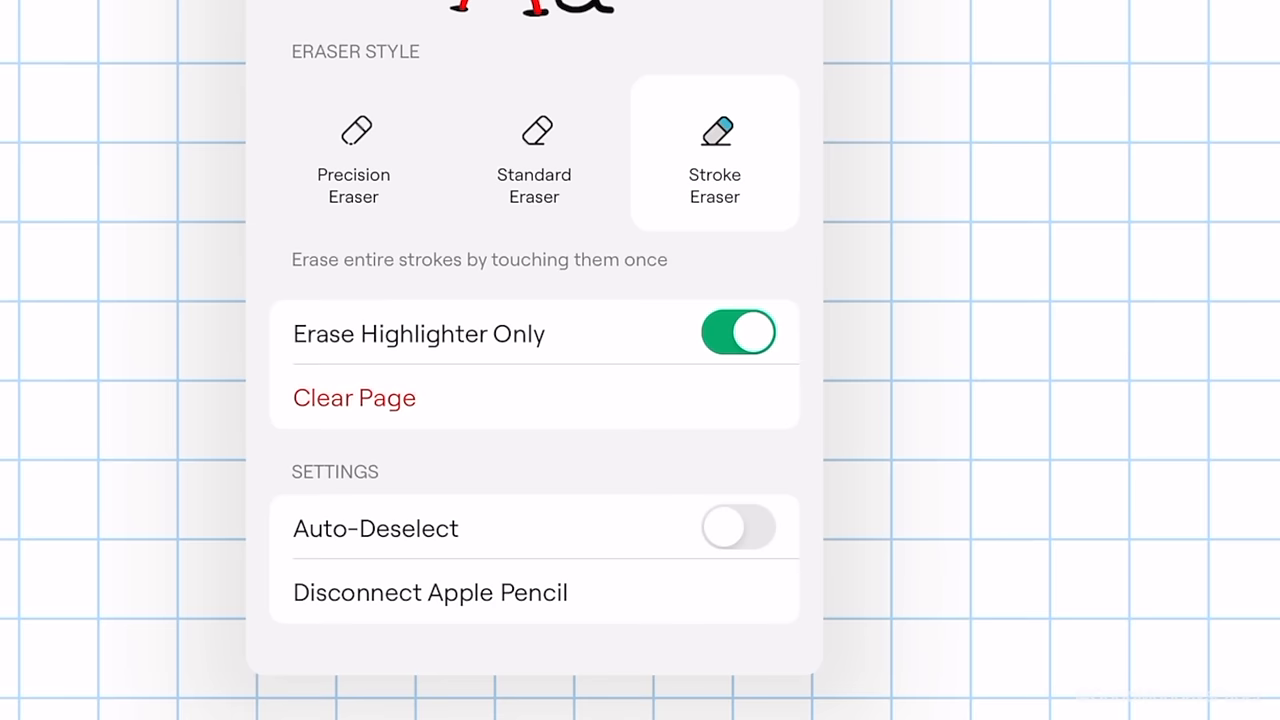
left_click(738, 527)
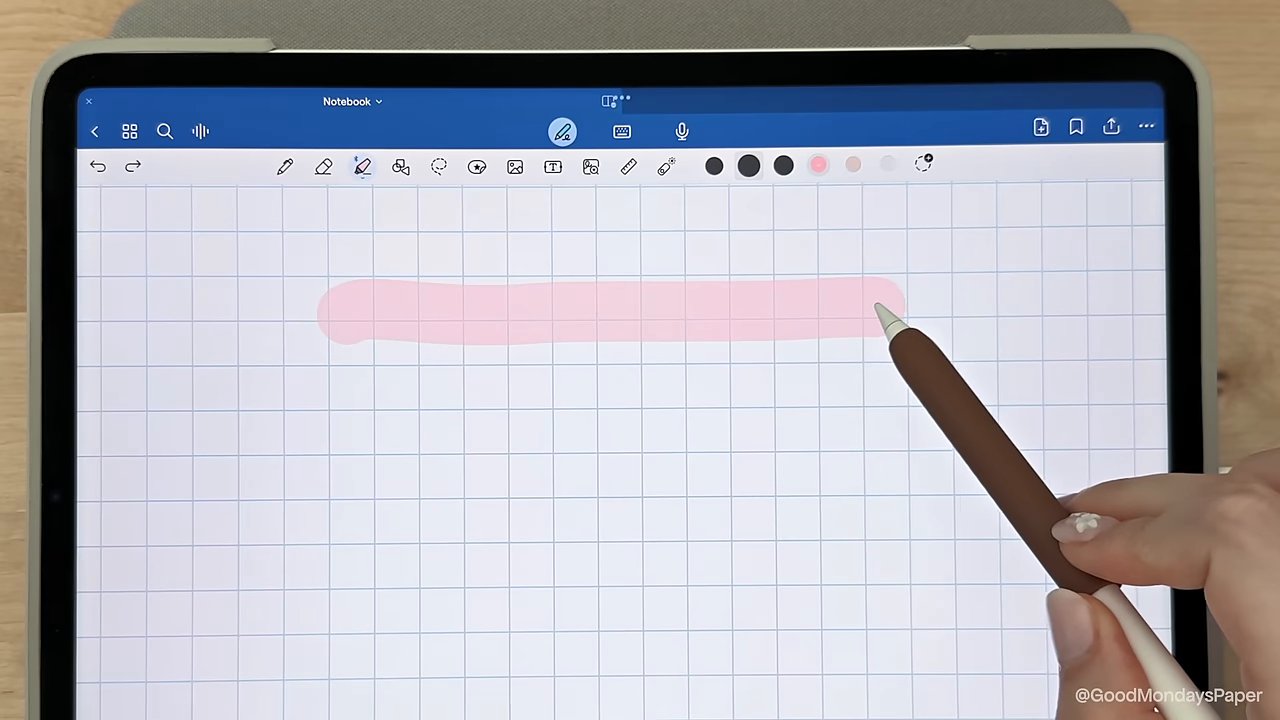
Step: Add a pink highlight, then draw shapes with the Shapes tool using the grey preset
left_click(362, 166)
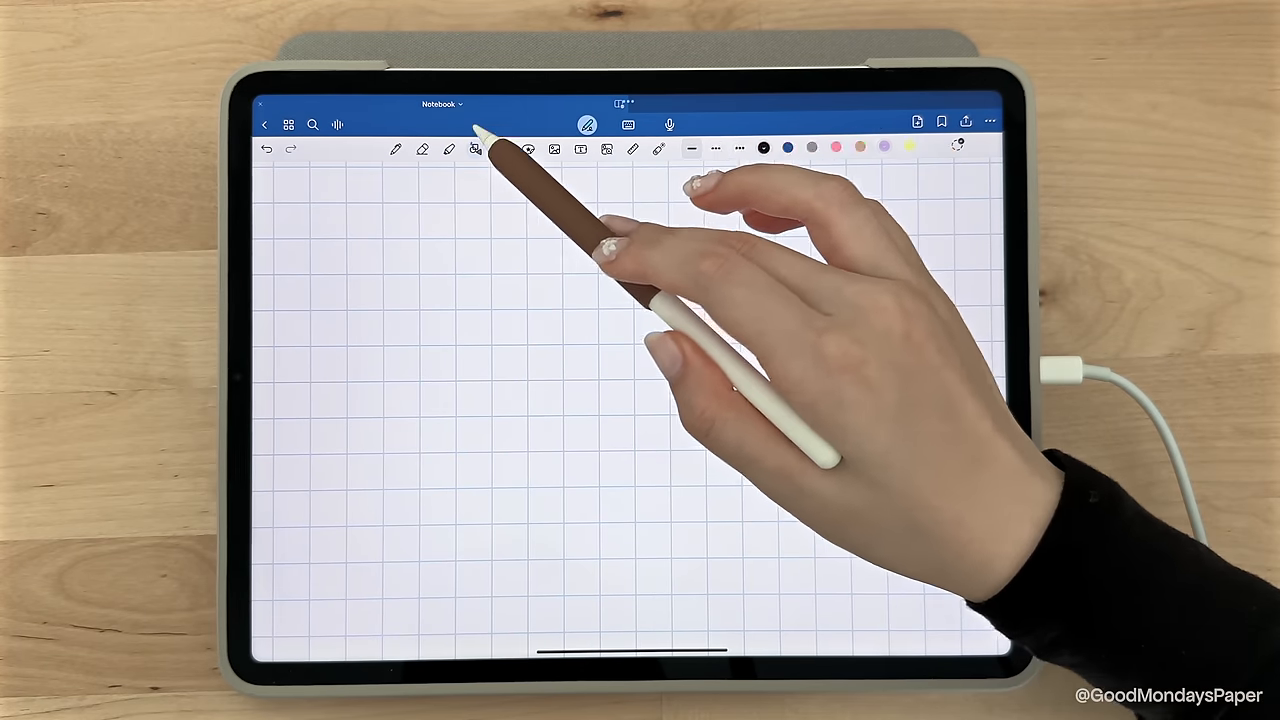
left_click(476, 149)
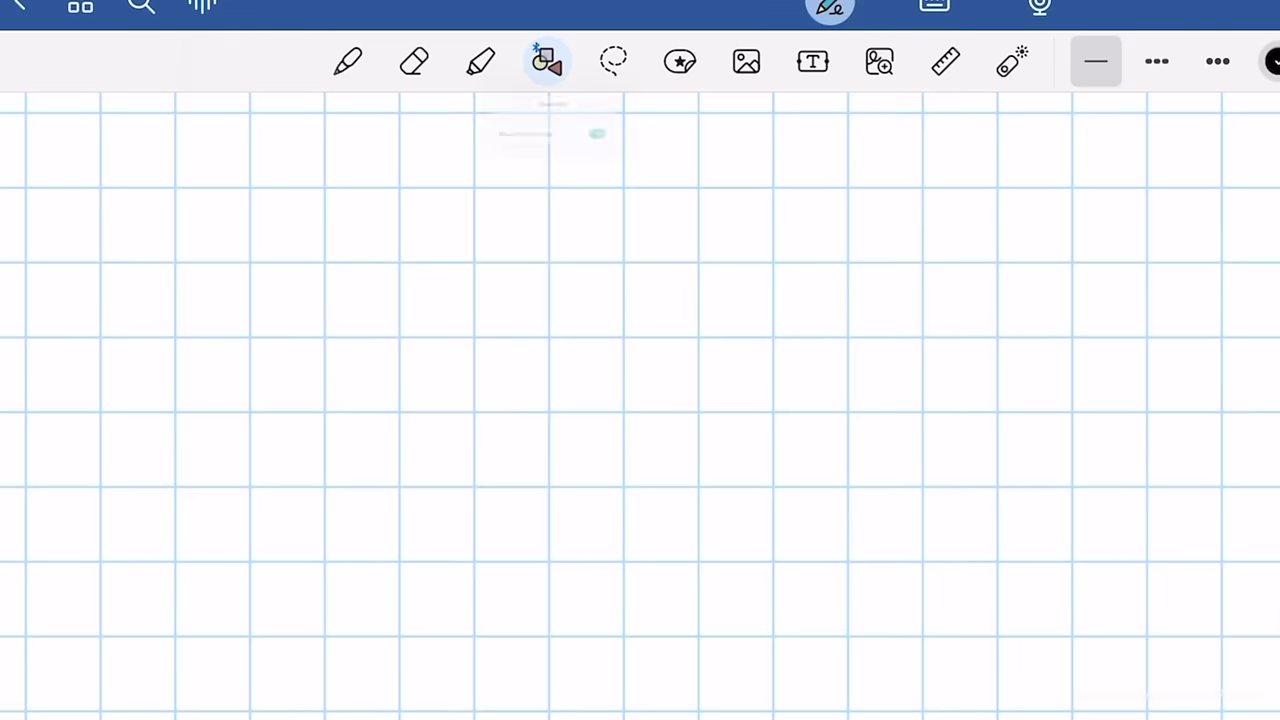
left_click(546, 61)
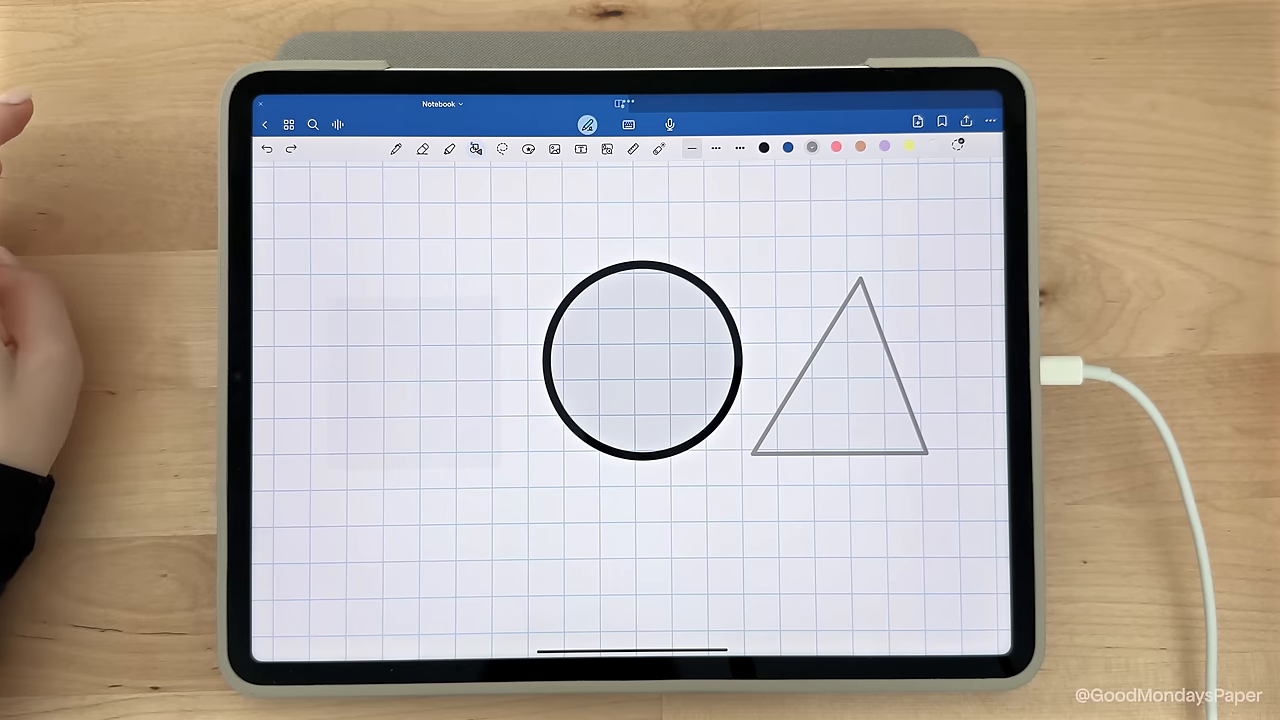
left_click(266, 148)
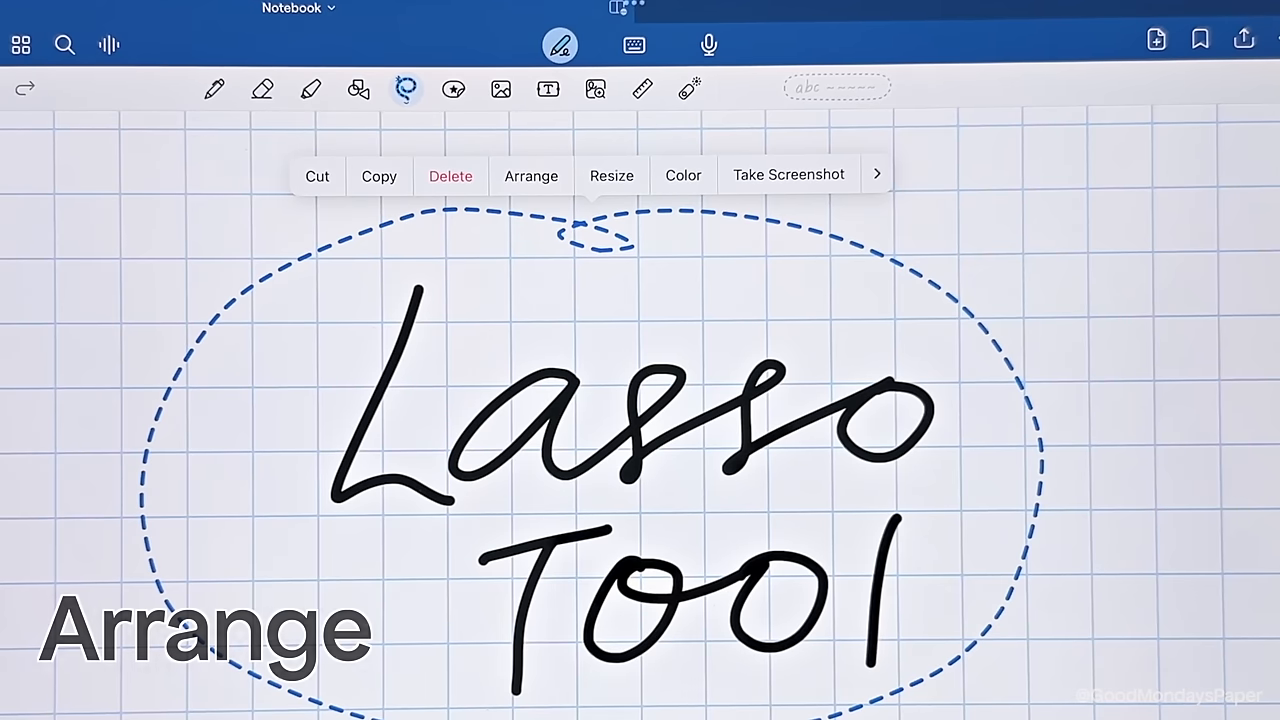
Step: Tap the lassoed 'Lasso Tool' handwriting to show Cut, Copy, Delete, Arrange, Resize and Color
left_click(531, 175)
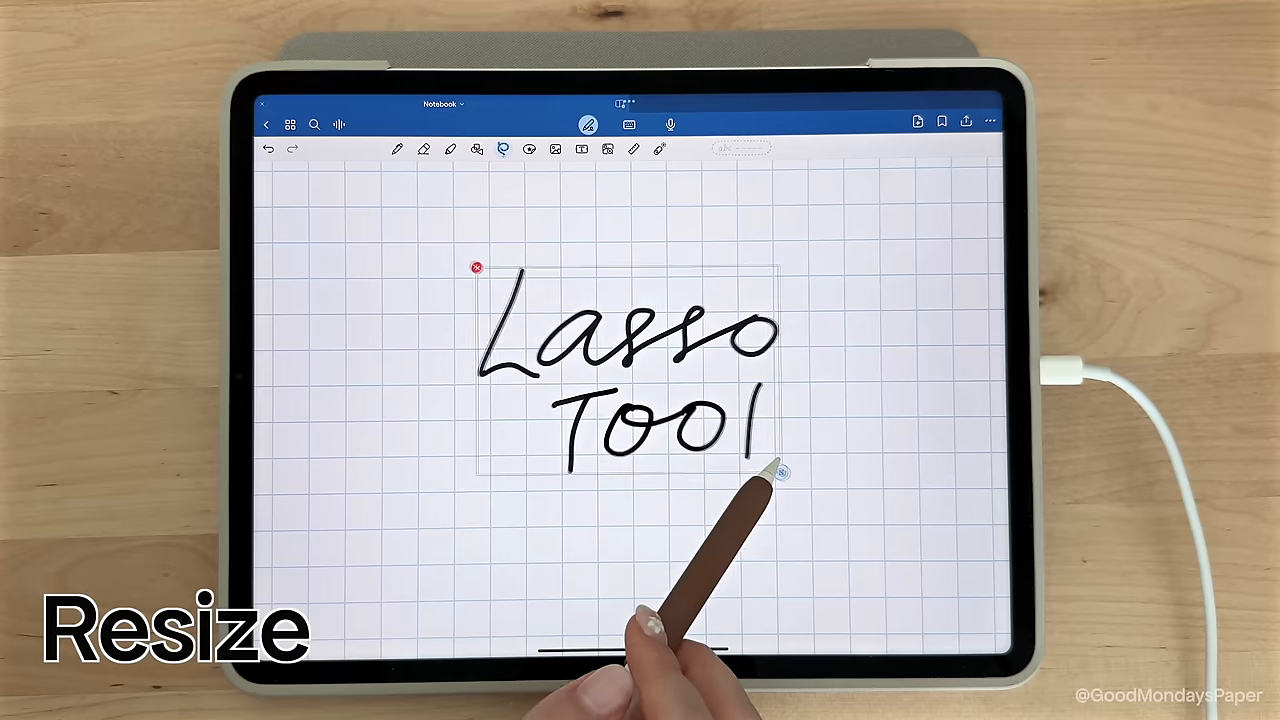
Step: Shrink and recolour the lassoed handwriting, then convert it into typed text
left_click_drag(790, 473, 650, 540)
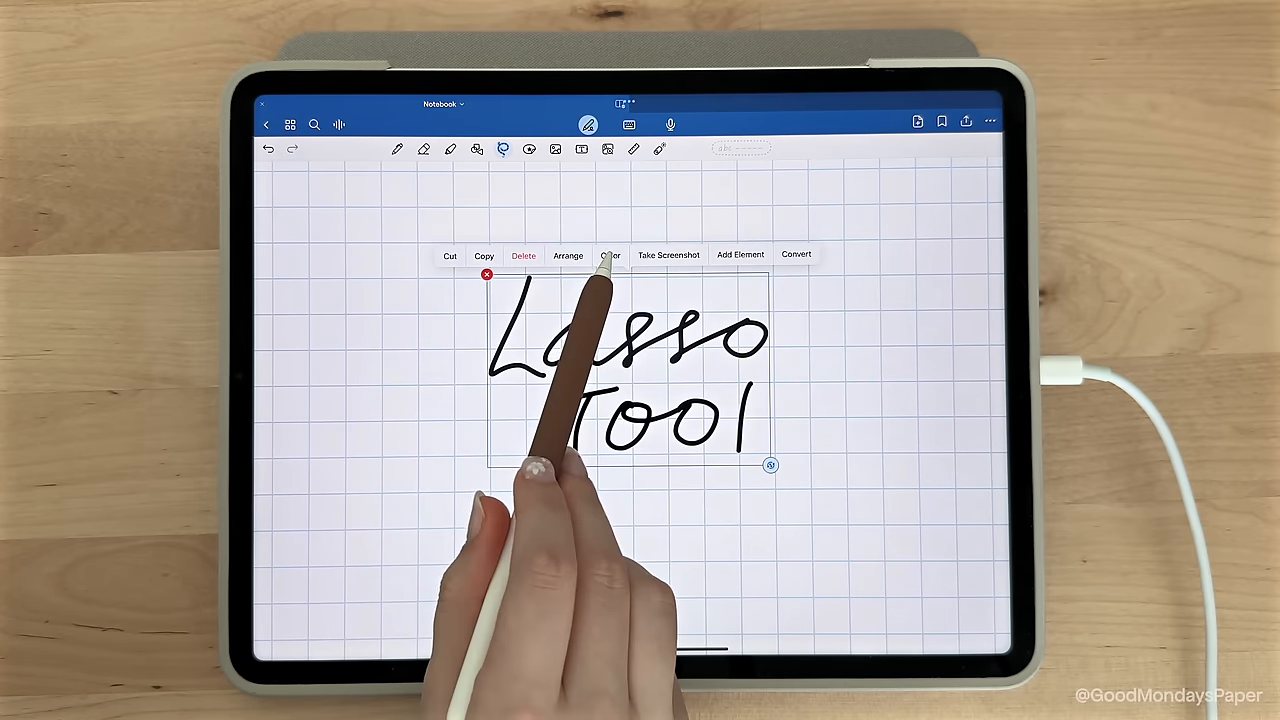
left_click(610, 255)
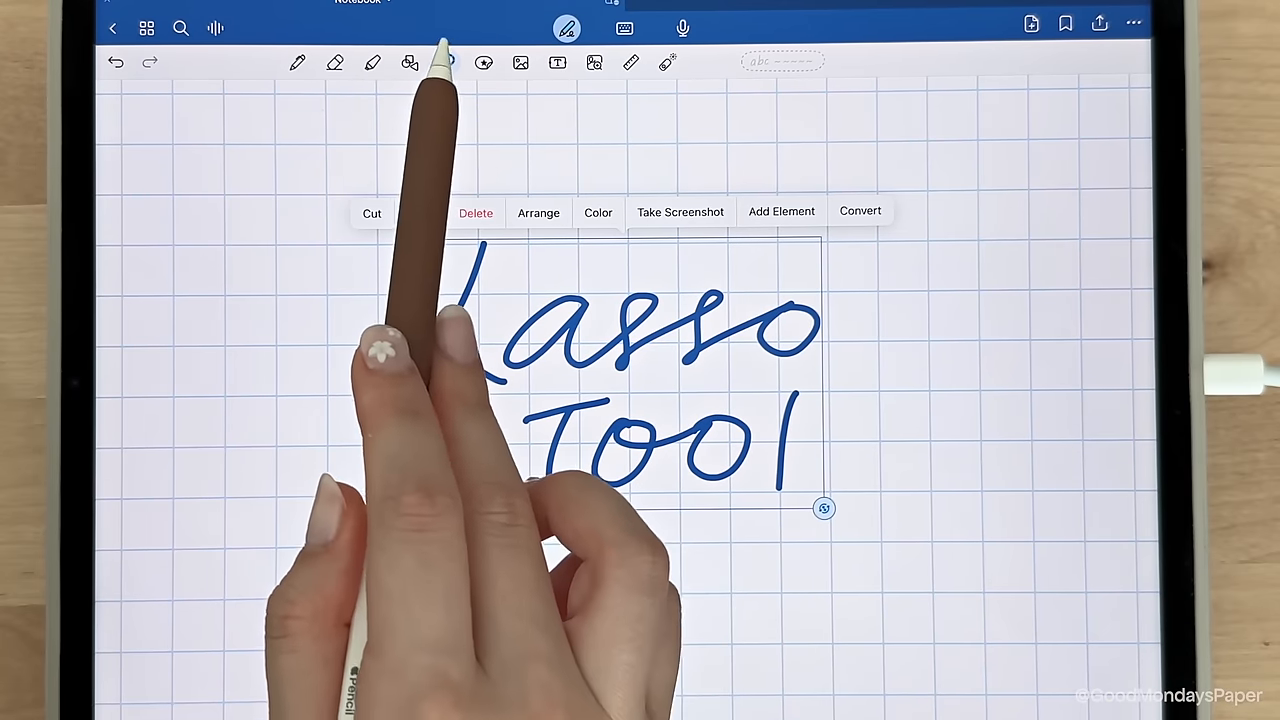
left_click(859, 211)
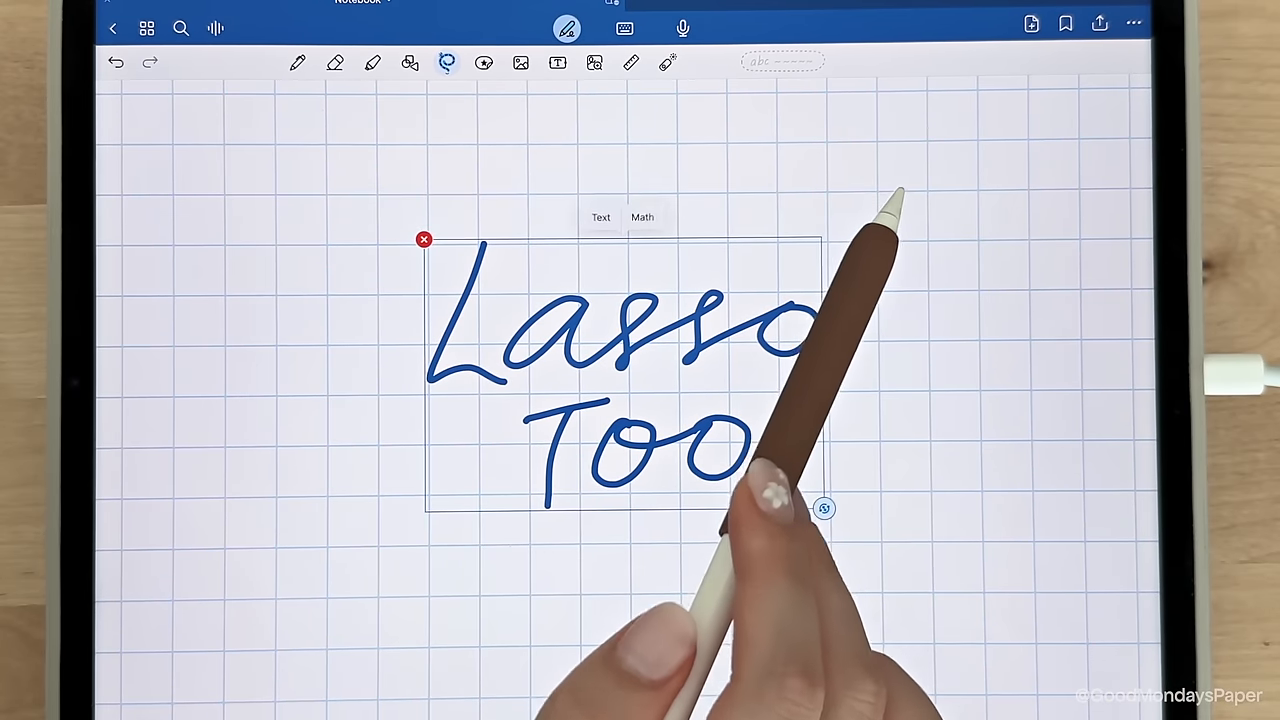
left_click(601, 217)
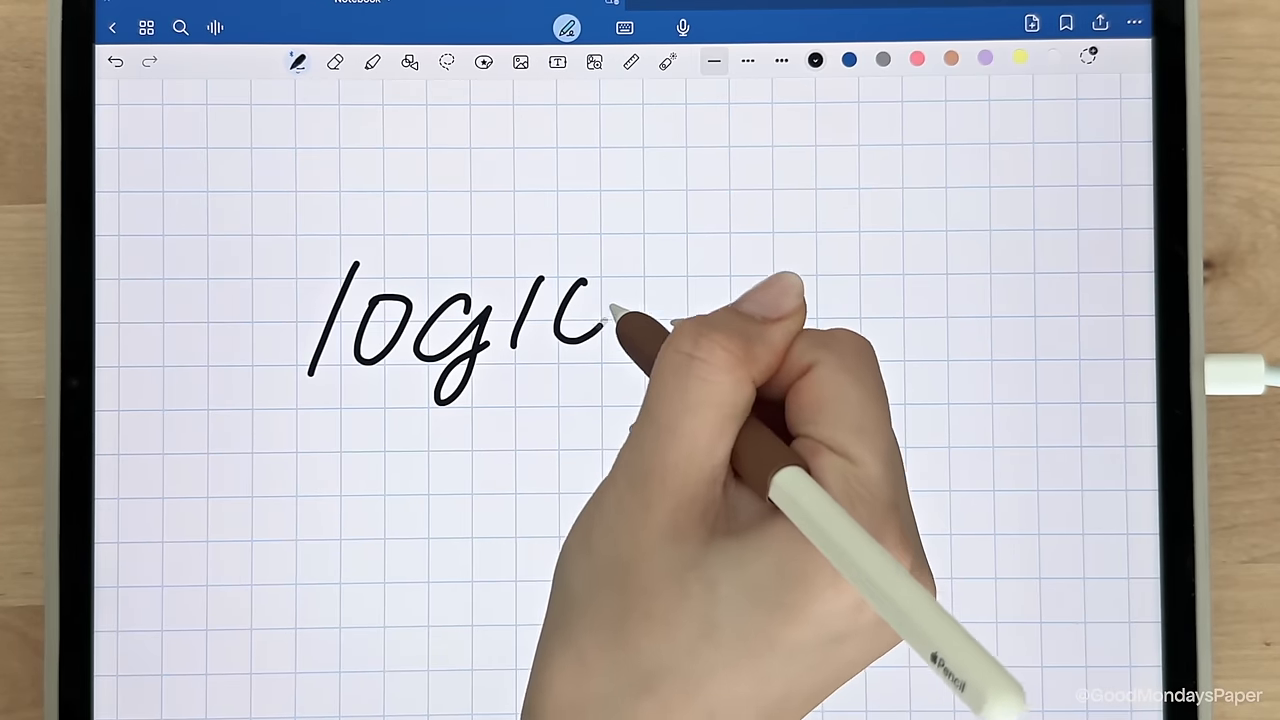
Step: Turn off Equations in the lasso options, keeping Handwriting, Text Boxes and Comments on
left_click(447, 62)
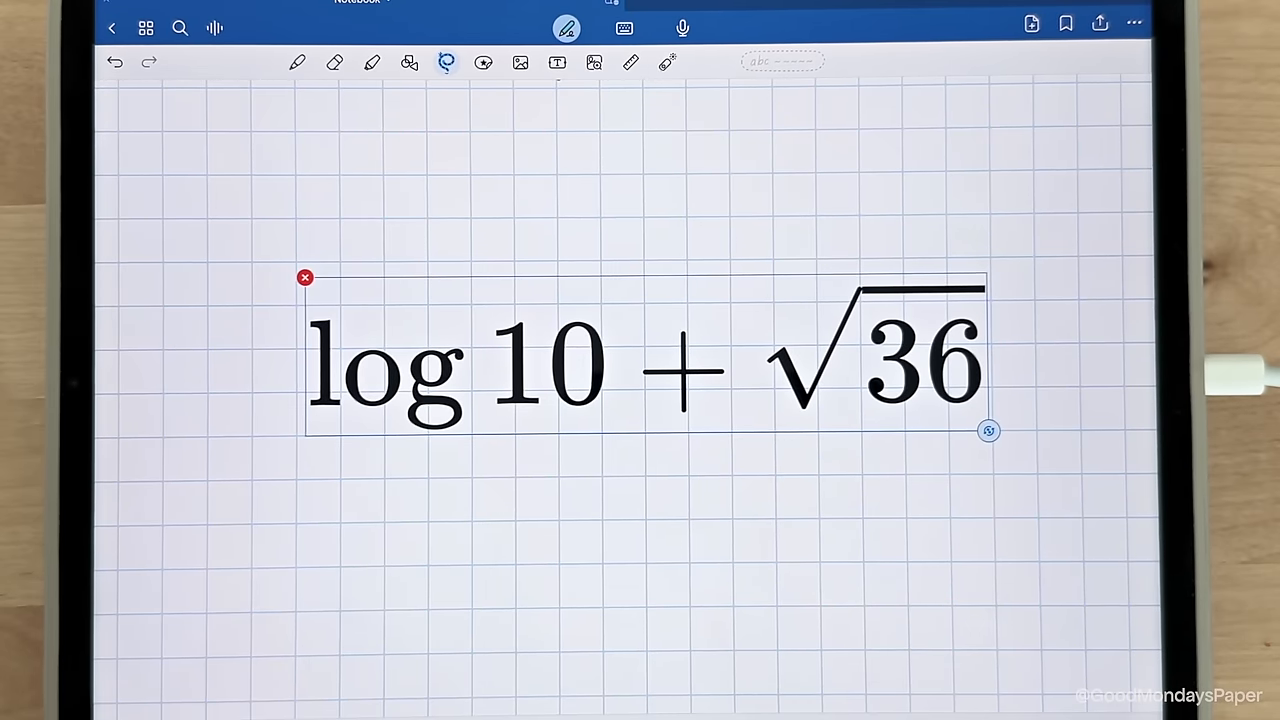
left_click(446, 62)
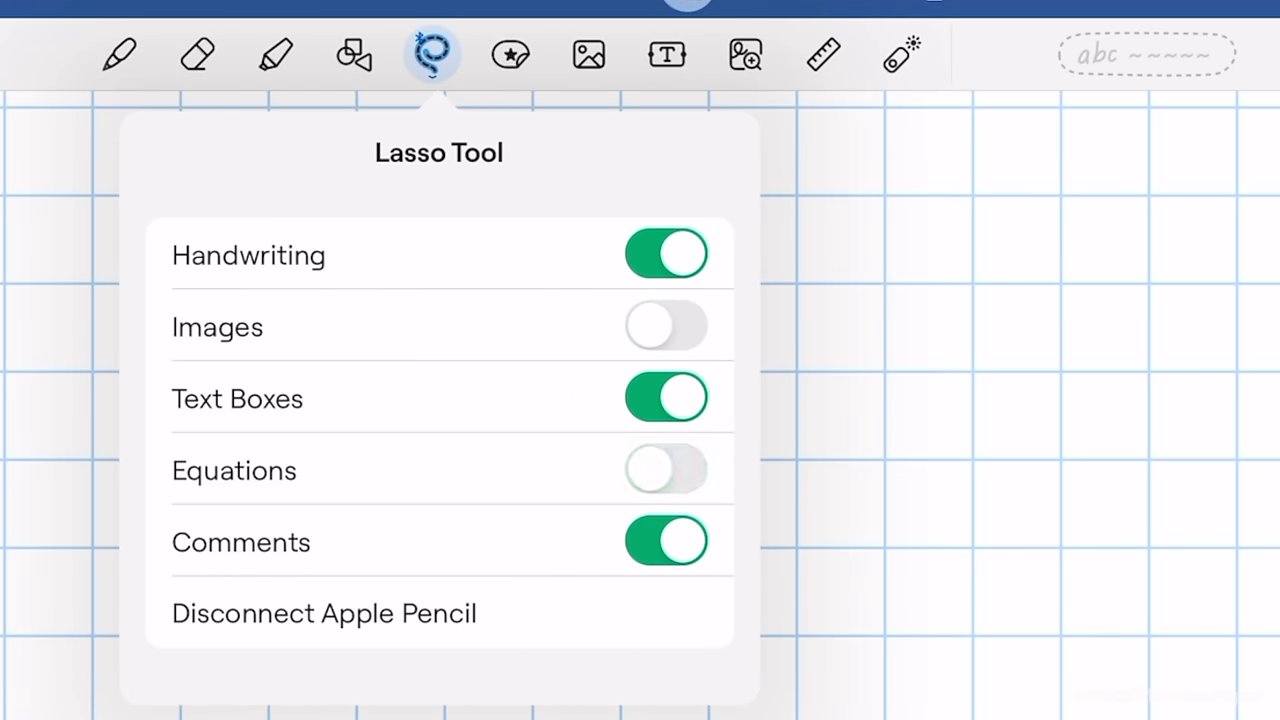
left_click(666, 398)
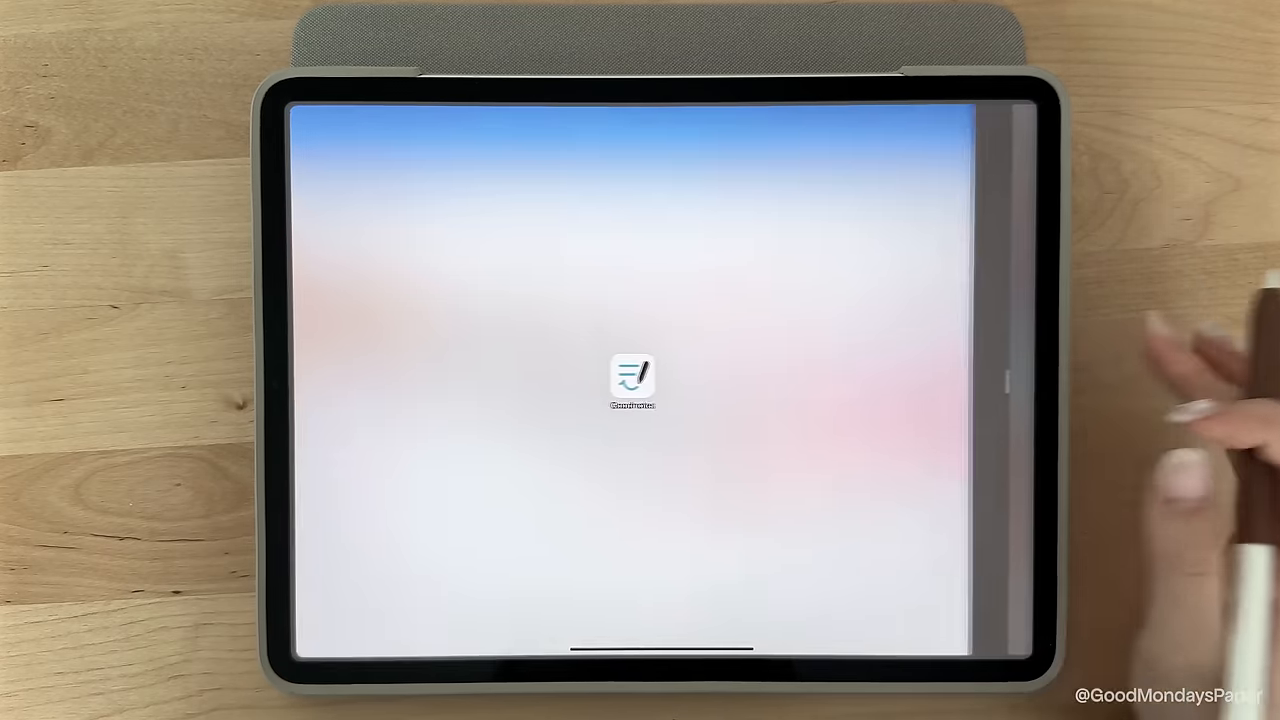
Step: Launch Goodnotes from the Home Screen to reach the Untitled sticker draft
left_click(630, 378)
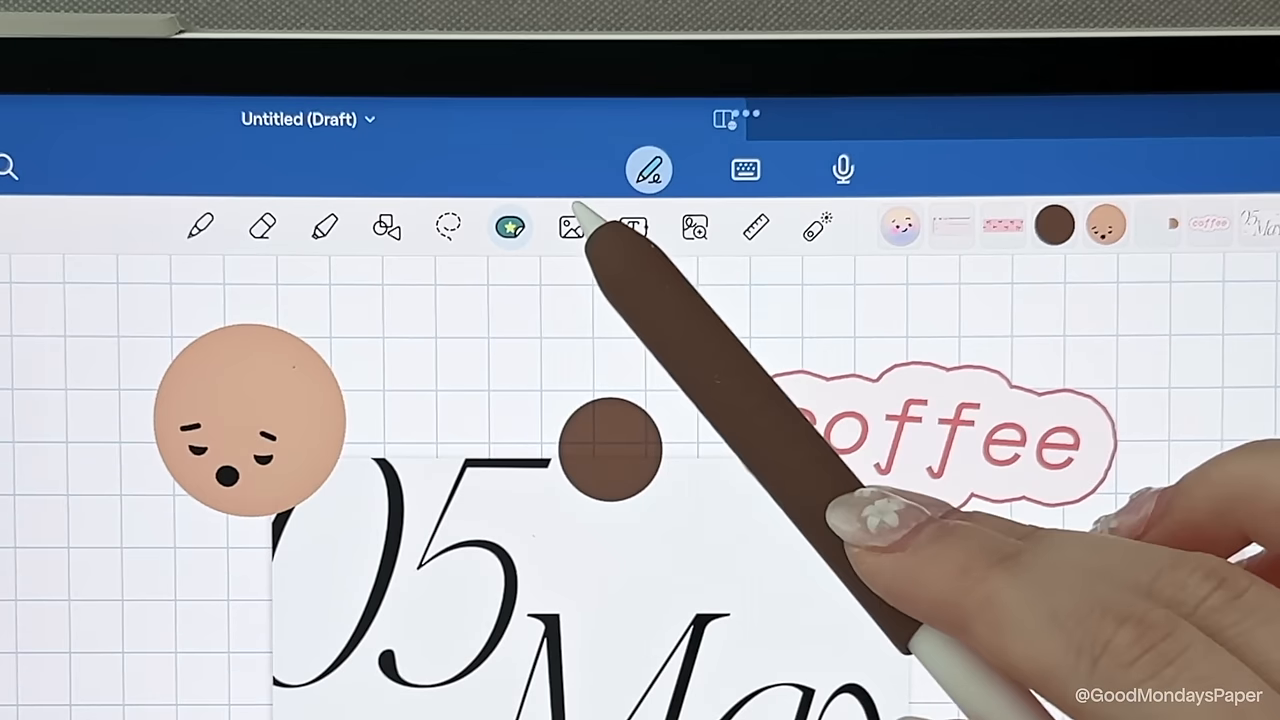
Step: Crop the 'Be Your Very Own Sunshine' image to a rectangle, then freehand around its lettering
left_click(571, 226)
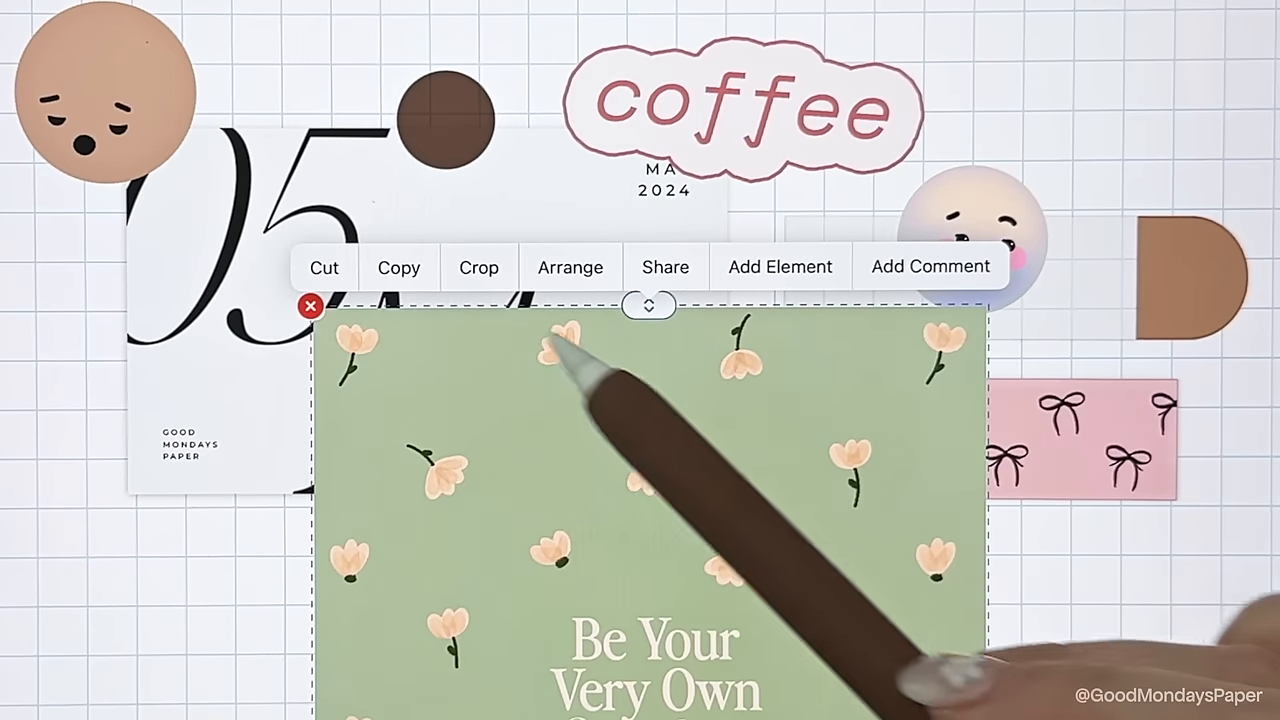
left_click(478, 267)
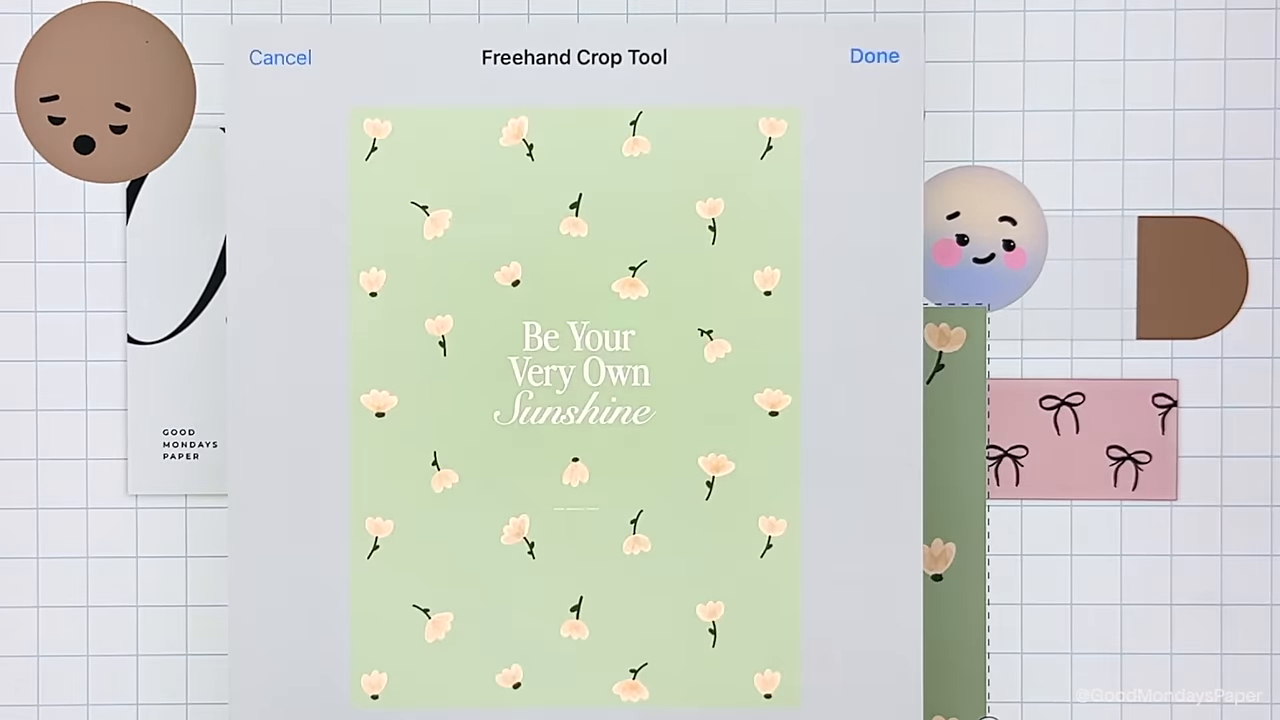
left_click(601, 641)
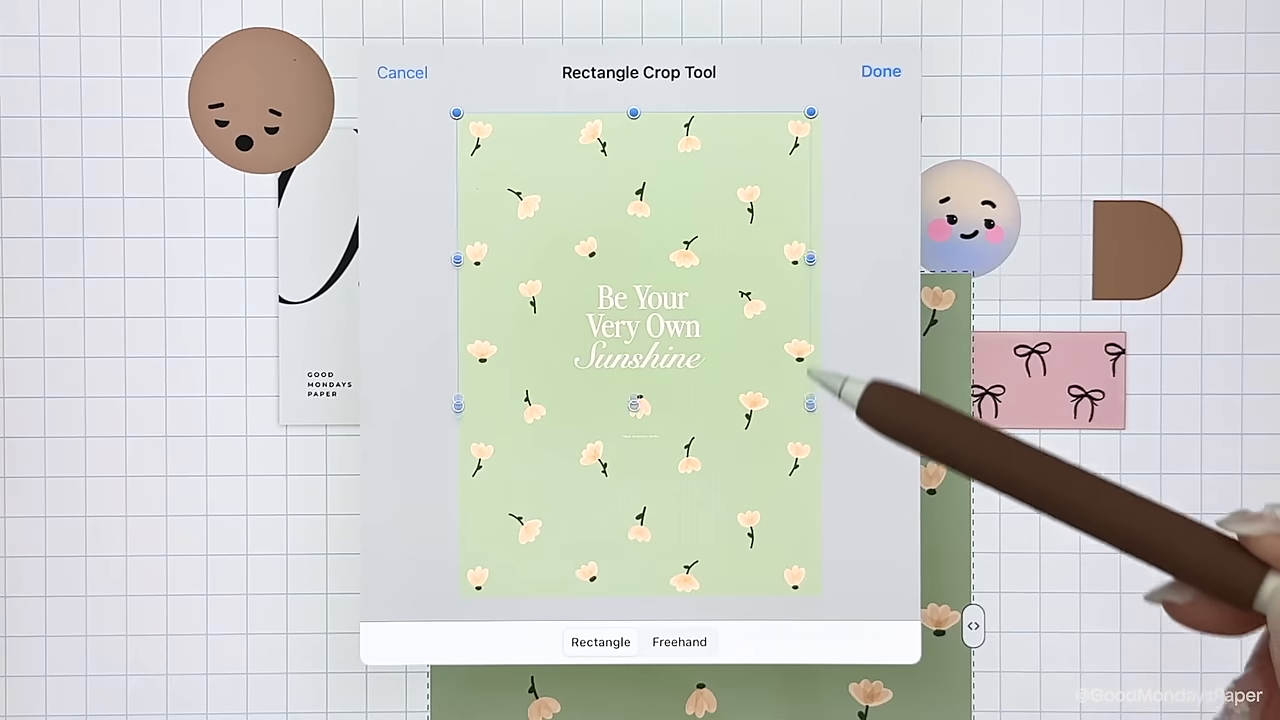
left_click(880, 71)
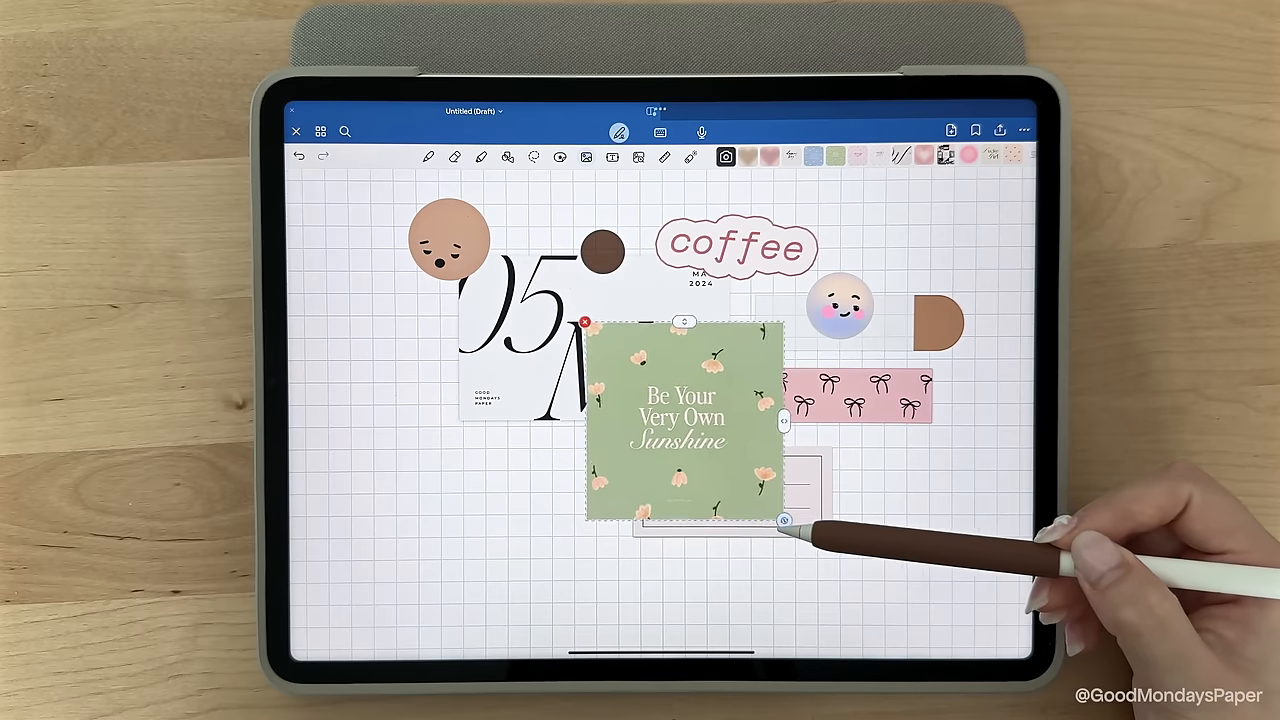
left_click(785, 520)
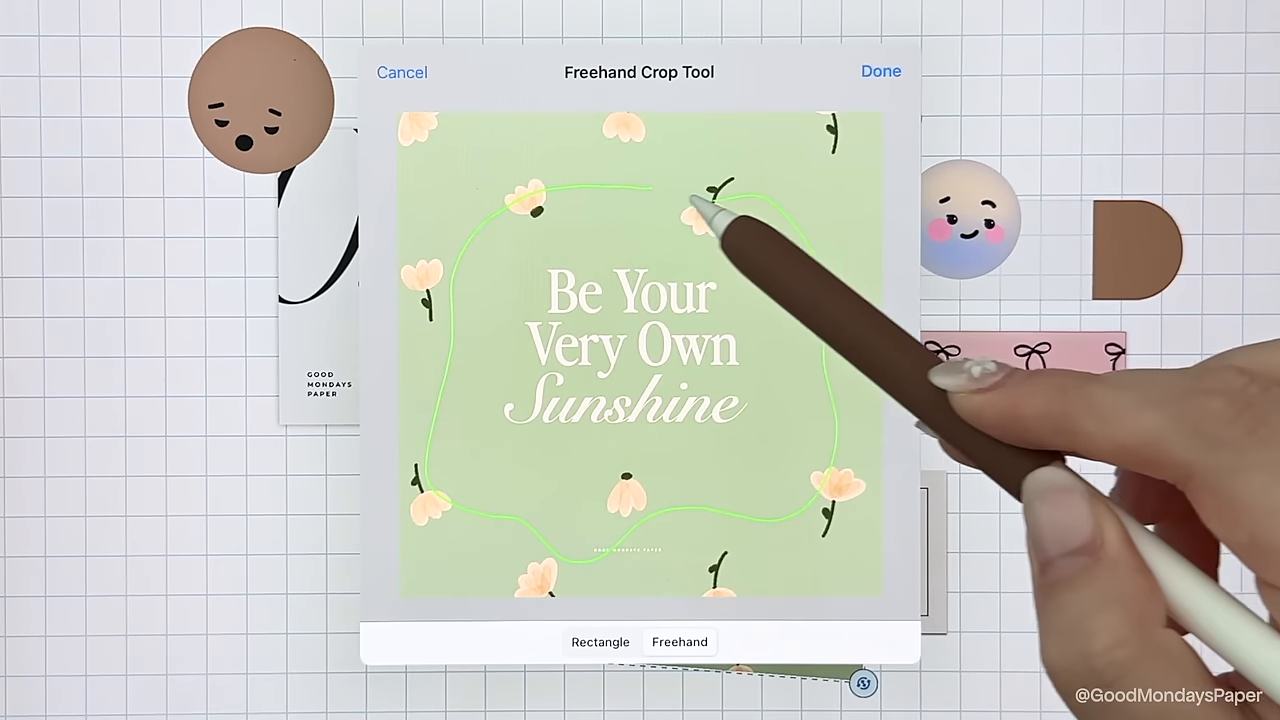
left_click(879, 71)
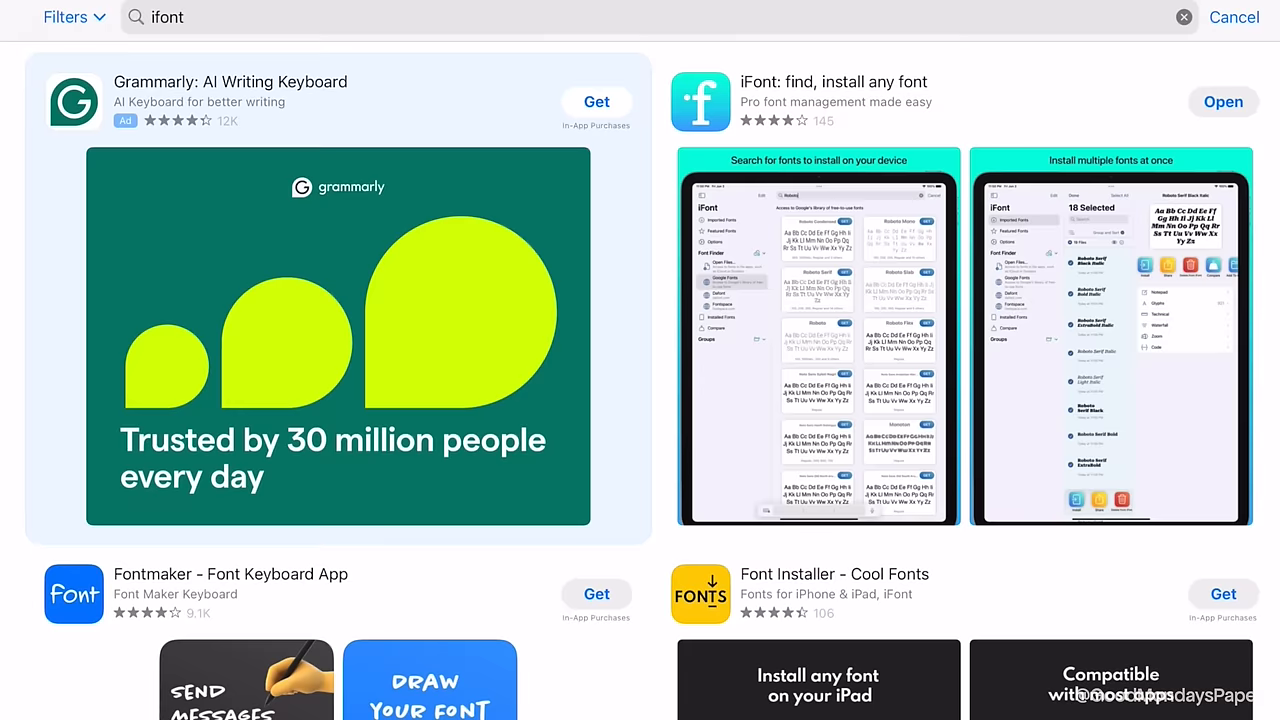
Step: Import the Good Mondays Handwritten Regular .otf into iFont and allow its profile download
left_click(1223, 101)
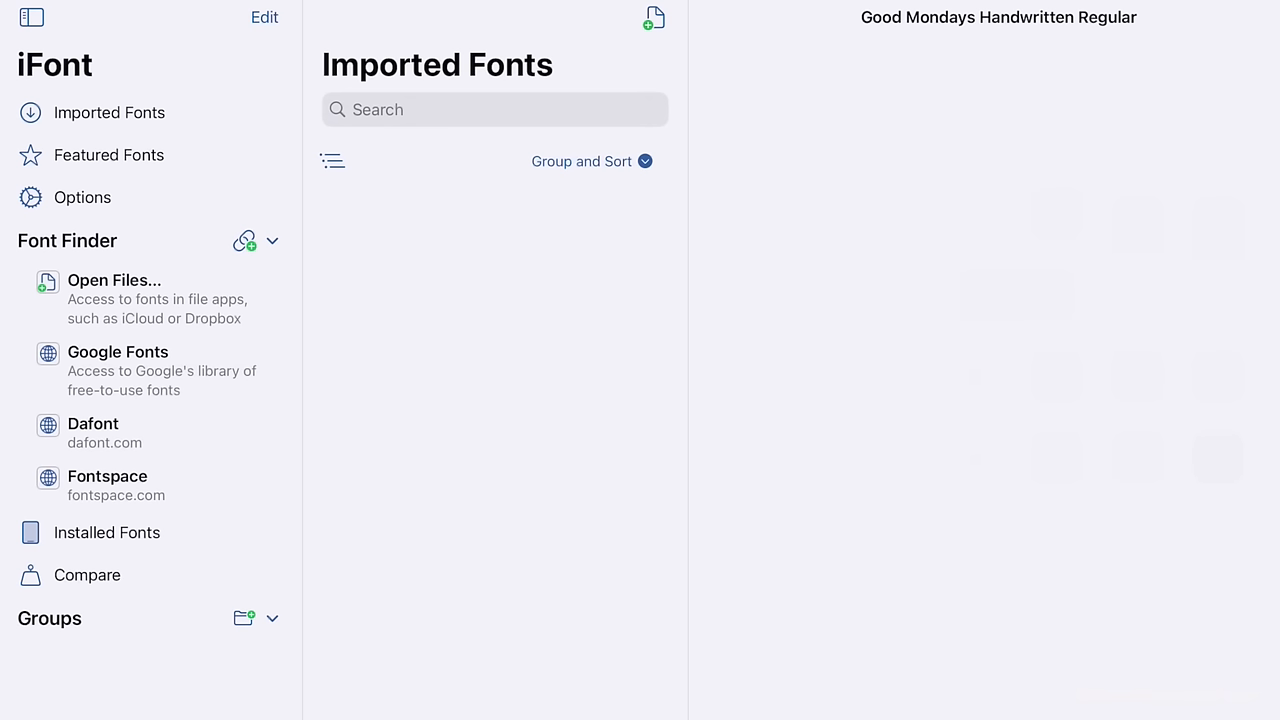
left_click(114, 280)
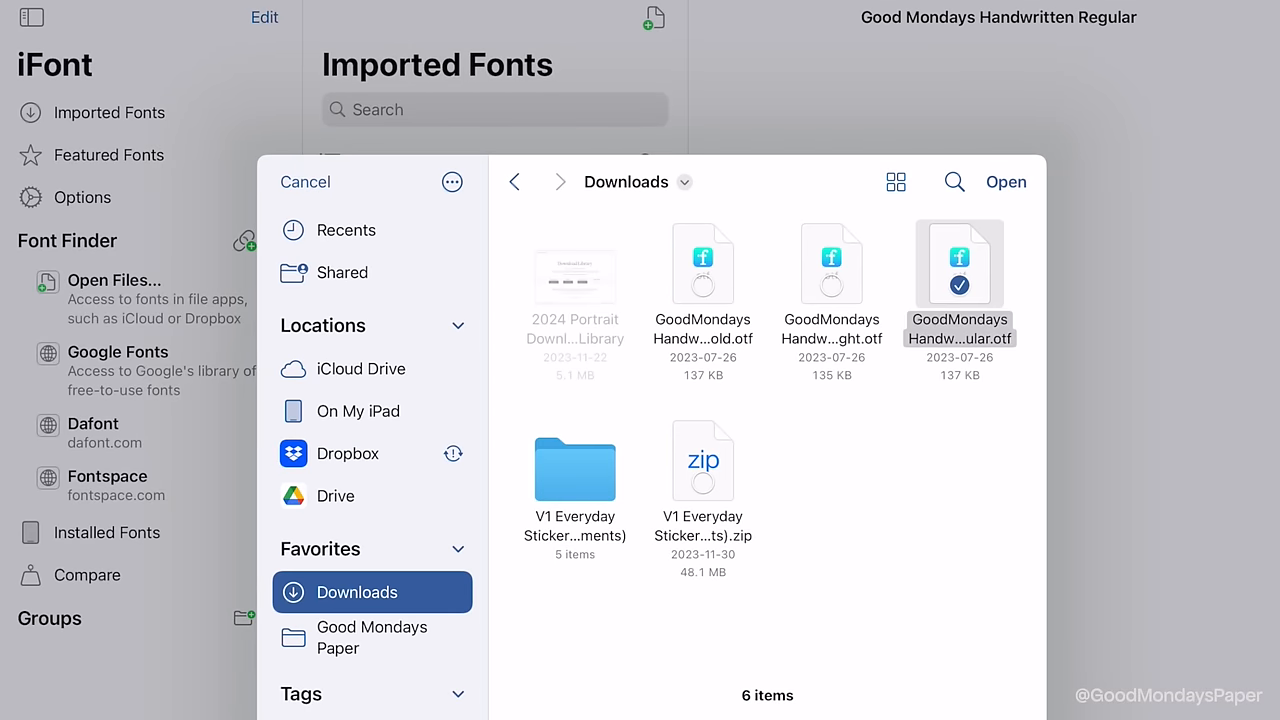
left_click(1005, 181)
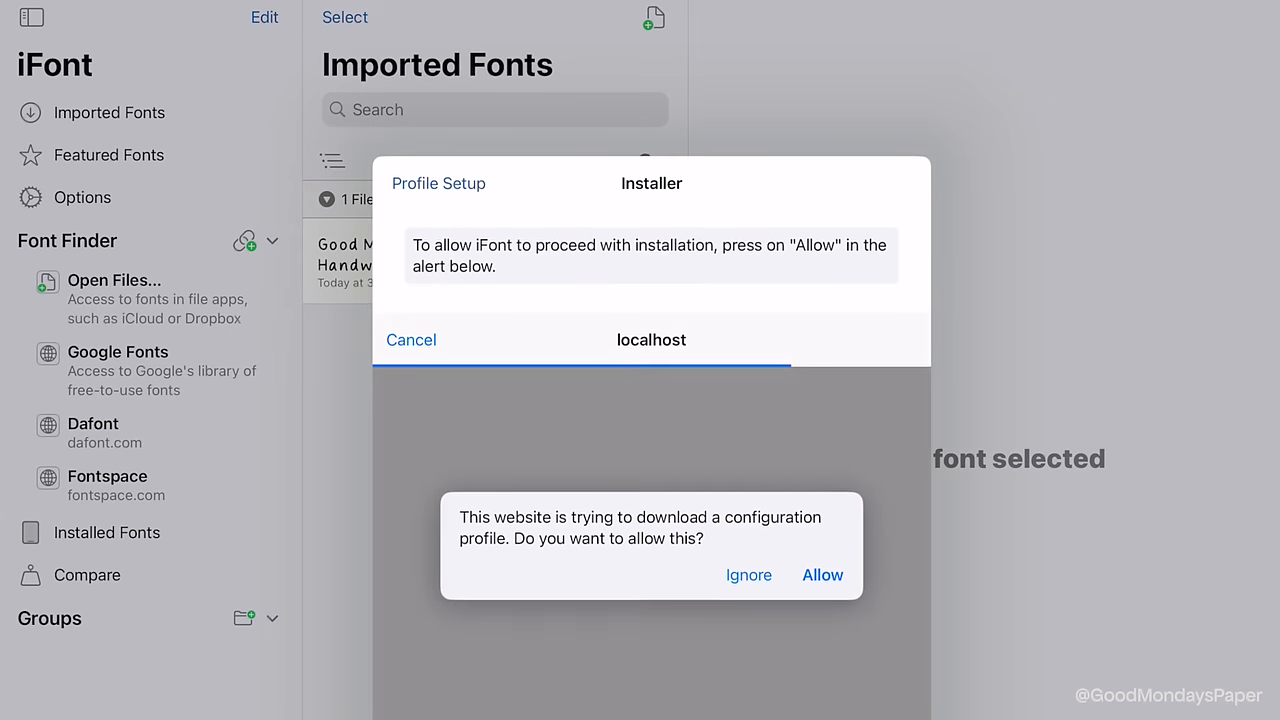
left_click(822, 574)
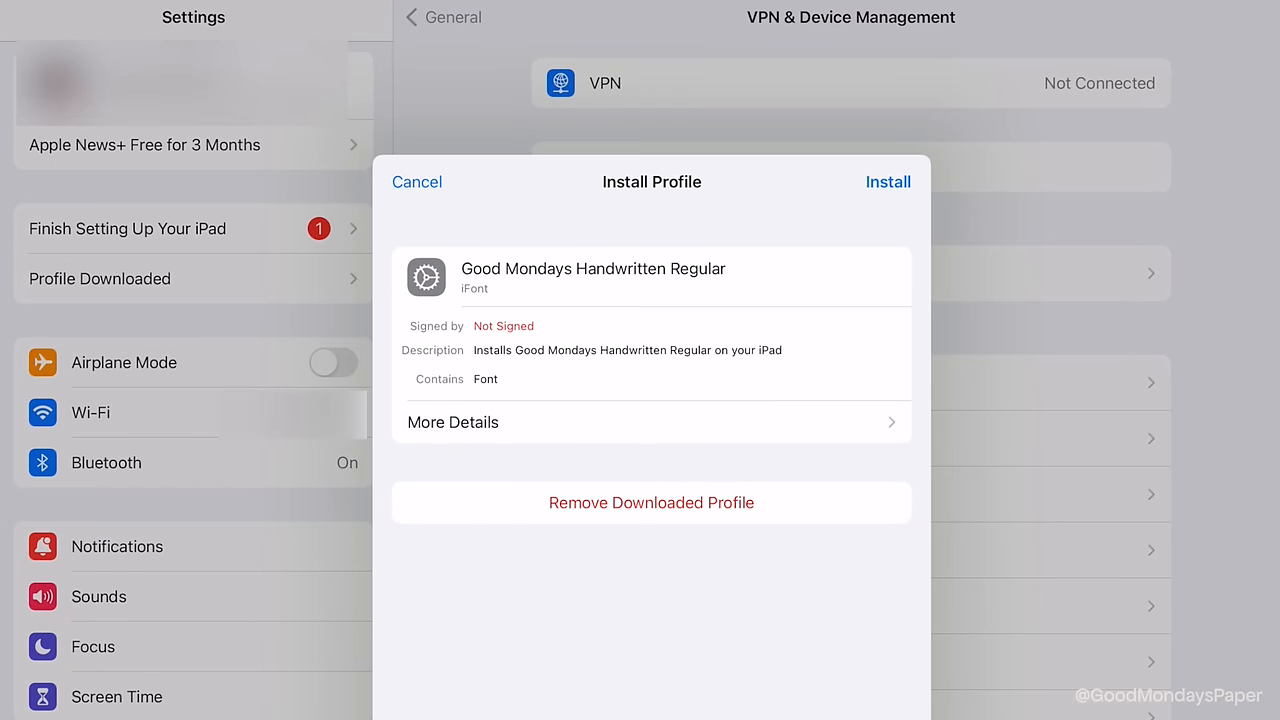
Step: Install the Good Mondays Handwritten Regular profile, confirming past the unsigned warning
left_click(887, 181)
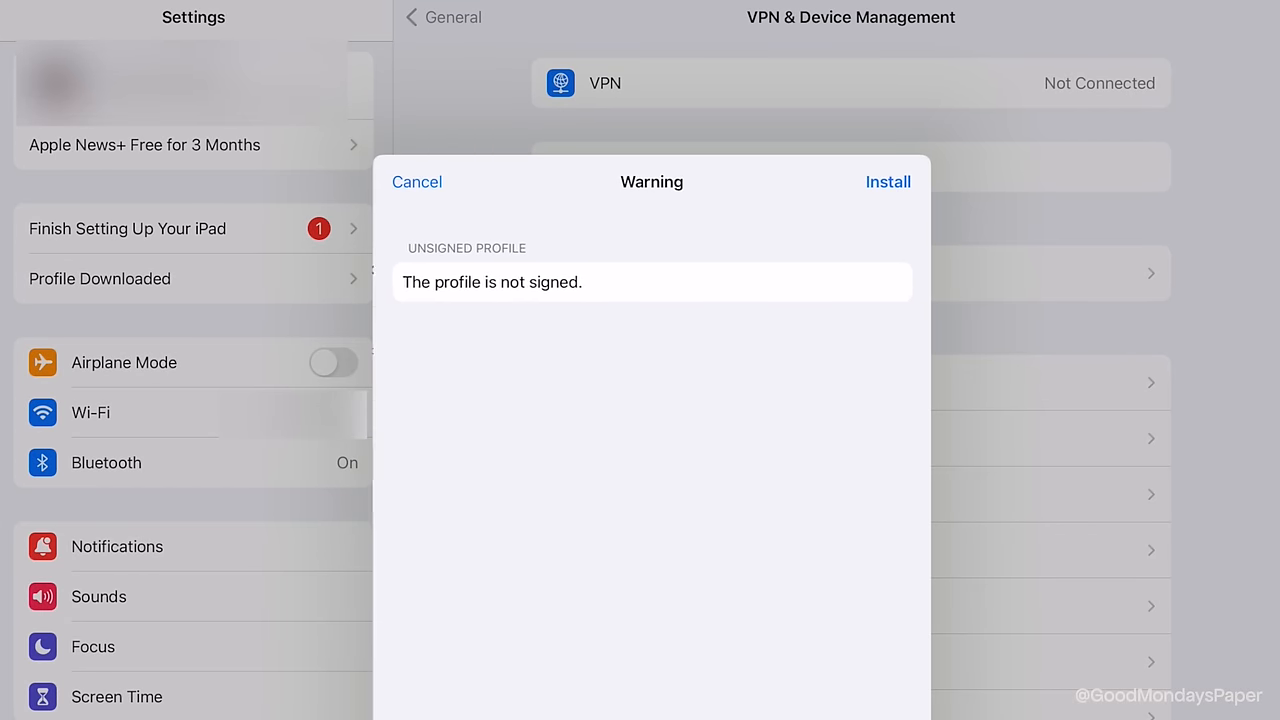
left_click(886, 181)
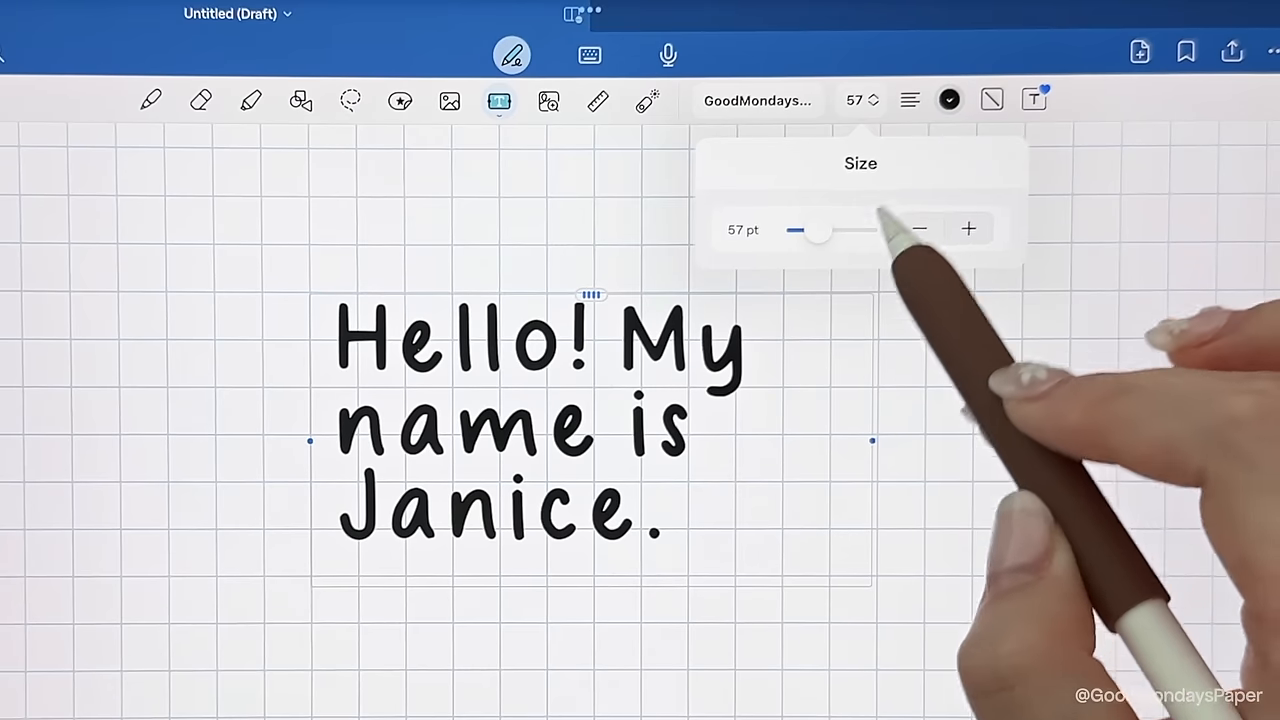
Step: Adjust paragraph alignment and line spacing, and type 'My' into a new text box
left_click(909, 99)
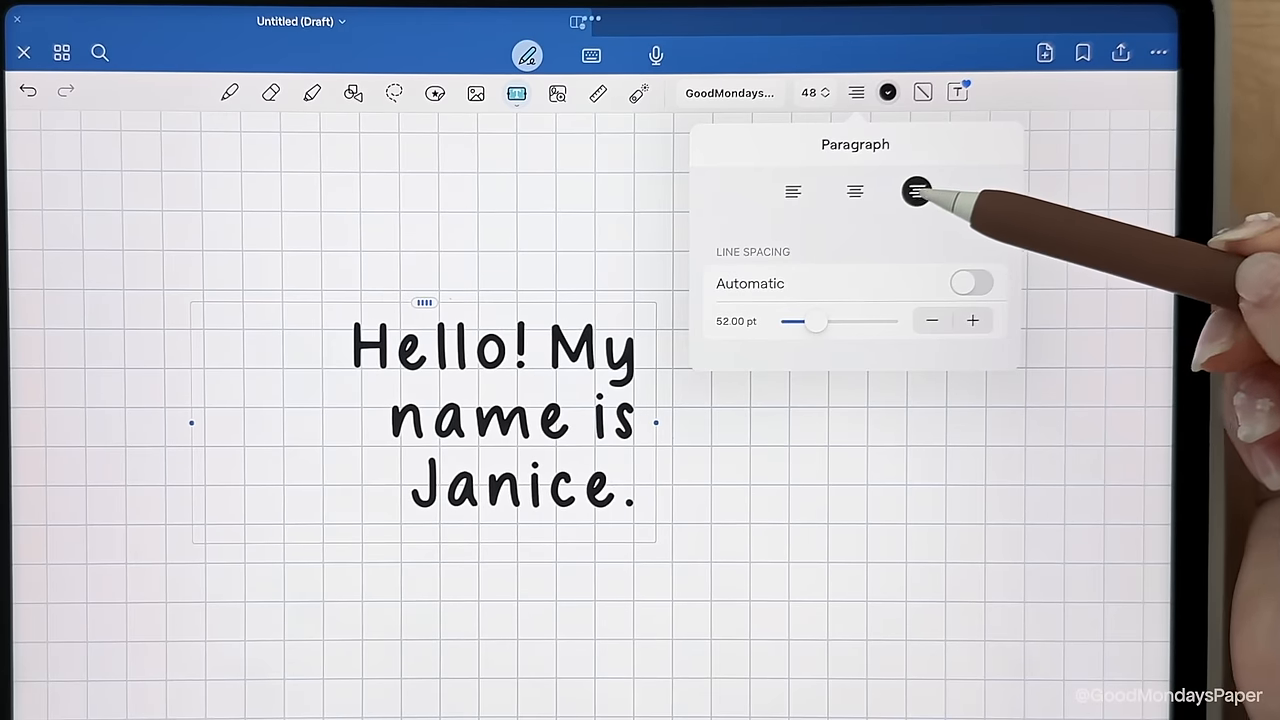
left_click_drag(820, 321, 795, 321)
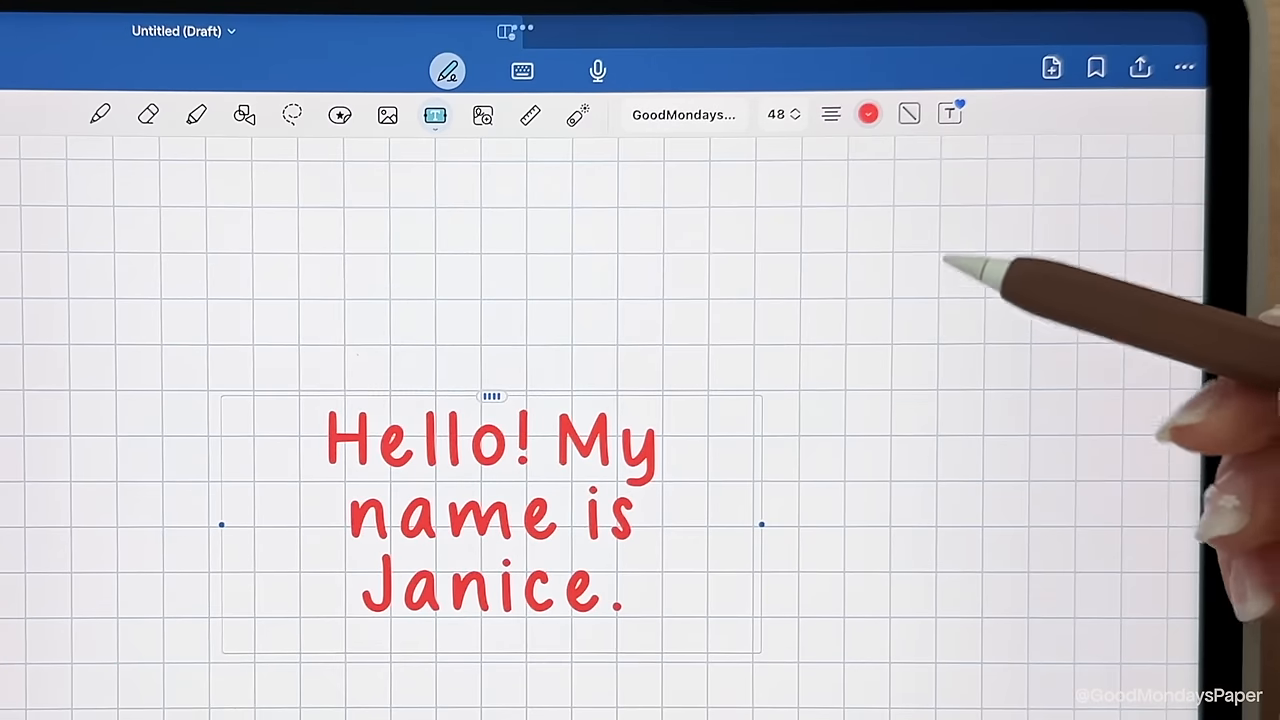
left_click(830, 114)
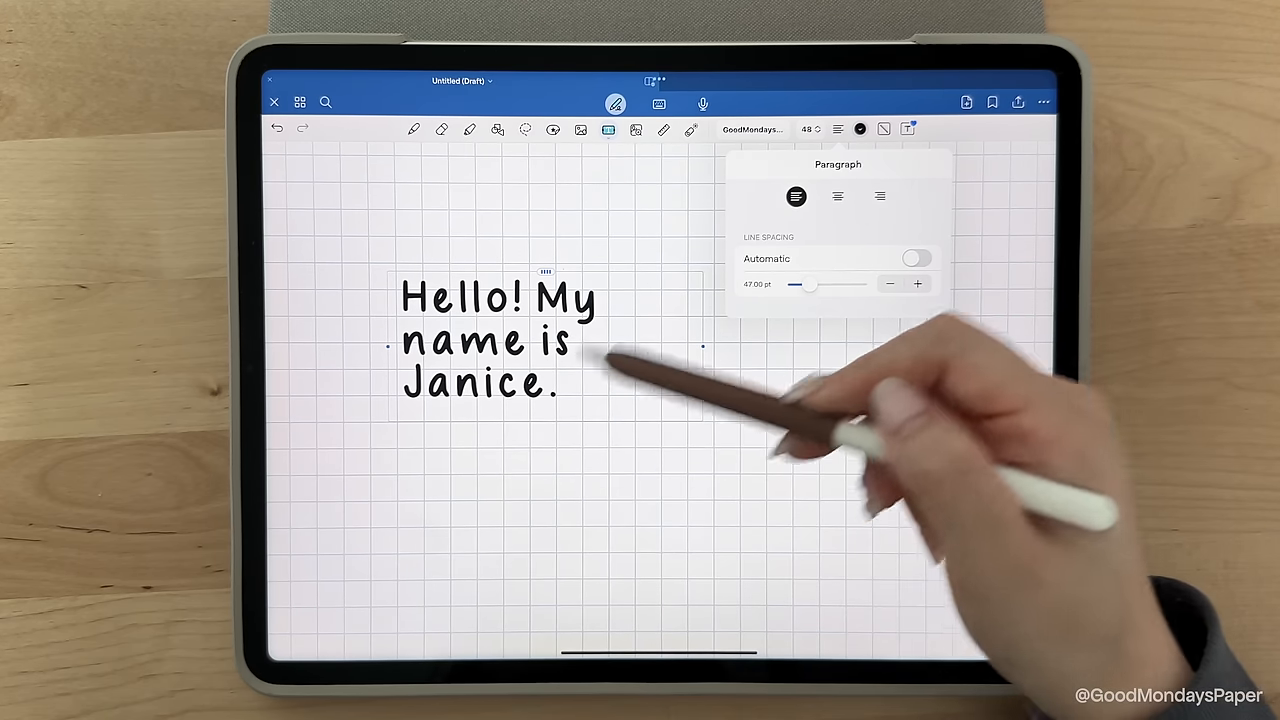
left_click(907, 128)
type("Hello!")
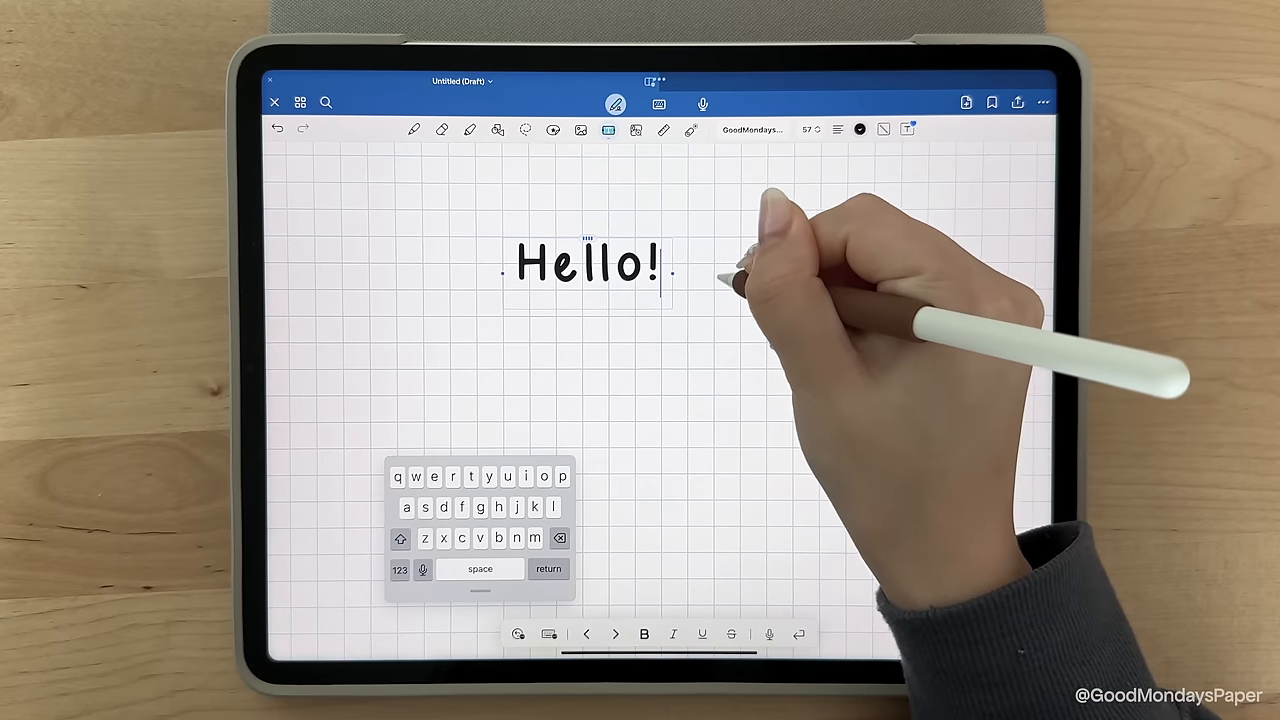
type("My name is Janice.")
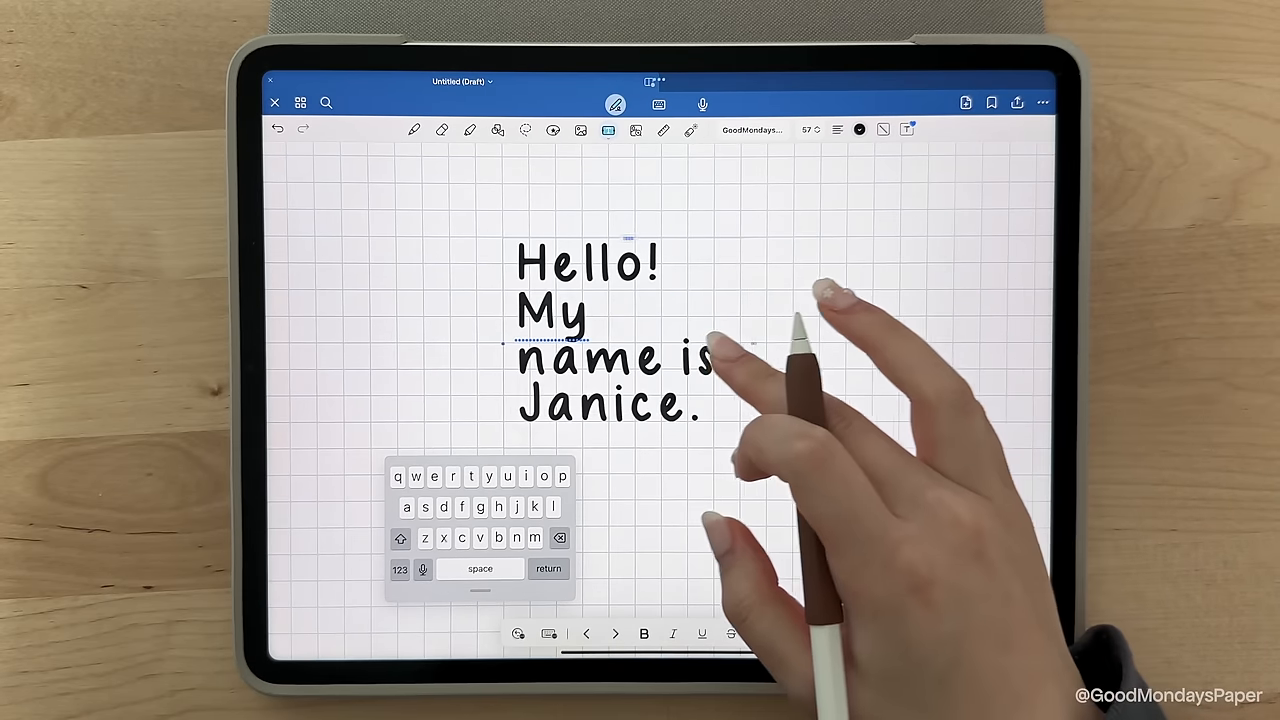
Step: Make the greeting text black and give the box a blue style preset with more padding
left_click(859, 129)
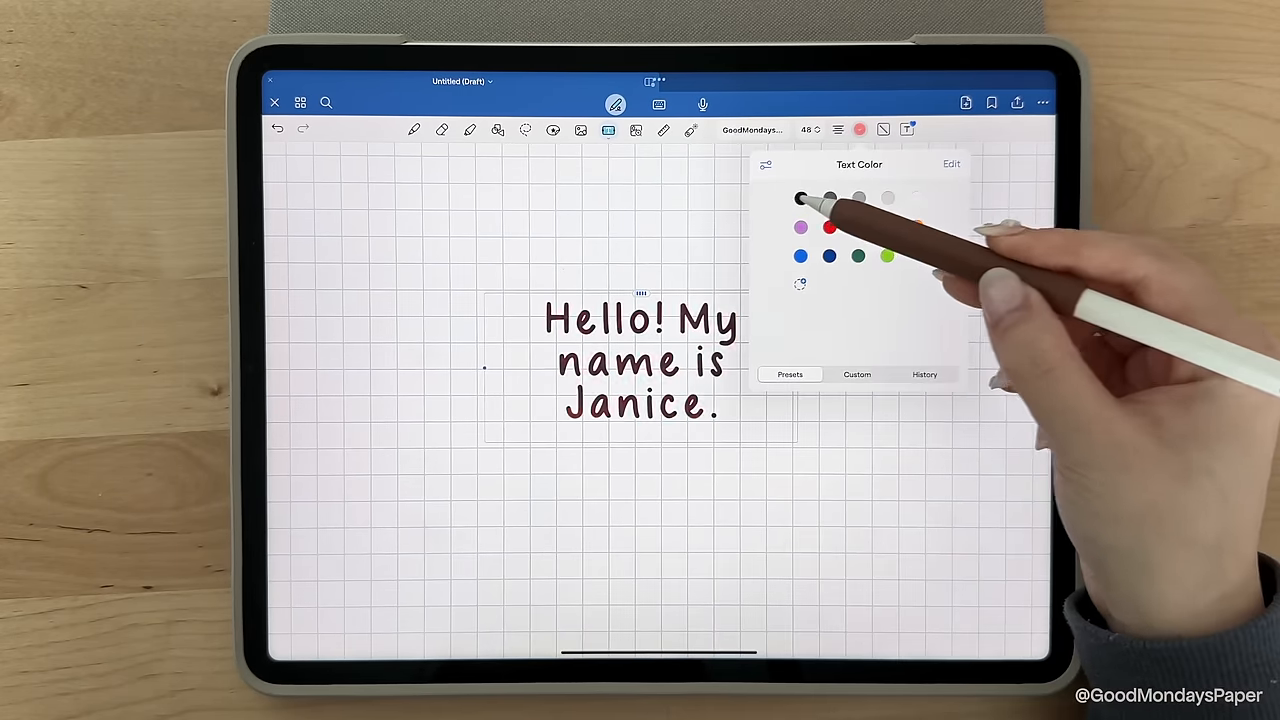
left_click(801, 197)
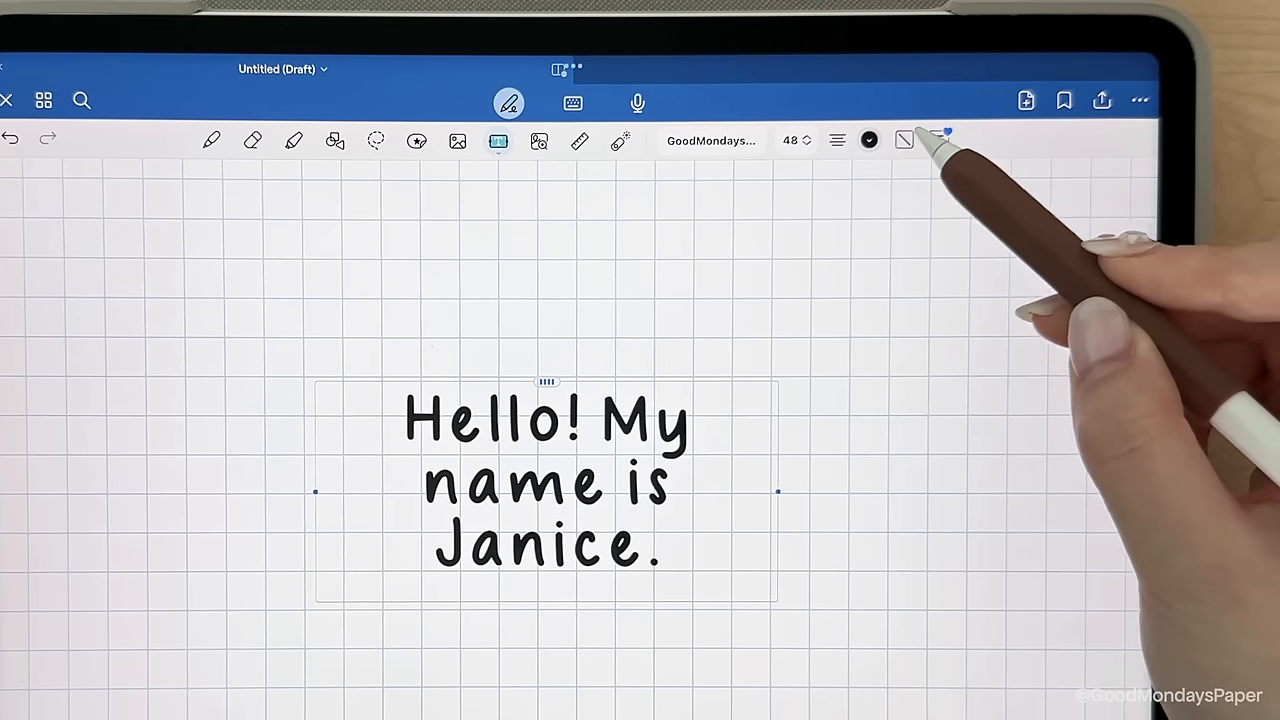
left_click(938, 139)
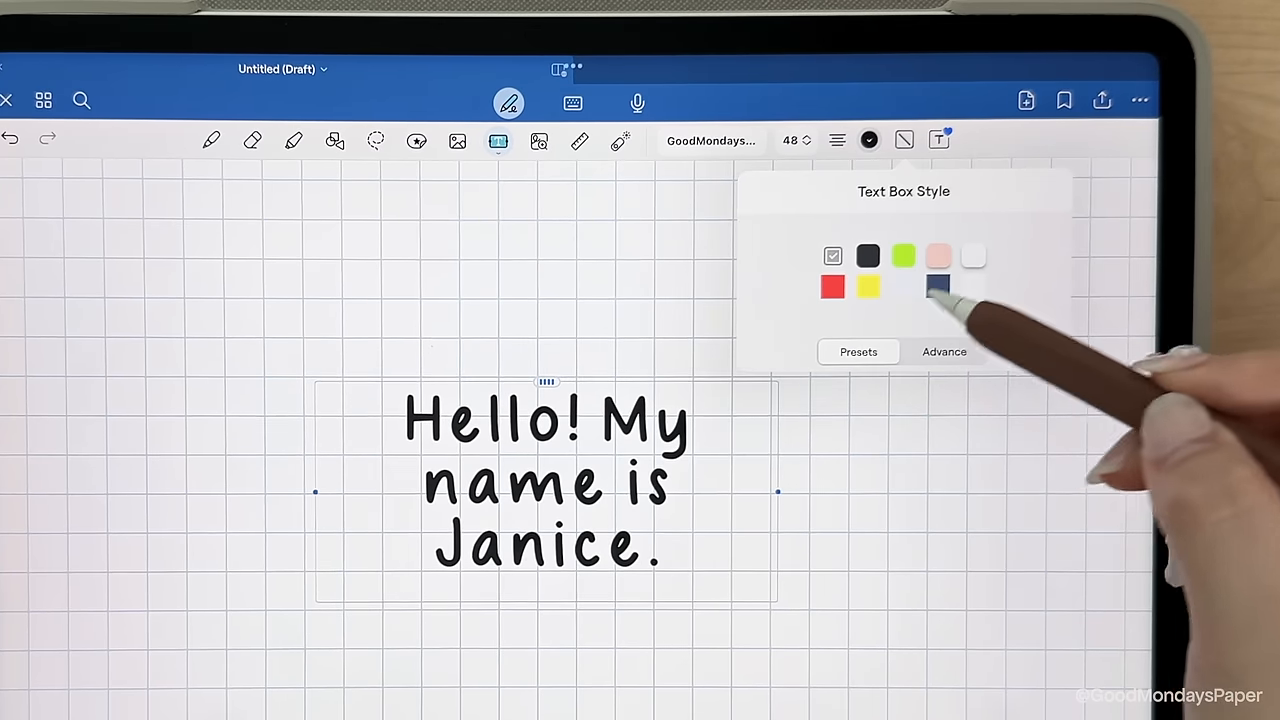
left_click(943, 351)
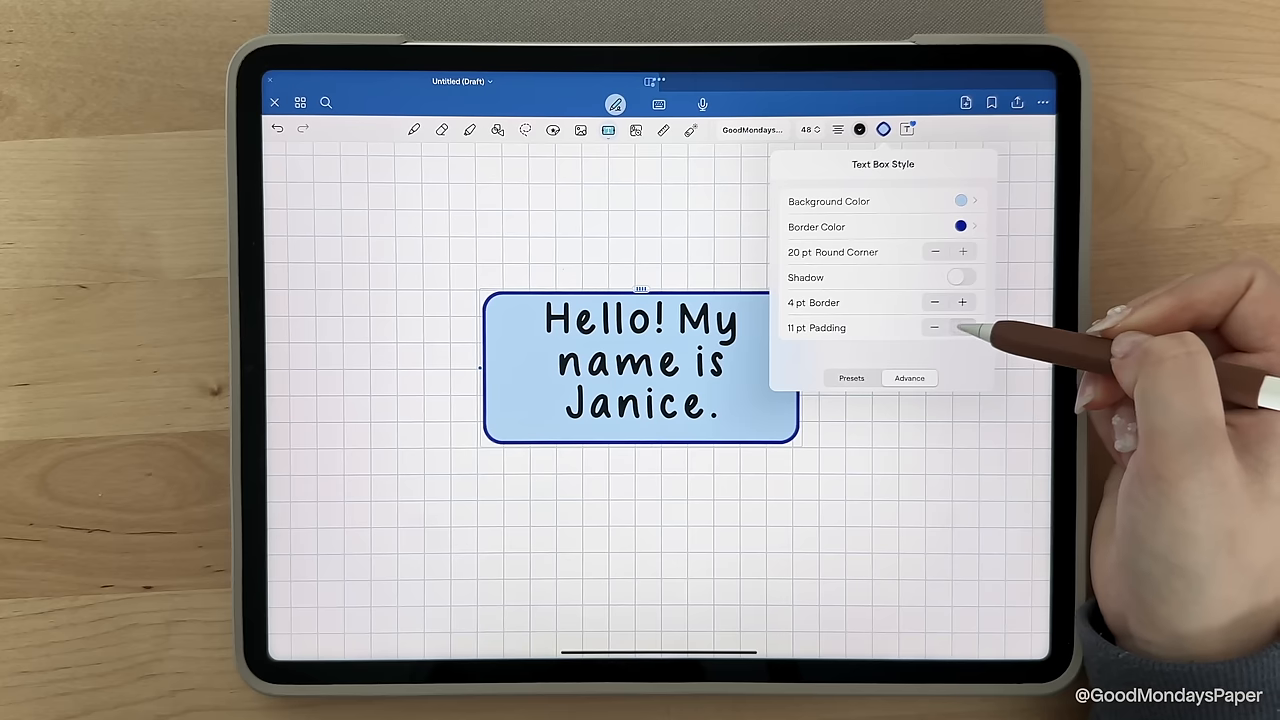
left_click(962, 327)
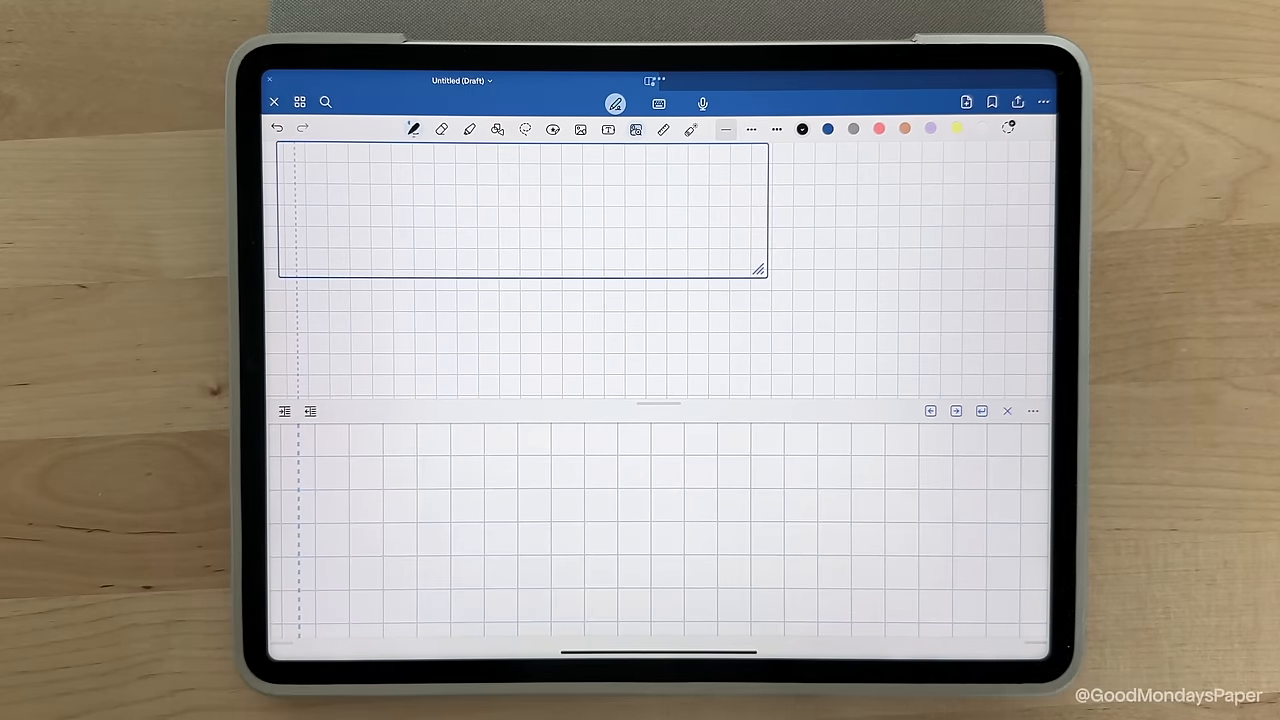
Step: Handwrite 'Hello! I am demonst…' in the zoom window, apply return height 10, advance
type("Hello! I am demons")
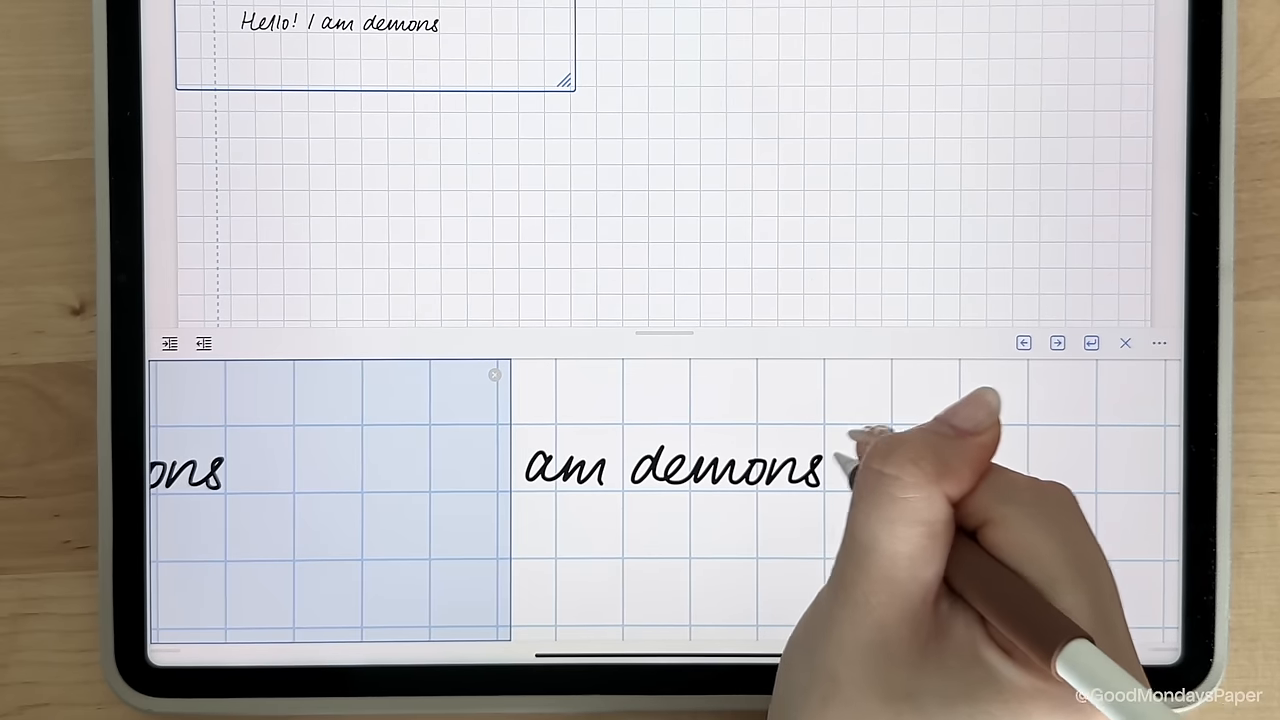
type("t")
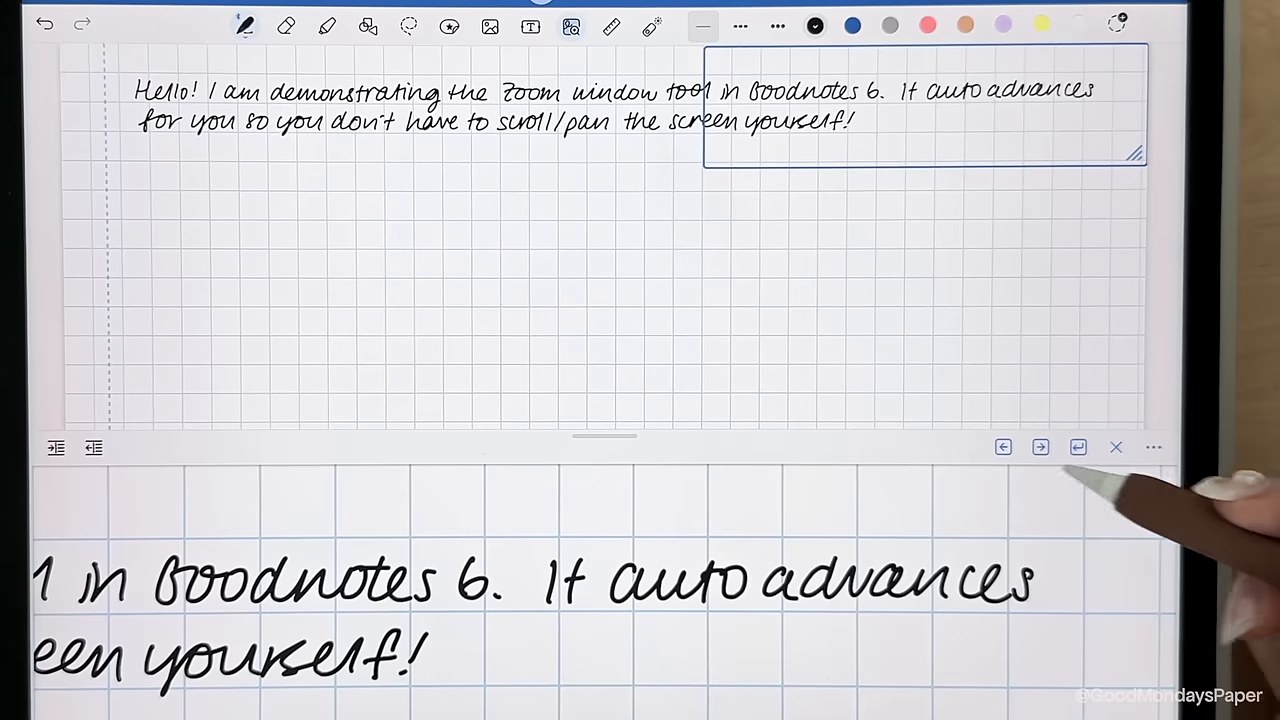
left_click(1040, 447)
type("10")
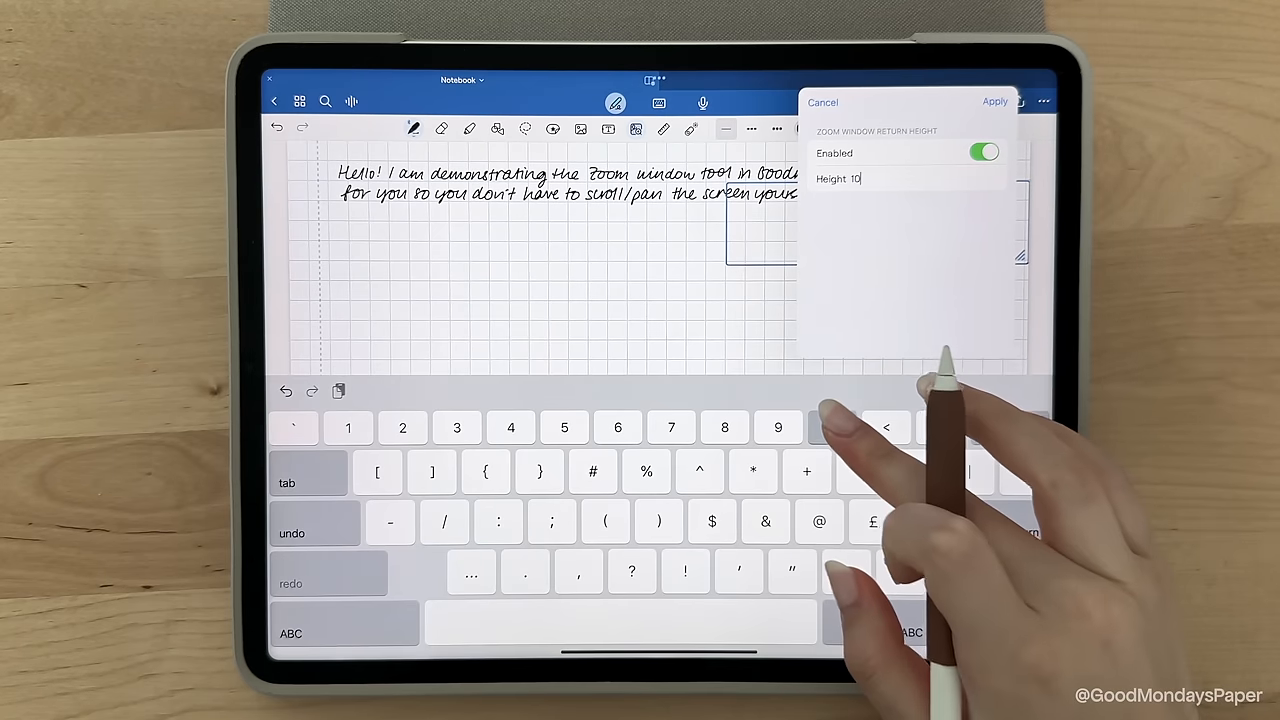
left_click(994, 101)
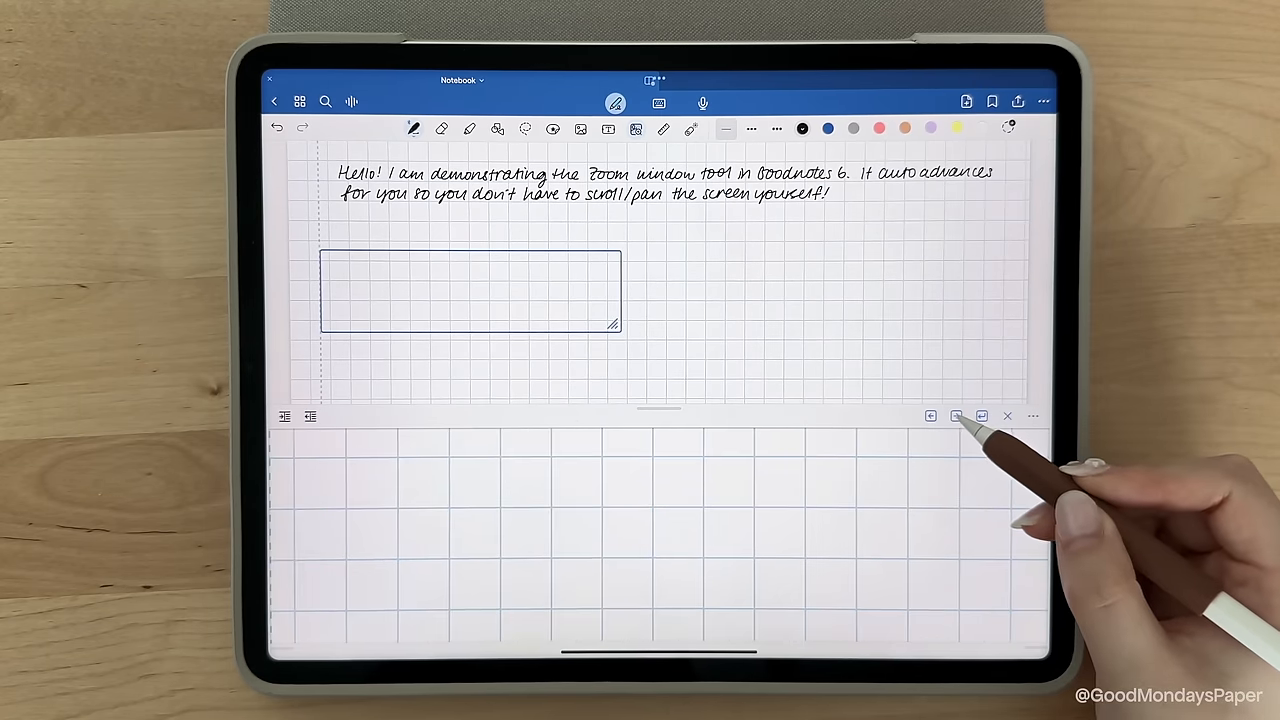
left_click(955, 416)
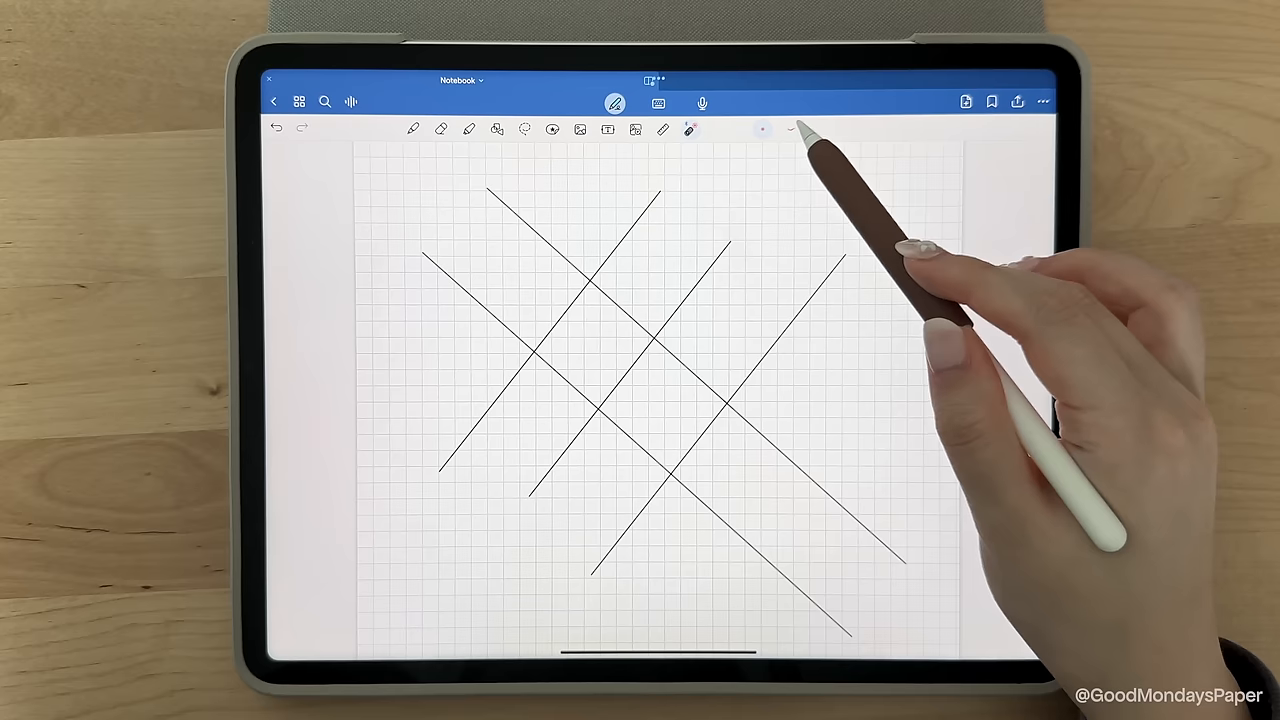
Step: Draw two glowing red wavy strokes across the middle of the squared page
left_click_drag(520, 280, 920, 205)
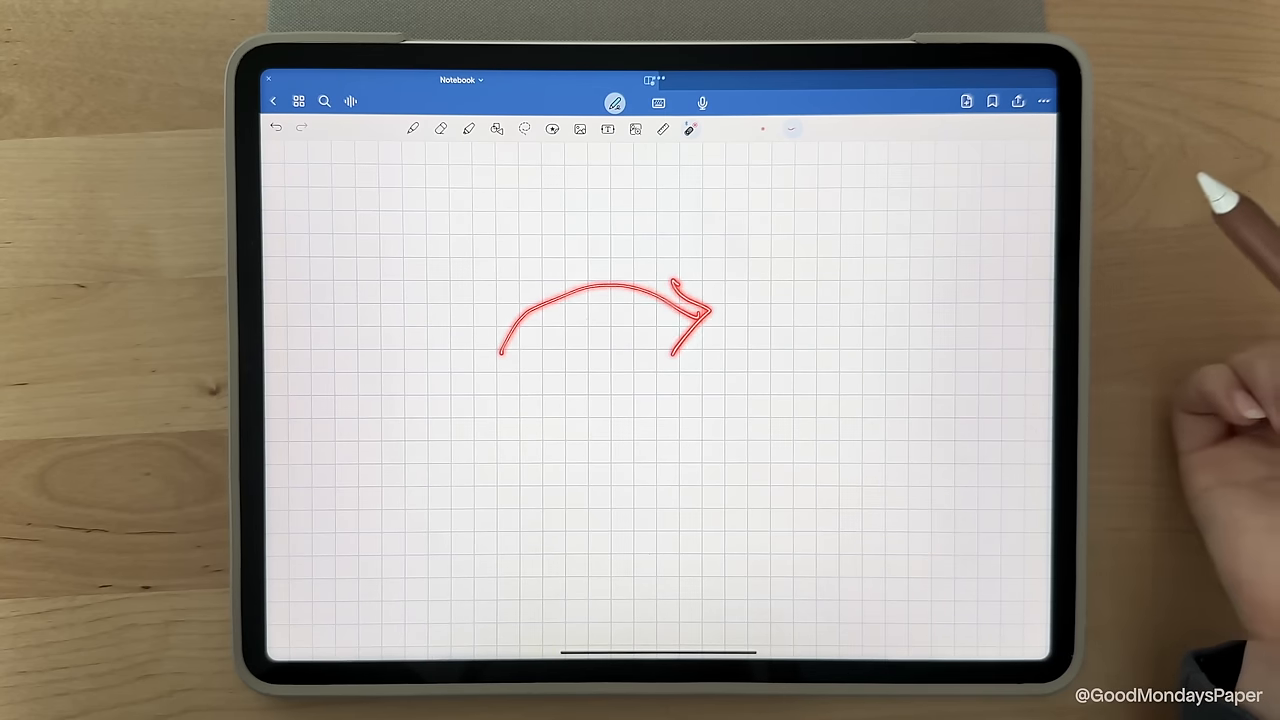
left_click_drag(550, 305, 860, 440)
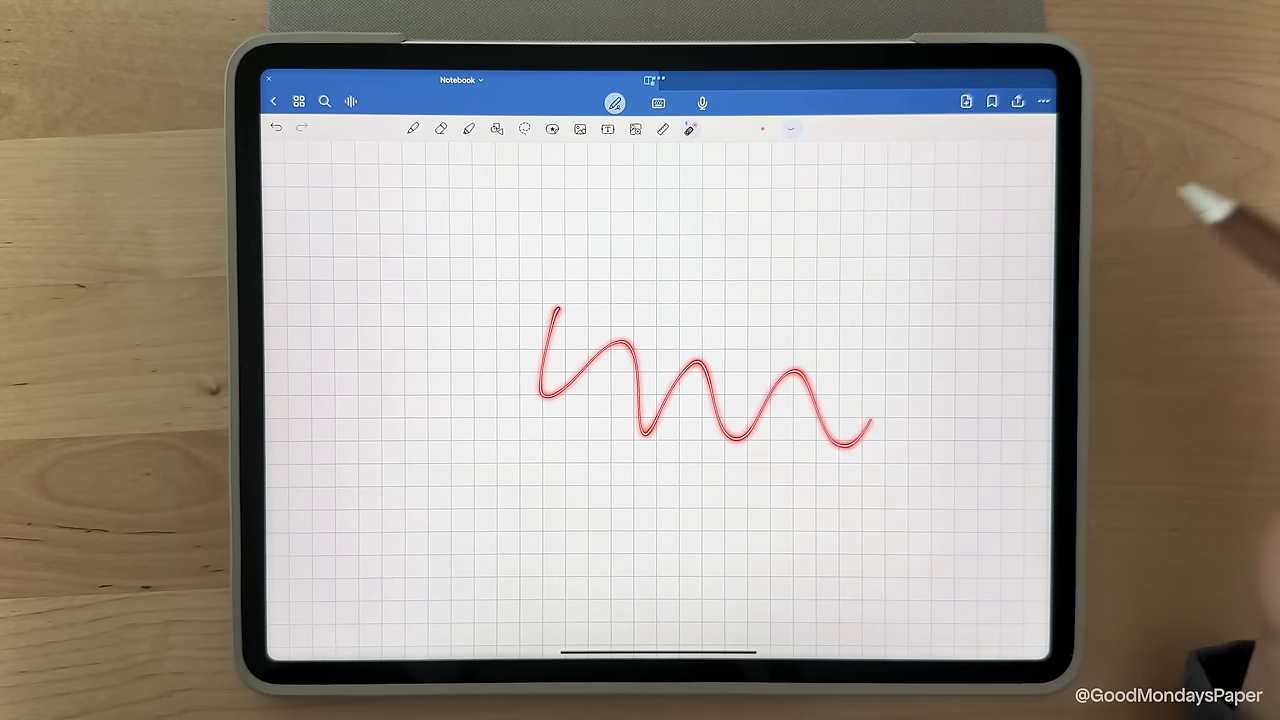
left_click(275, 127)
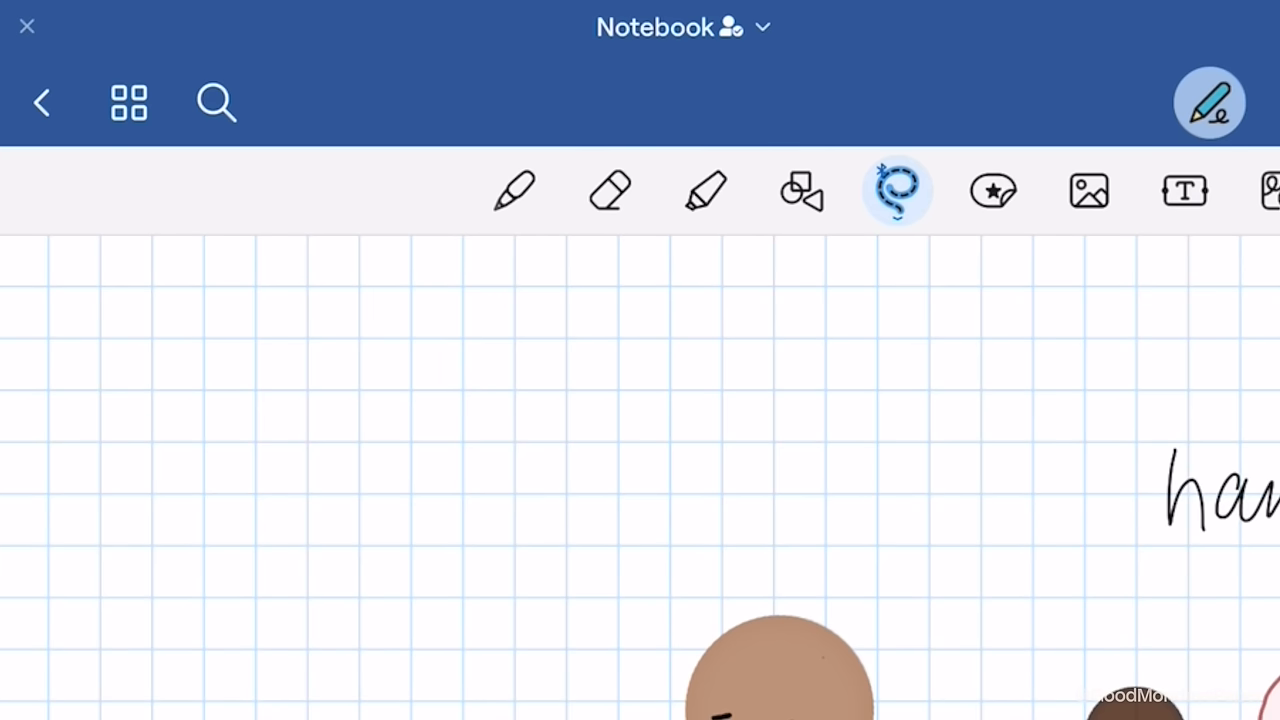
left_click(128, 102)
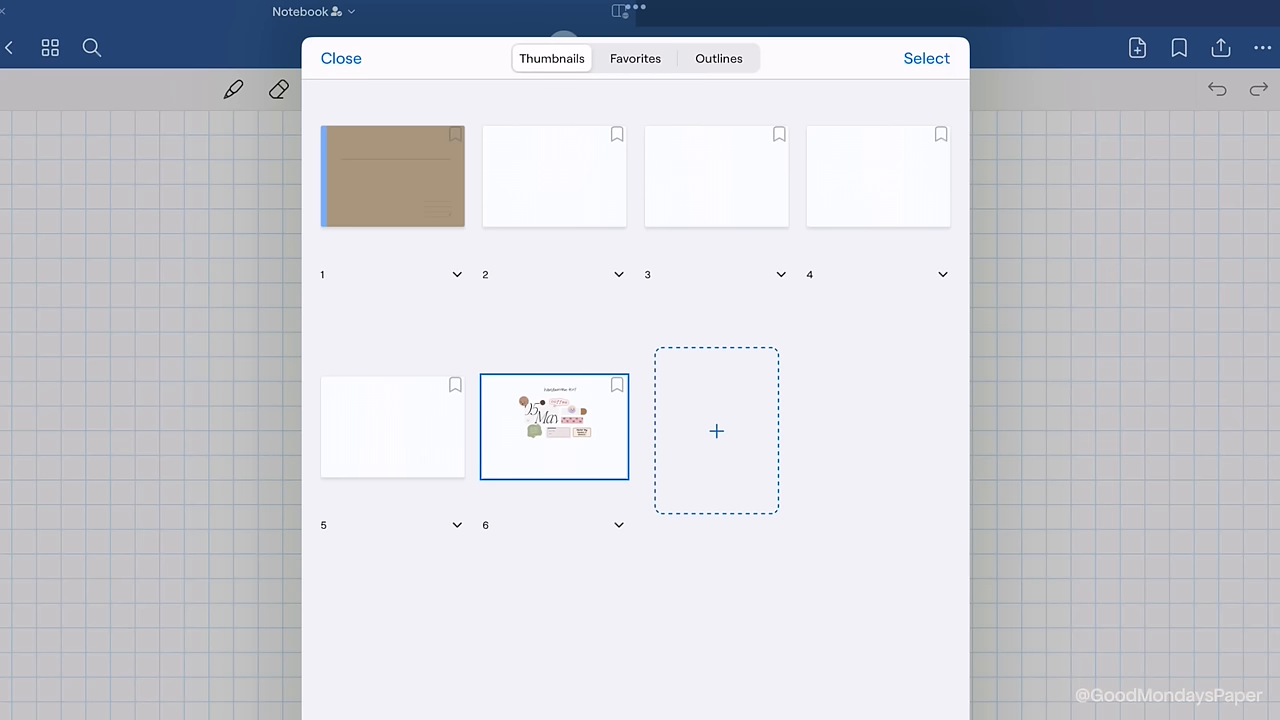
left_click(716, 431)
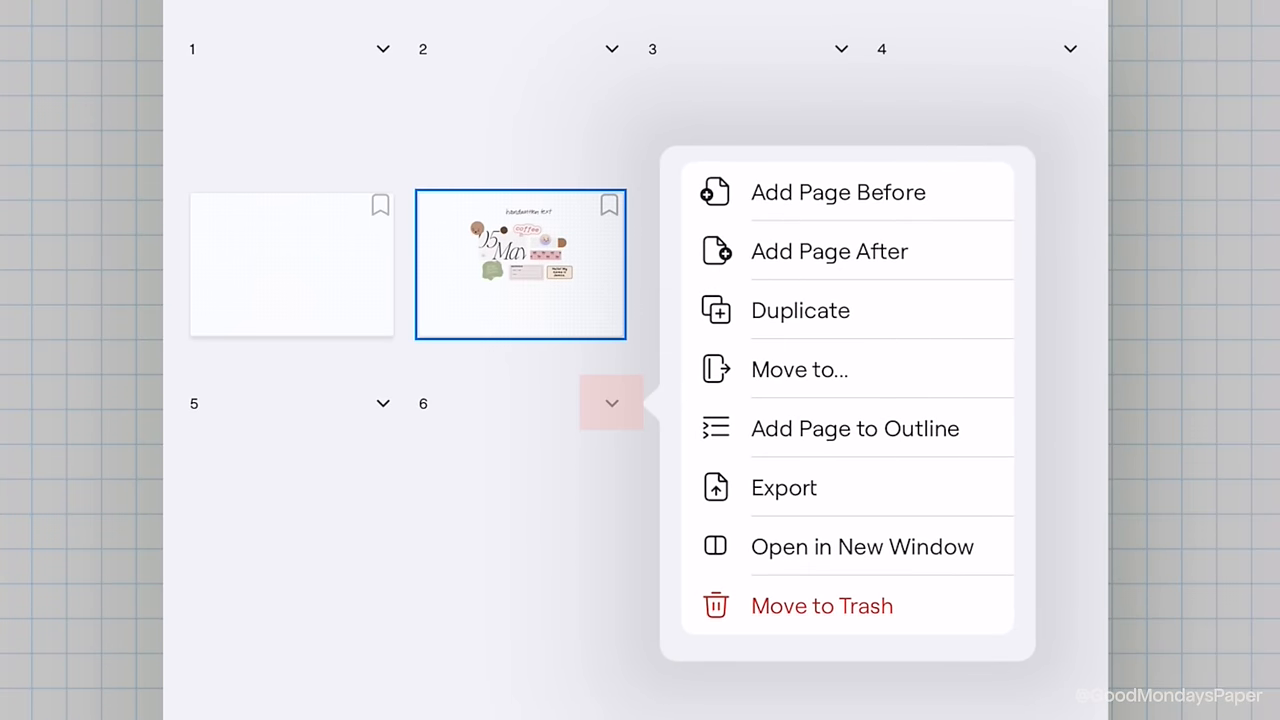
scroll("down", 3)
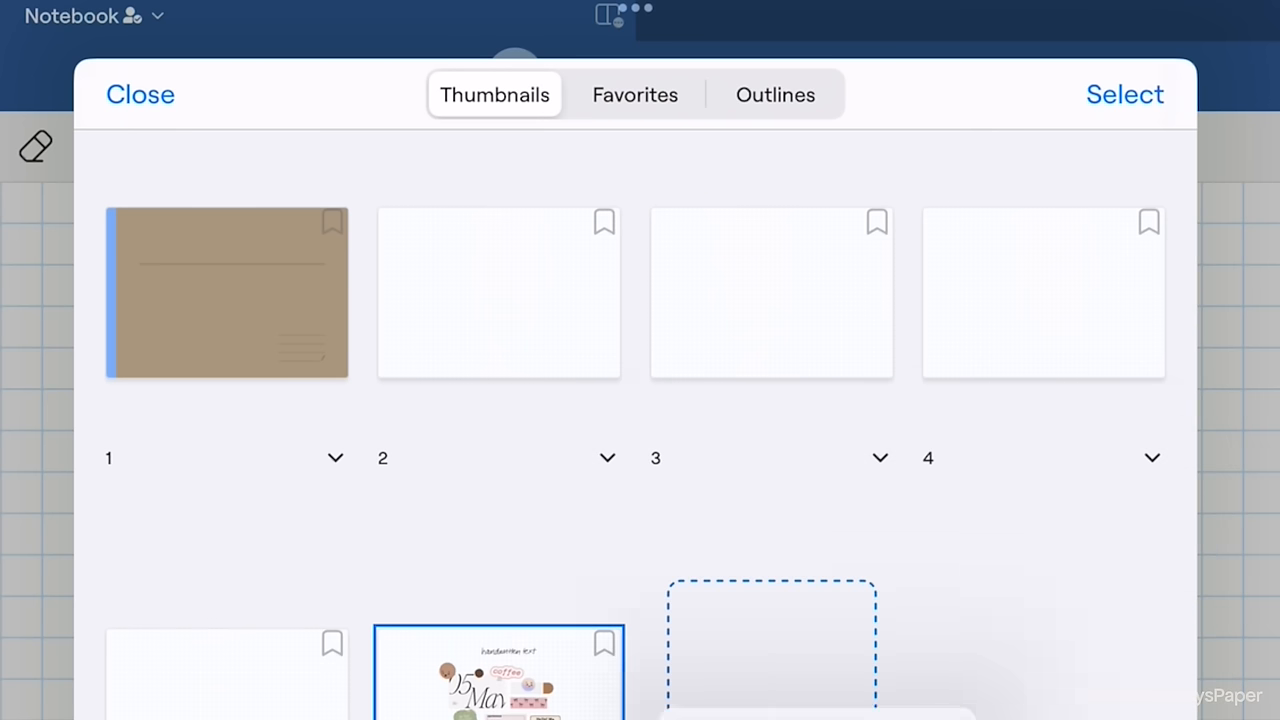
left_click(635, 94)
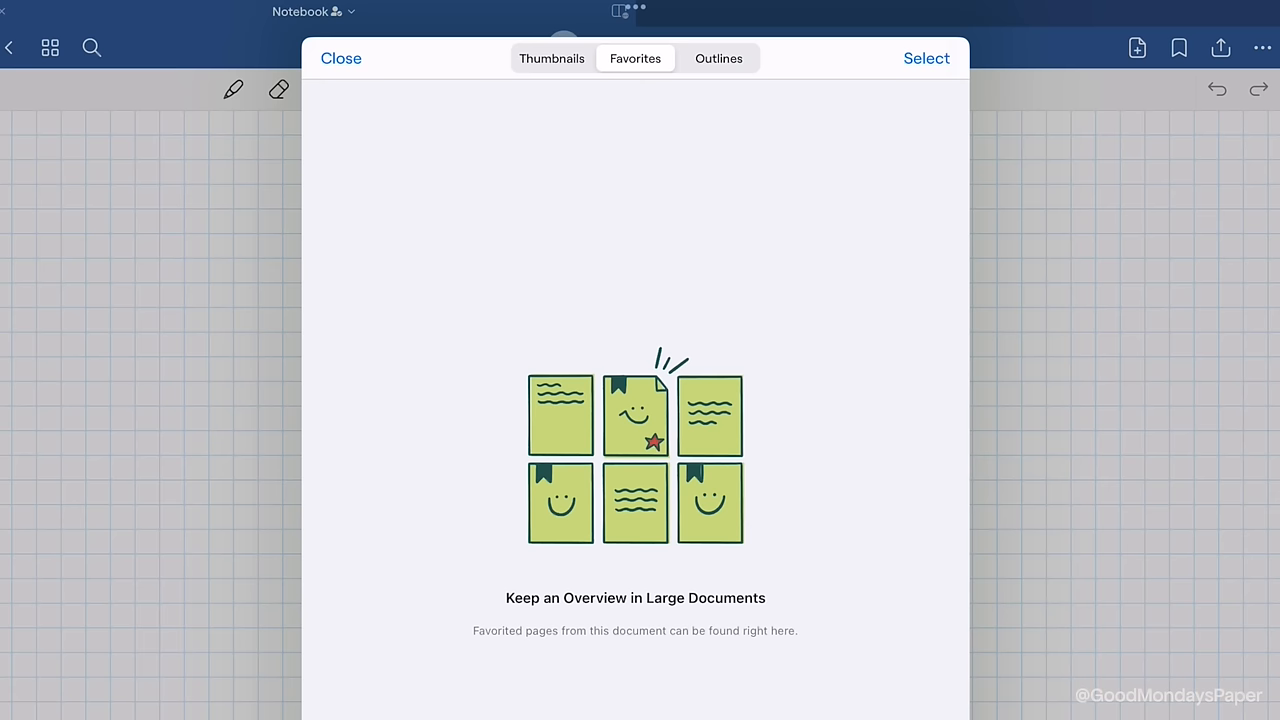
left_click(718, 58)
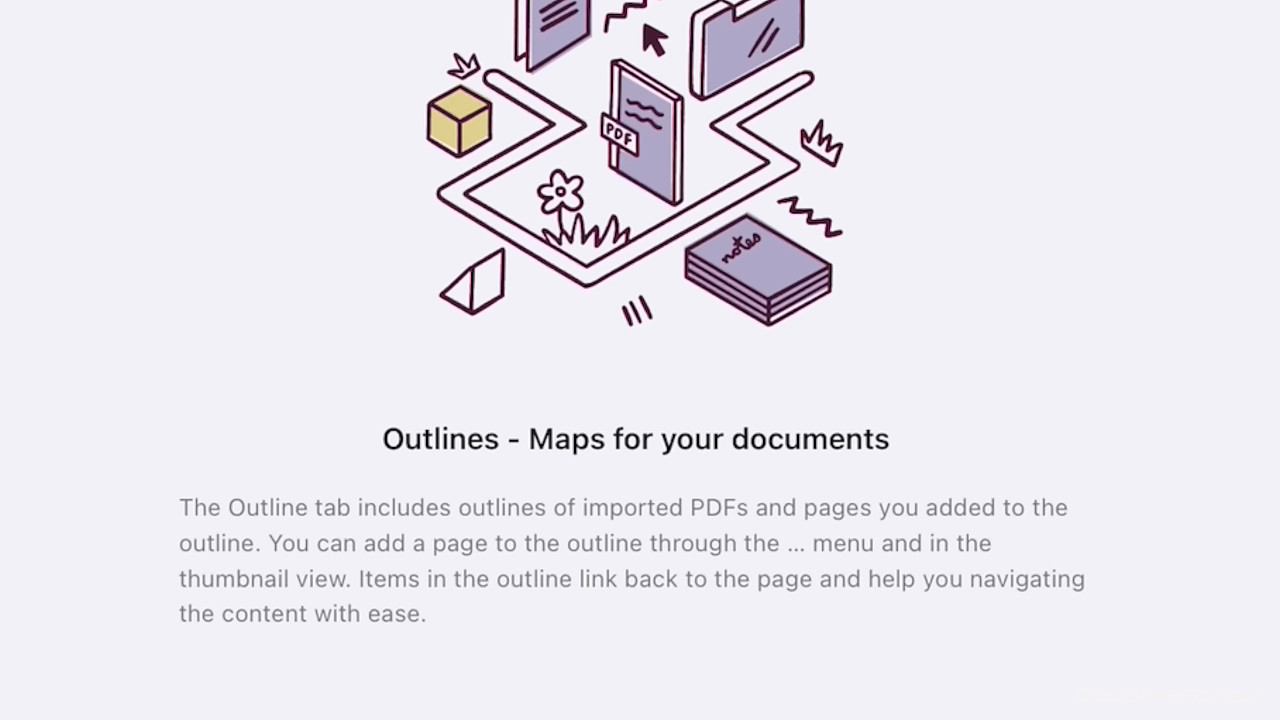
left_click(96, 49)
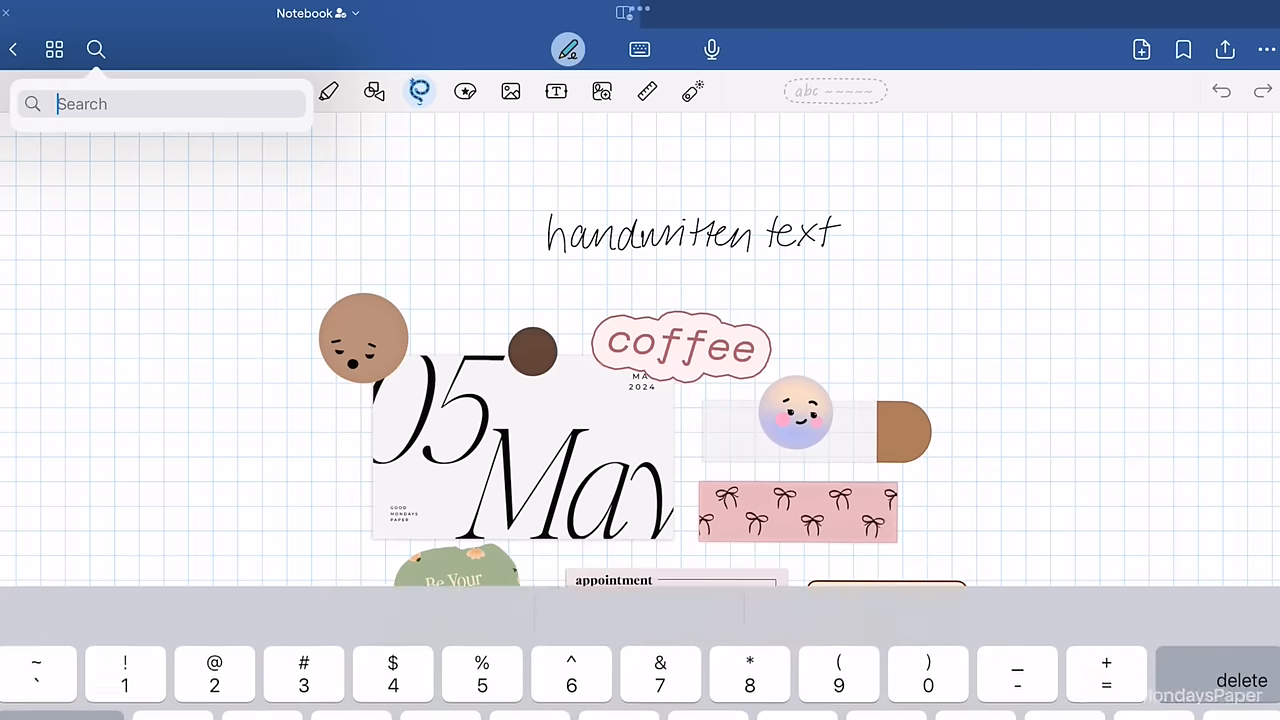
Step: Search for 'handwritten', jump to the Page 6 match, then clear the highlighting
type("handwritten text")
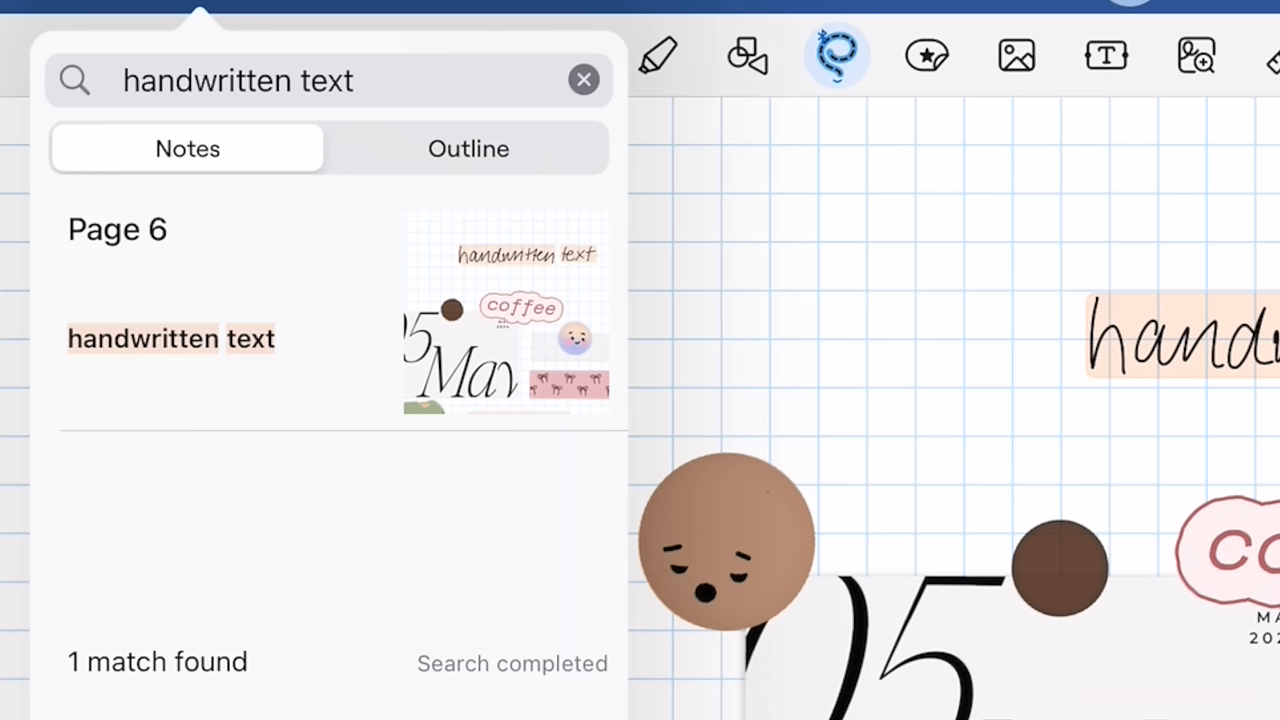
left_click(584, 80)
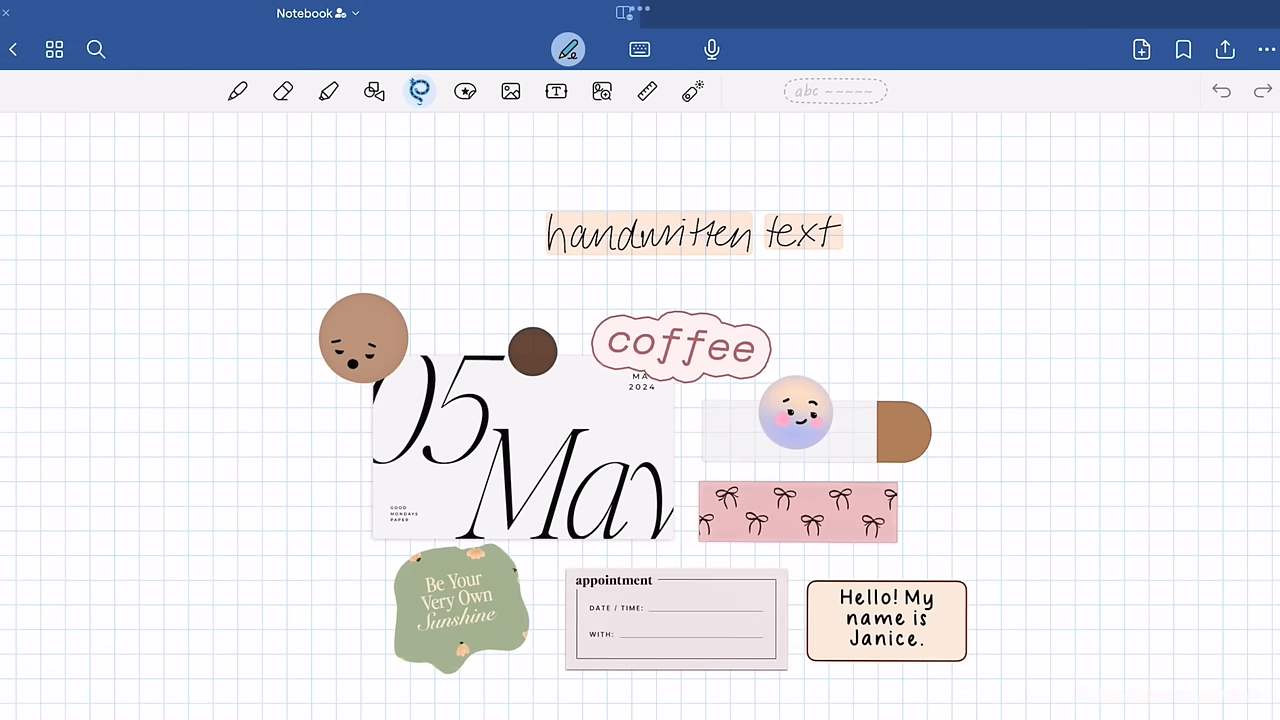
left_click(96, 49)
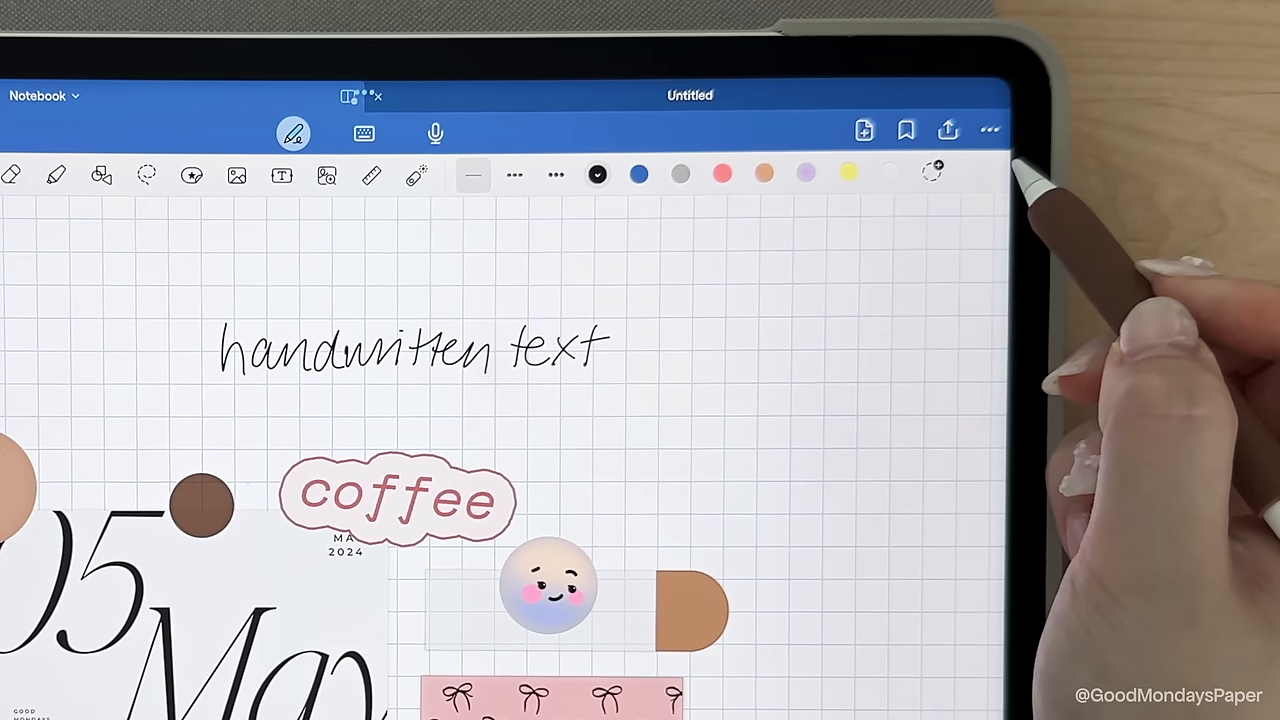
Step: Bookmark page 6, close the page overview, and search the whole library for 'text'
left_click(863, 130)
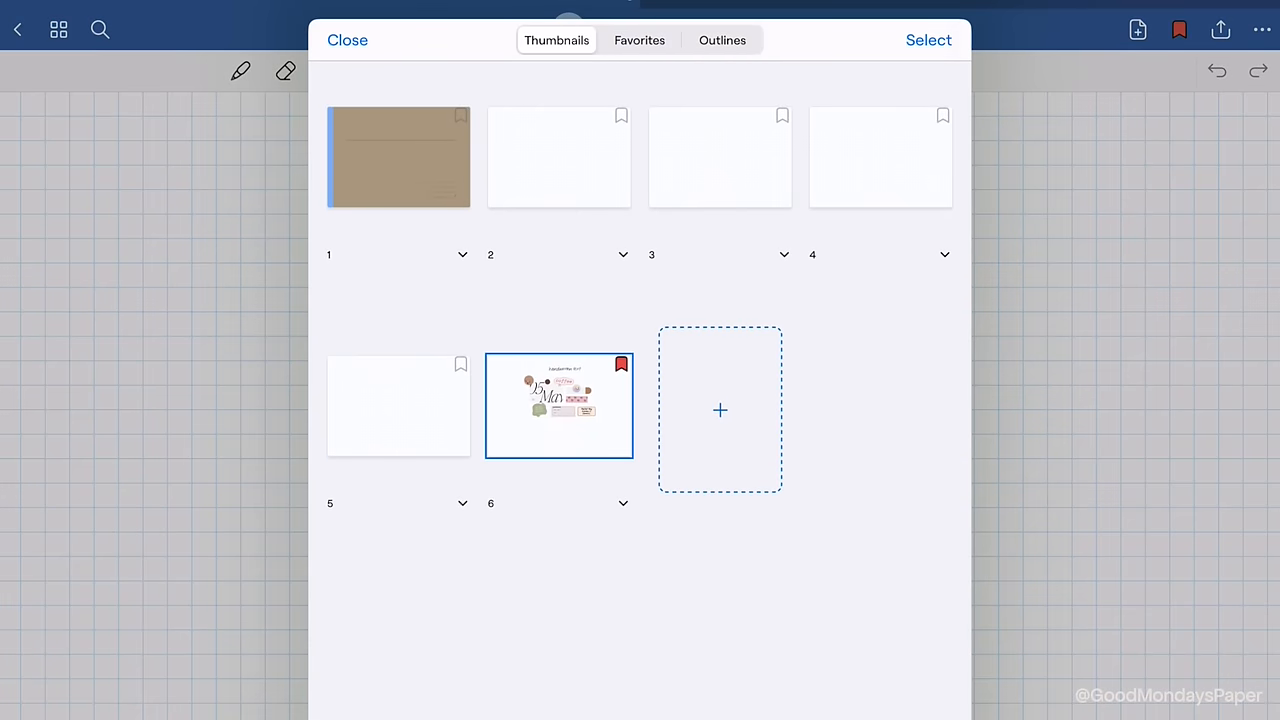
left_click(639, 40)
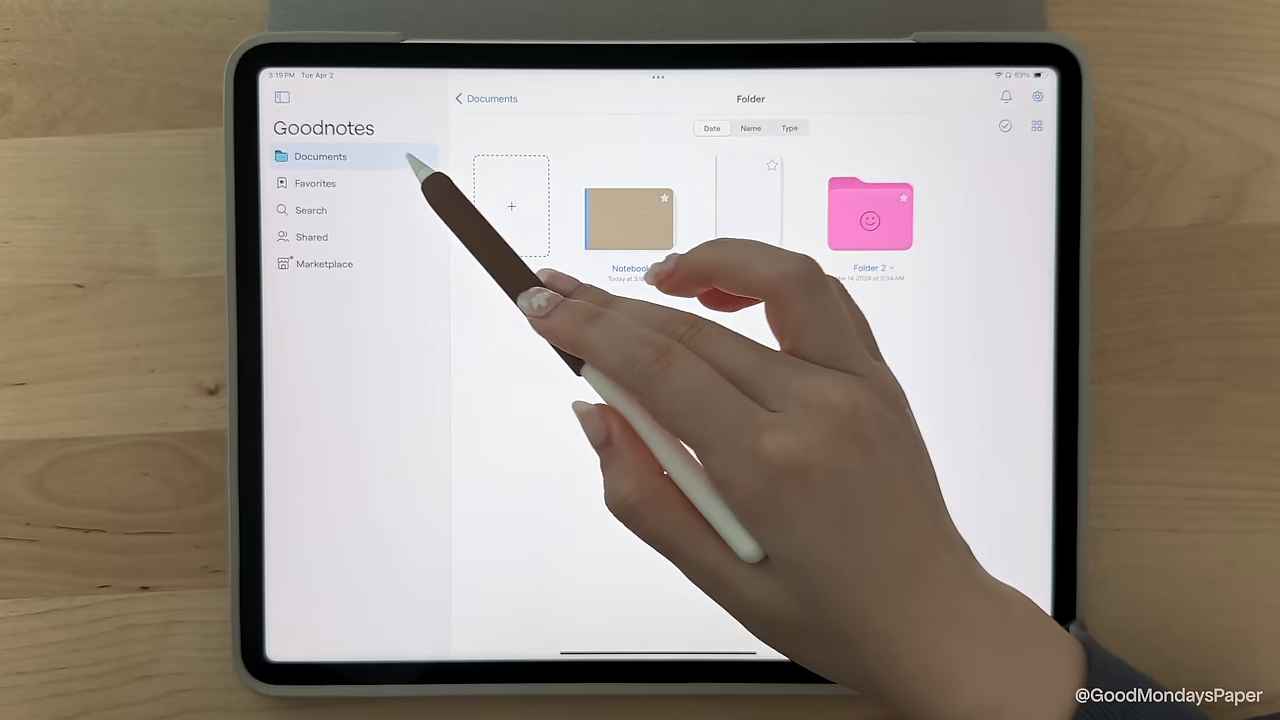
left_click(315, 183)
type("handwritten")
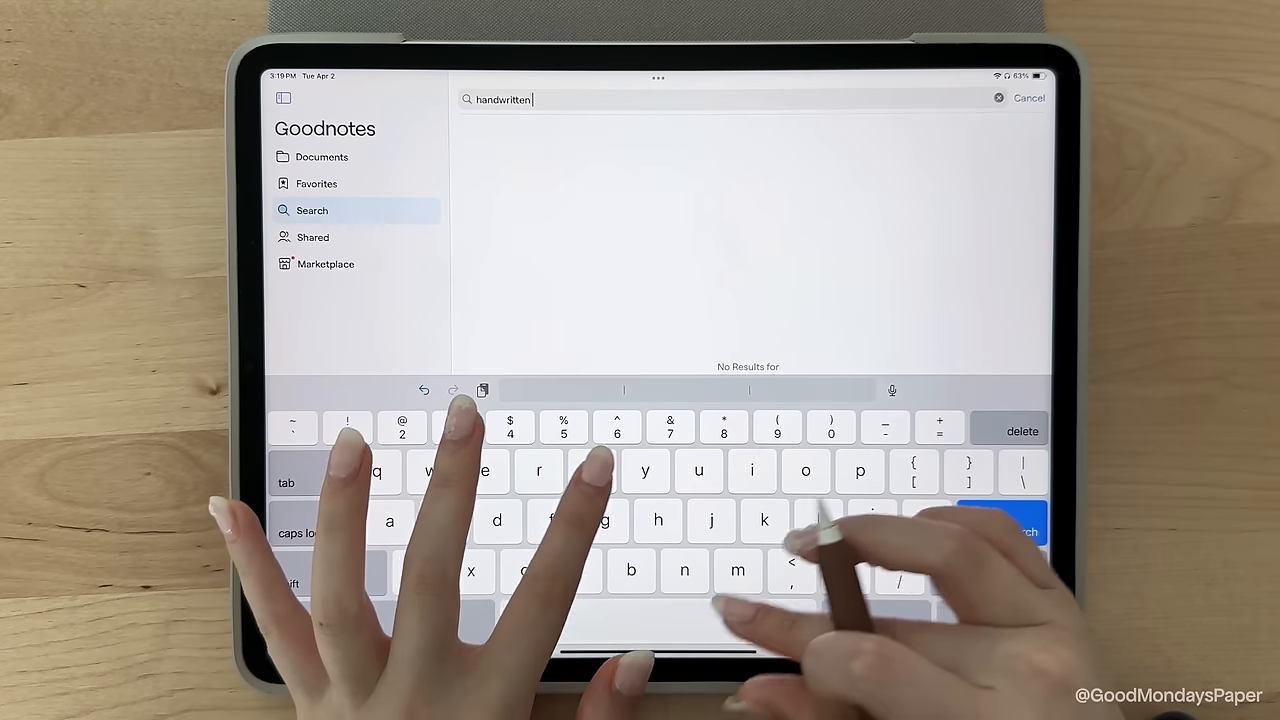
type("text")
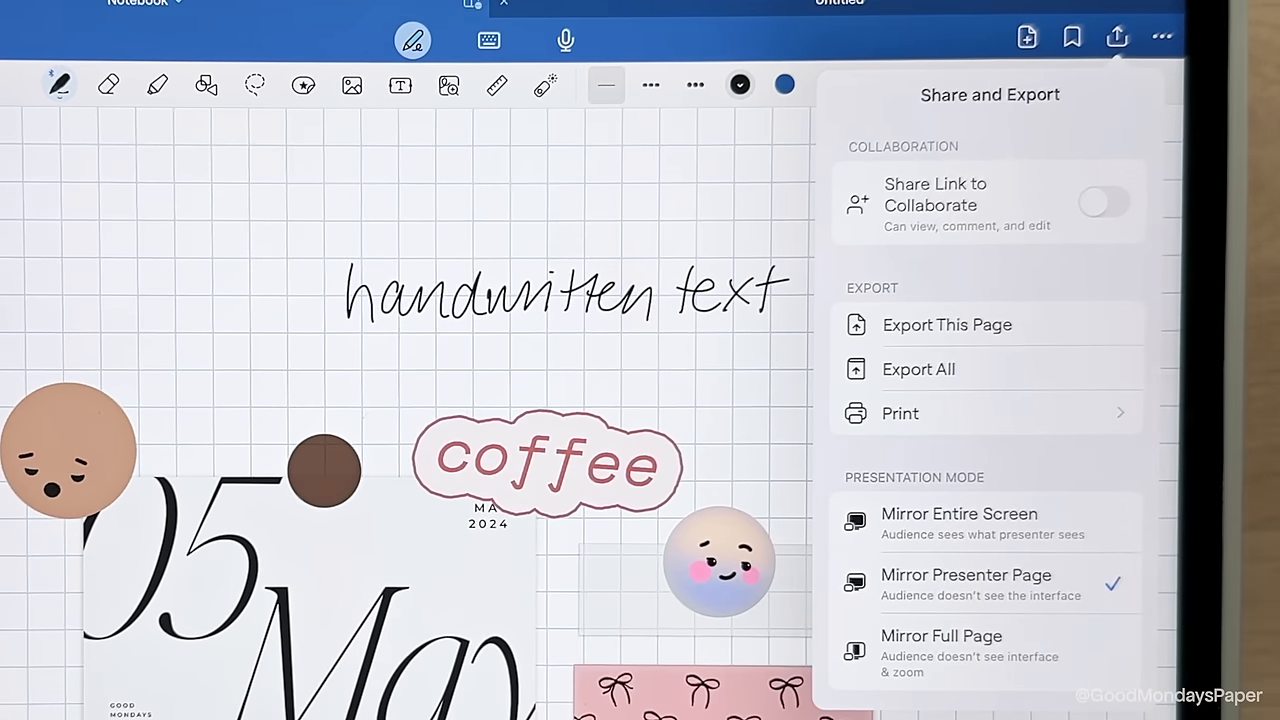
Step: Preview Export All as PDF, Image, Goodnotes and Link, cancel, then browse library search results
left_click(918, 369)
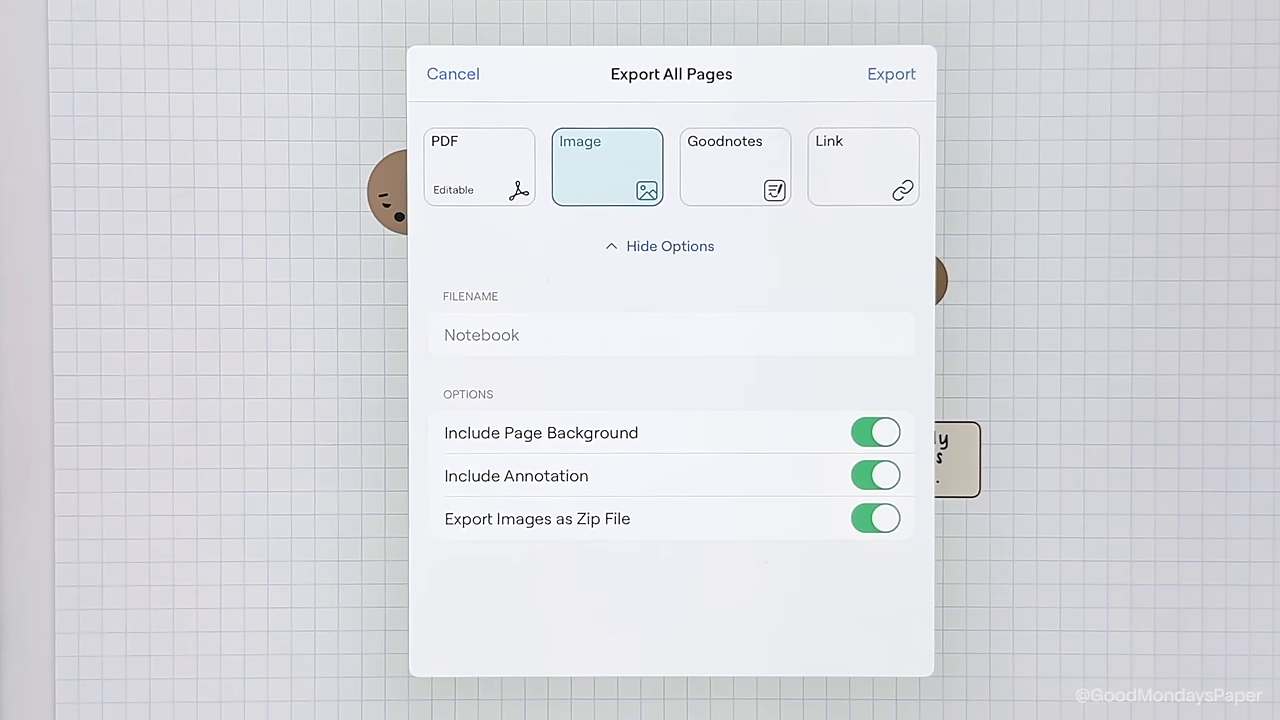
left_click(479, 166)
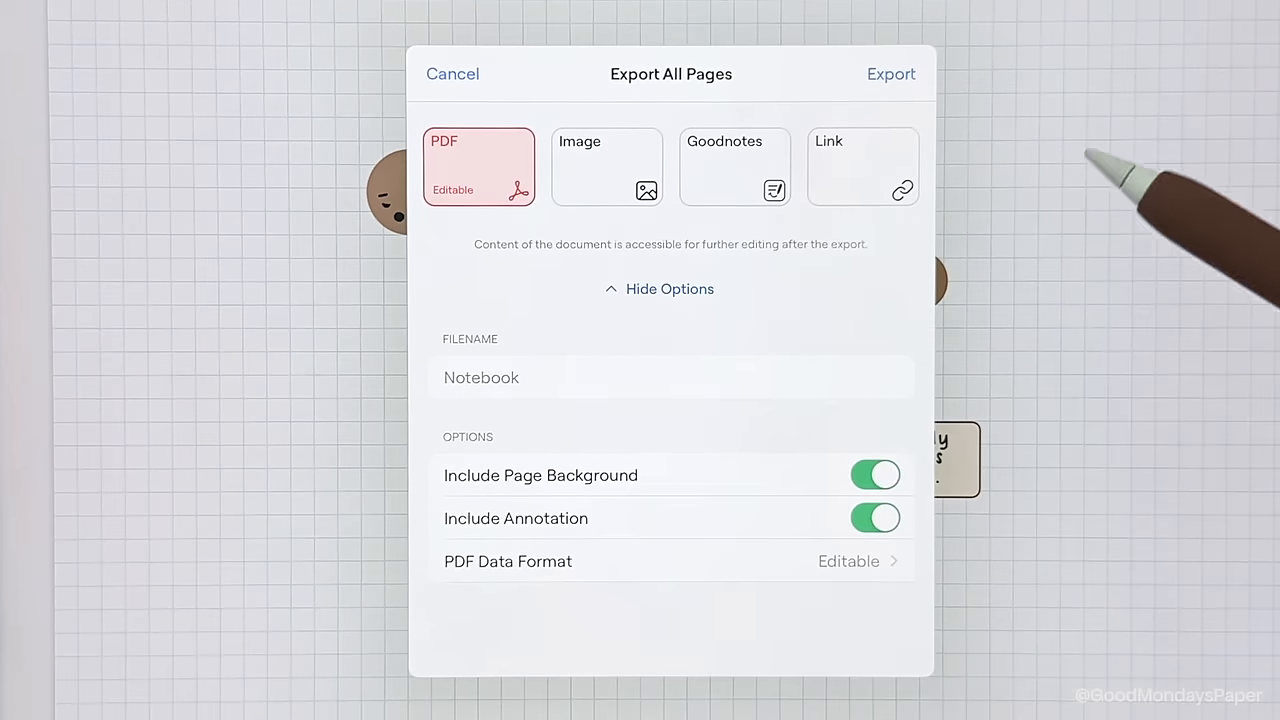
left_click(850, 561)
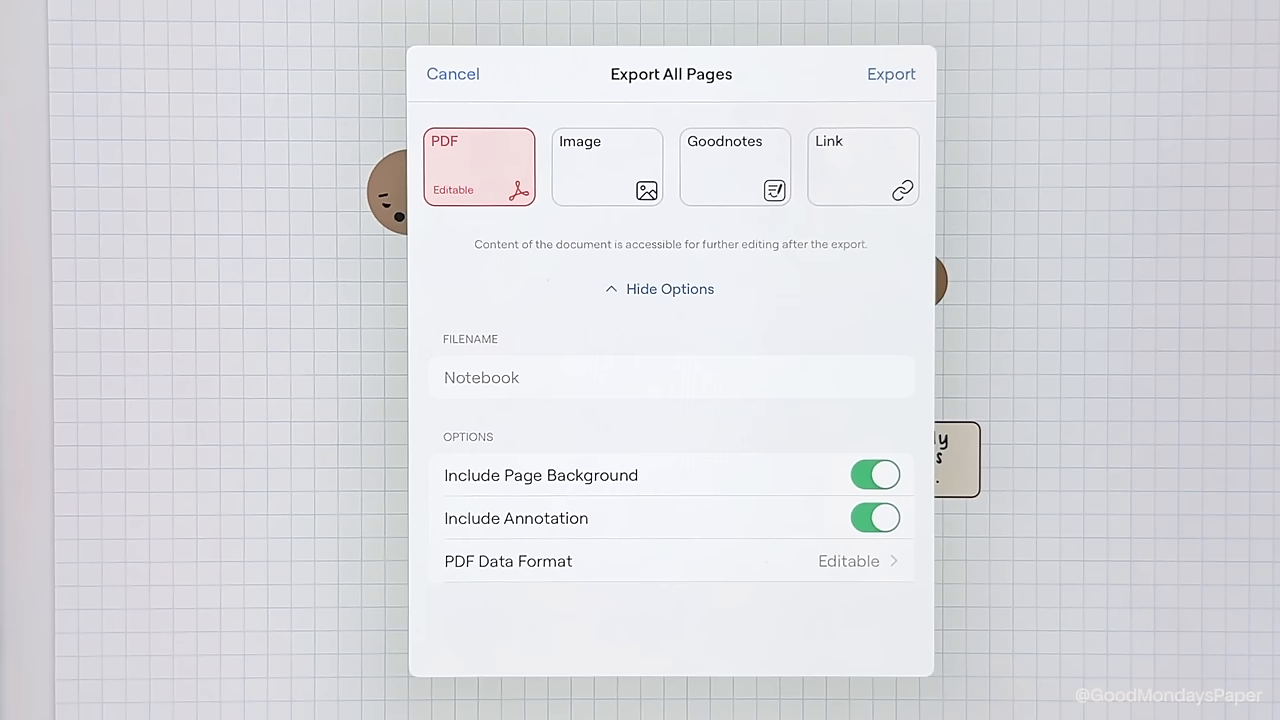
left_click(606, 166)
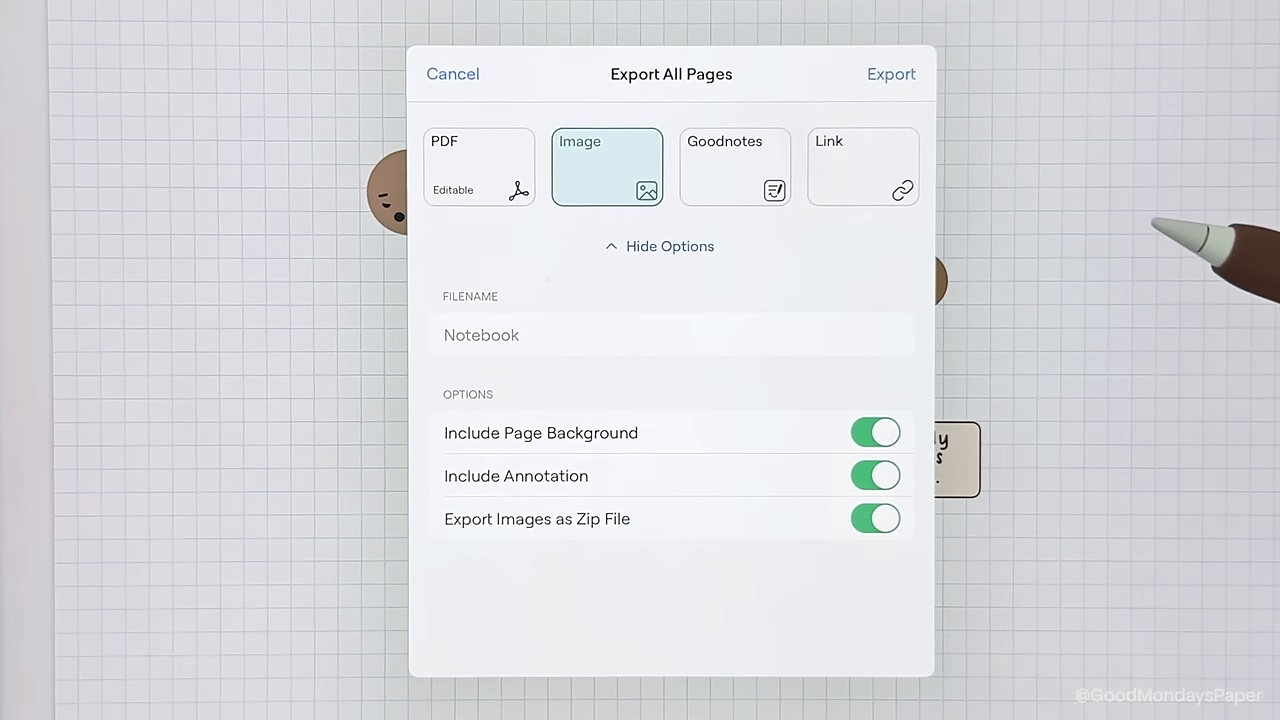
left_click(734, 167)
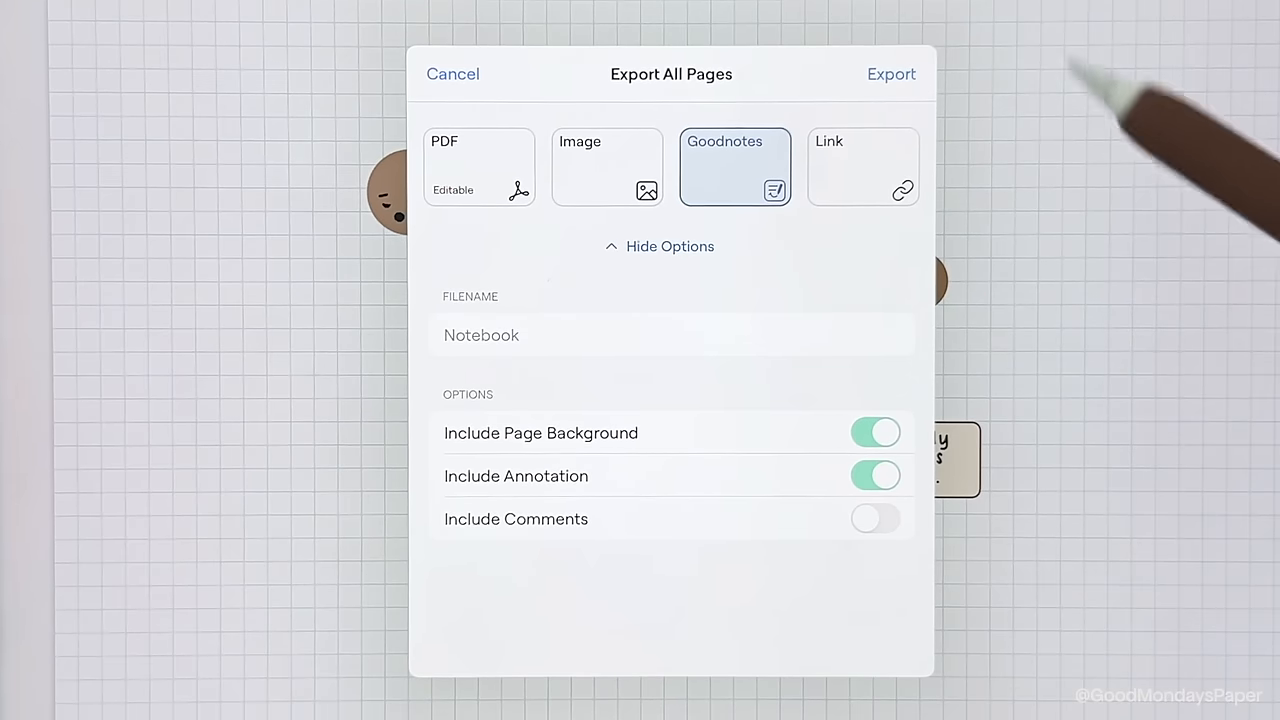
left_click(862, 167)
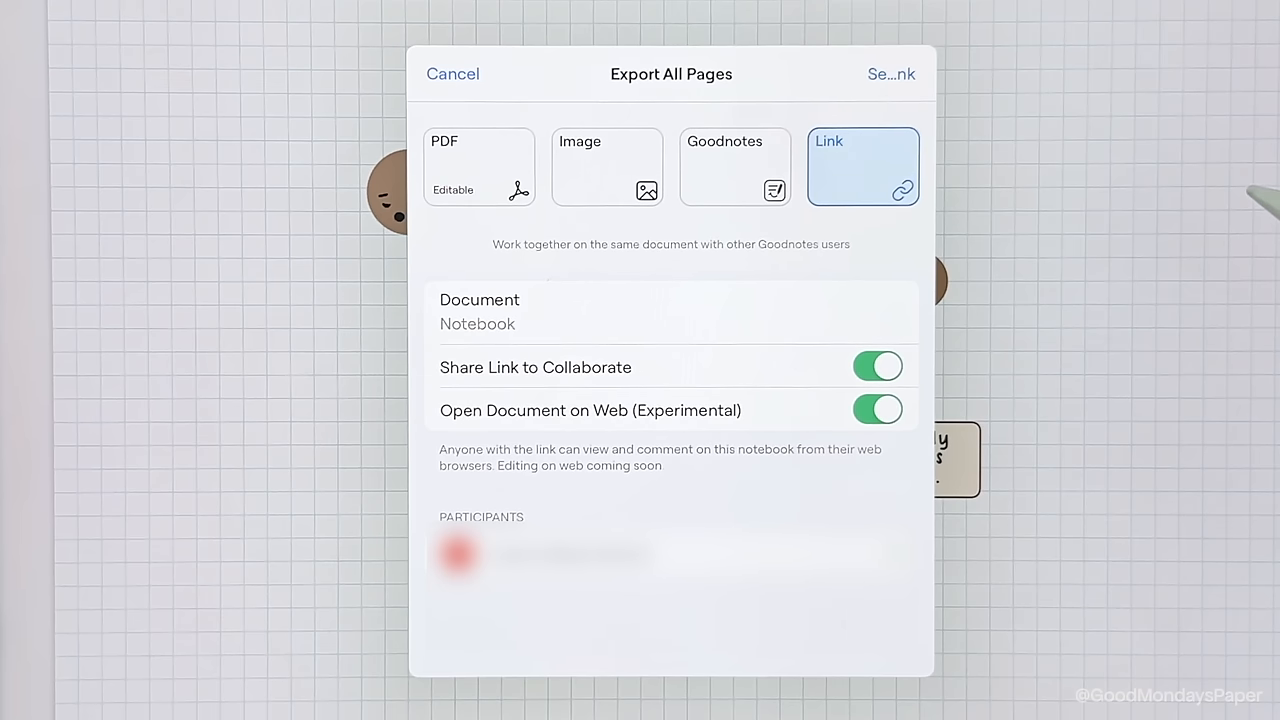
left_click(452, 73)
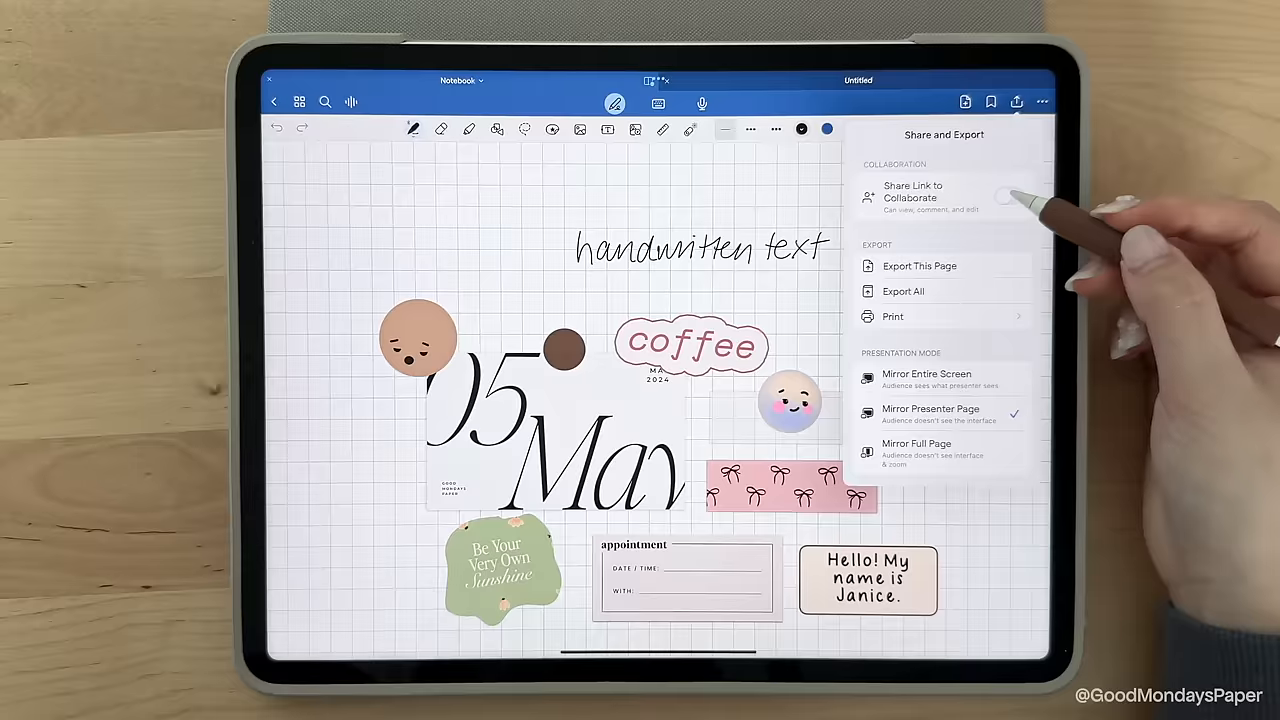
left_click(1009, 195)
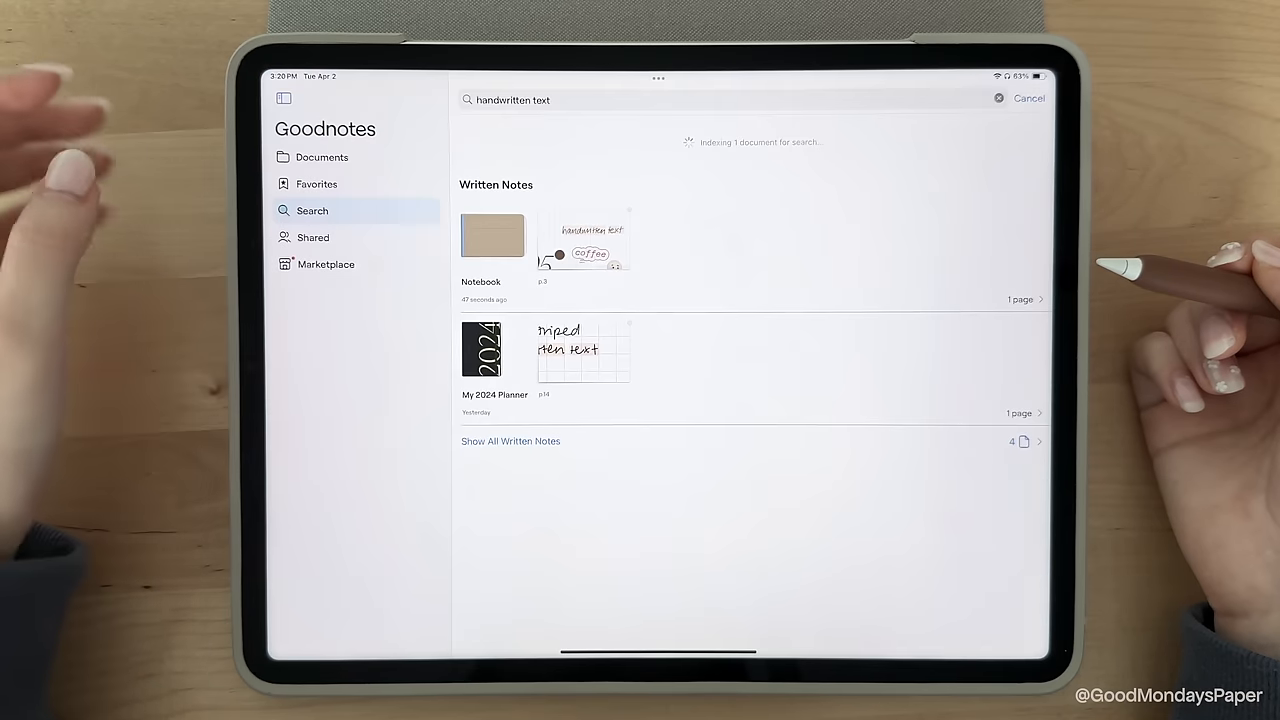
left_click(312, 237)
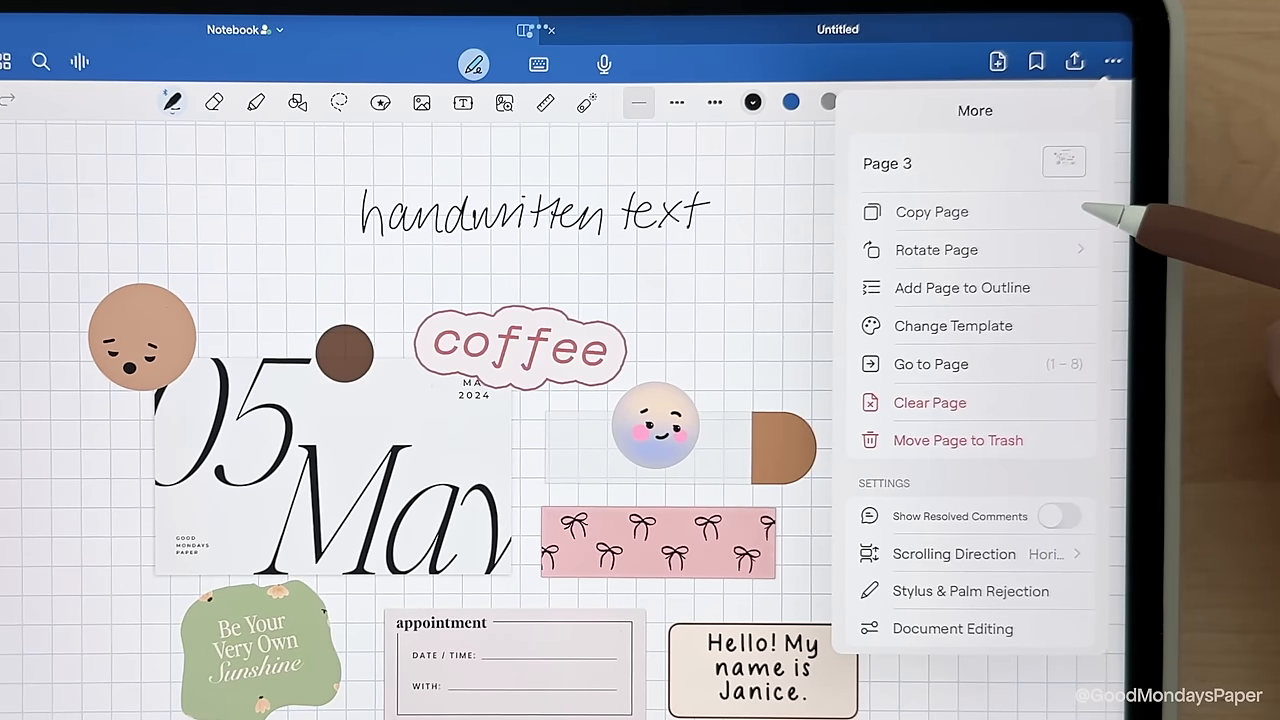
mouse_move(1100, 240)
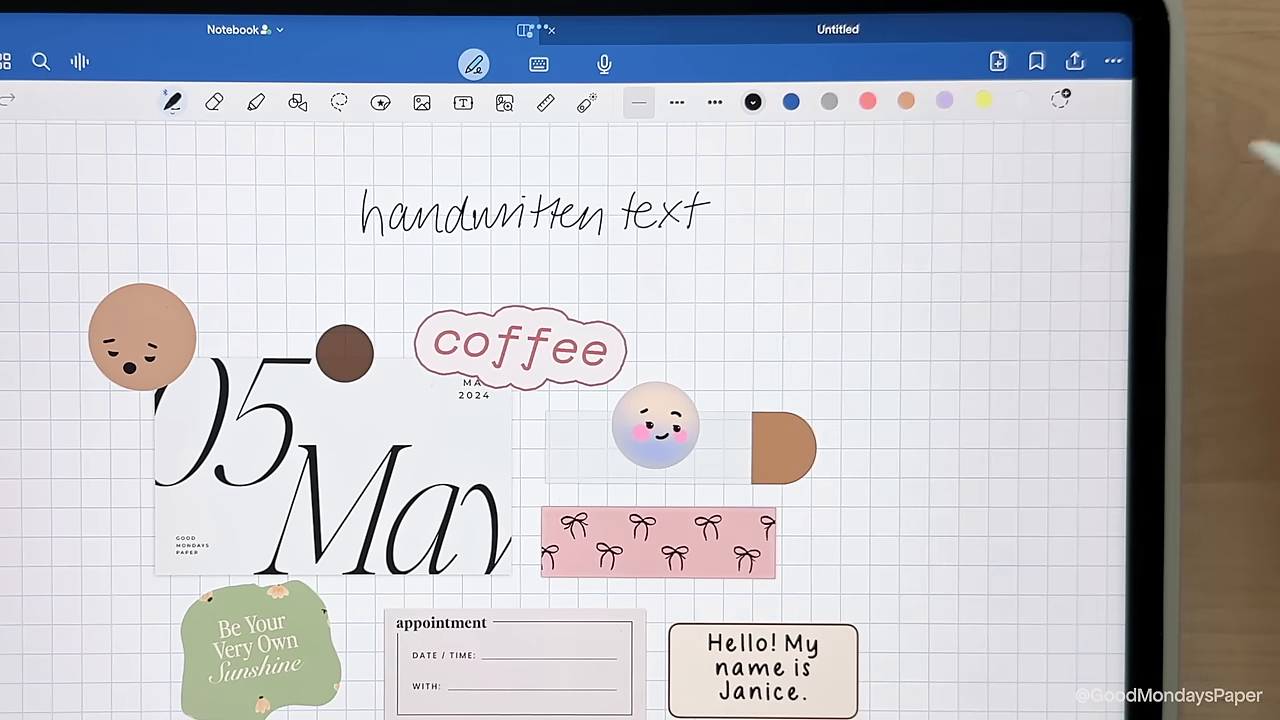
left_click(107, 61)
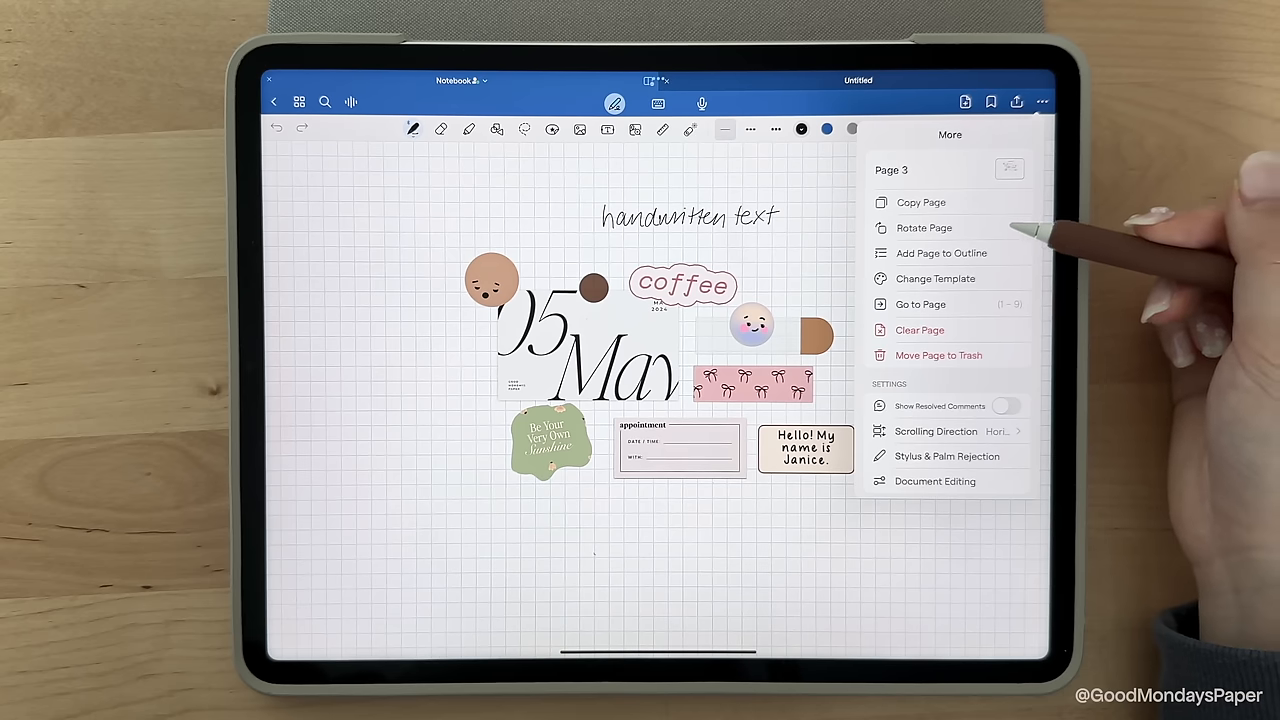
left_click(923, 228)
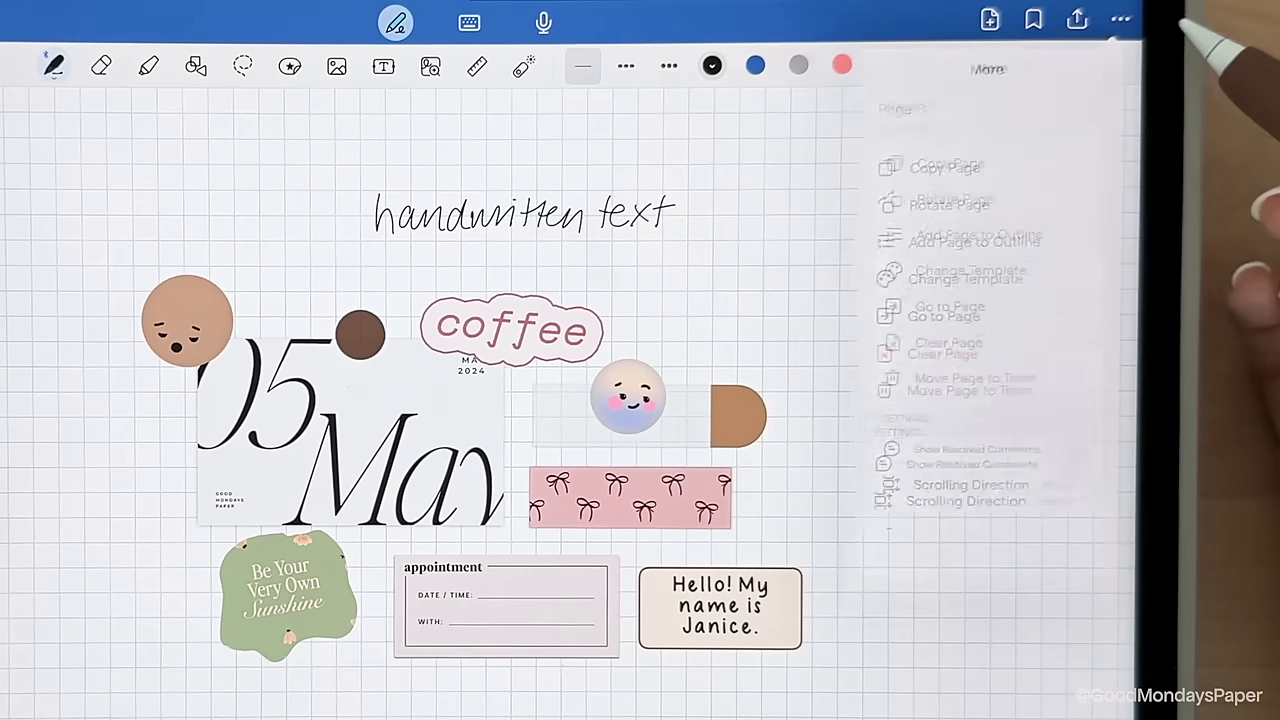
left_click(1121, 19)
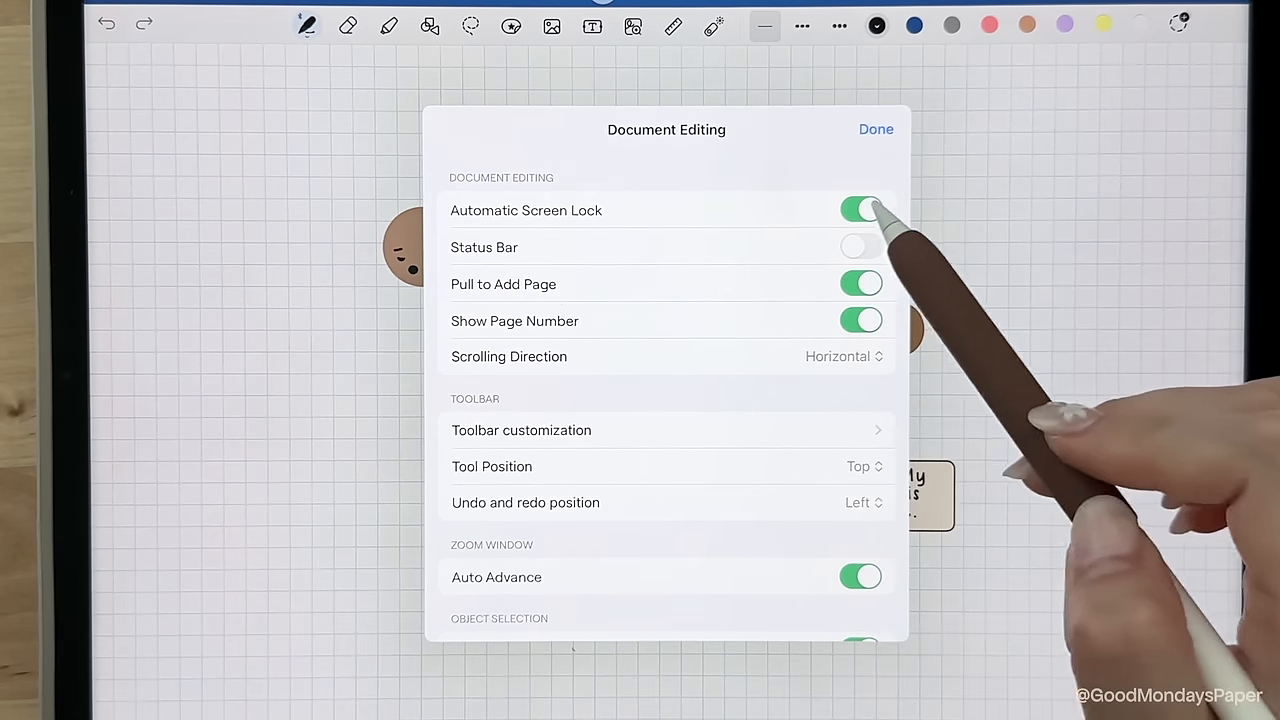
Step: Toggle the status bar on and back off, then set Scrolling Direction to Horizontal
left_click(860, 247)
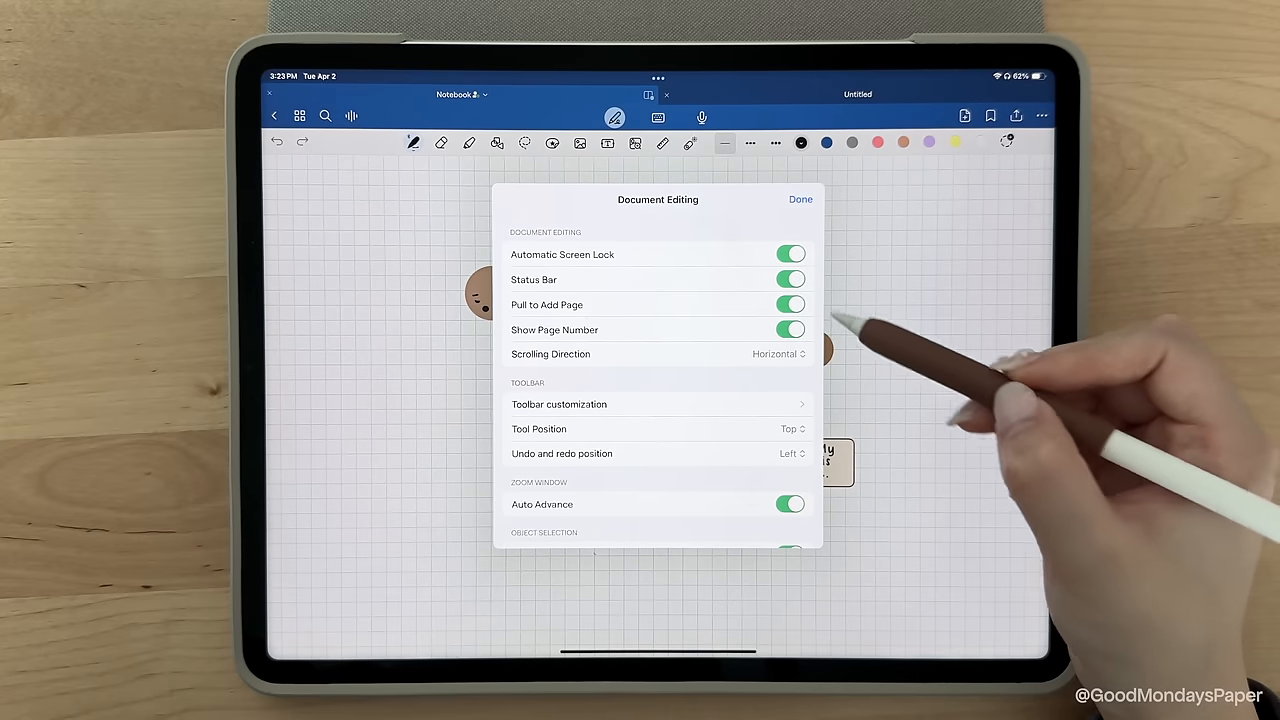
left_click(790, 279)
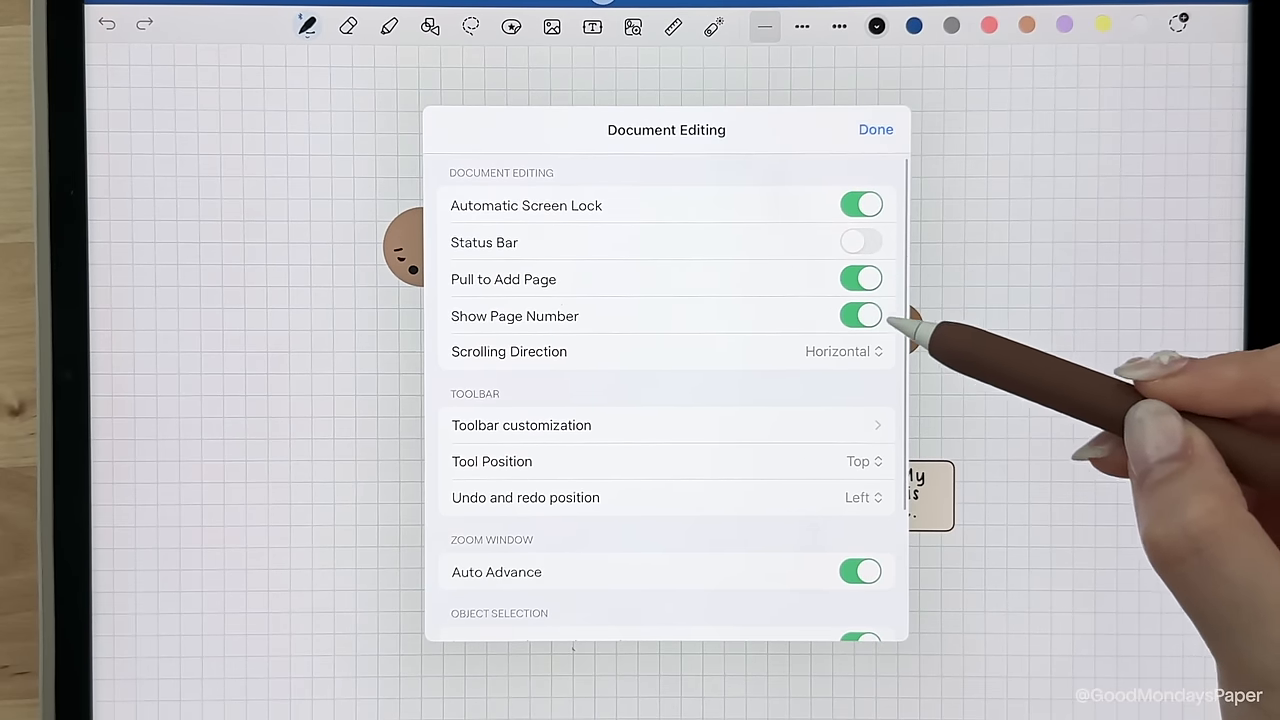
left_click(843, 351)
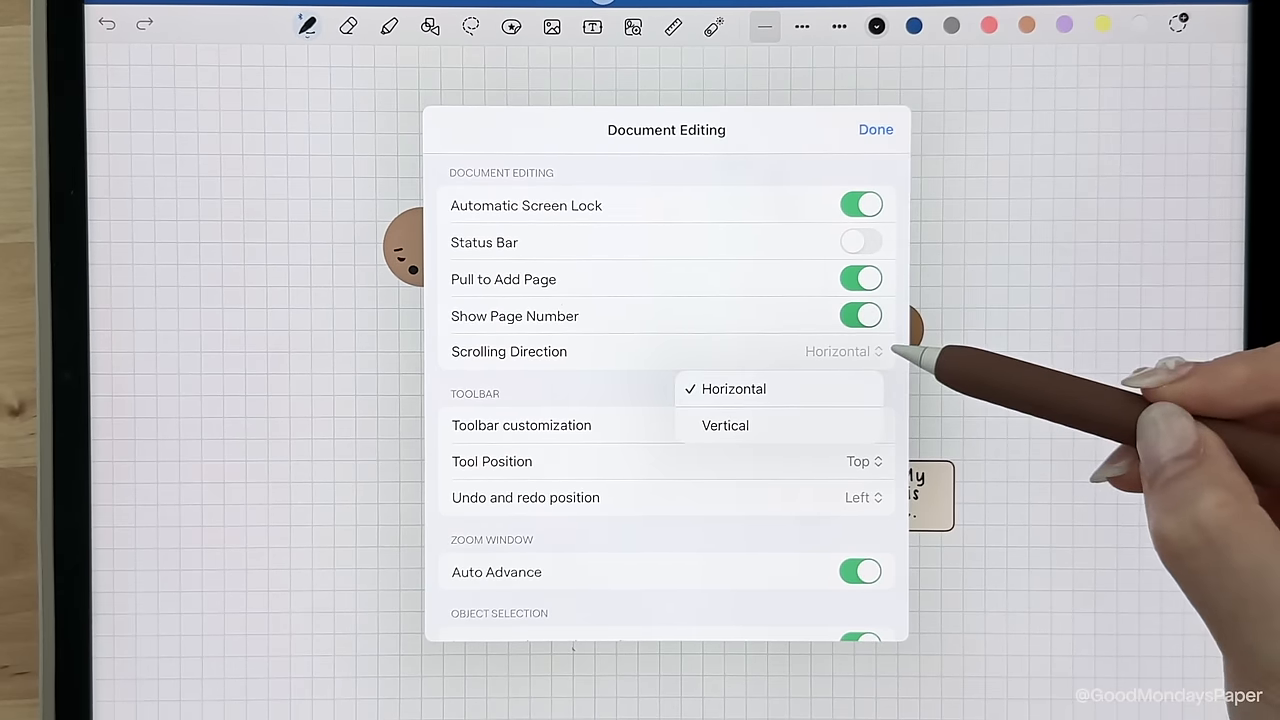
left_click(521, 425)
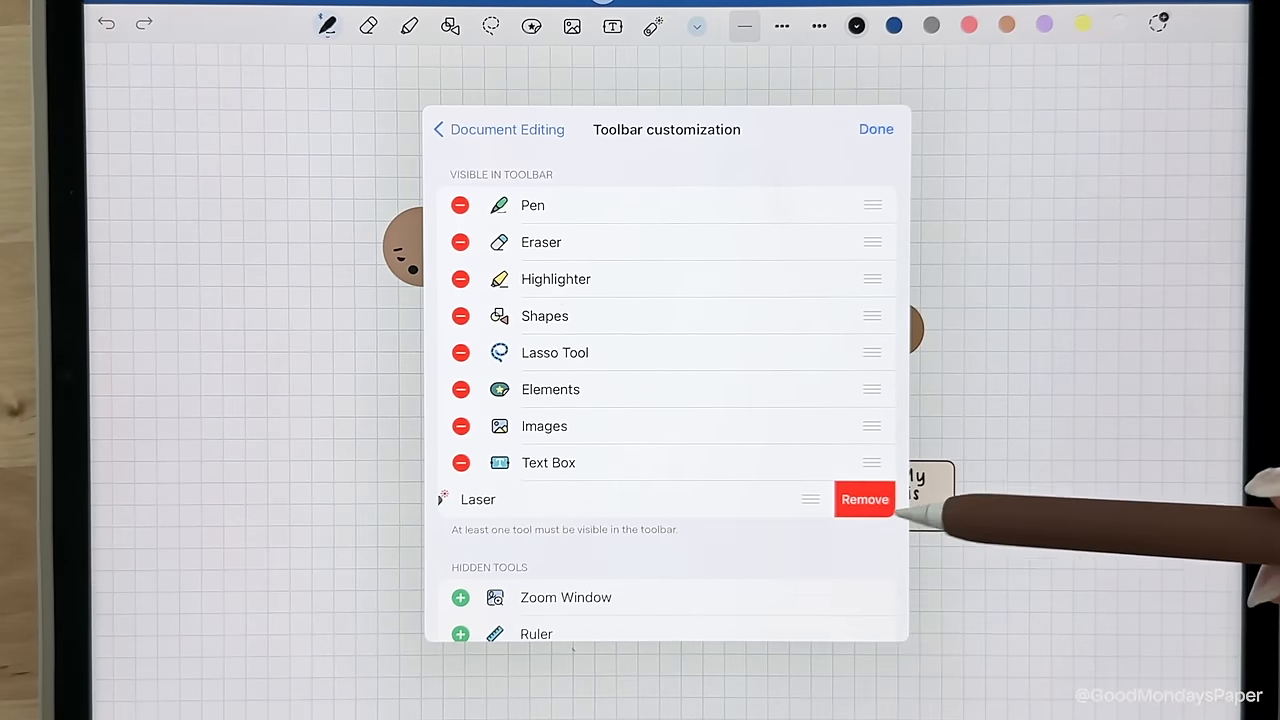
Step: Remove Laser from the toolbar tools and drag a tool higher in the order
left_click(864, 499)
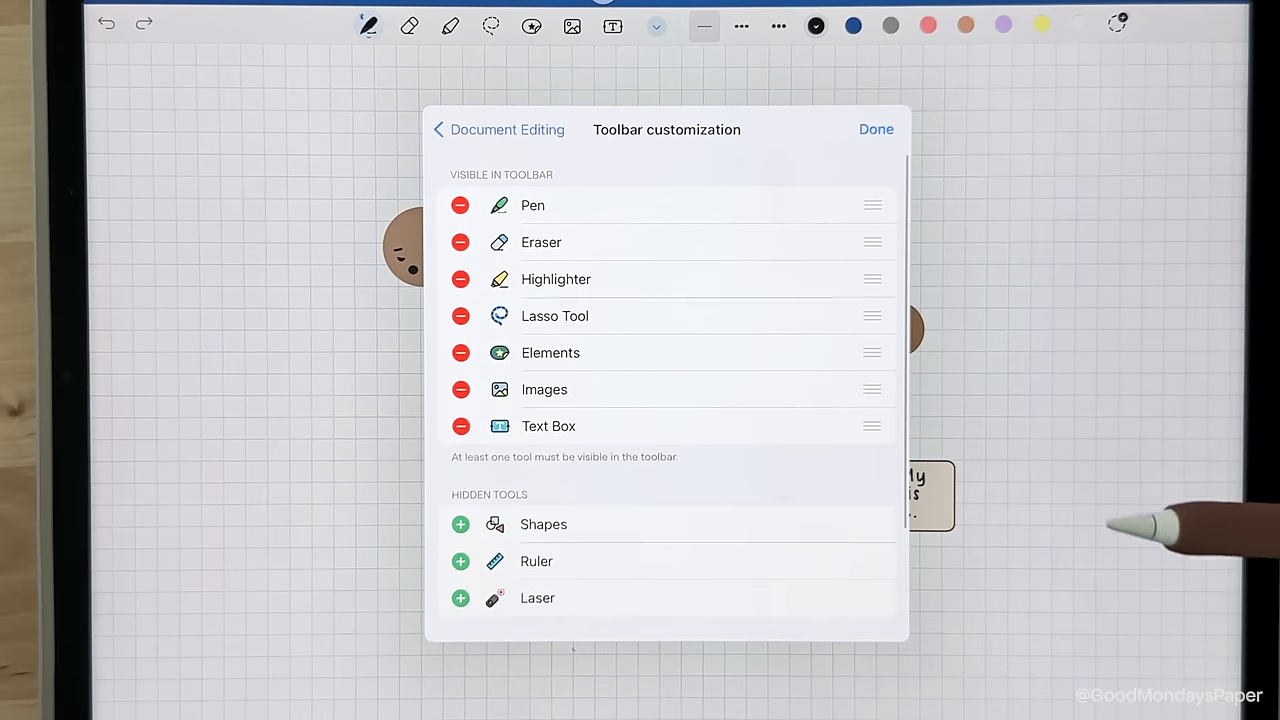
left_click_drag(873, 425, 873, 243)
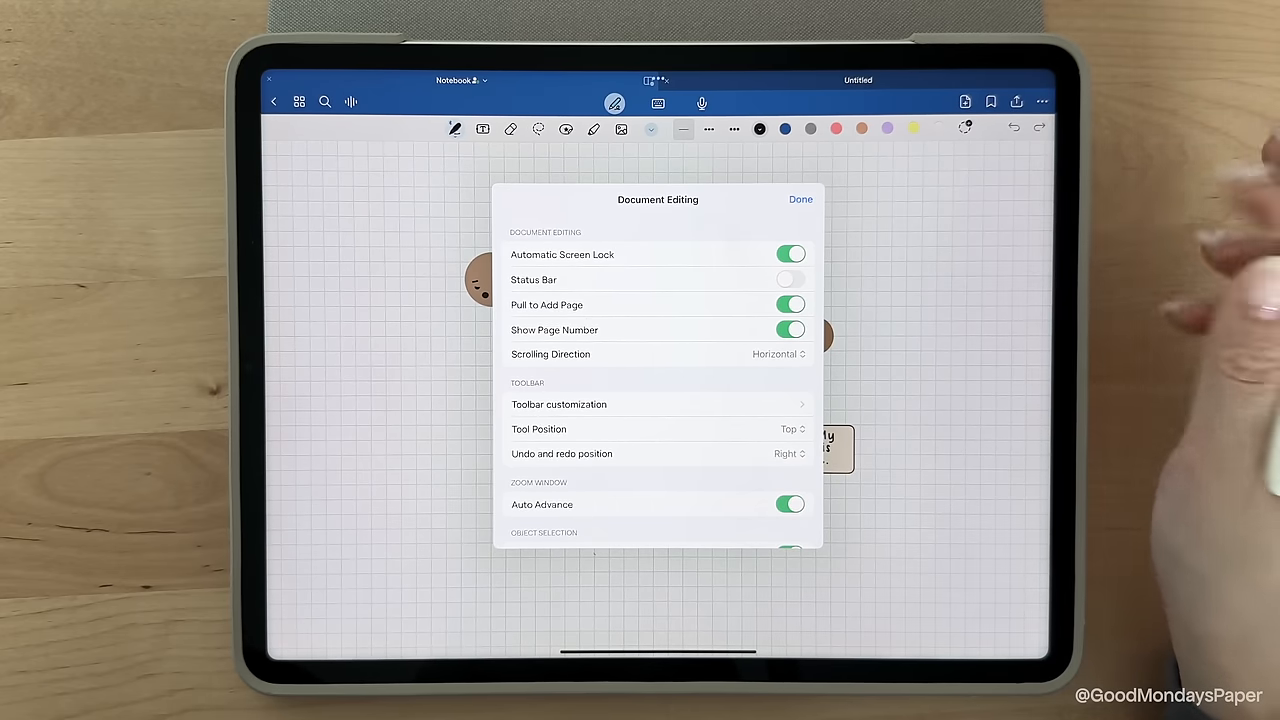
left_click(800, 199)
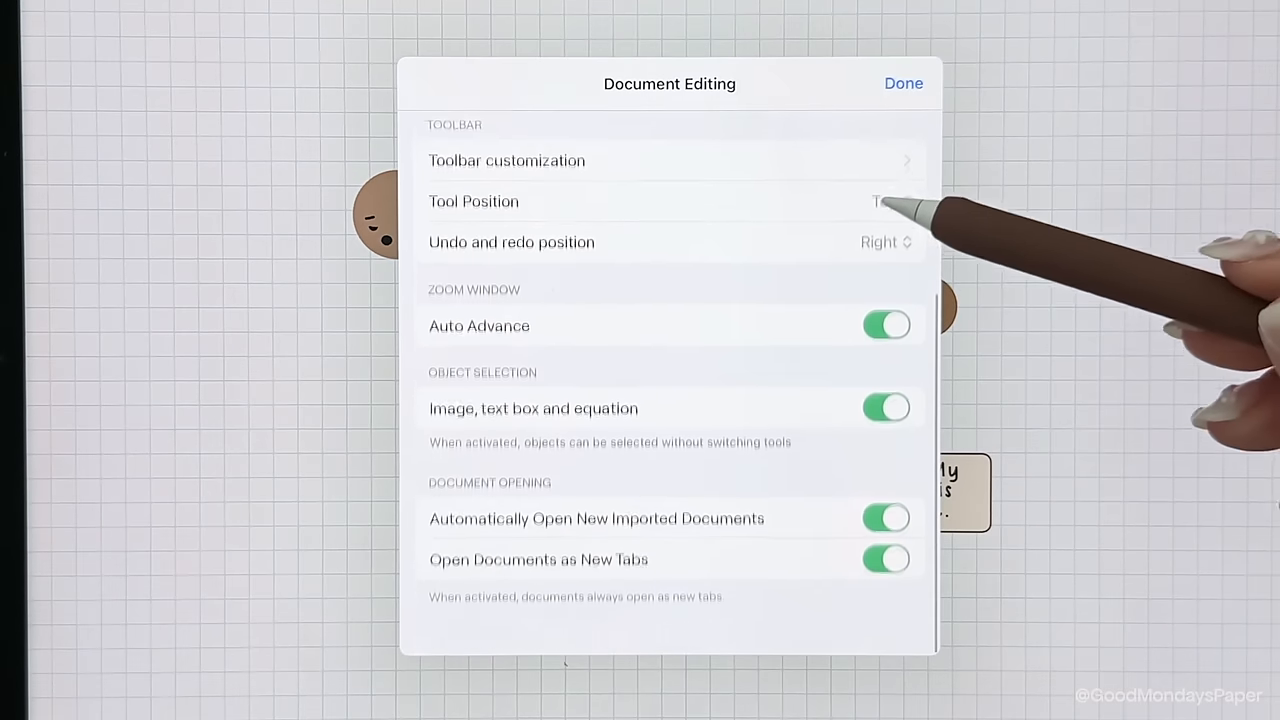
scroll("up", 3)
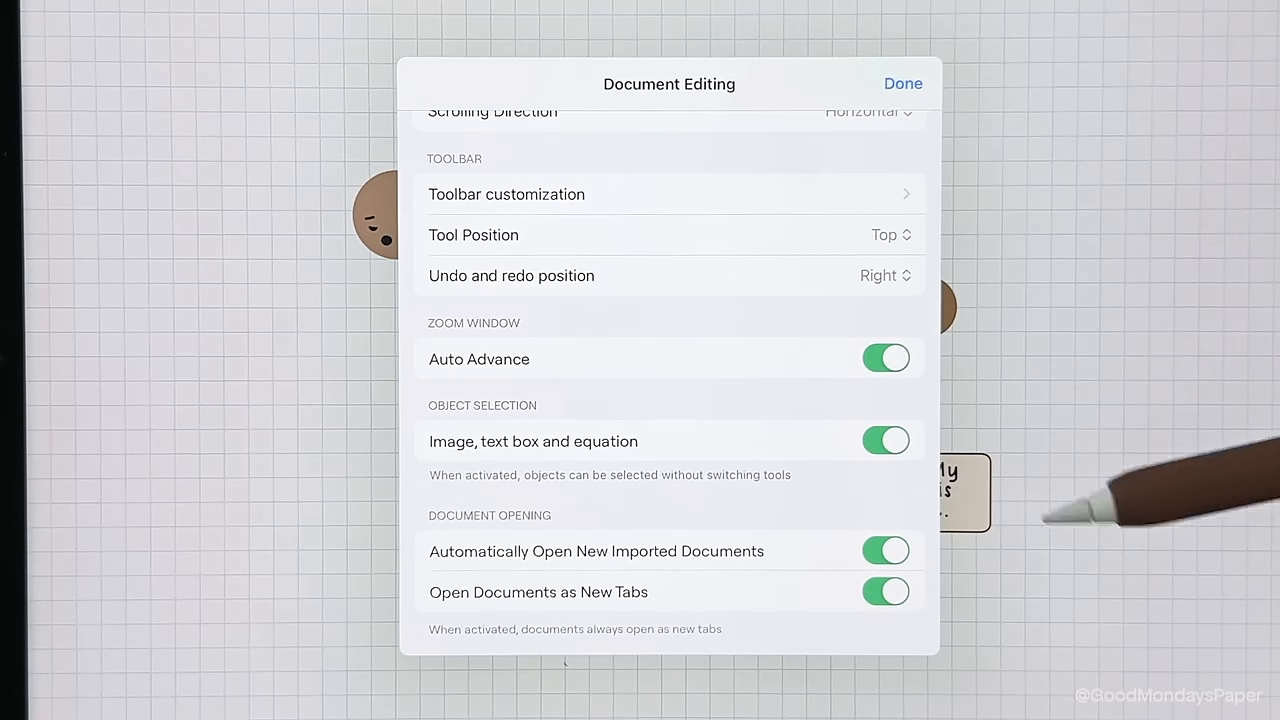
left_click(885, 441)
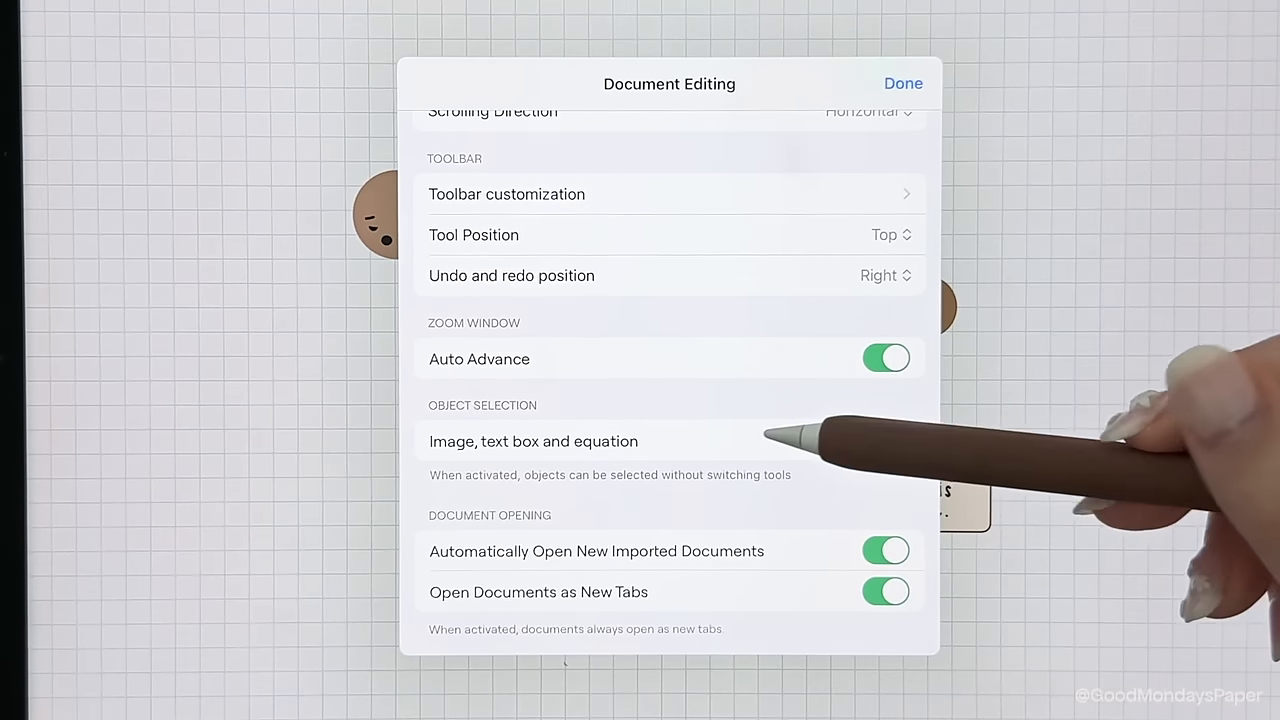
left_click(885, 441)
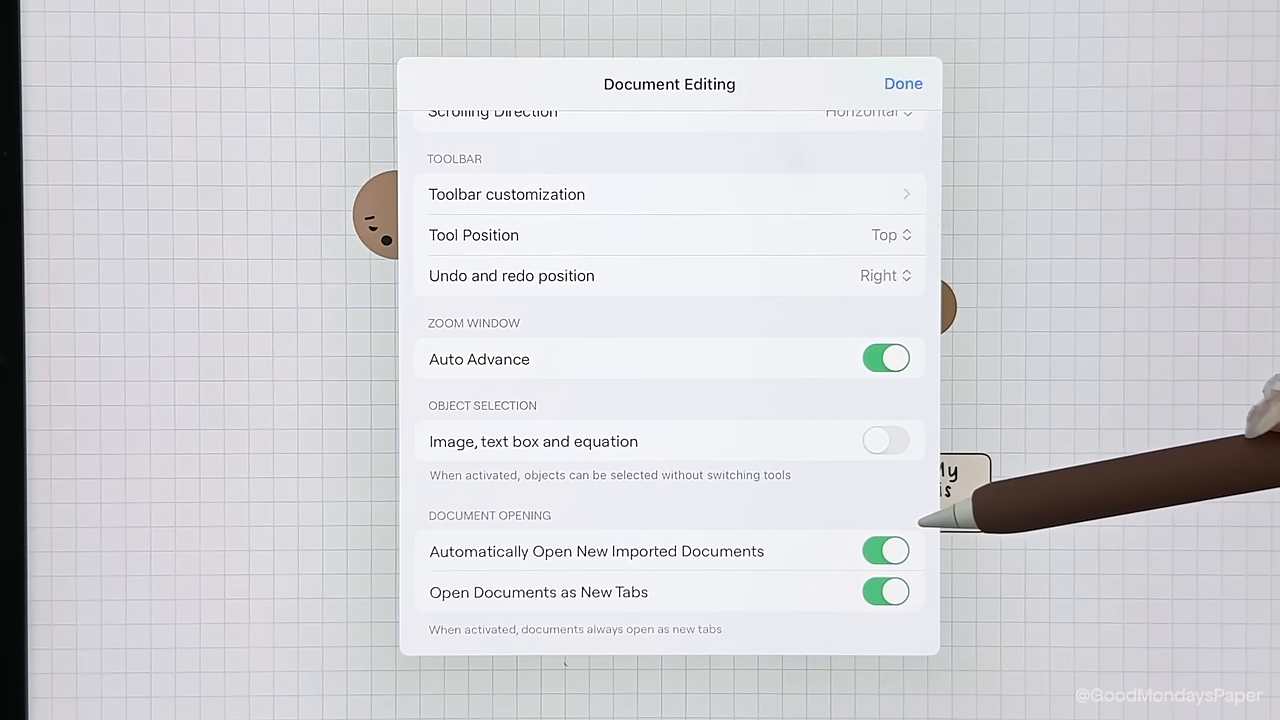
left_click(884, 441)
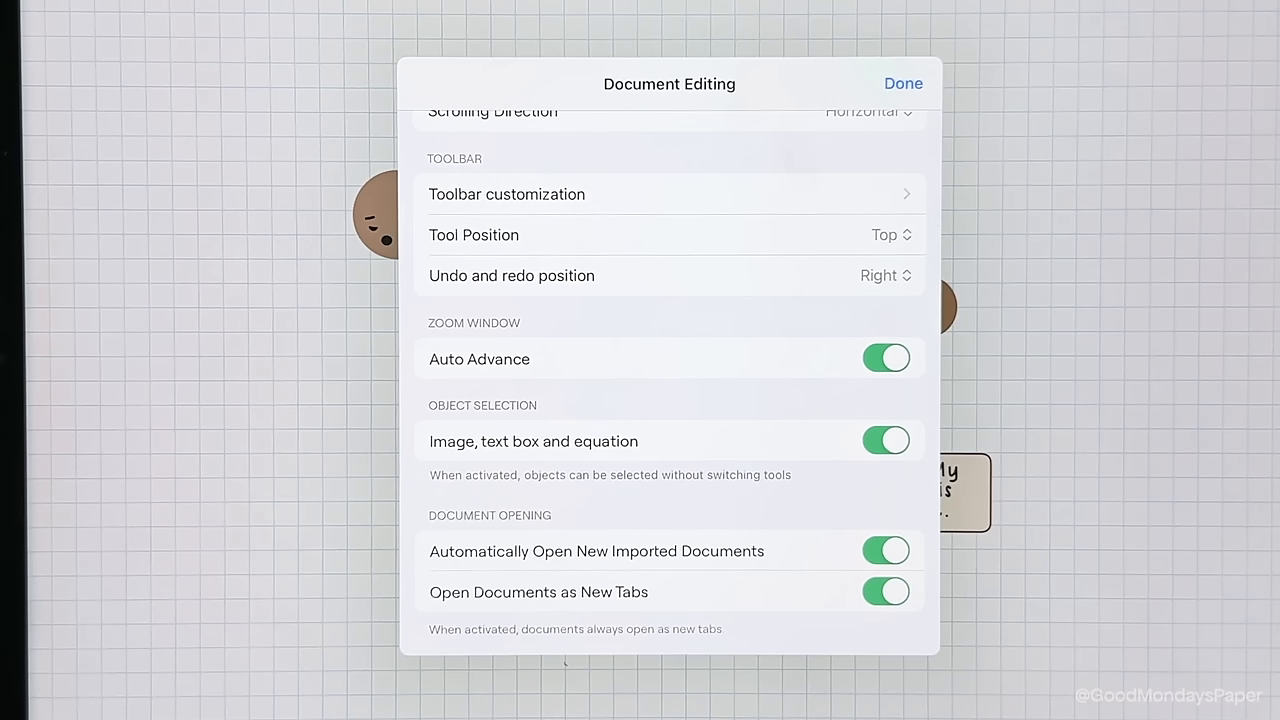
left_click(902, 83)
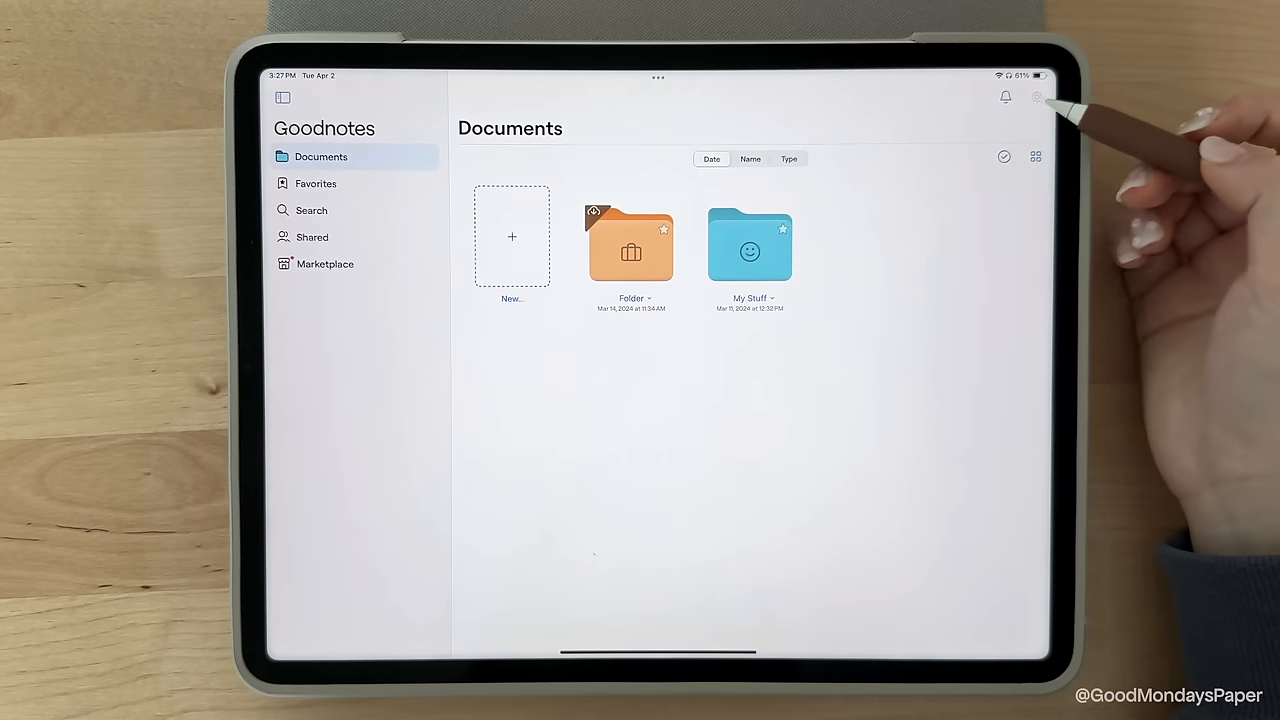
Step: Open the library's settings menu and go into Cloud & Backup
left_click(1037, 96)
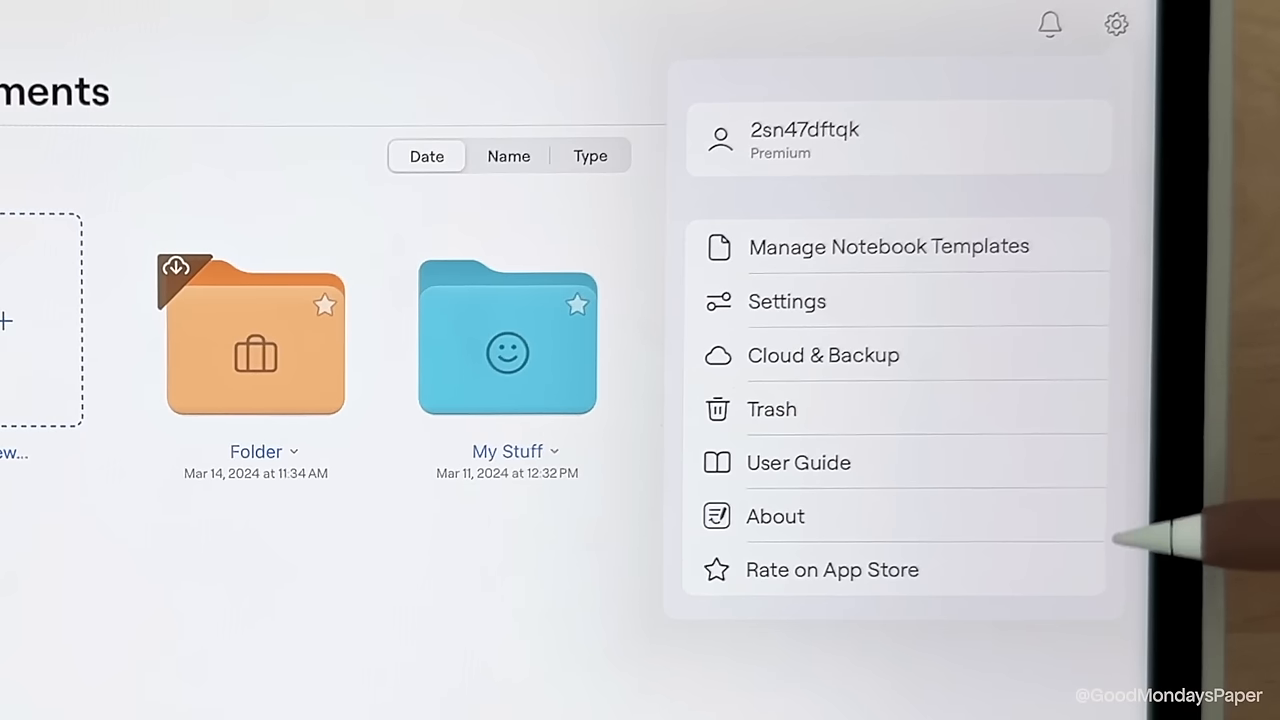
left_click(823, 355)
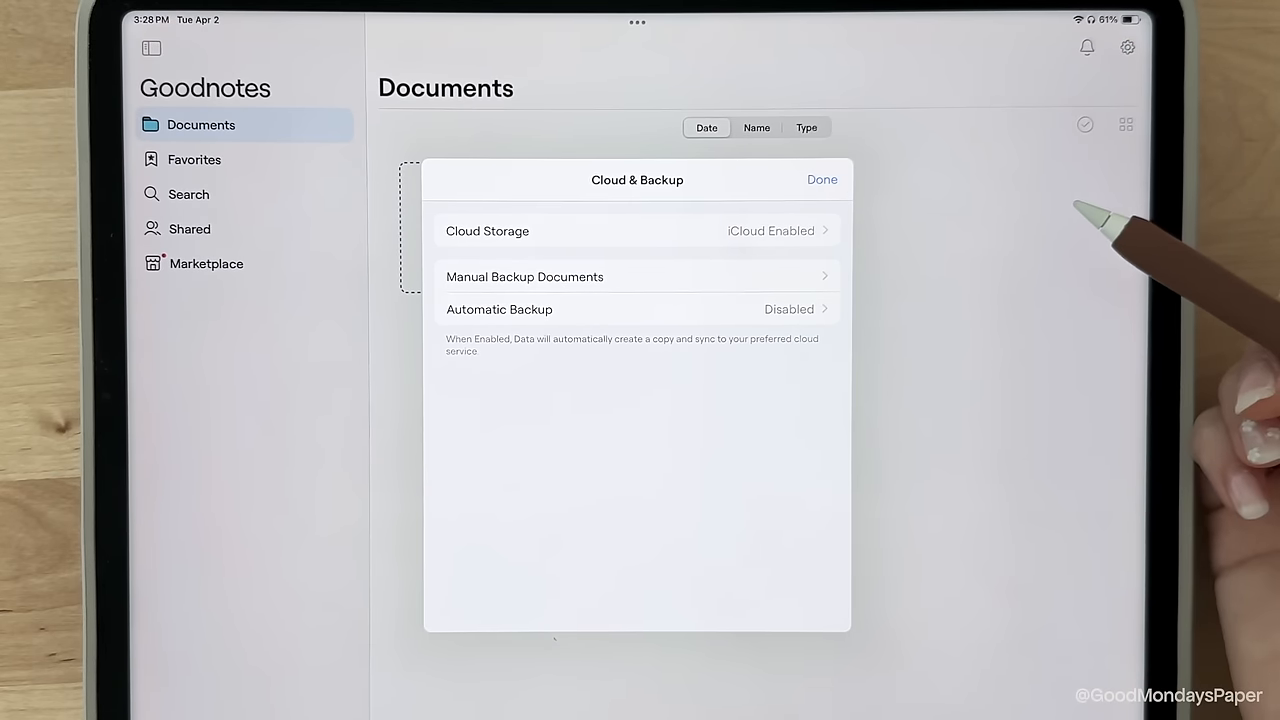
left_click(637, 230)
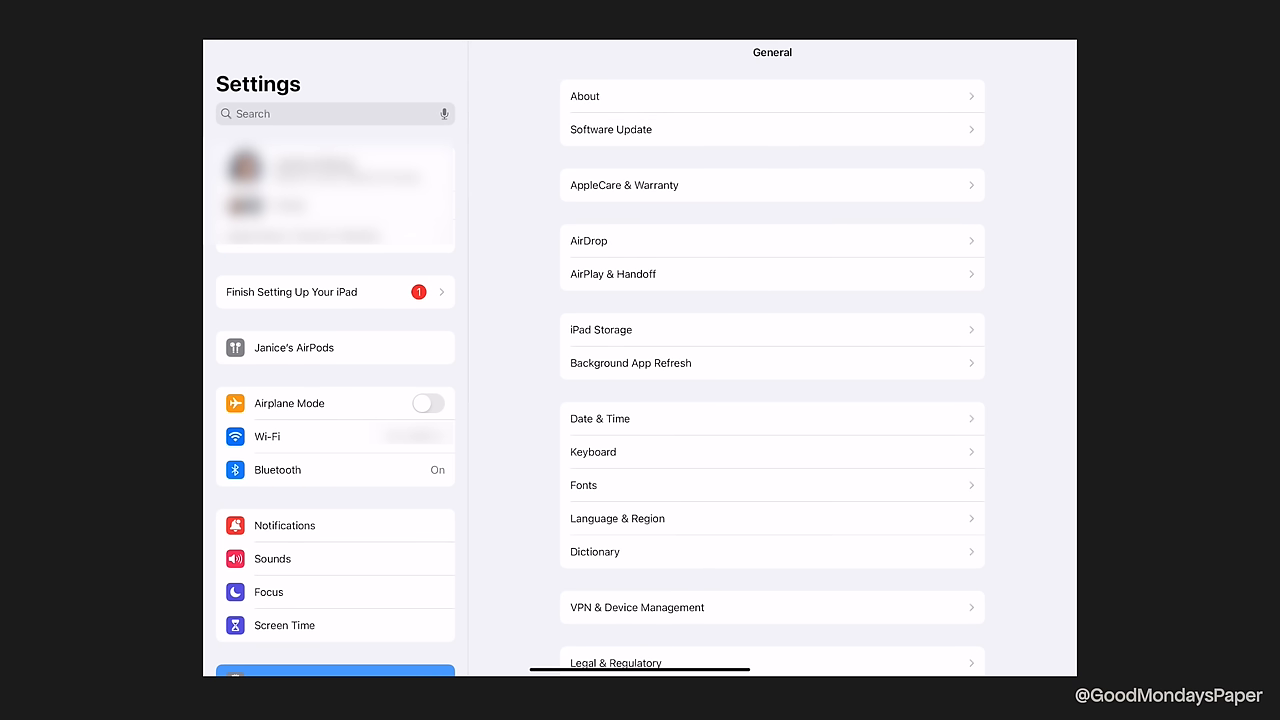
Step: View iCloud storage usage by app and scroll through the app list
left_click(335, 167)
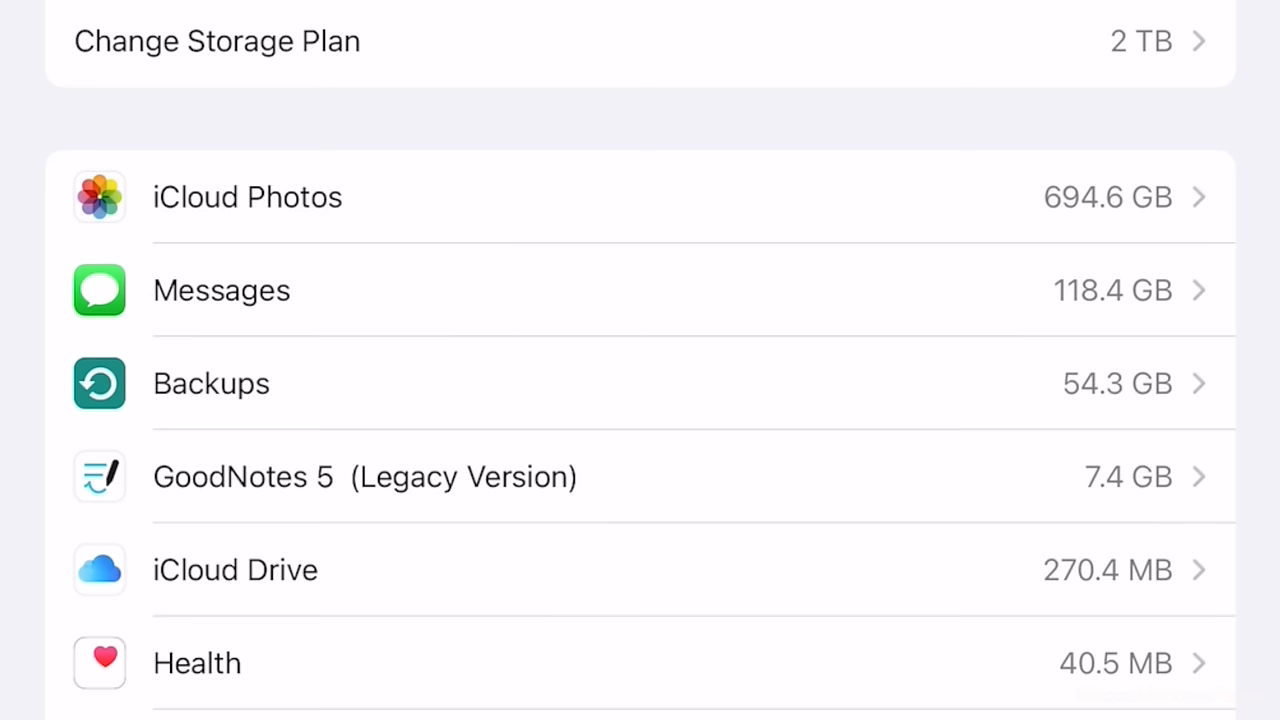
scroll("up", 3)
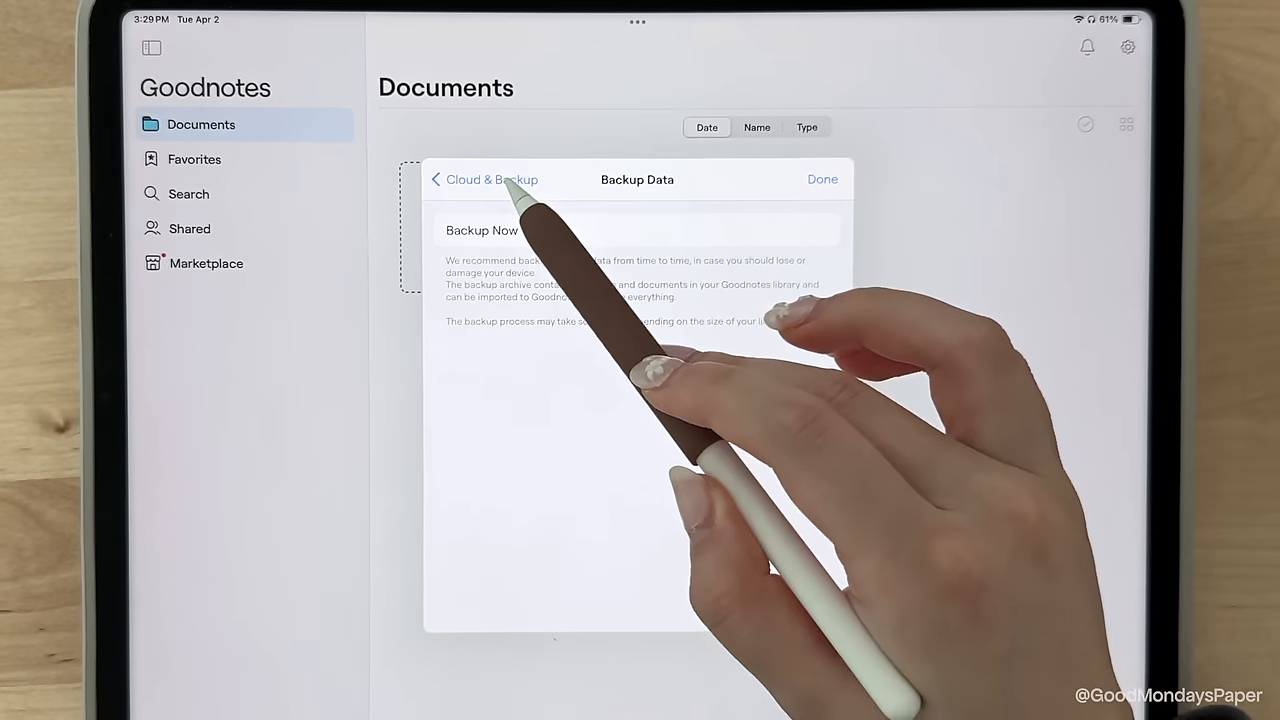
Step: Go back to Goodnotes 6's Cloud & Backup options
left_click(481, 230)
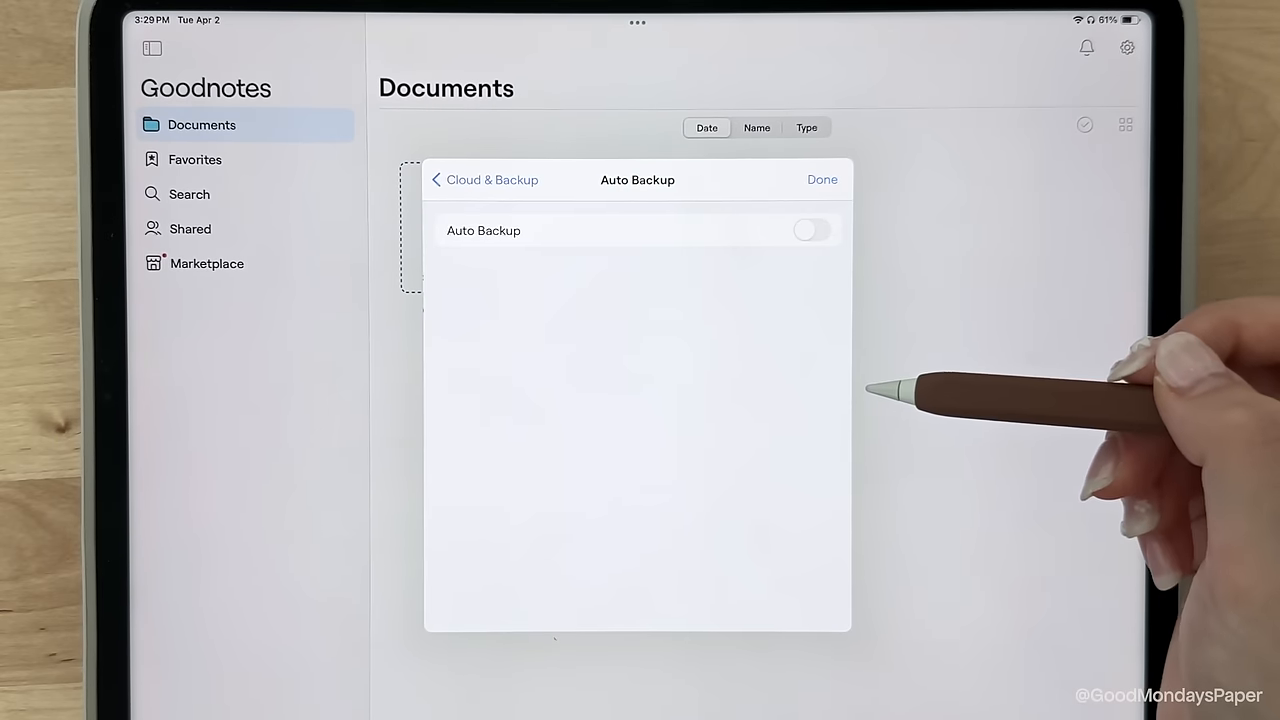
mouse_move(940, 465)
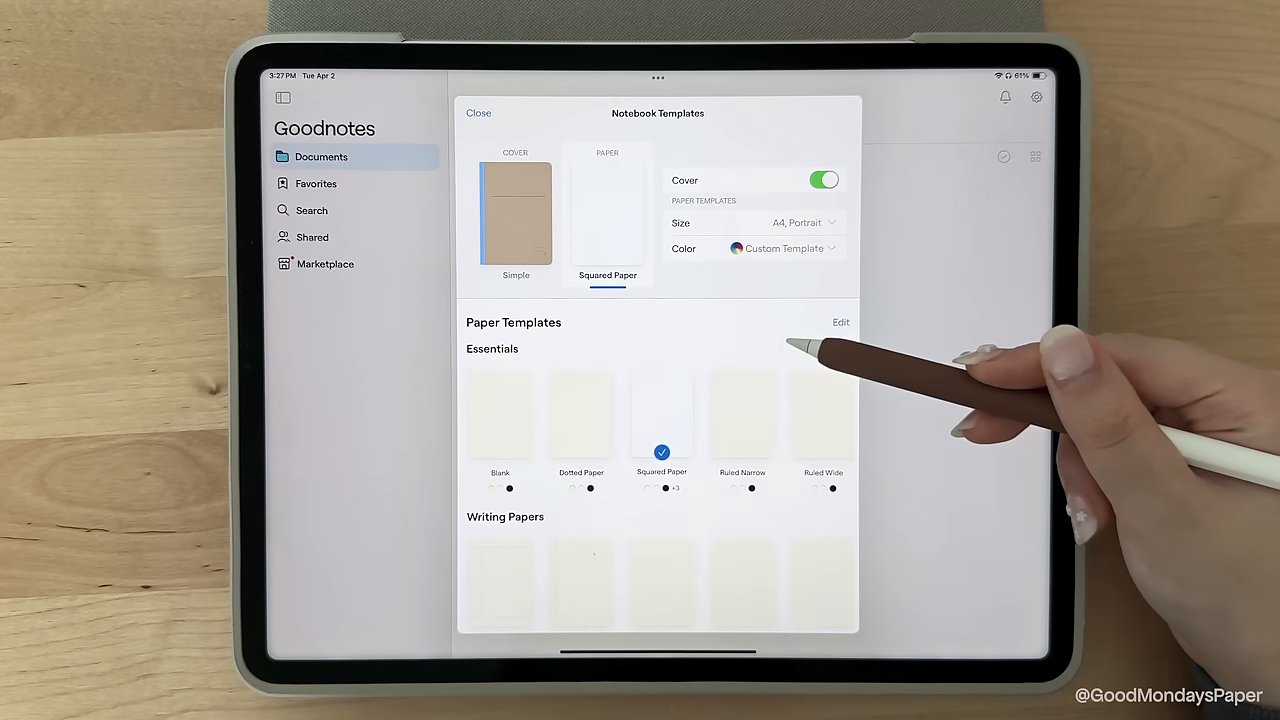
Step: Pick Single Column Mix from Writing Papers, close the templates, and open Settings from the gear menu
scroll("down", 3)
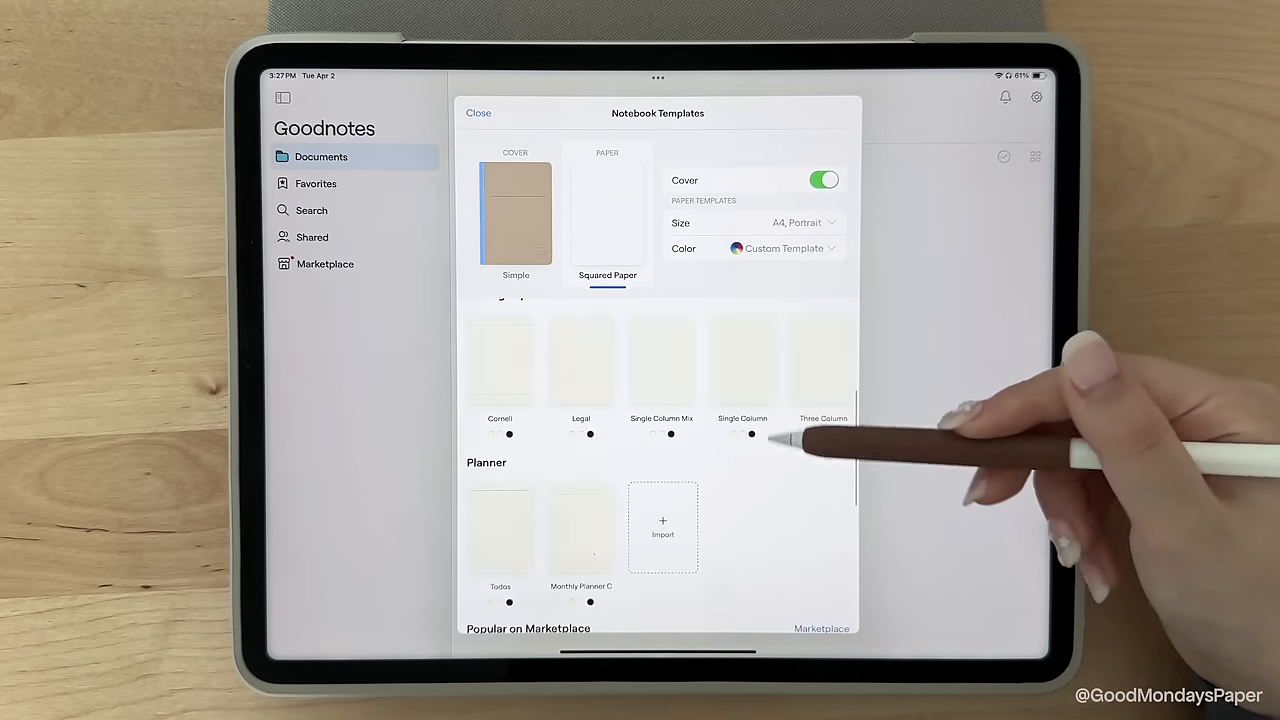
left_click(661, 360)
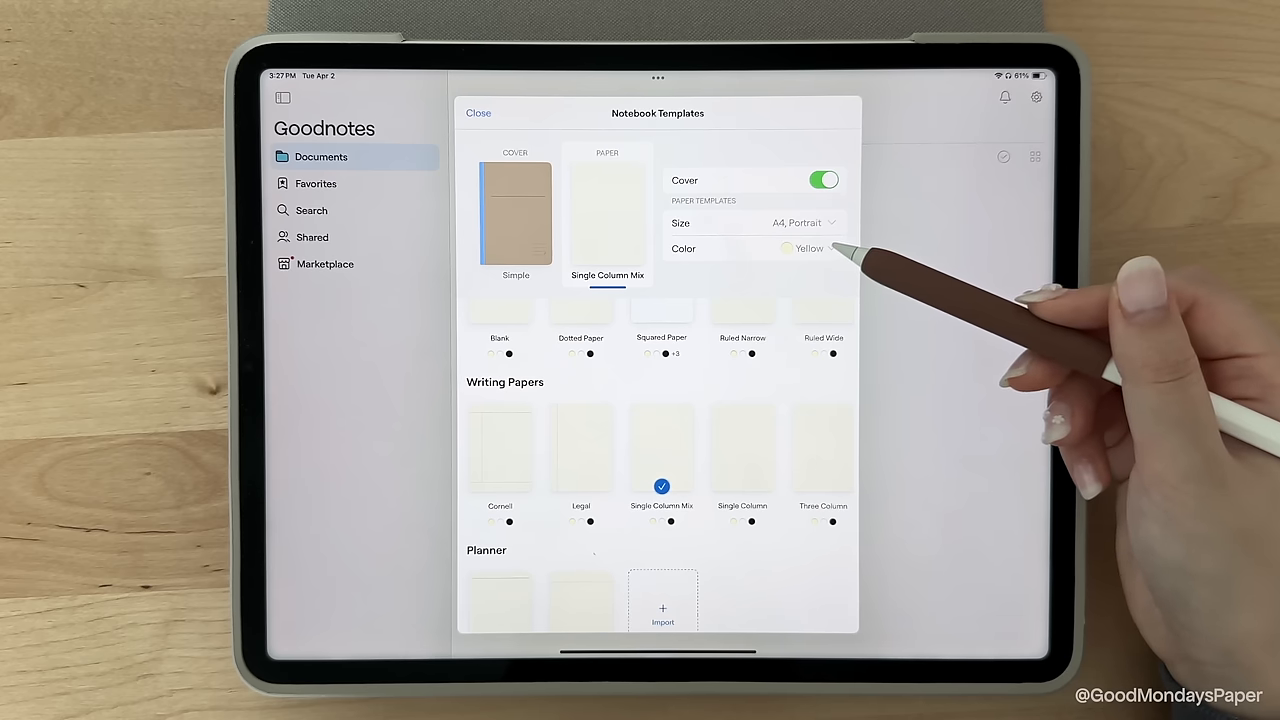
left_click(478, 112)
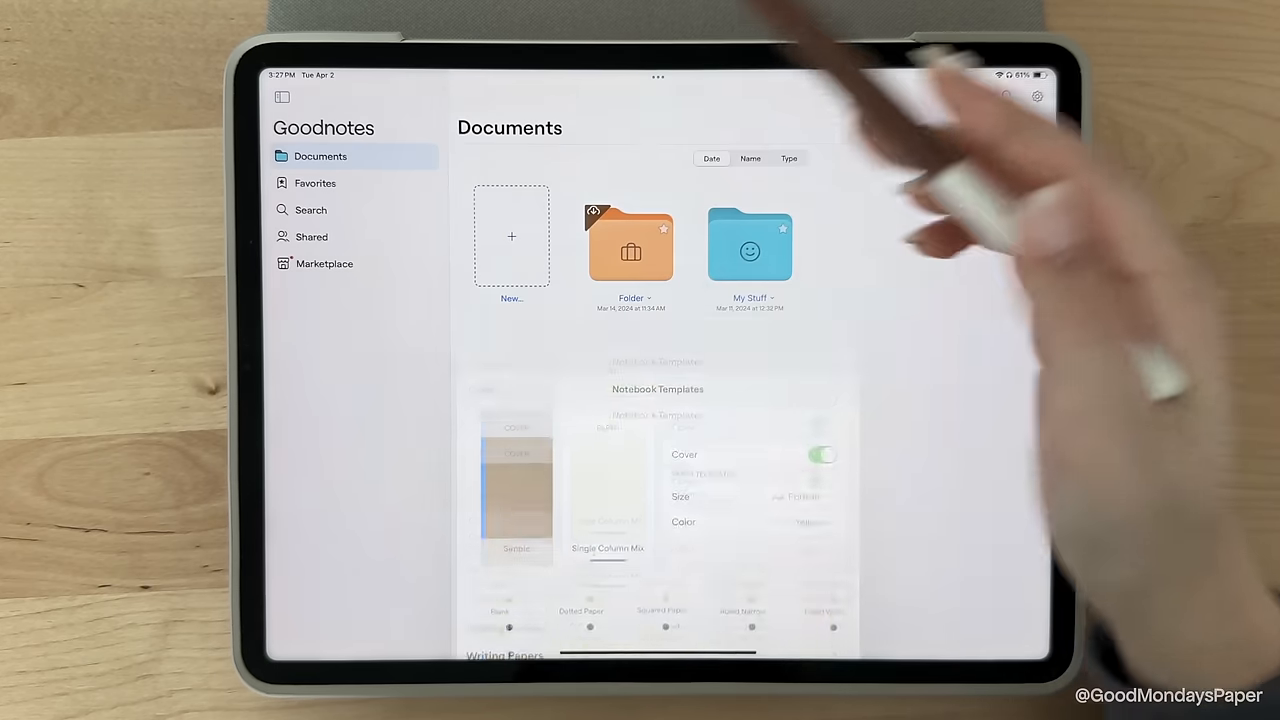
left_click(1037, 96)
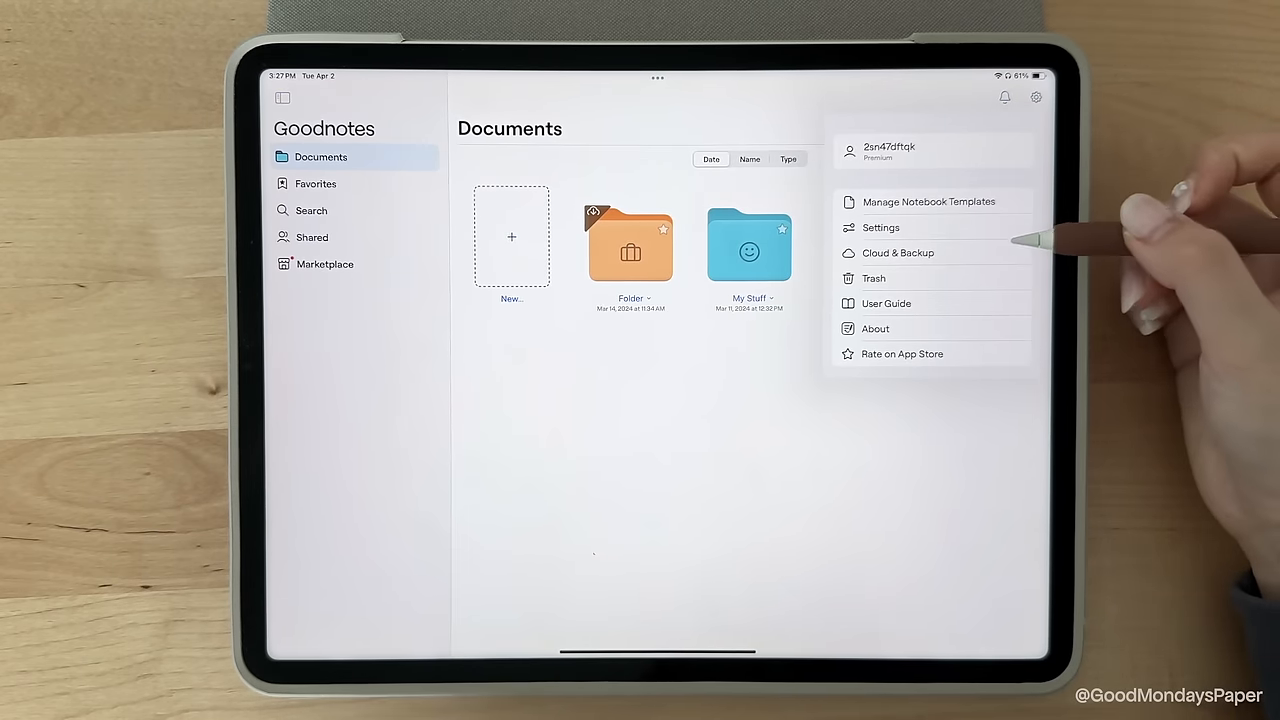
left_click(880, 227)
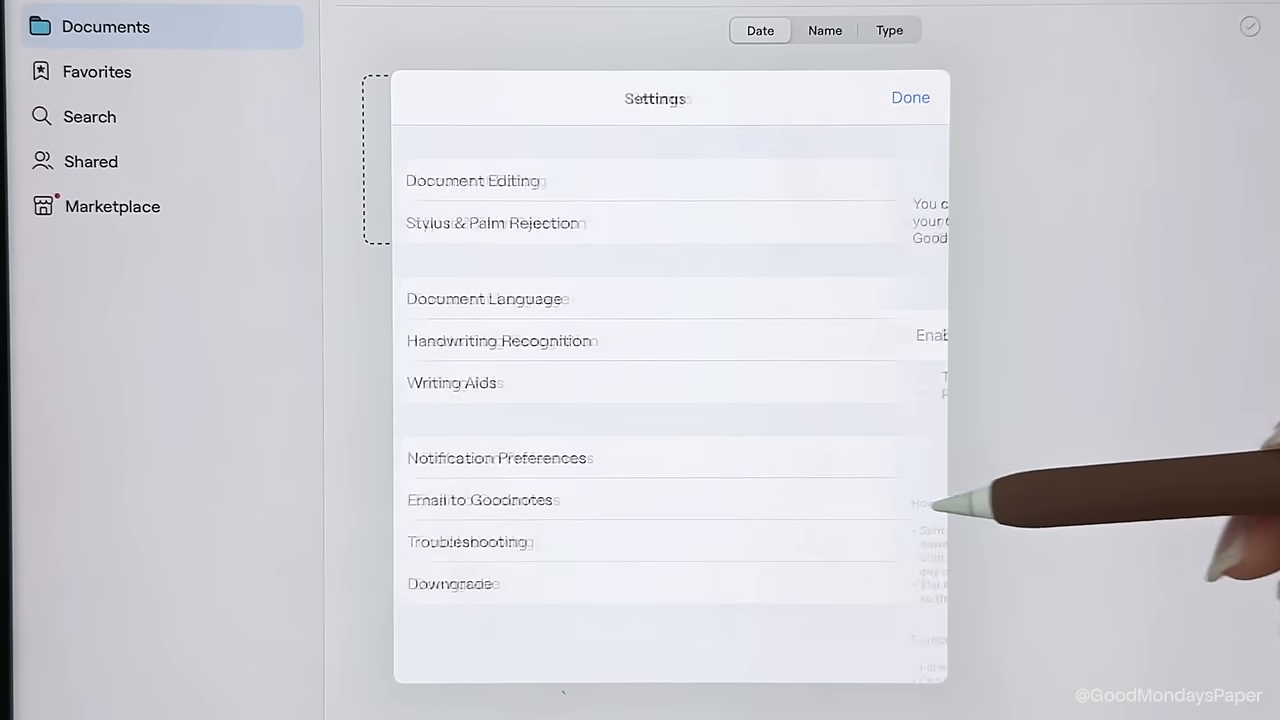
Step: Bring up the plan comparison: Free, All Platforms Yearly ($9.99 USD), and Apple One-time Payment
left_click(481, 499)
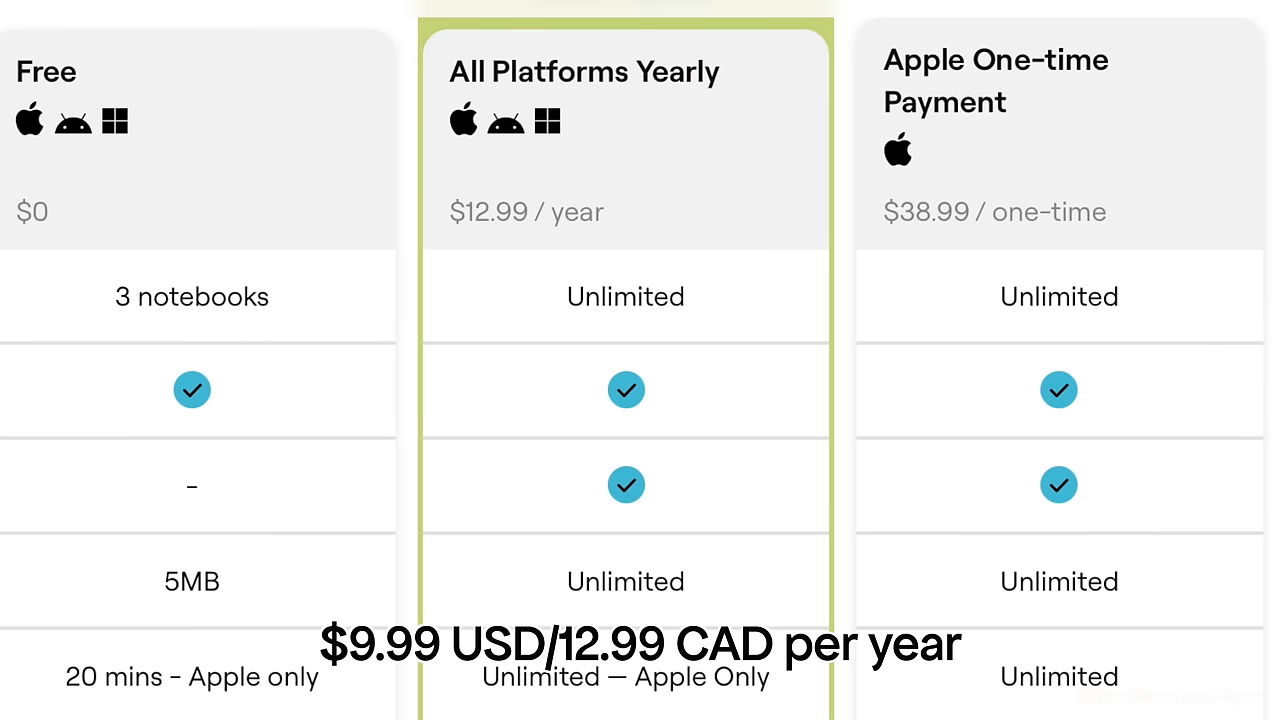
scroll("down", 3)
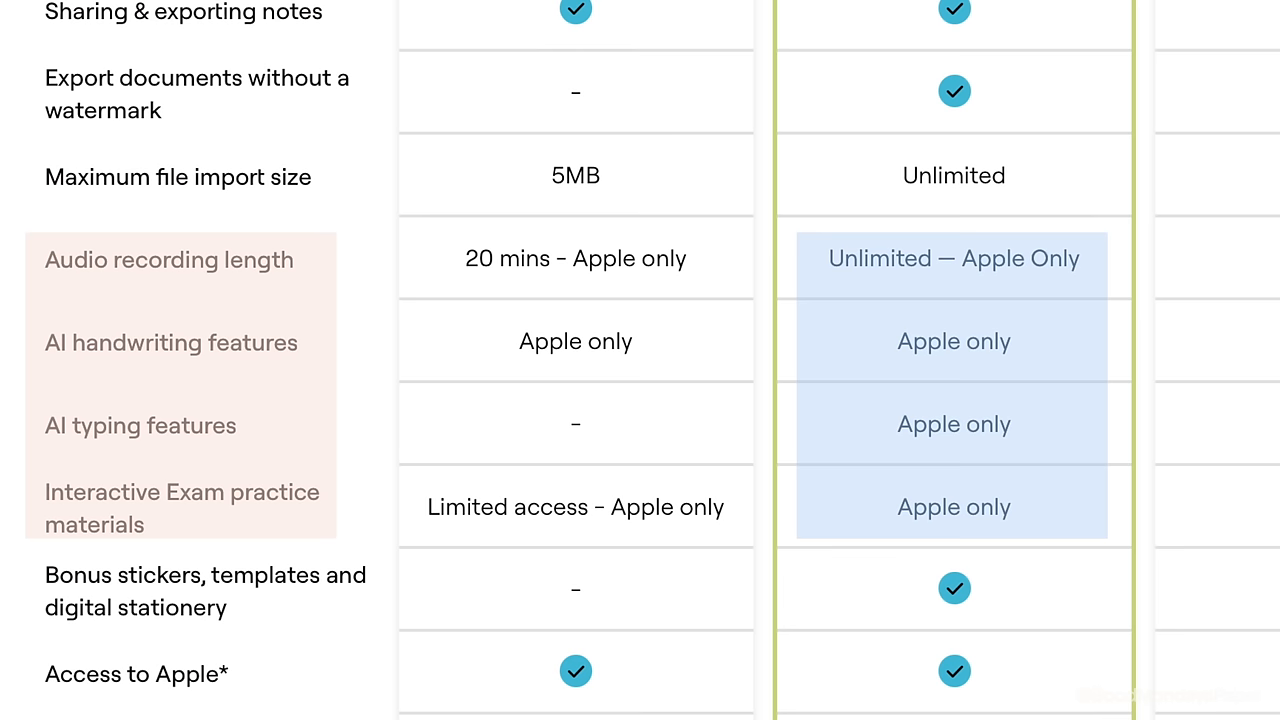
scroll("up", 3)
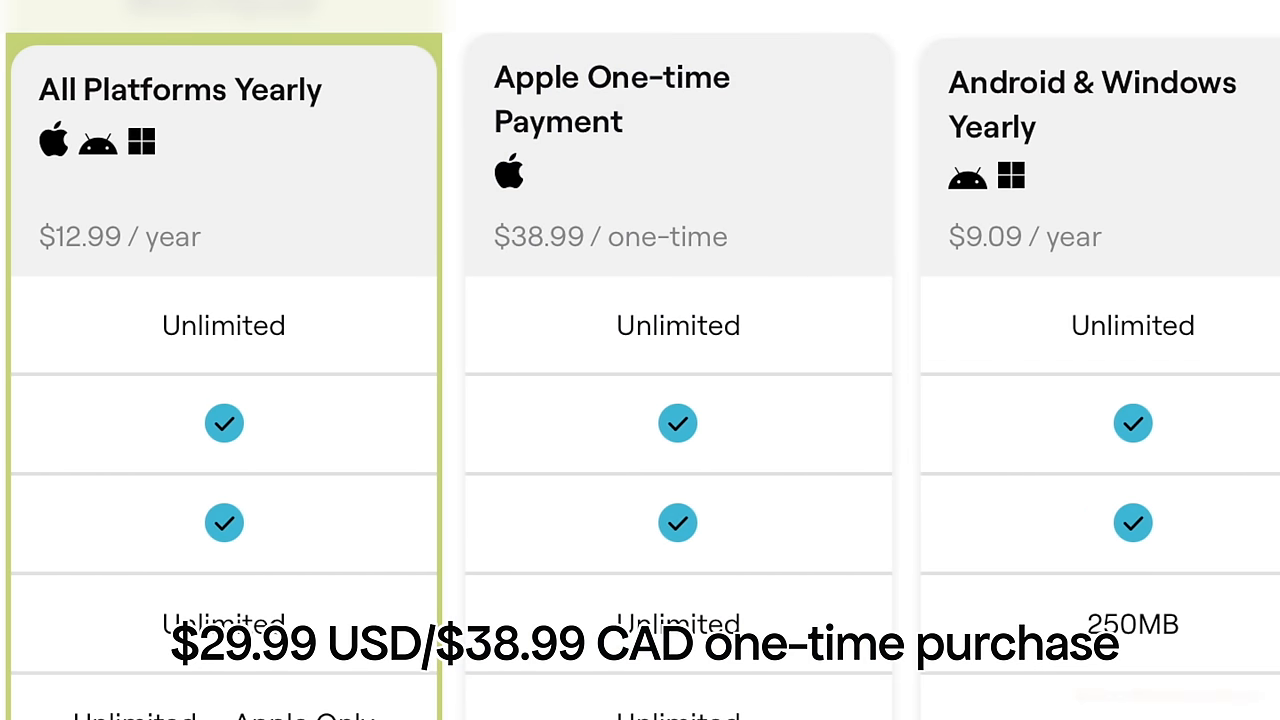
scroll("up", 3)
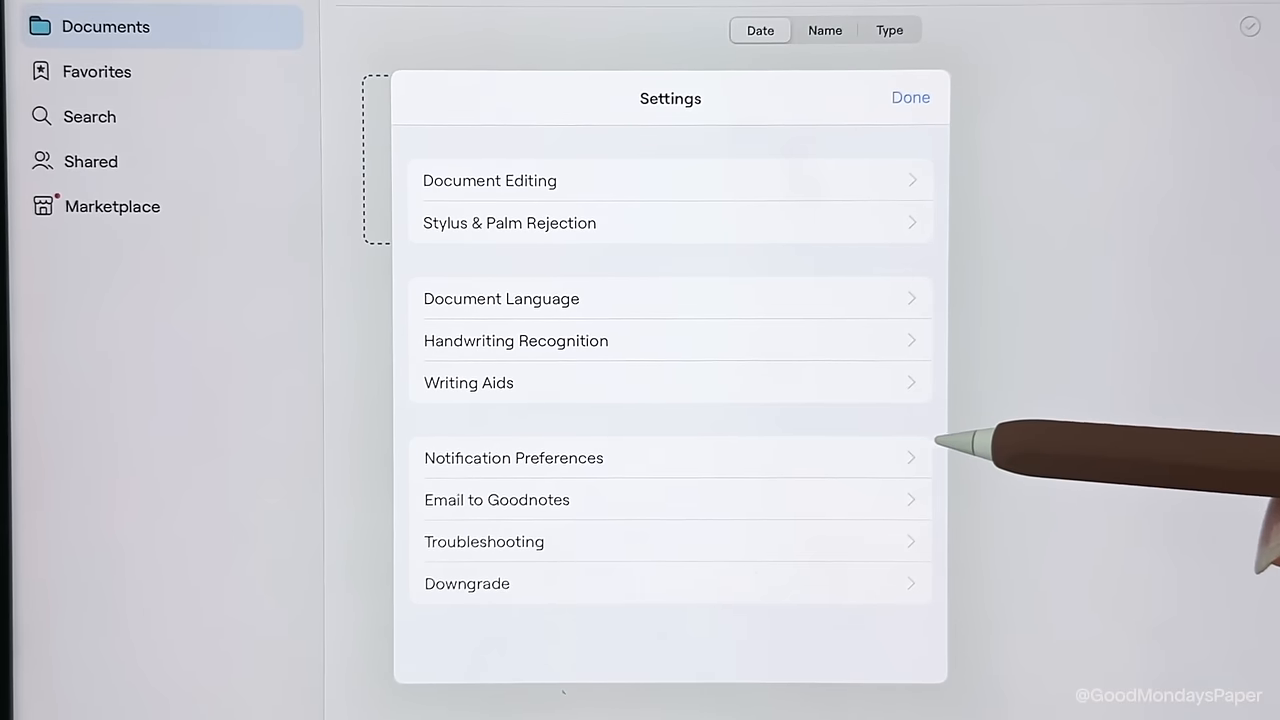
Step: Dismiss Settings with Done and begin a new notebook from the New... library tile
left_click(909, 97)
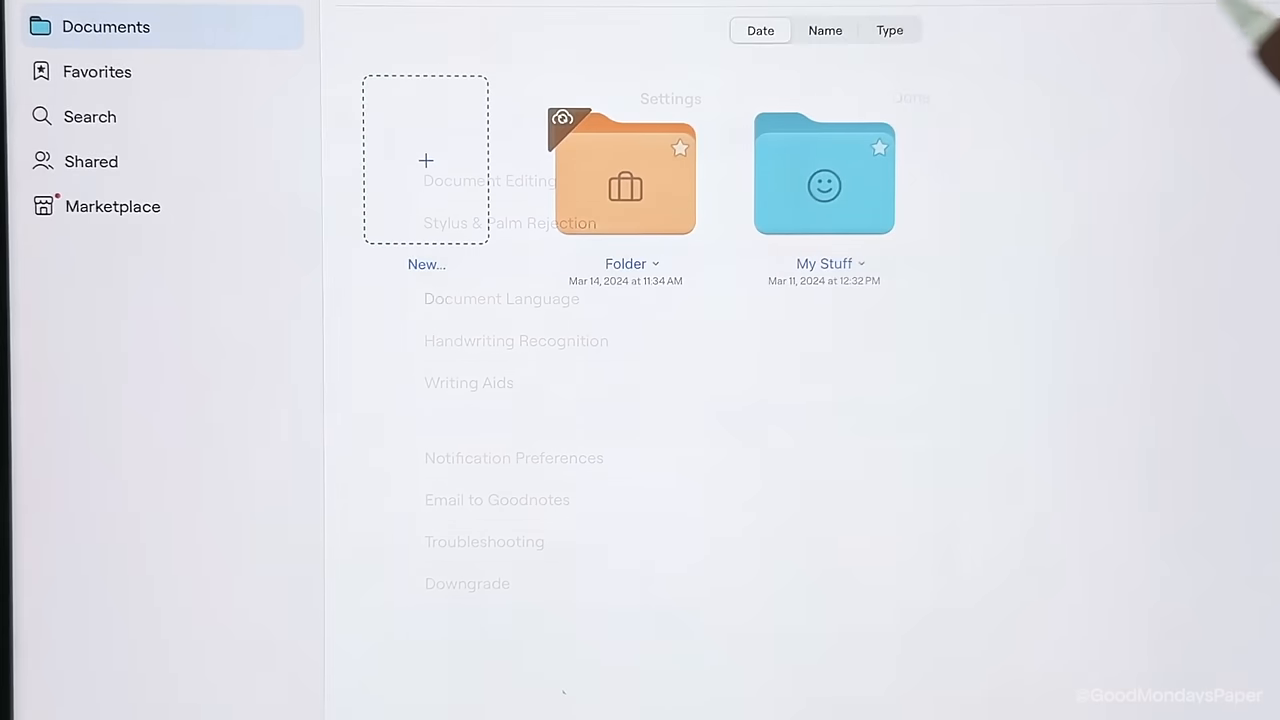
left_click(425, 161)
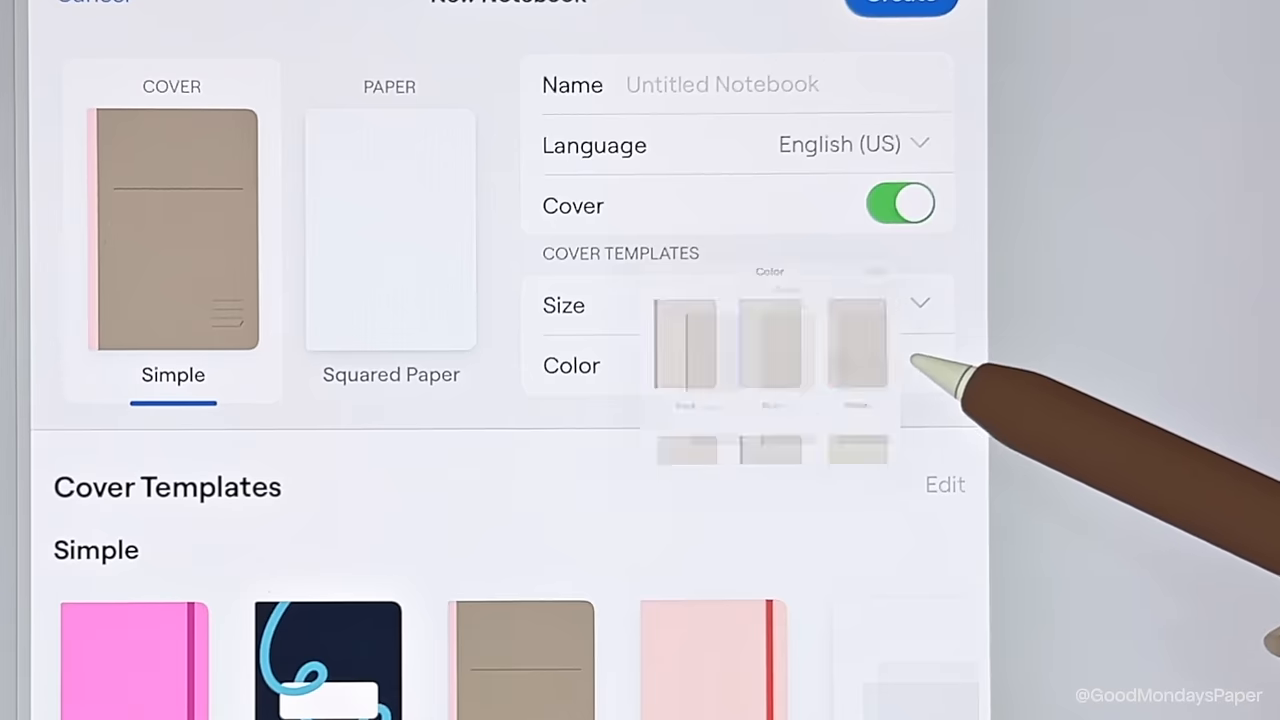